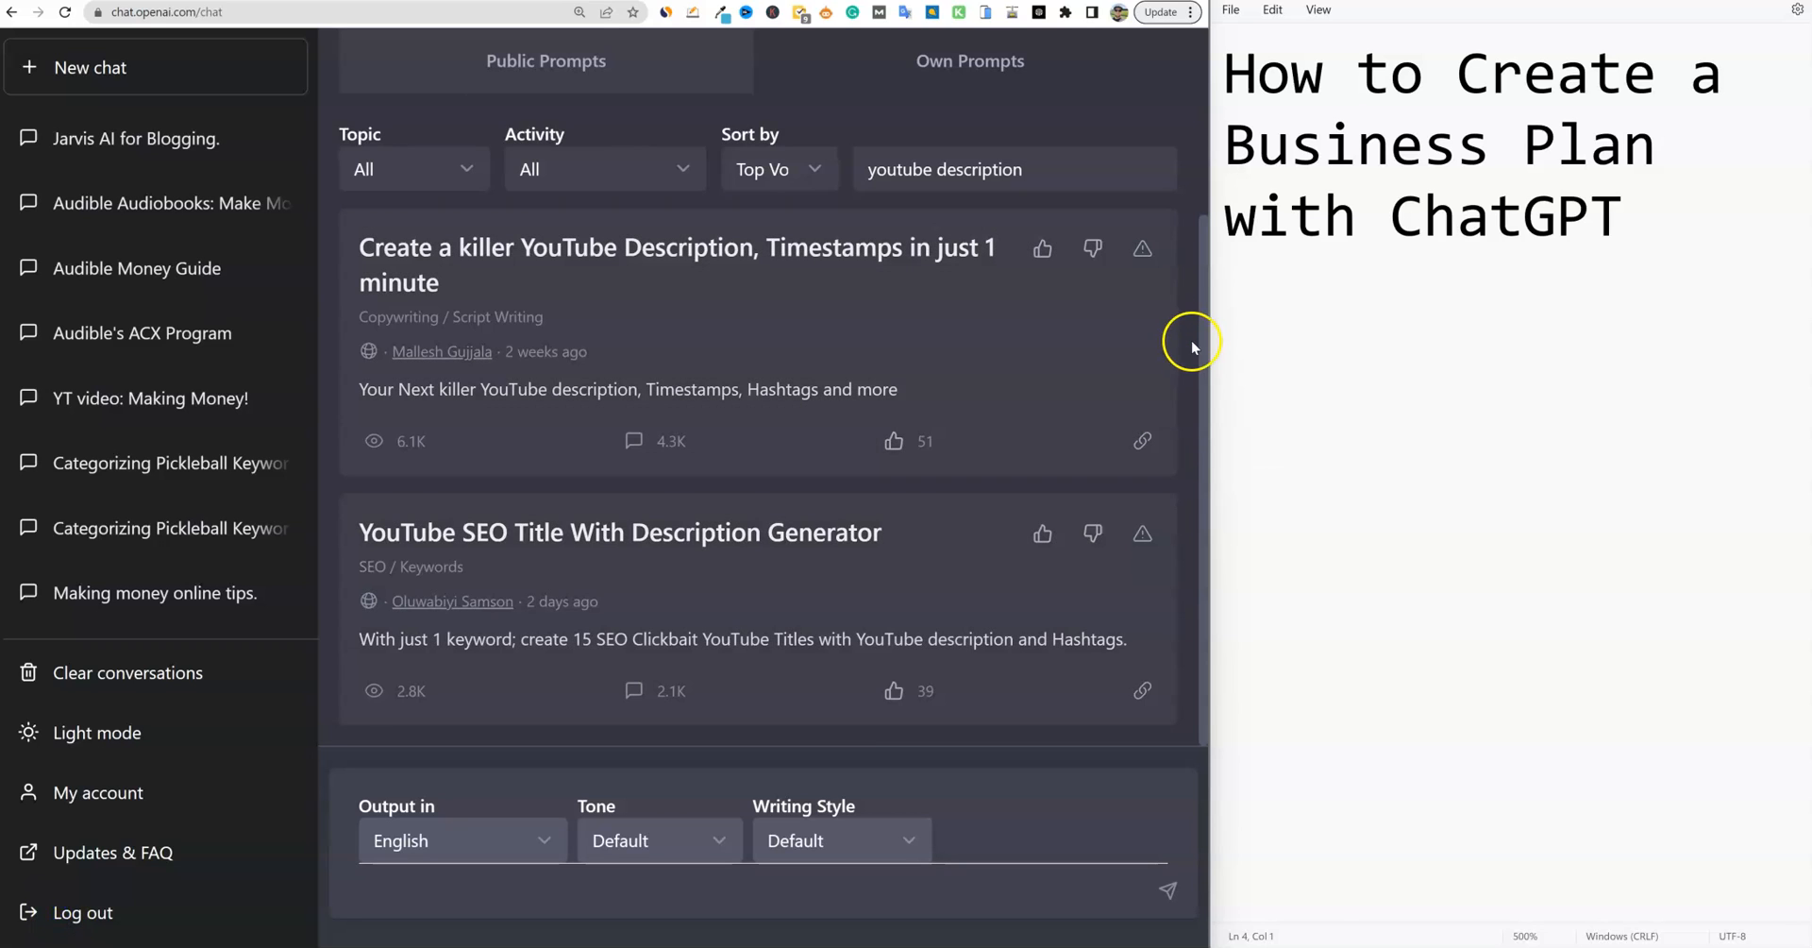
pyautogui.moveTo(1393, 170)
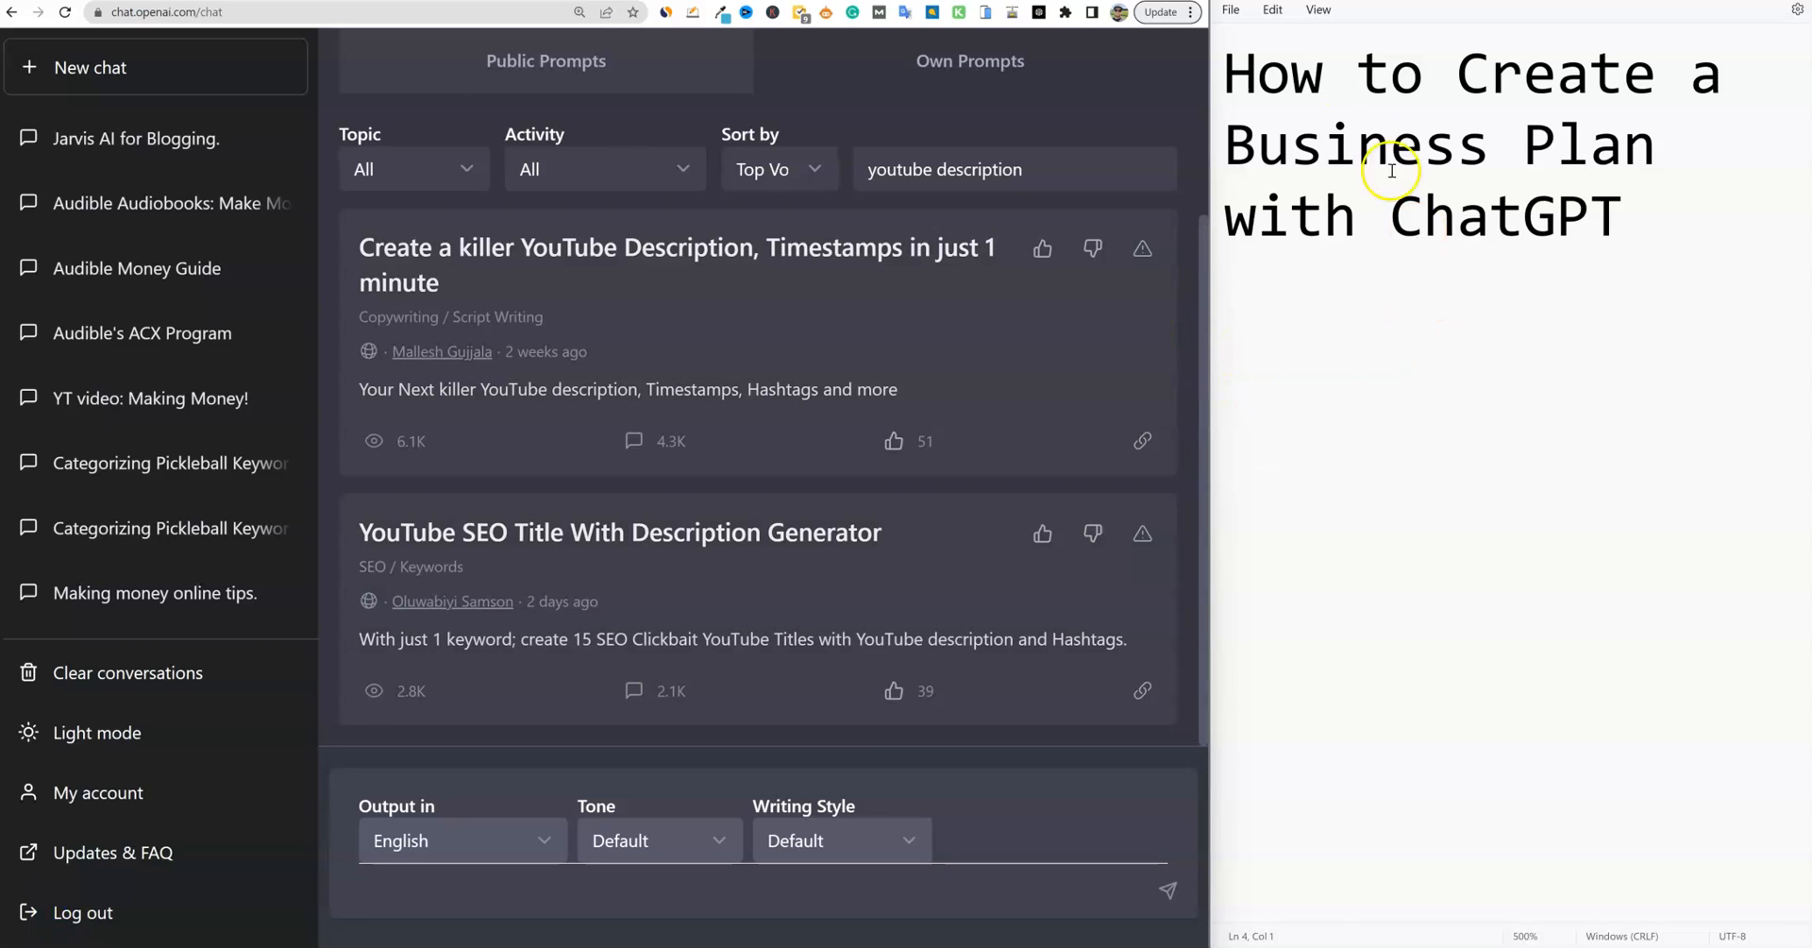
pyautogui.moveTo(1350, 264)
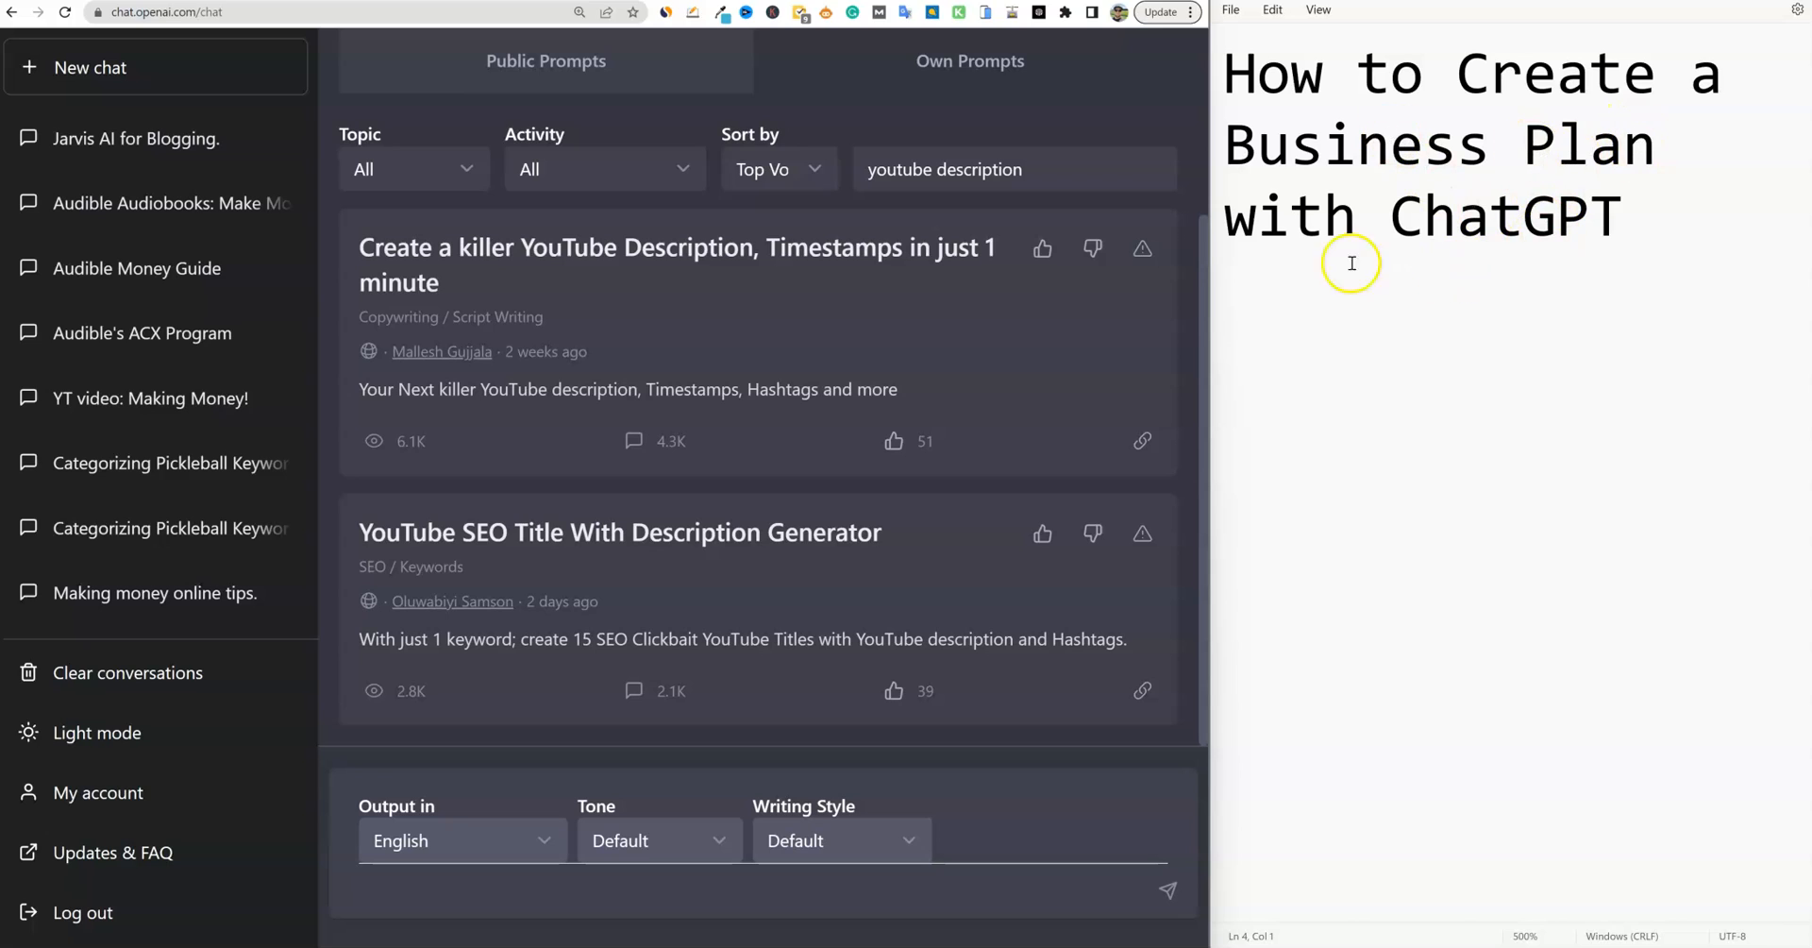
pyautogui.moveTo(1440, 598)
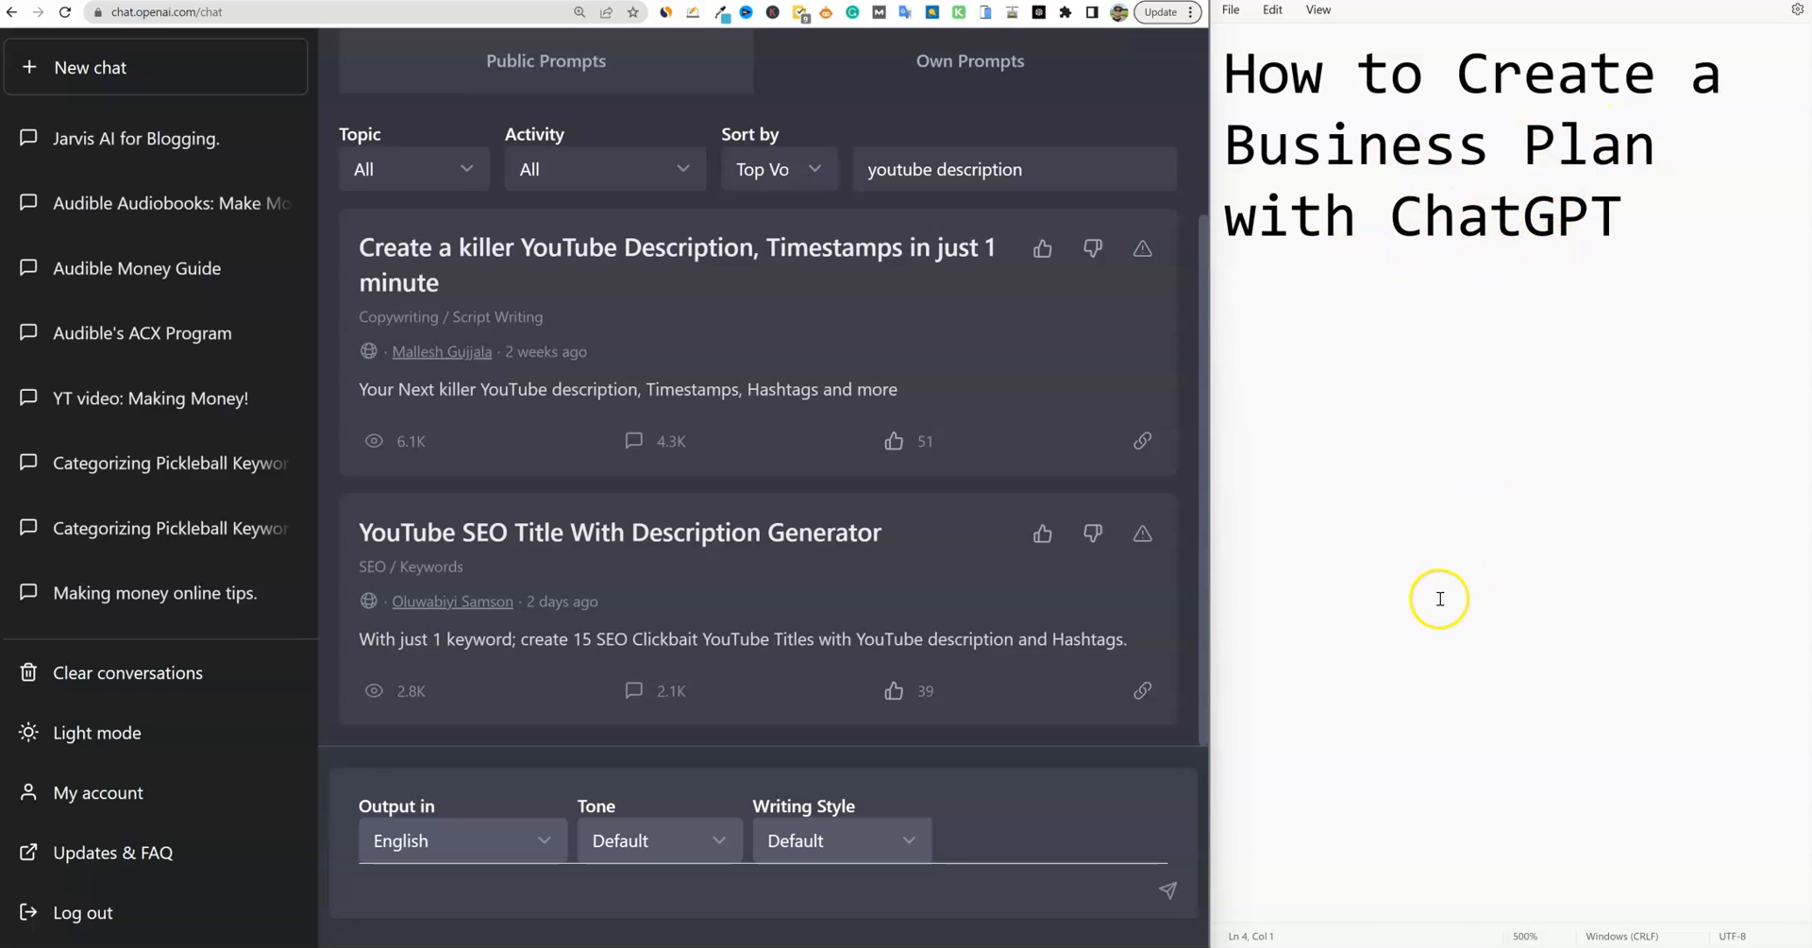
pyautogui.moveTo(823, 886)
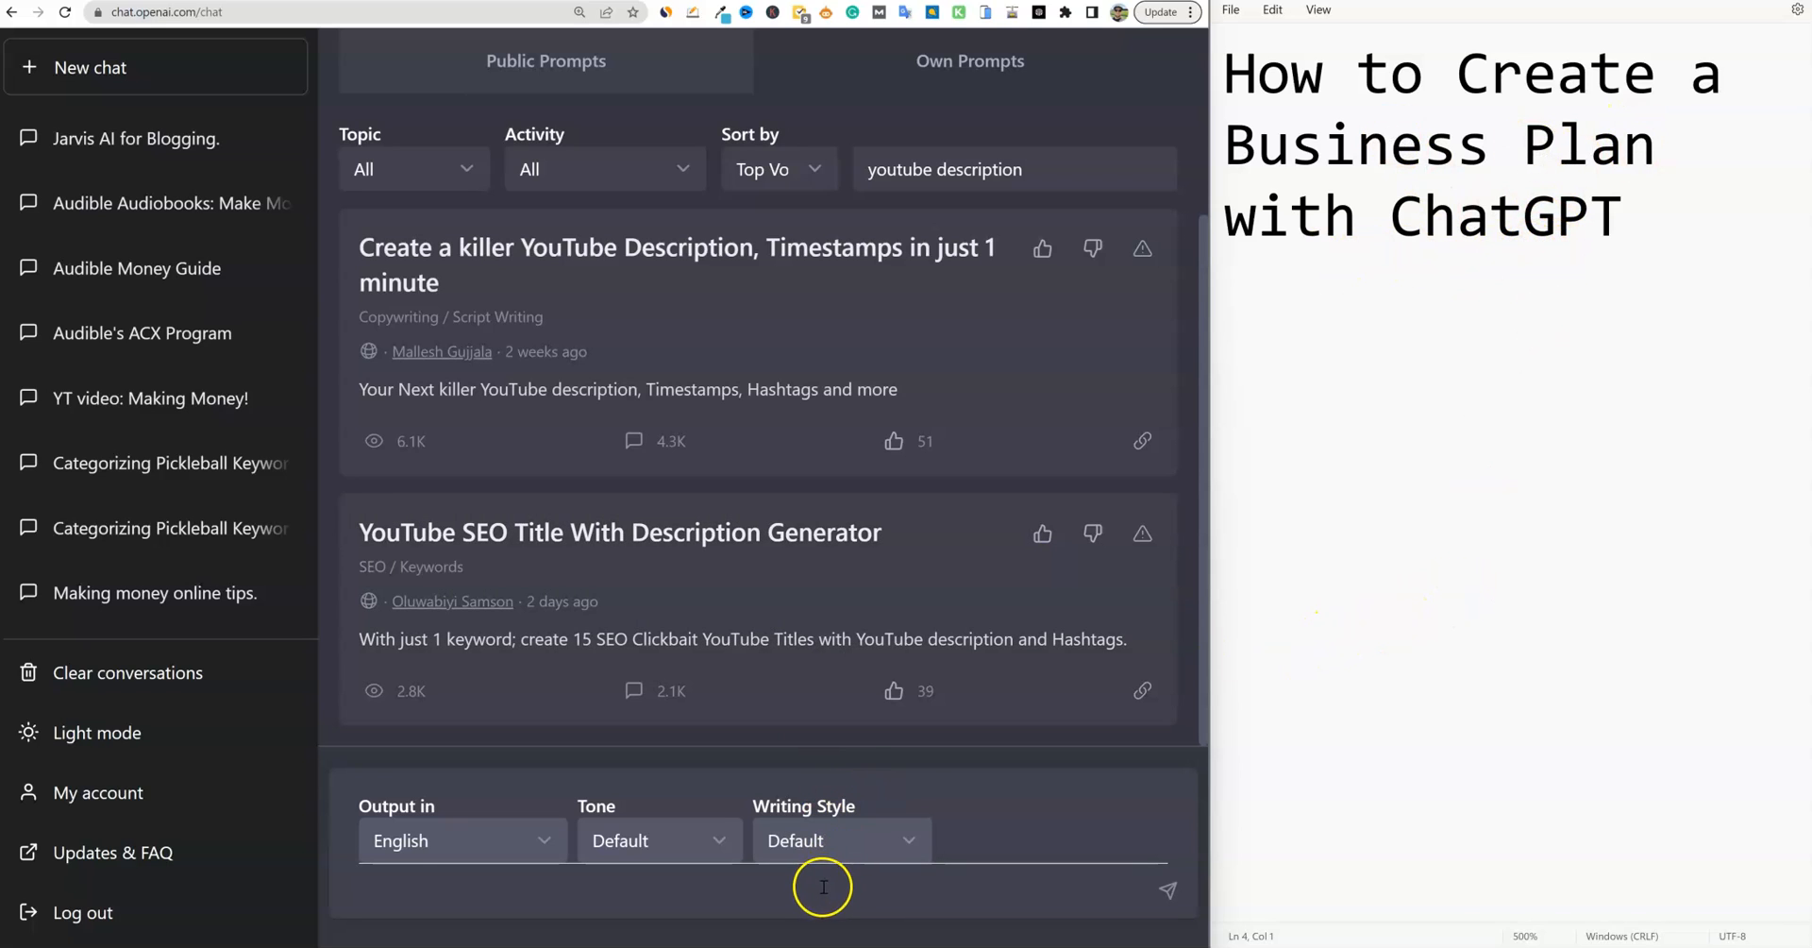
pyautogui.moveTo(959, 742)
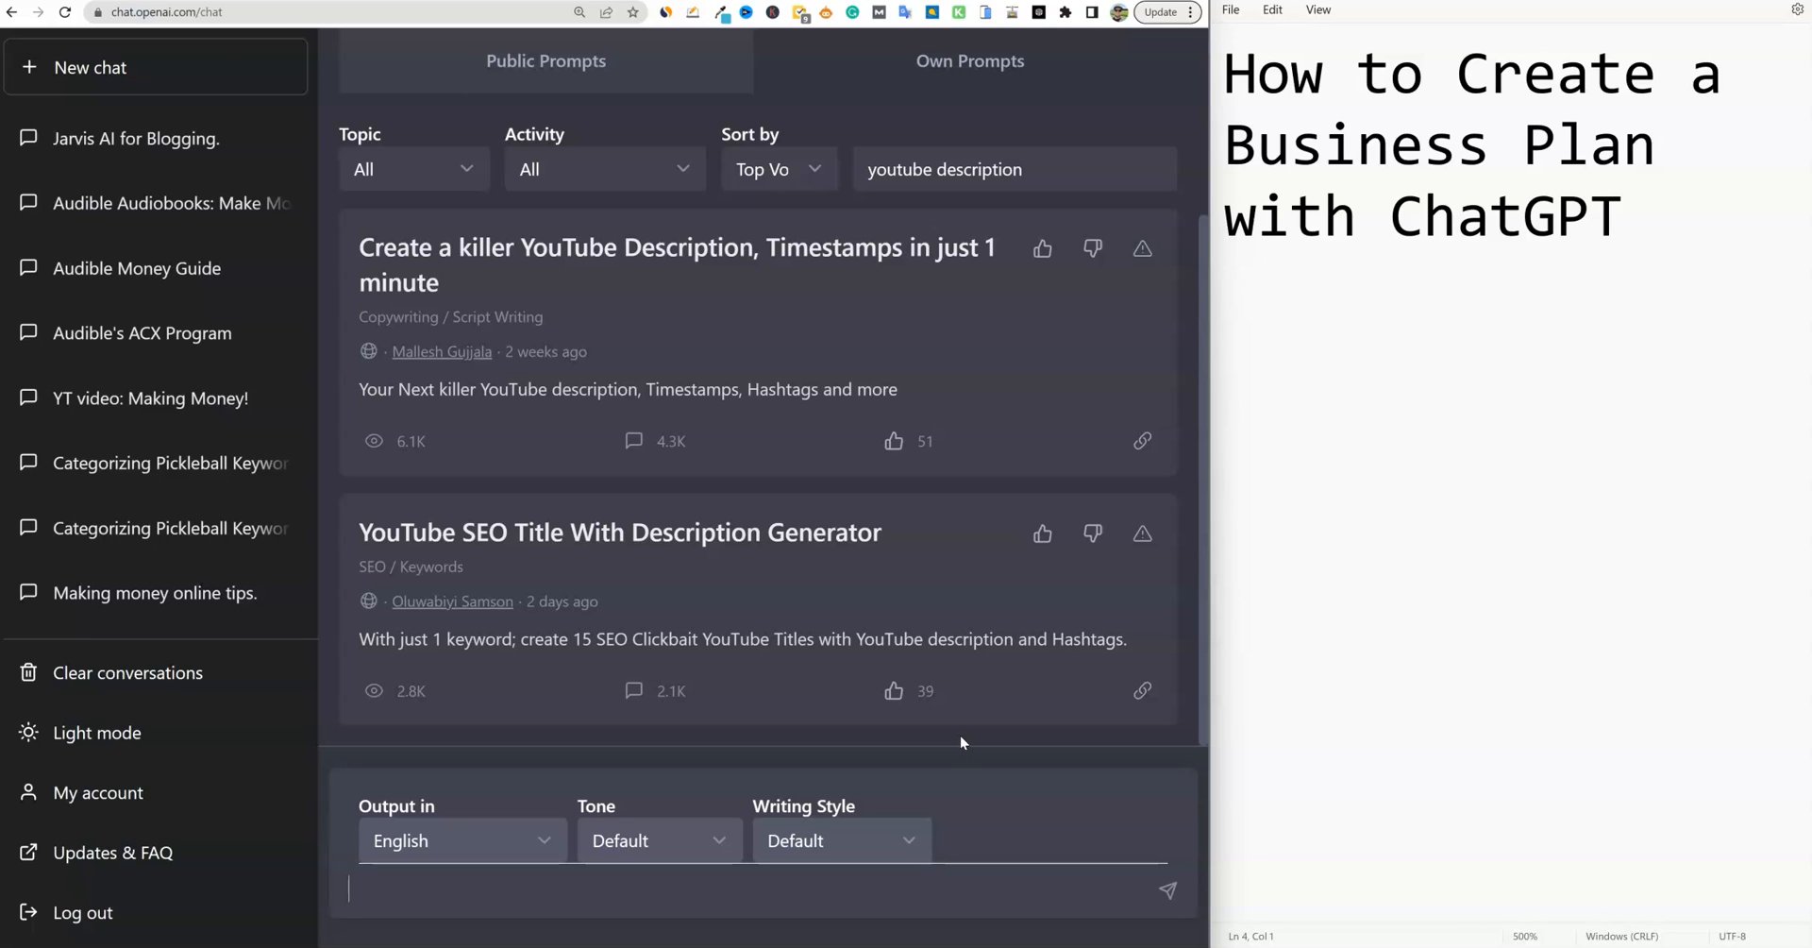
# Ask ChatGPT for business ideas, products to sell and 10 business names
pyautogui.write('give')
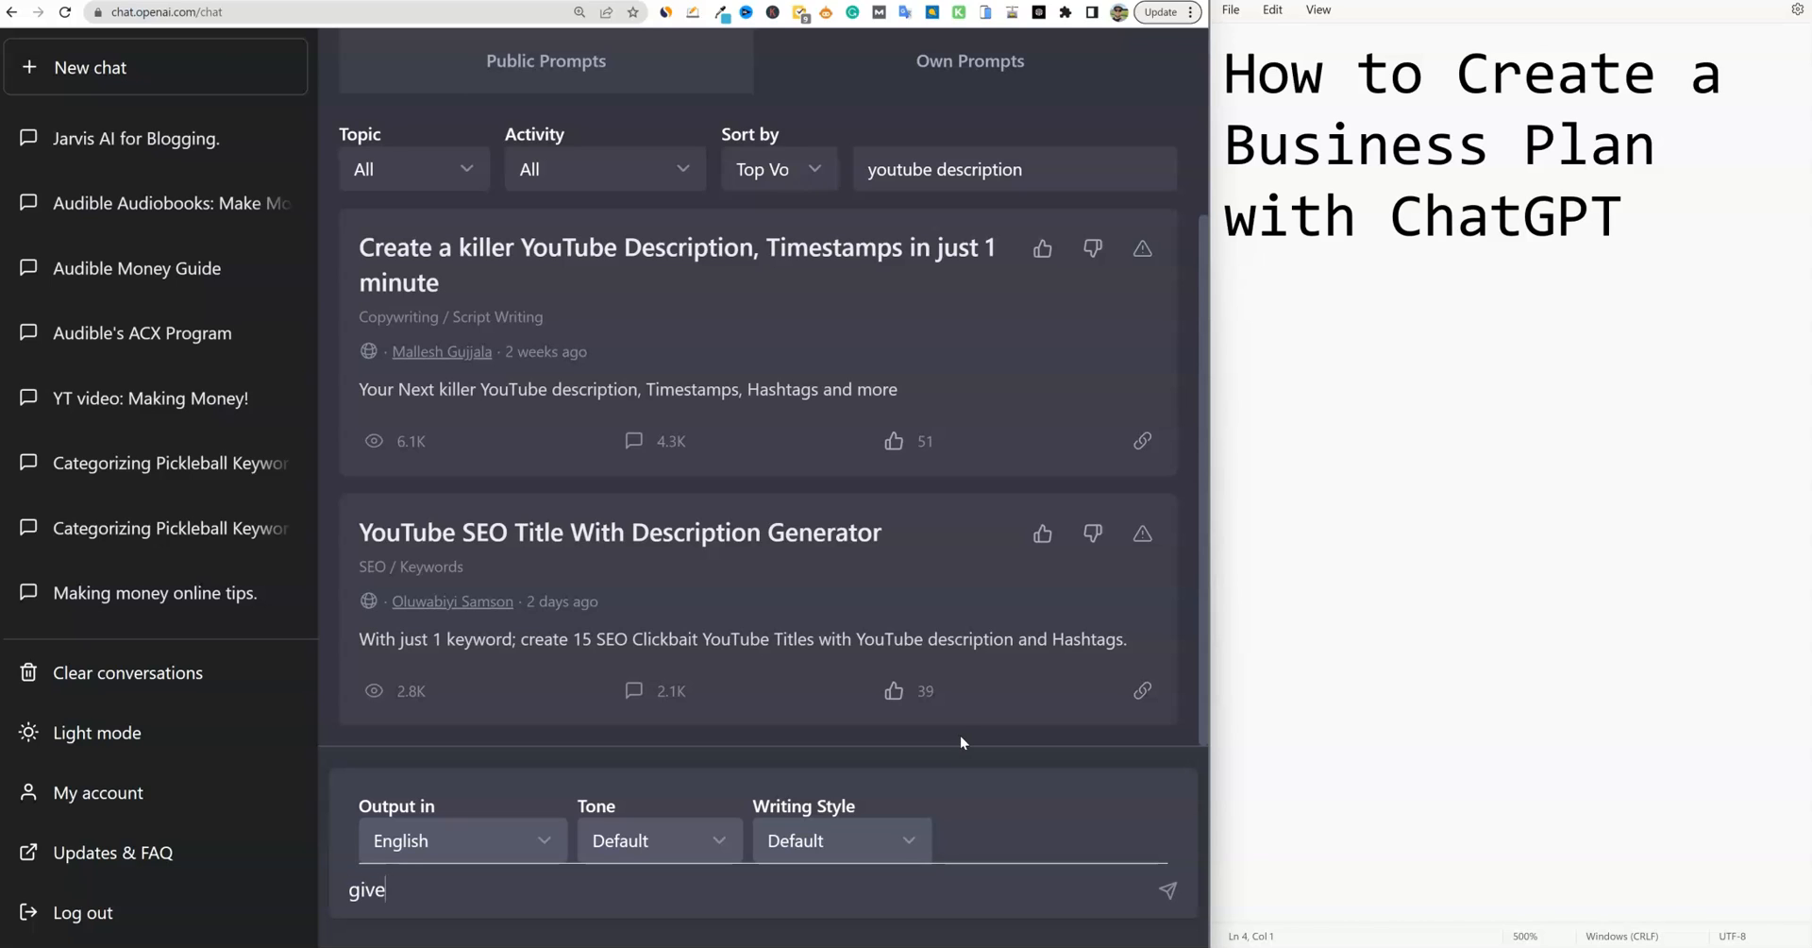
pyautogui.write('me some bus')
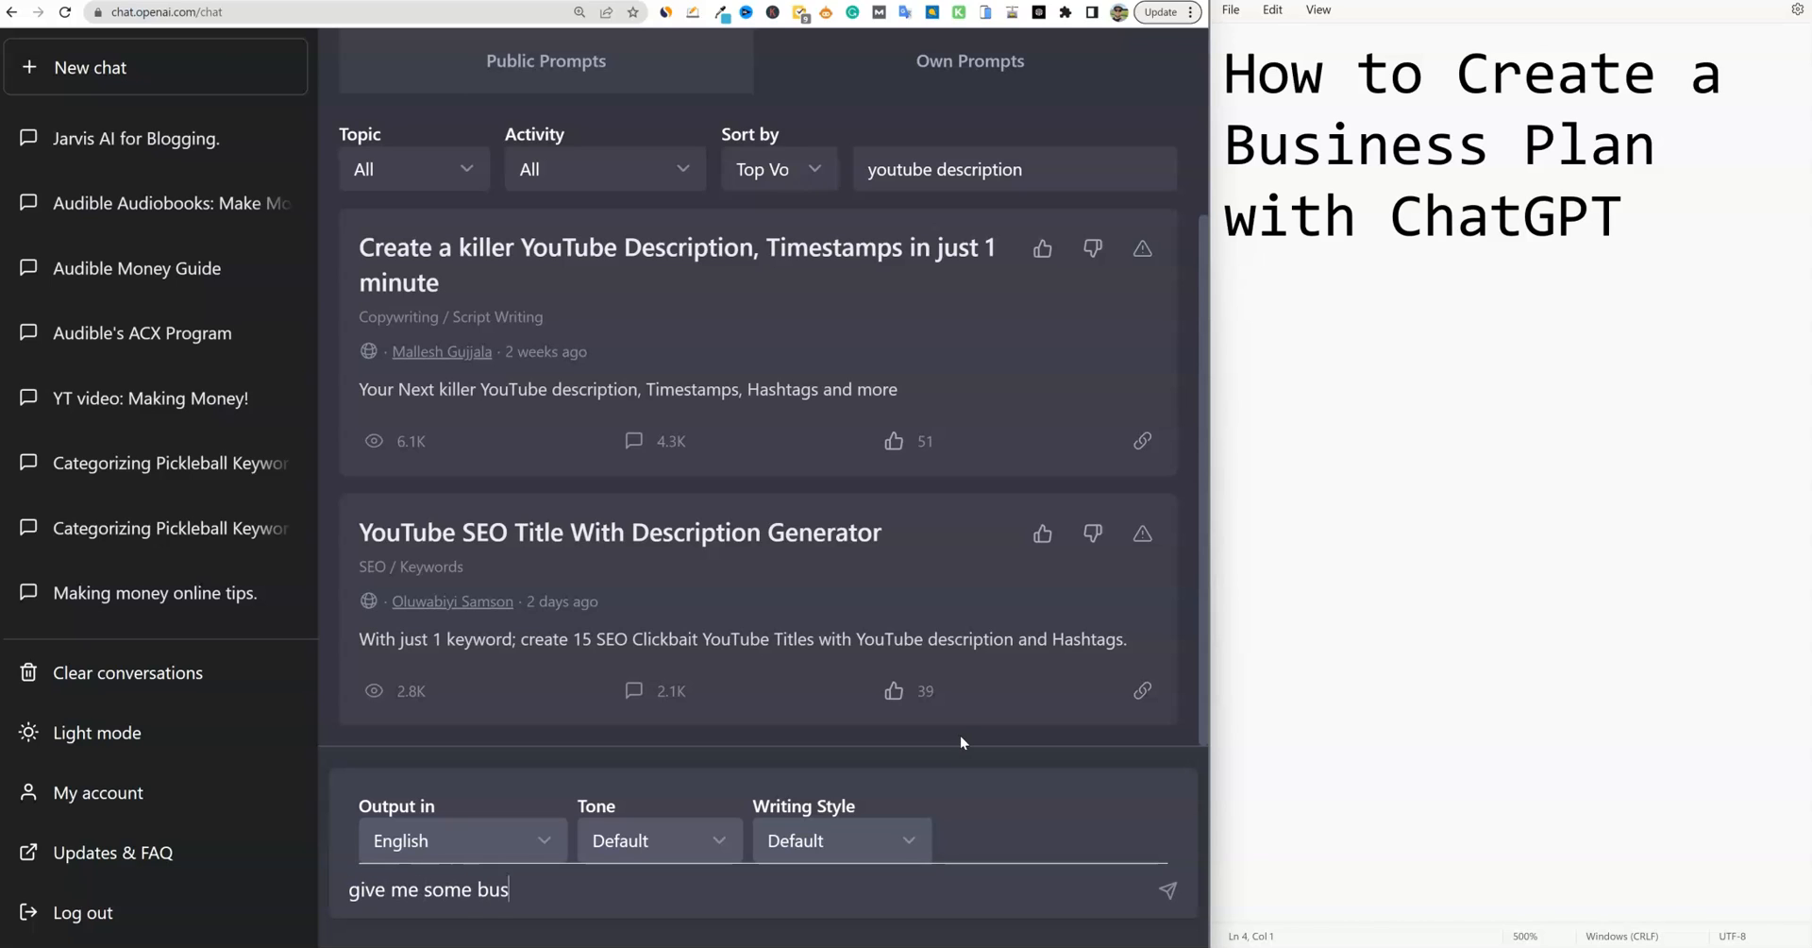
pyautogui.write('iness ideas')
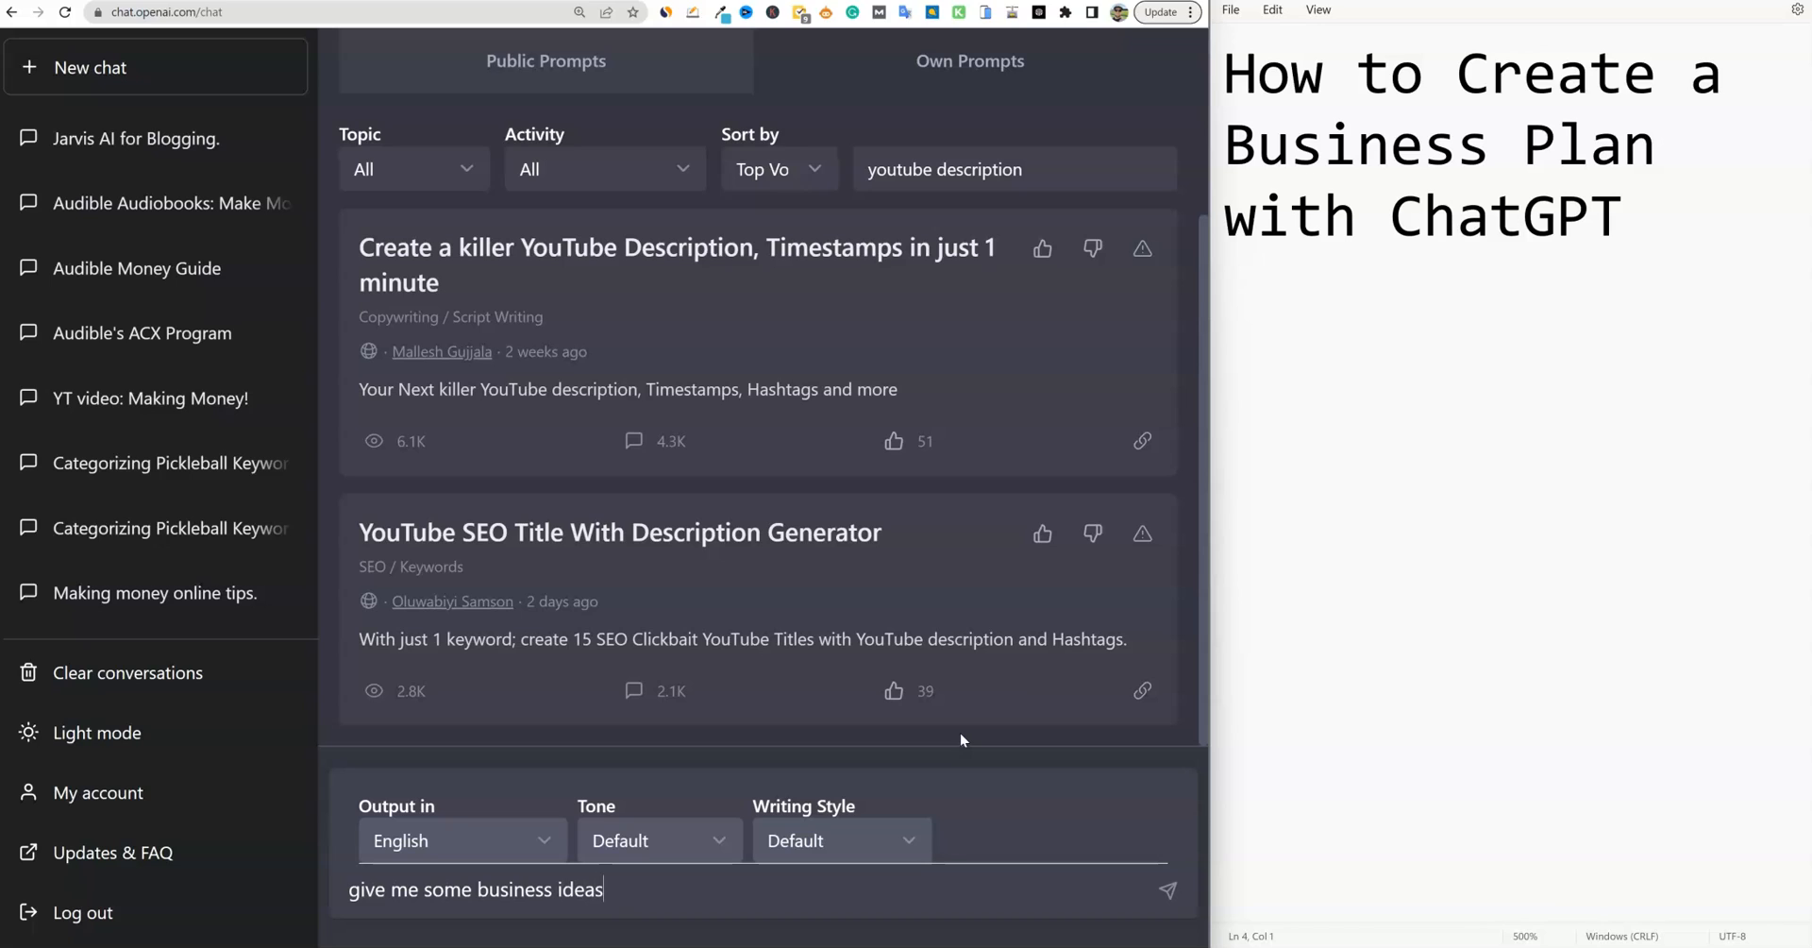
pyautogui.write('. products')
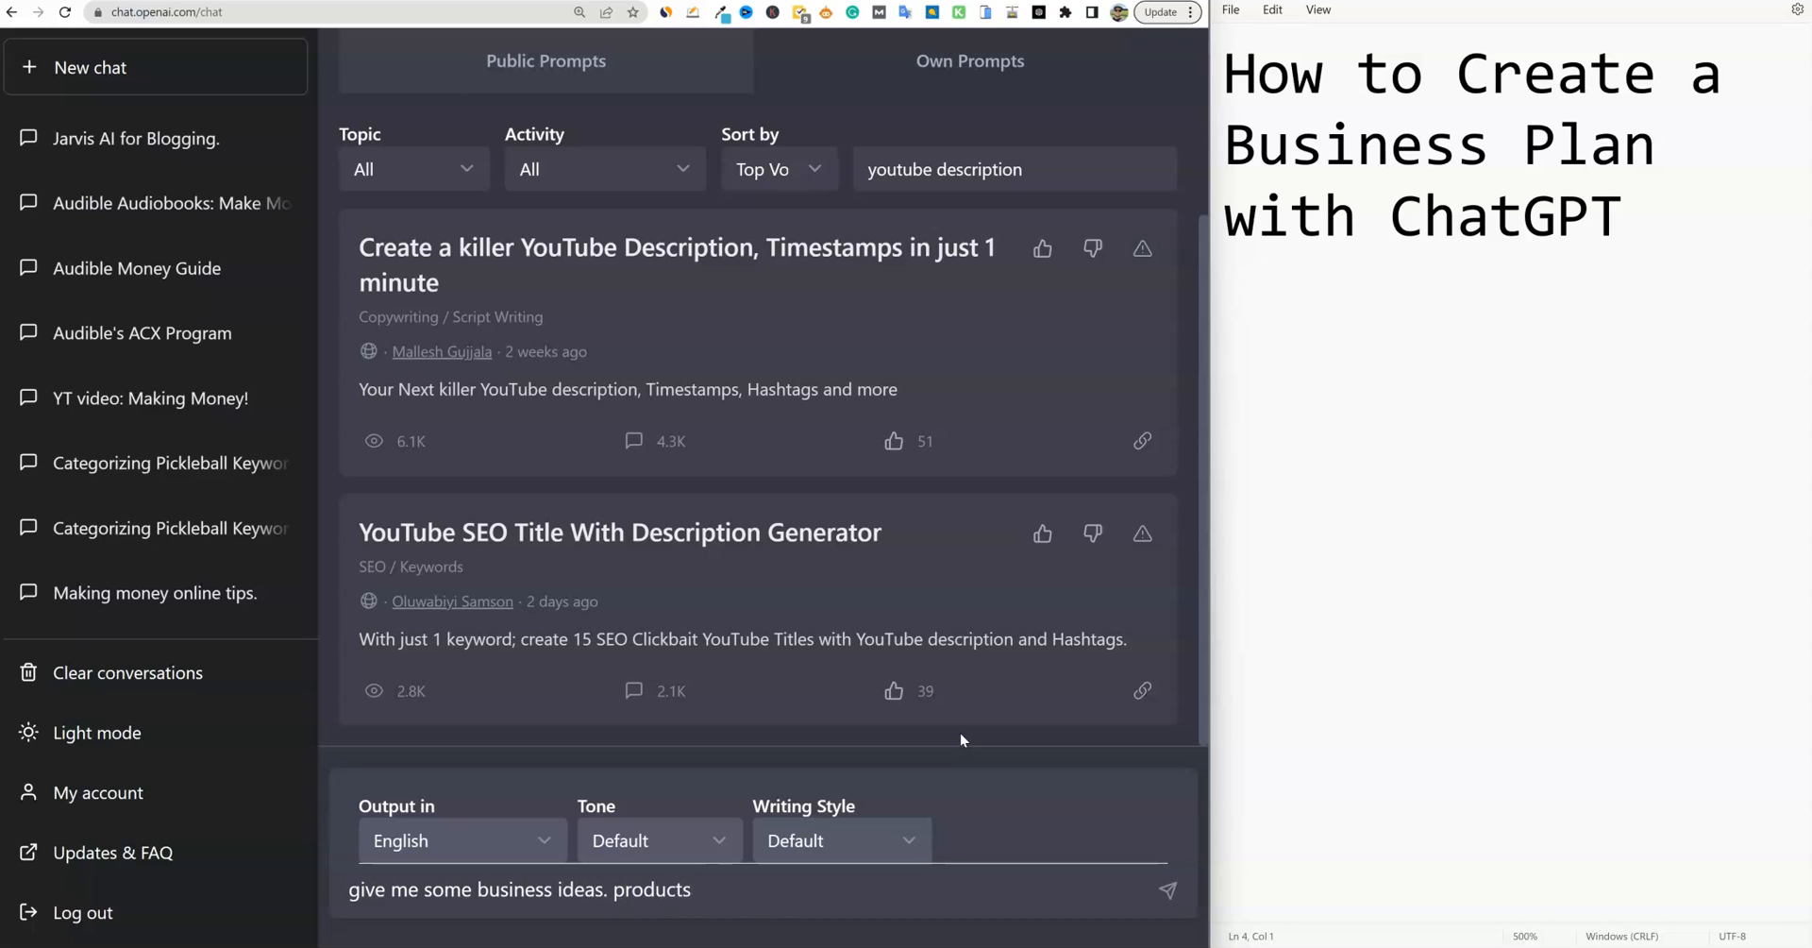
pyautogui.write('to sell and')
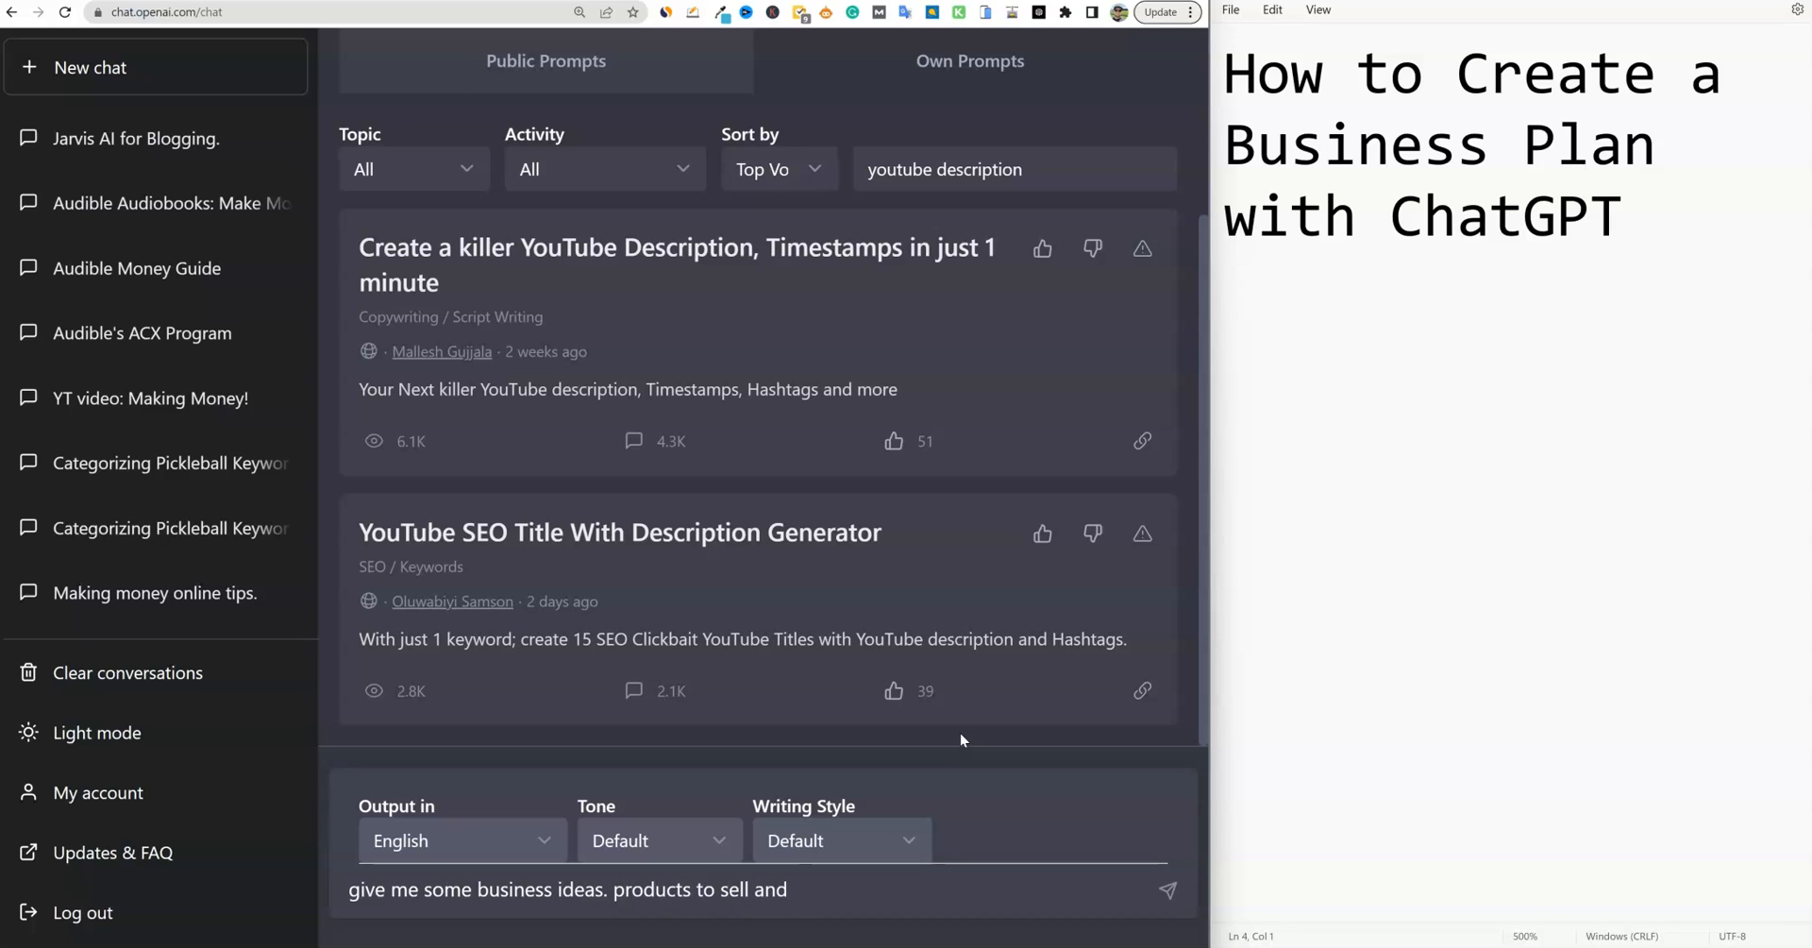
pyautogui.write('10 busin')
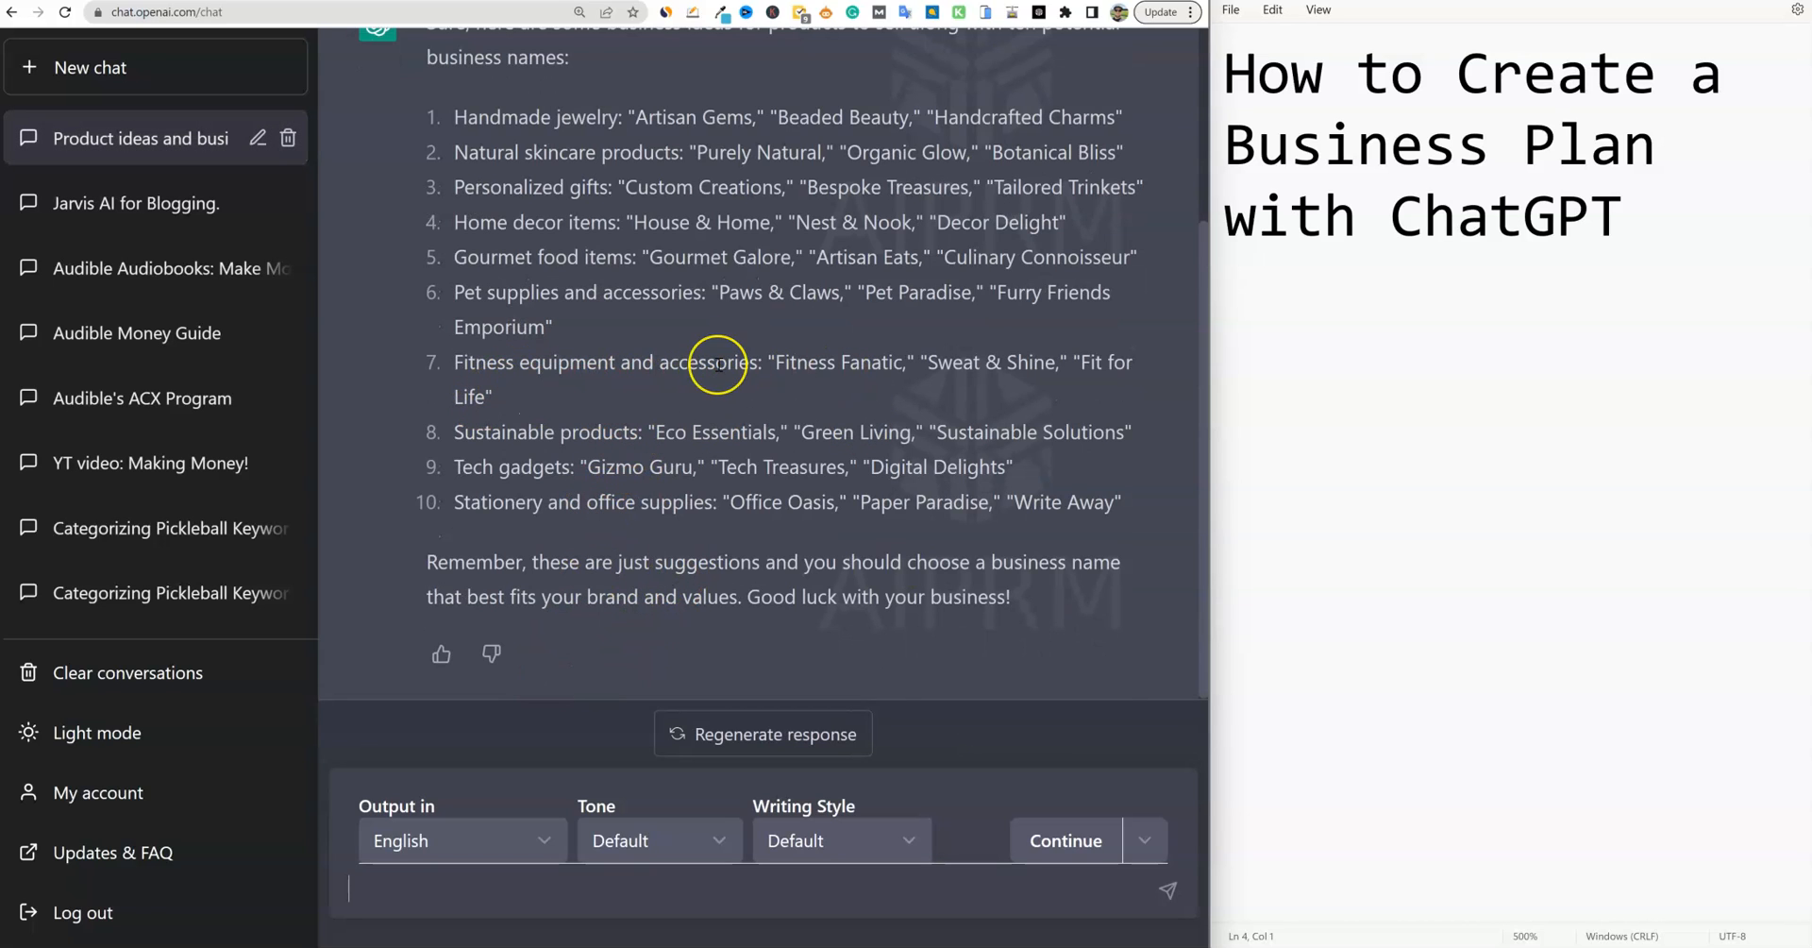
pyautogui.moveTo(862, 375)
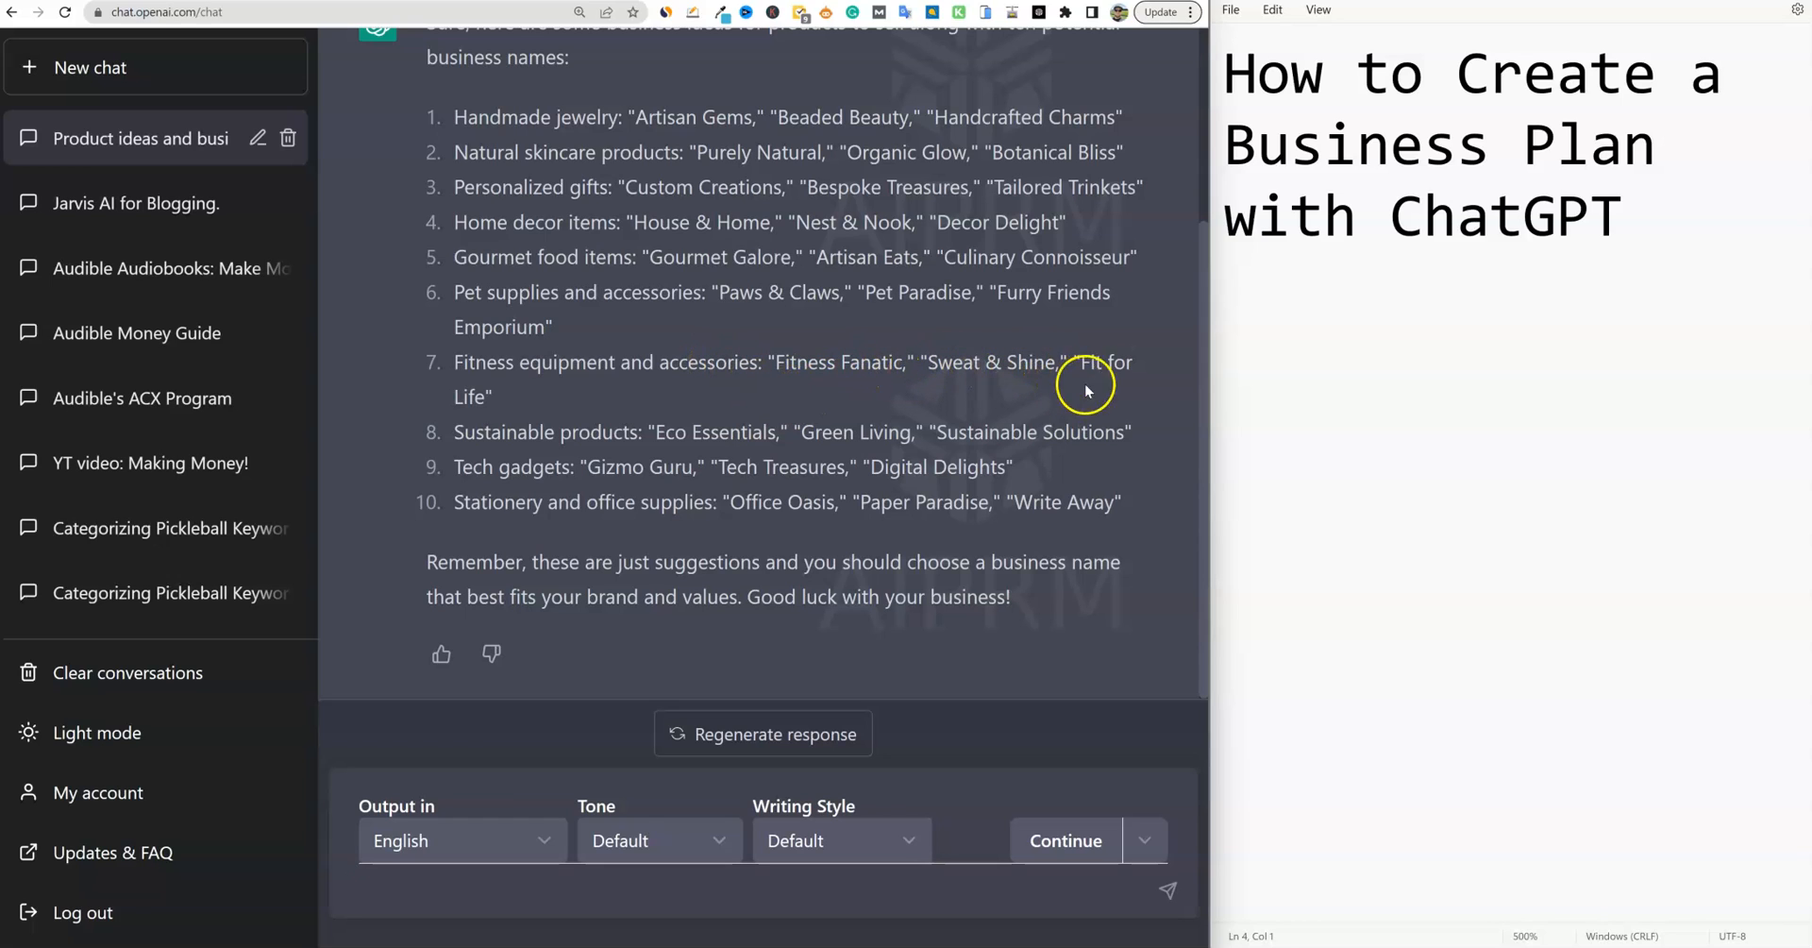
pyautogui.moveTo(1086, 364)
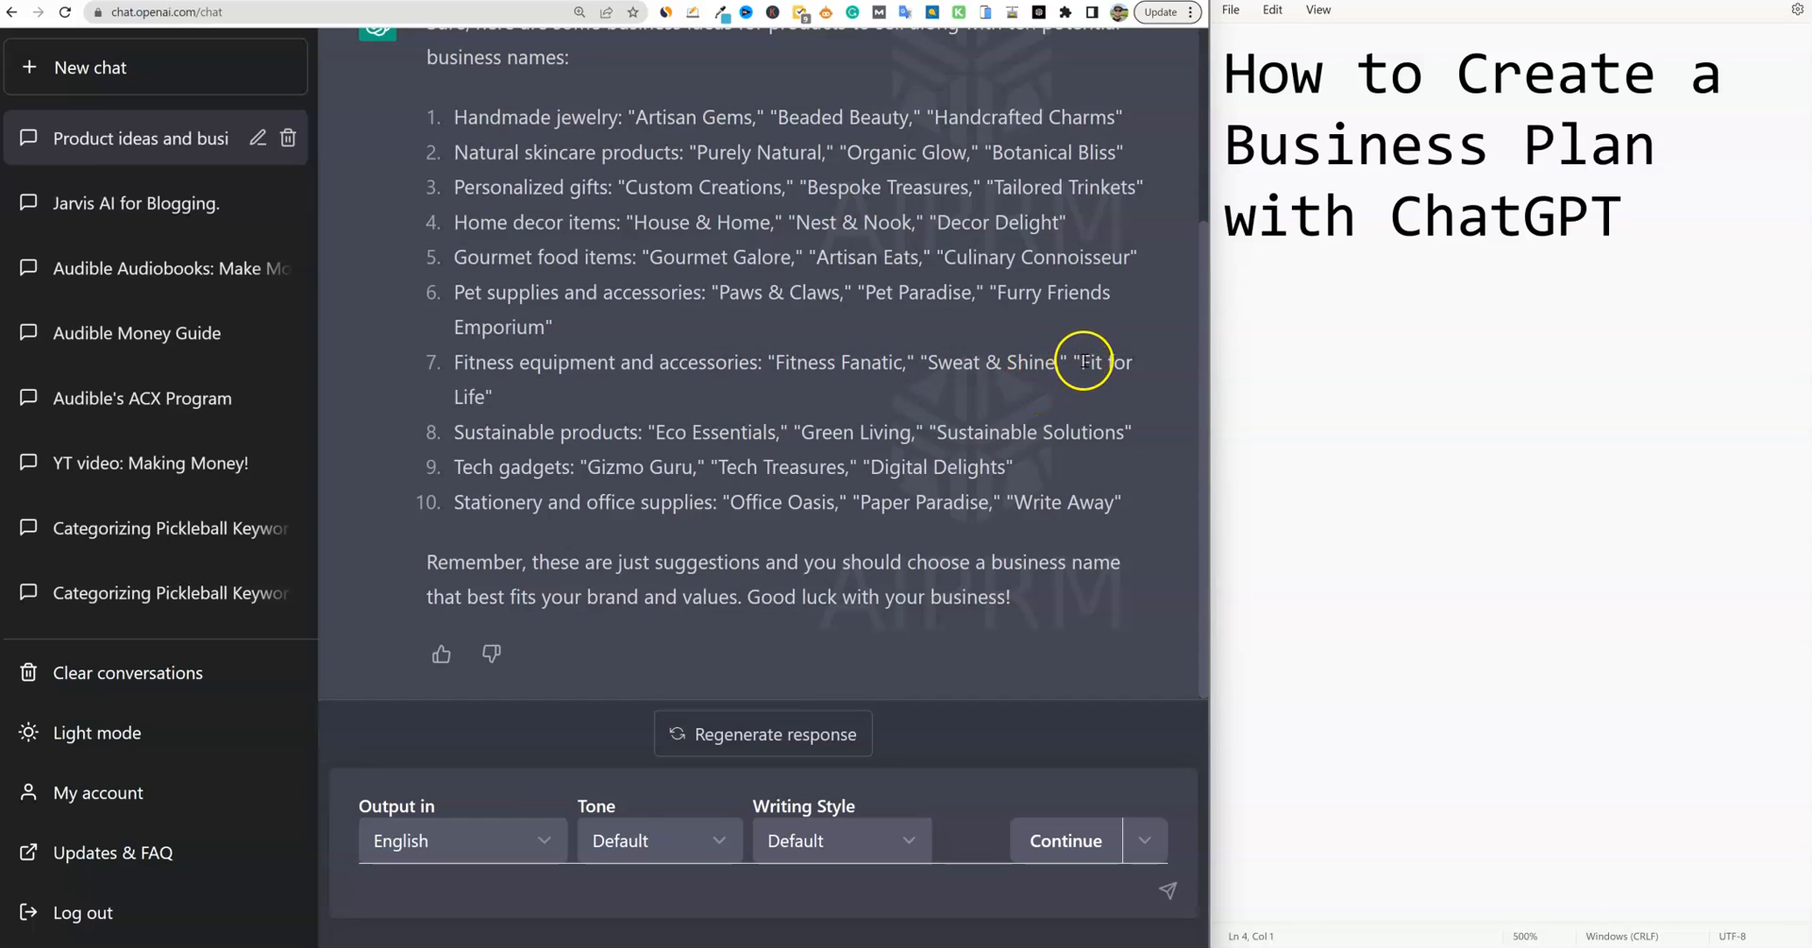
pyautogui.moveTo(823, 370)
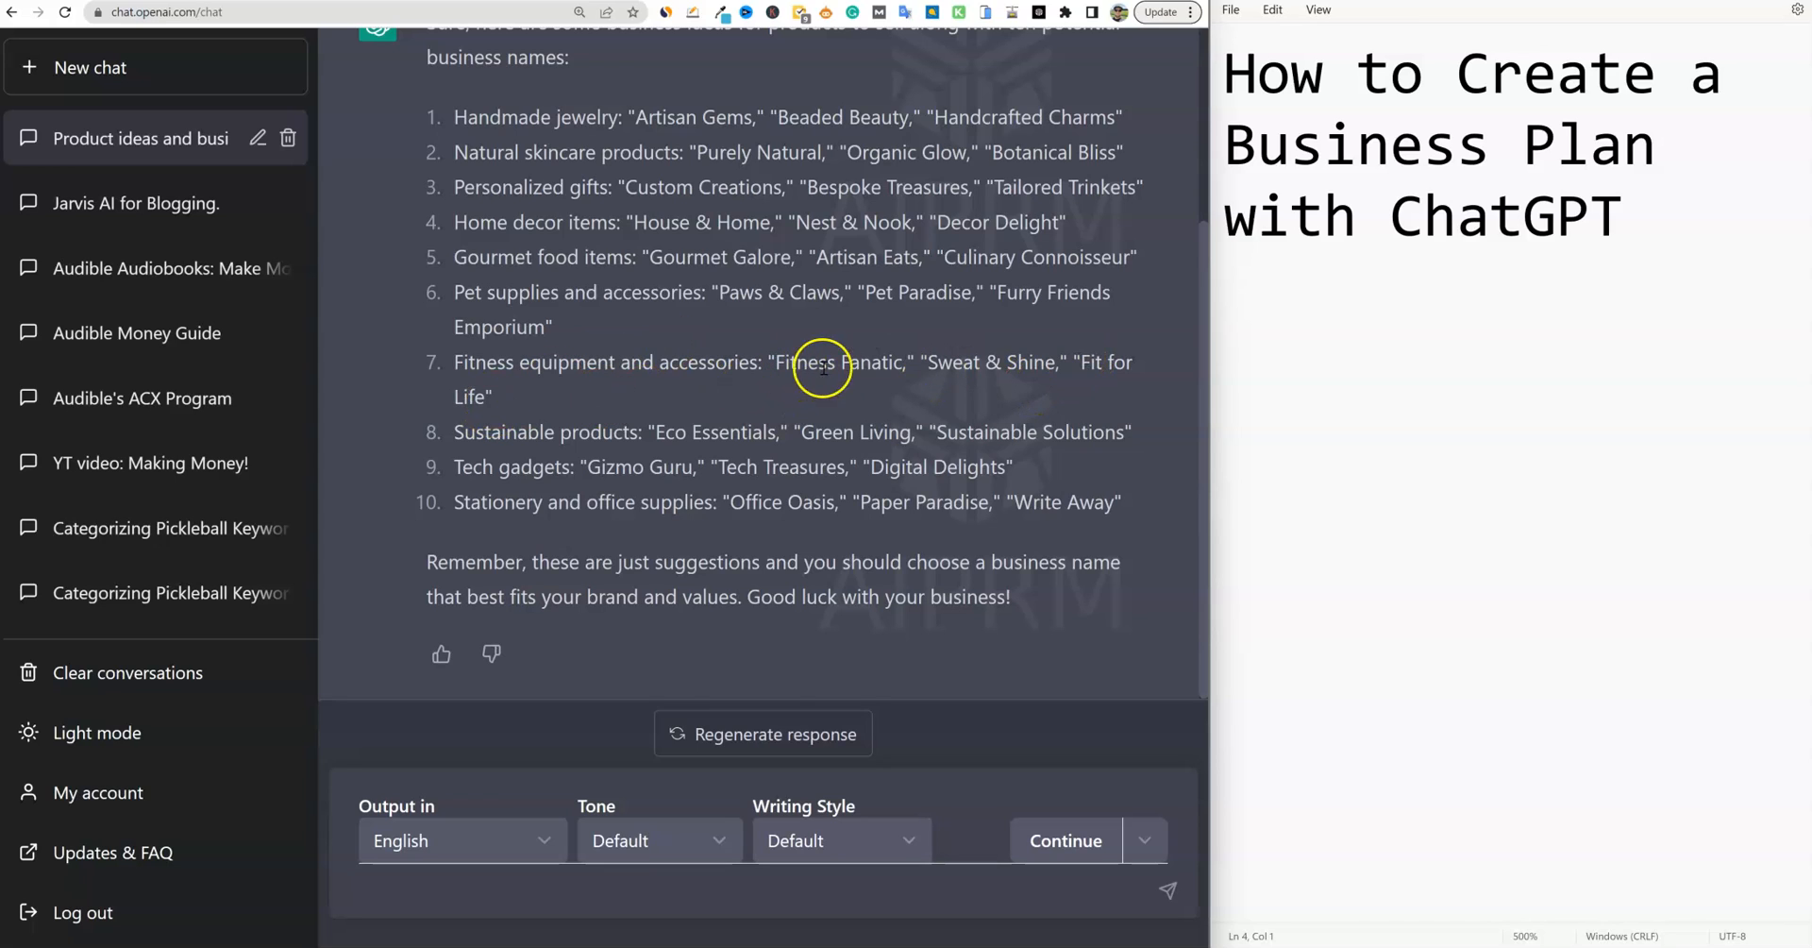
# Note 'Fitness Fanatic' and business type 'Fitness equipment and accessories' in Notepad
pyautogui.doubleClick(839, 361)
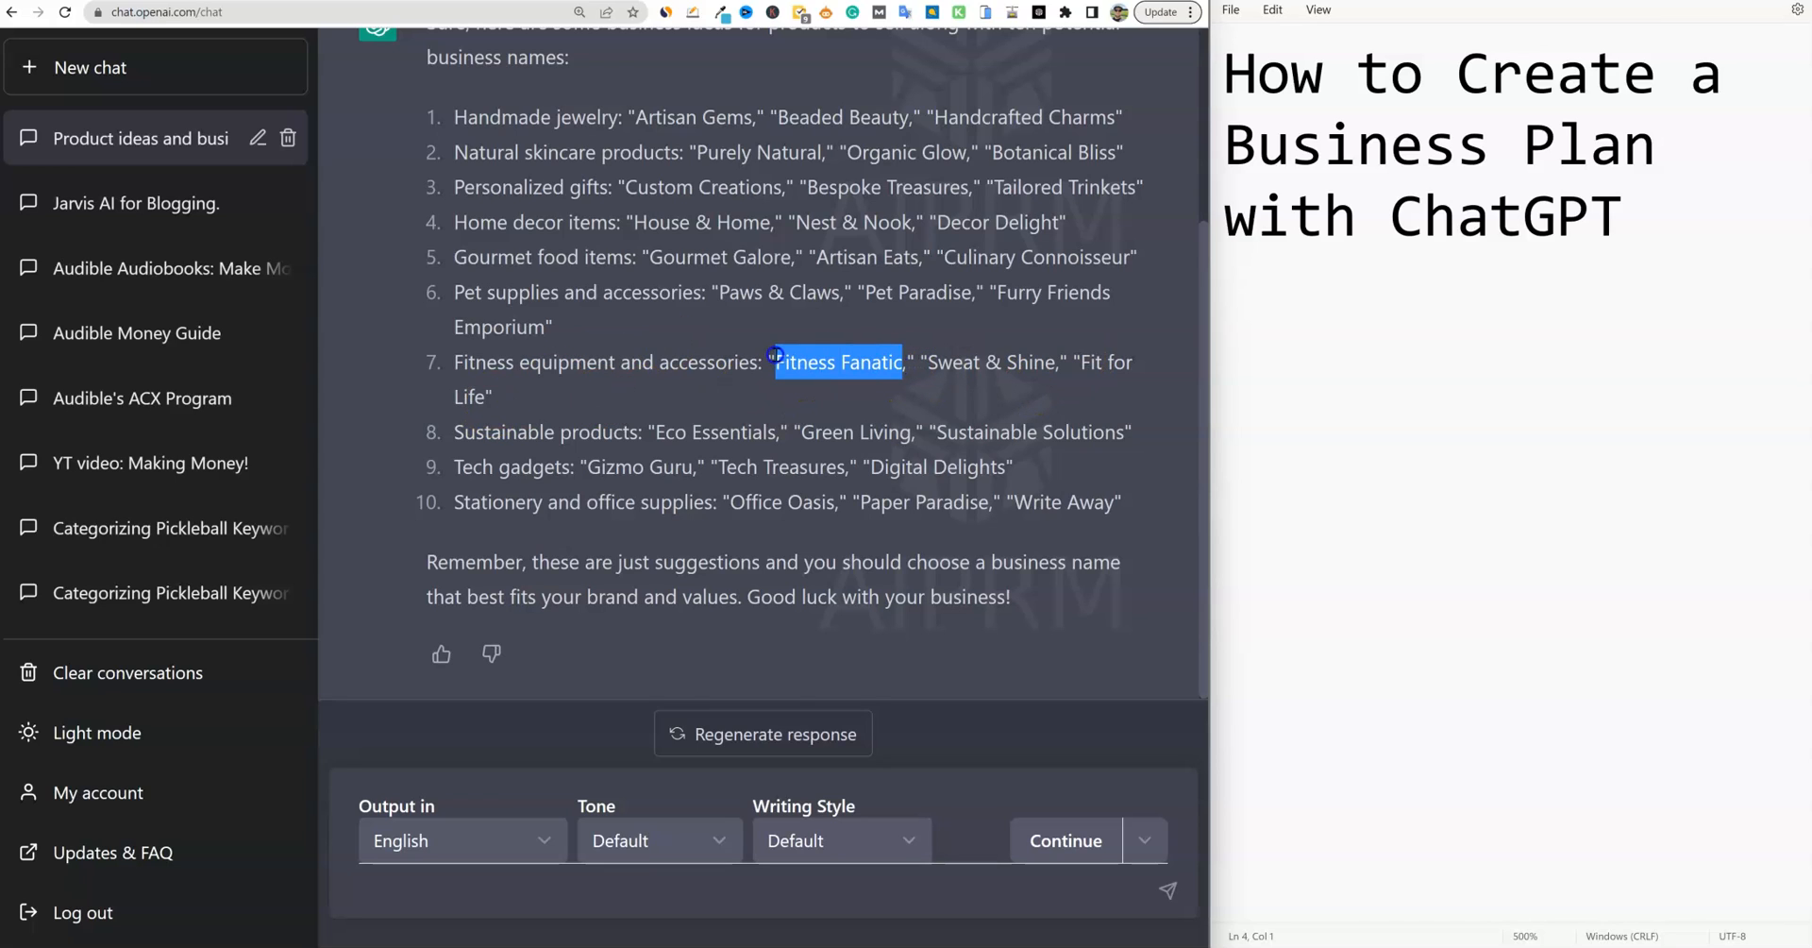
pyautogui.moveTo(1319, 351)
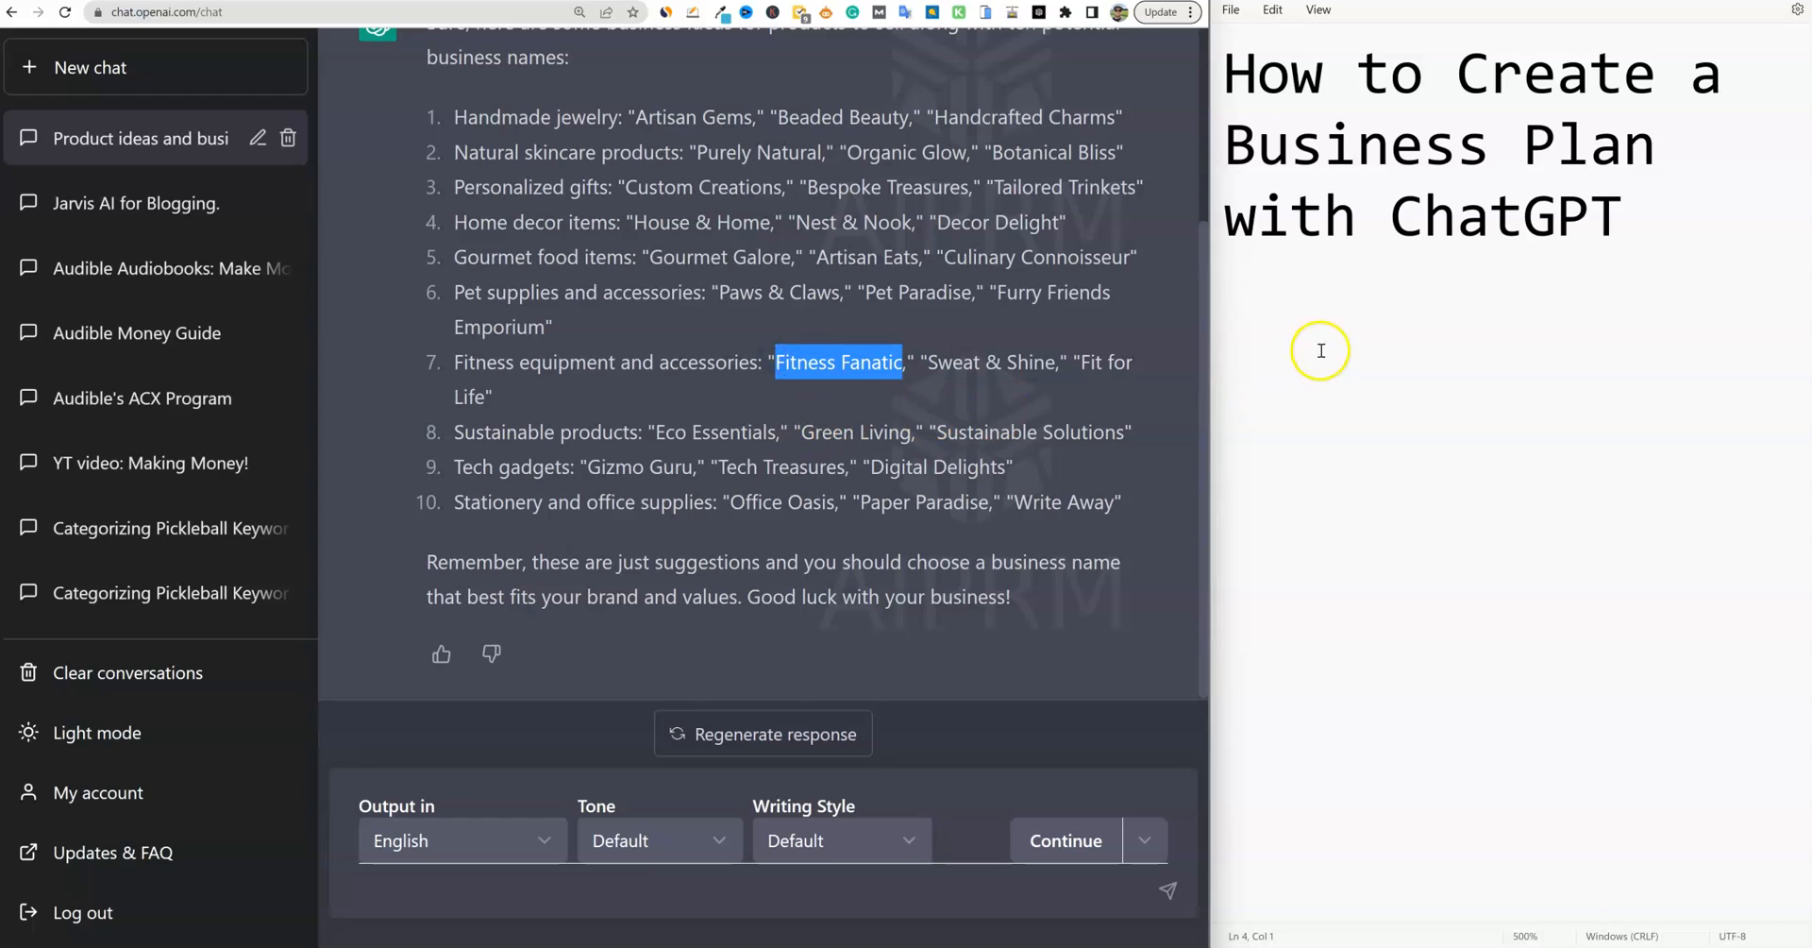
pyautogui.write('Fitness Fanatic')
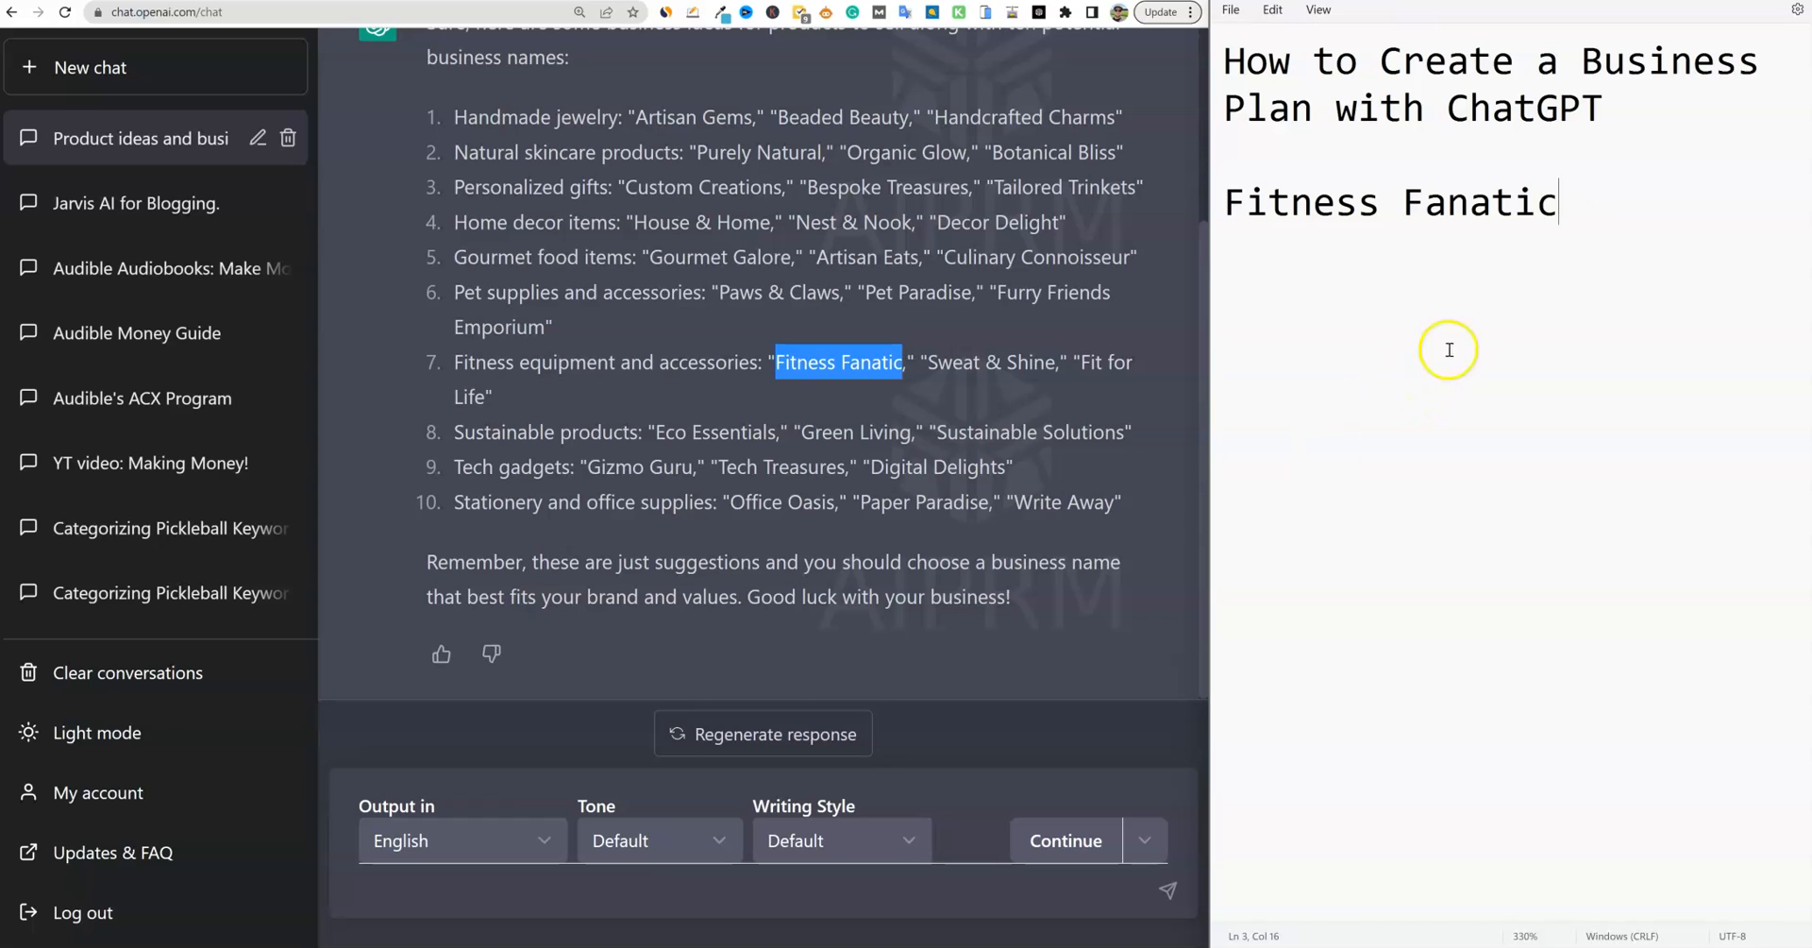
pyautogui.moveTo(1386, 417)
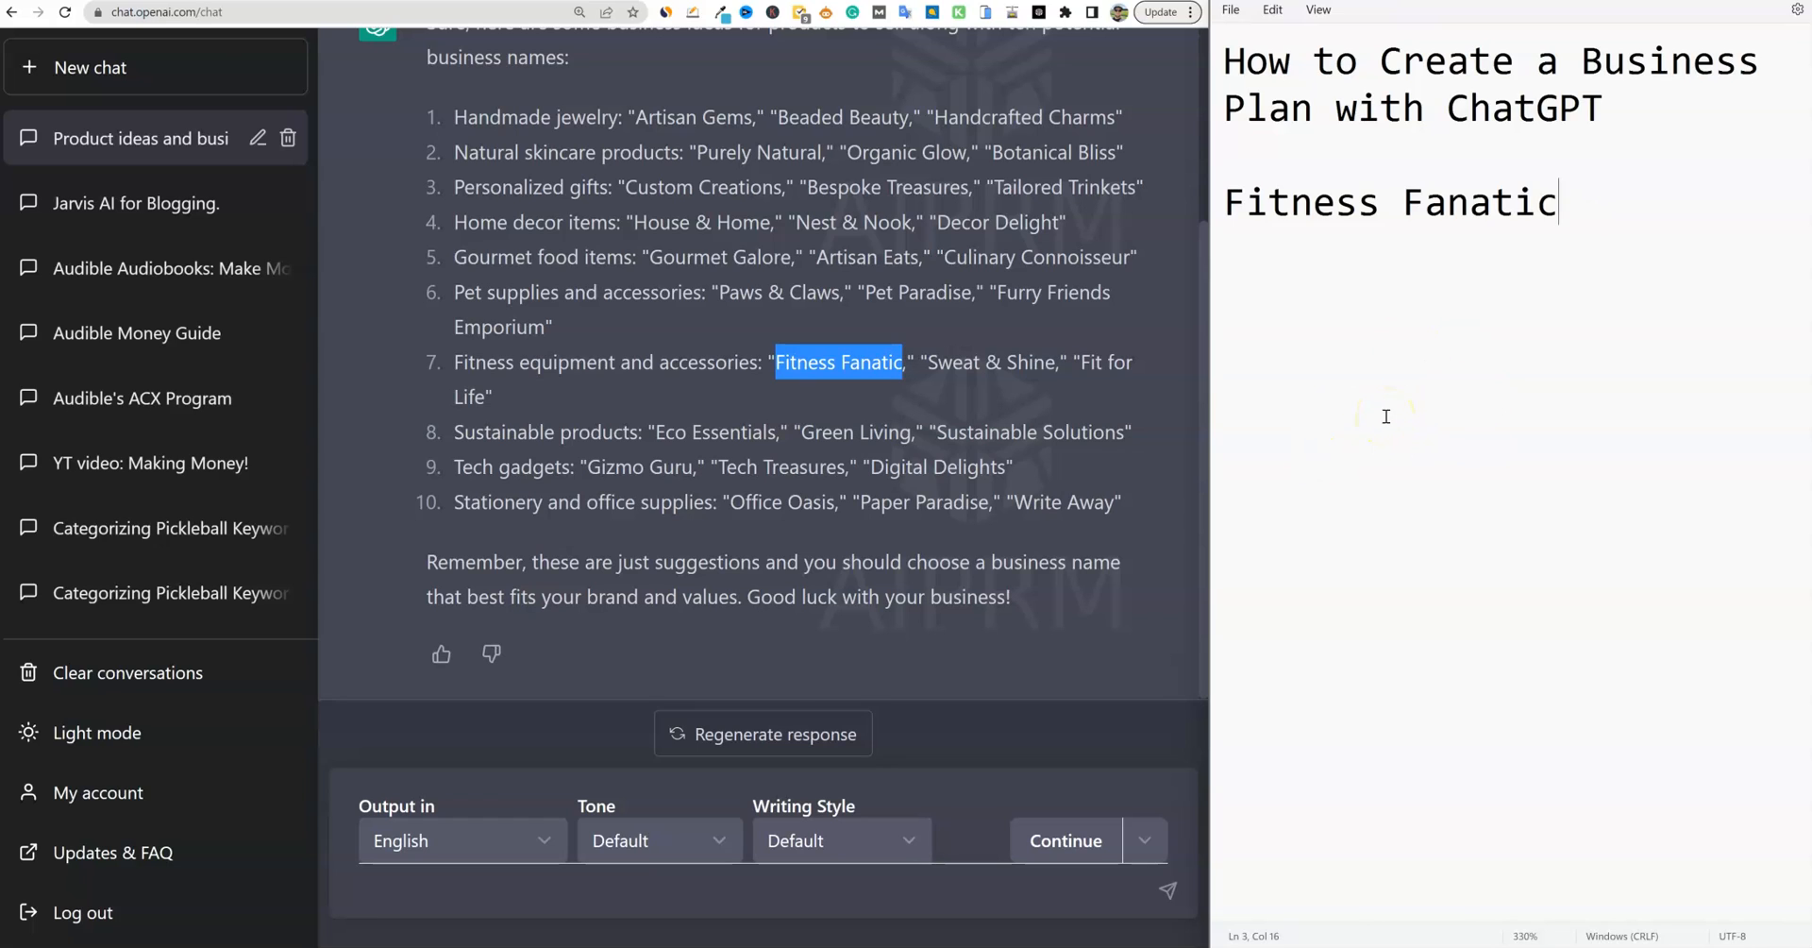
pyautogui.moveTo(955, 451)
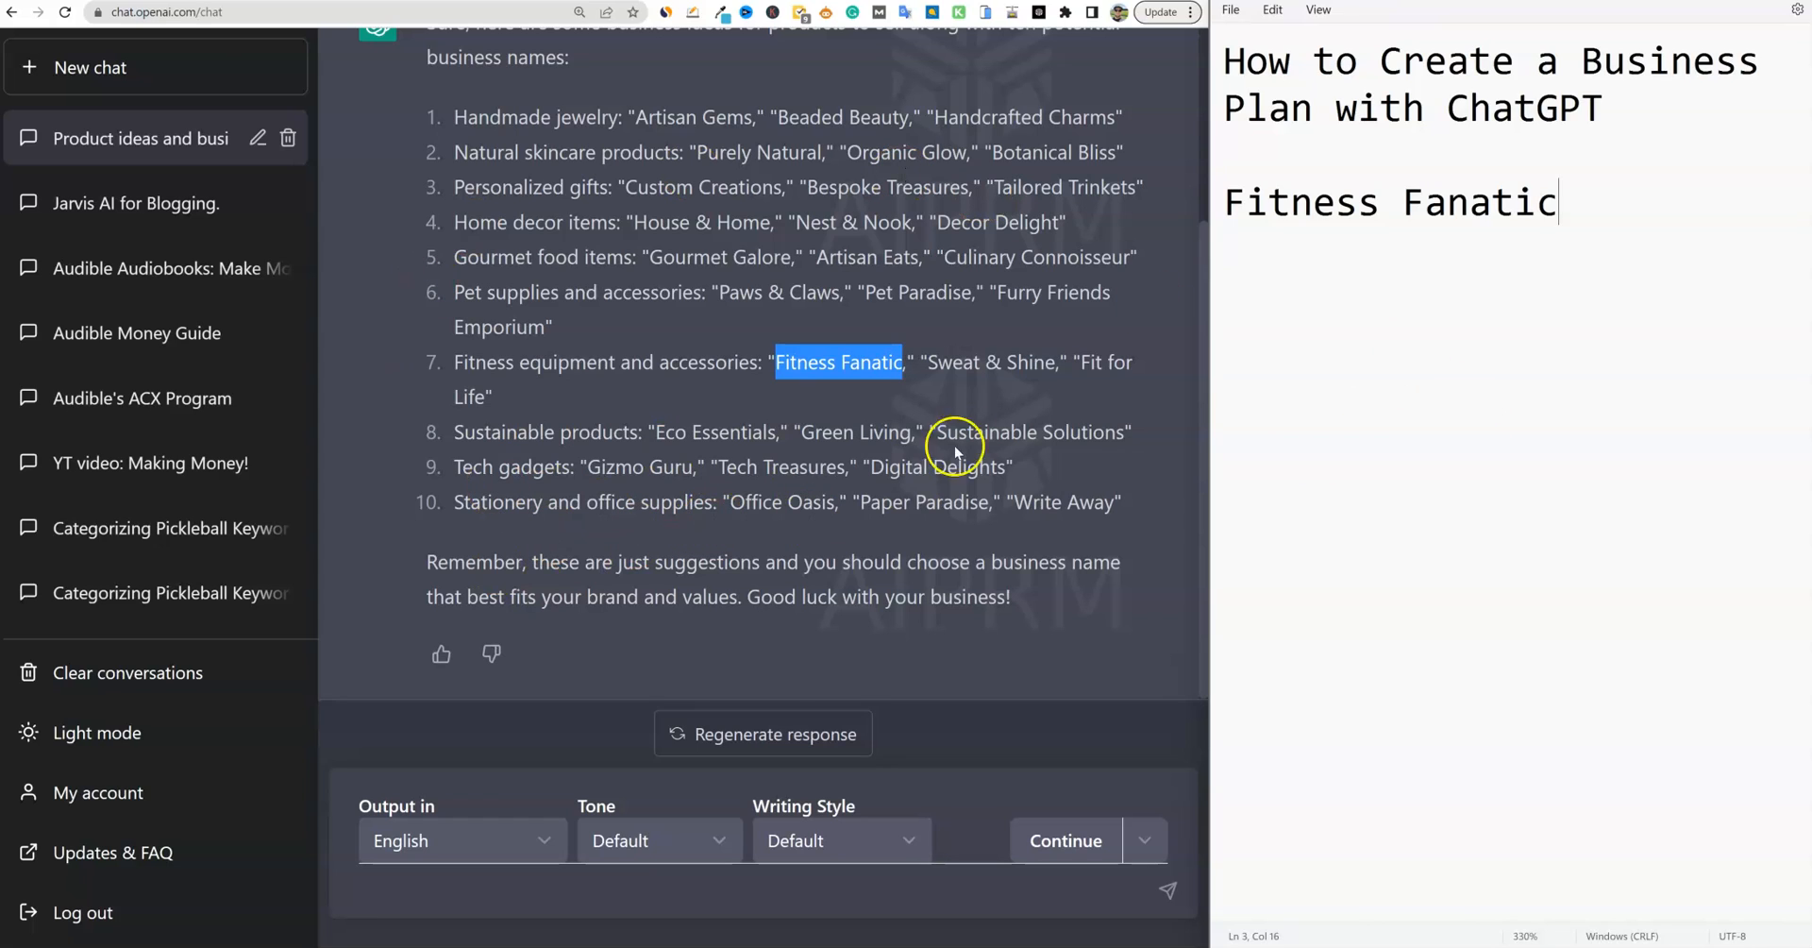
pyautogui.moveTo(1407, 540)
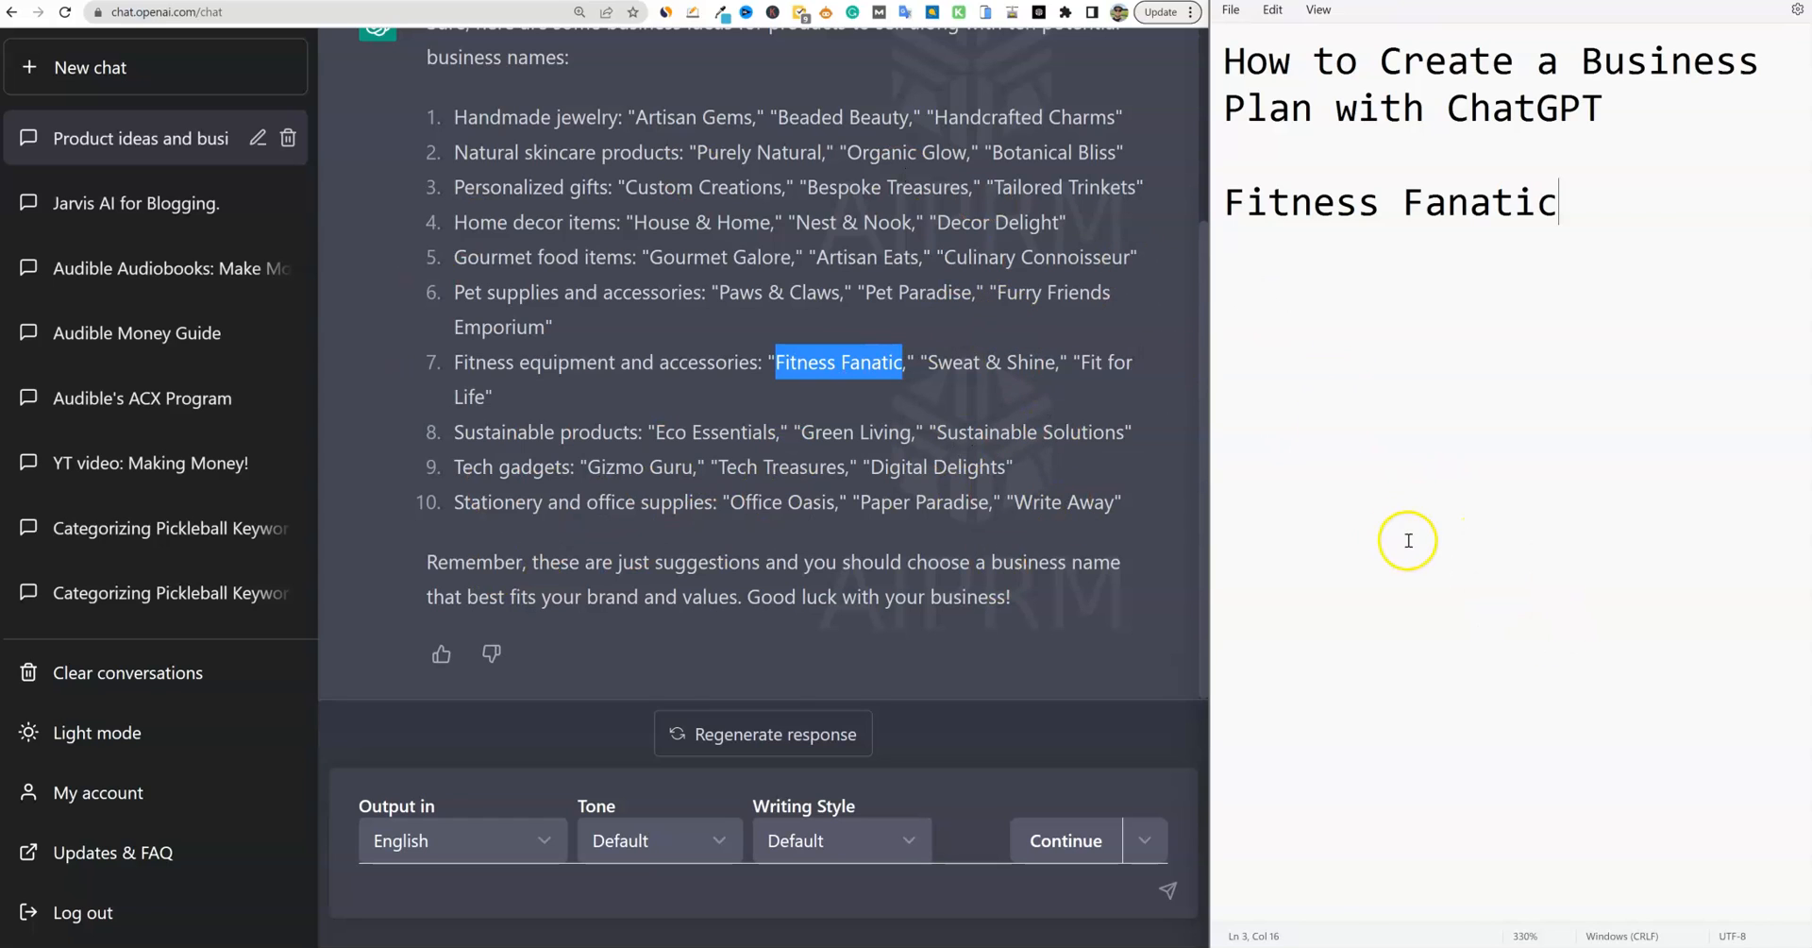
pyautogui.moveTo(792, 572)
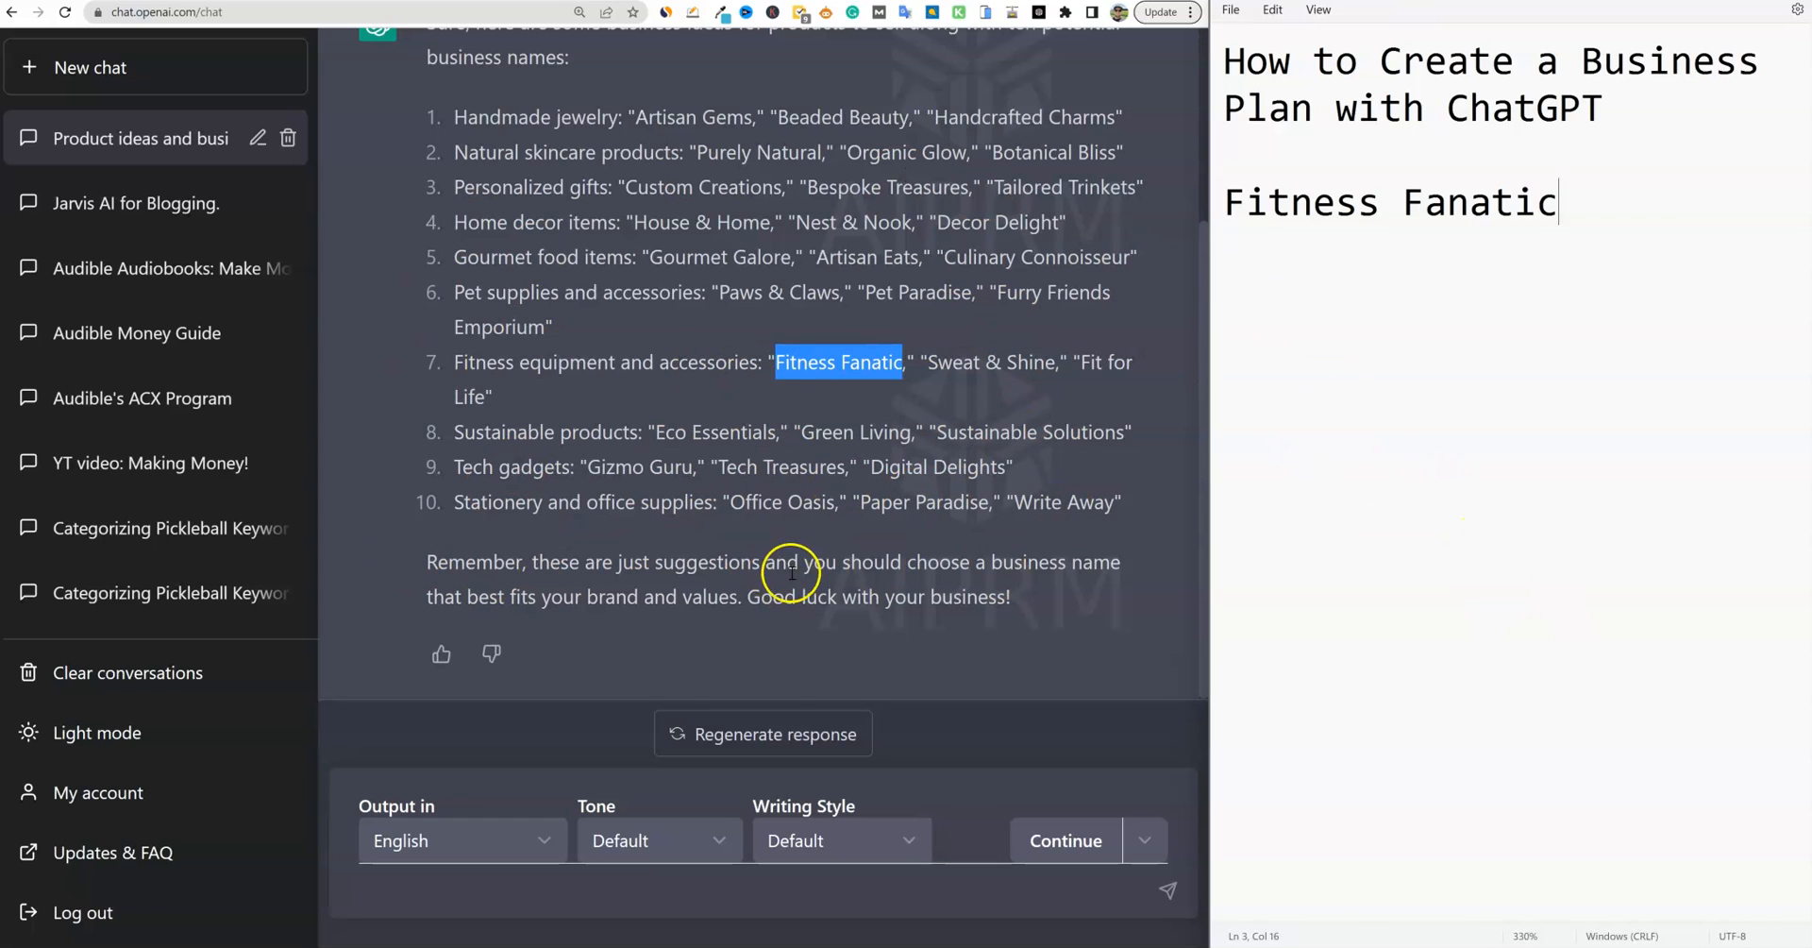
pyautogui.moveTo(459, 368)
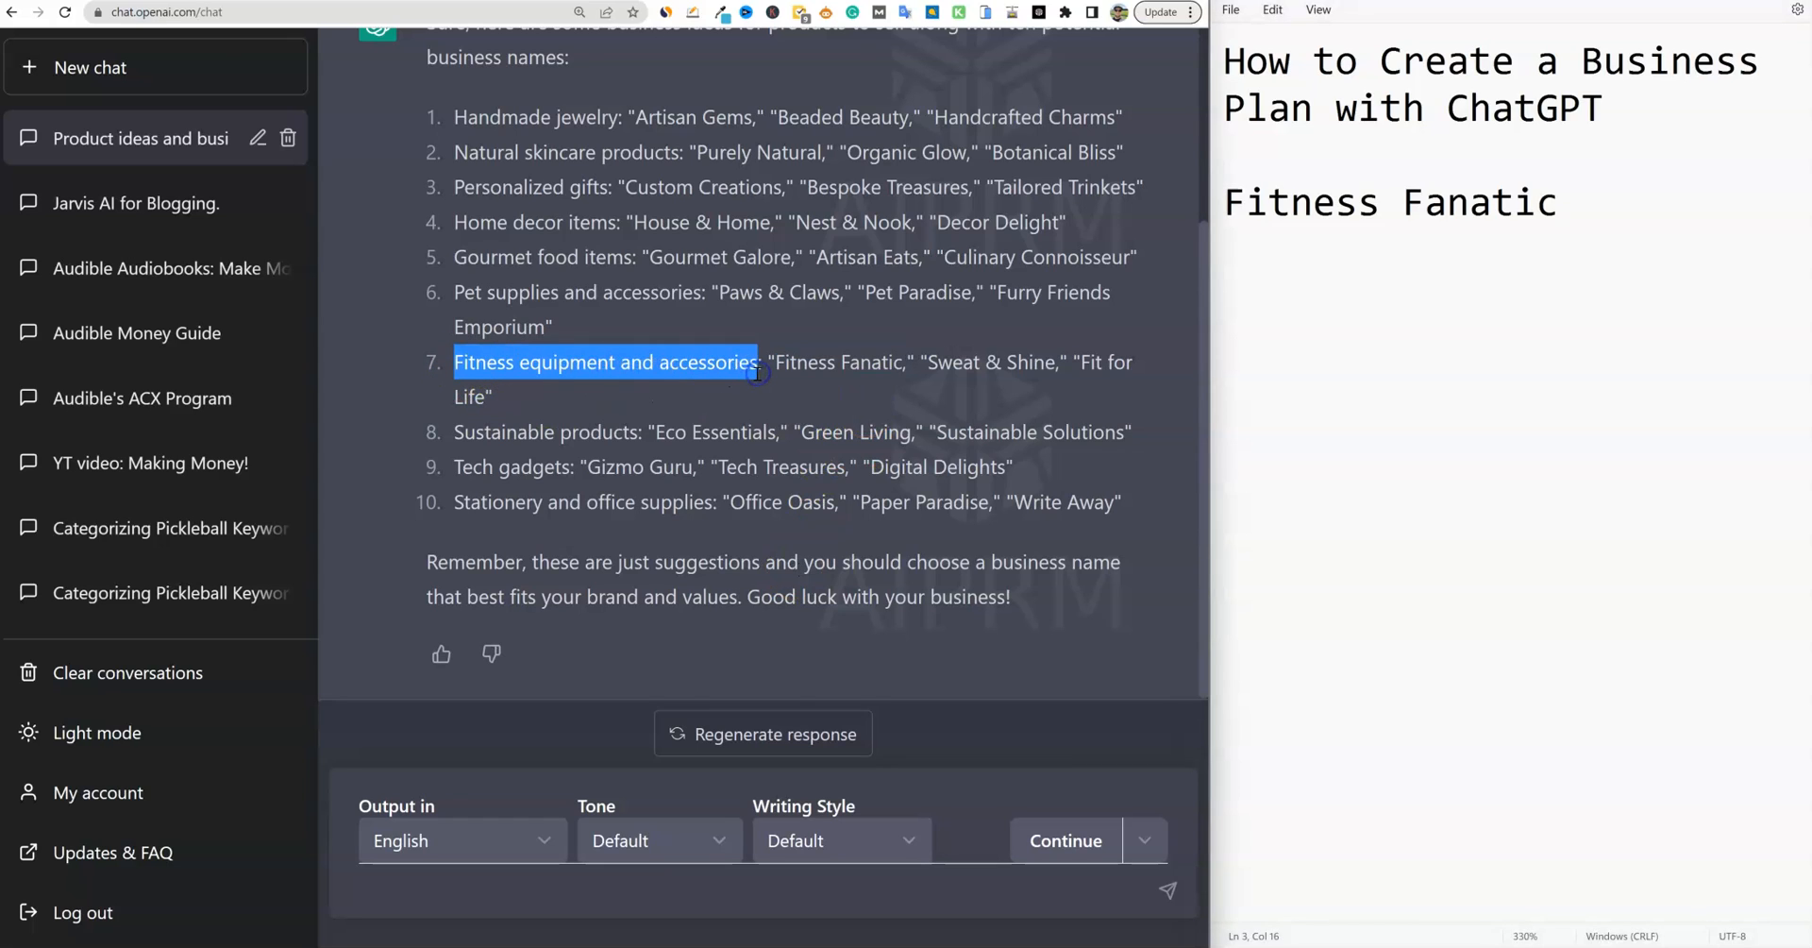
pyautogui.moveTo(1528, 216)
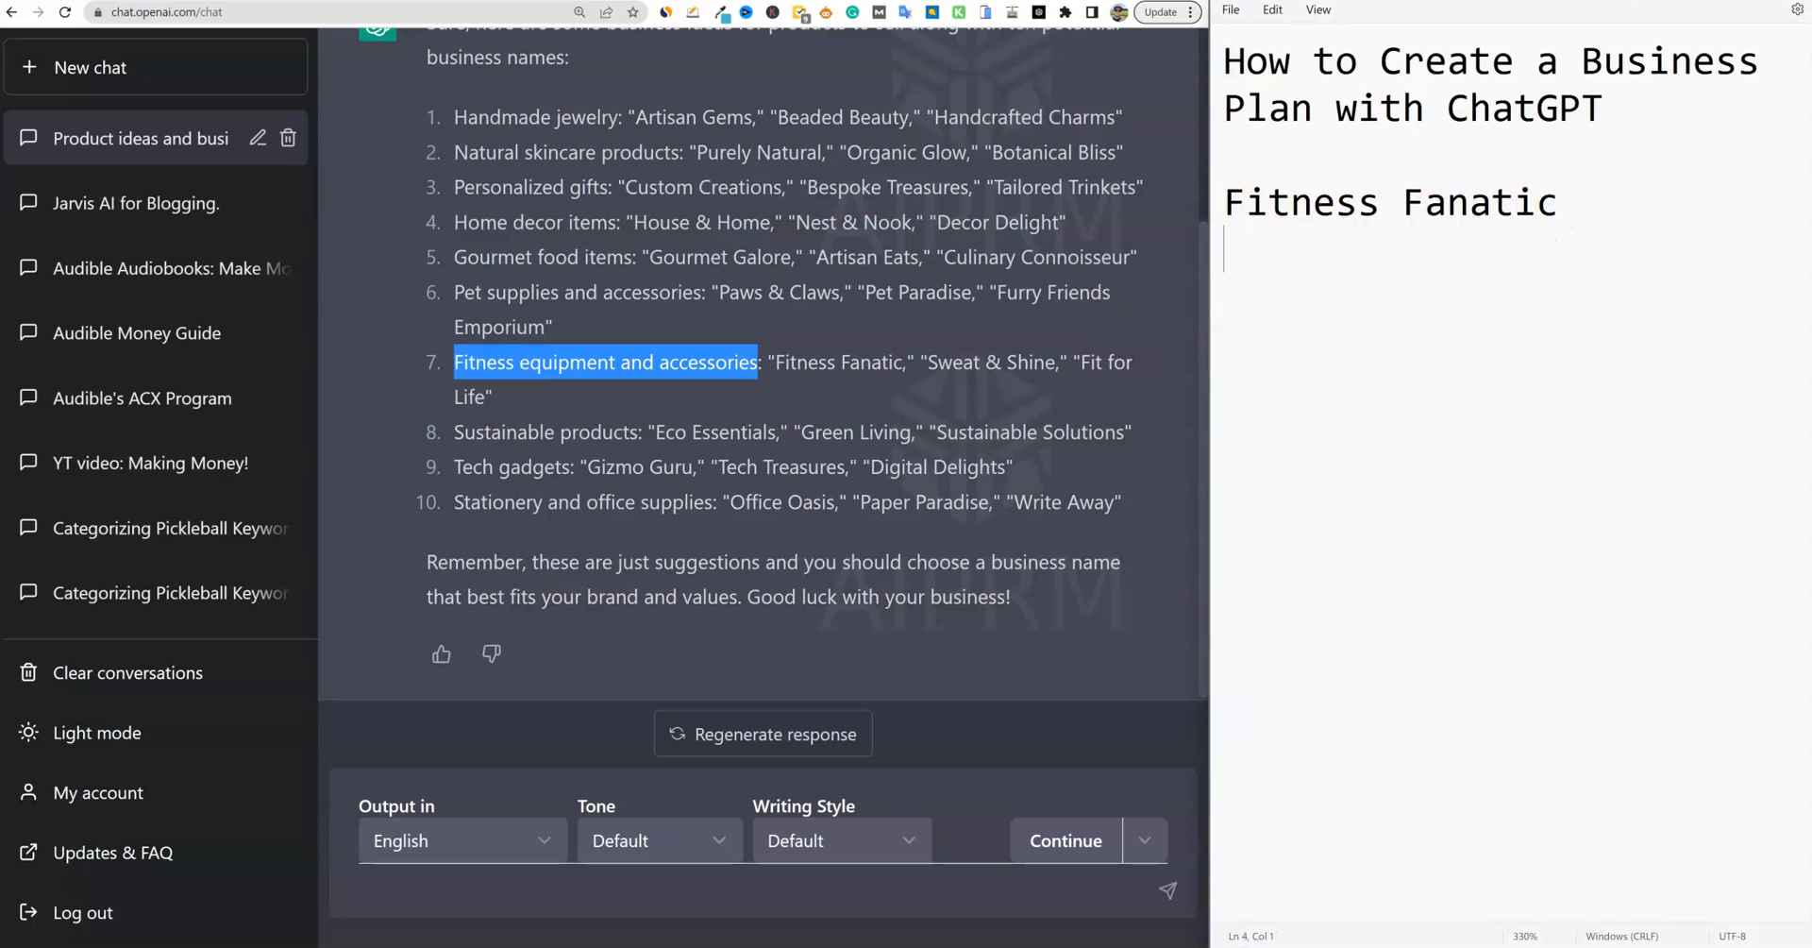
pyautogui.write('bu')
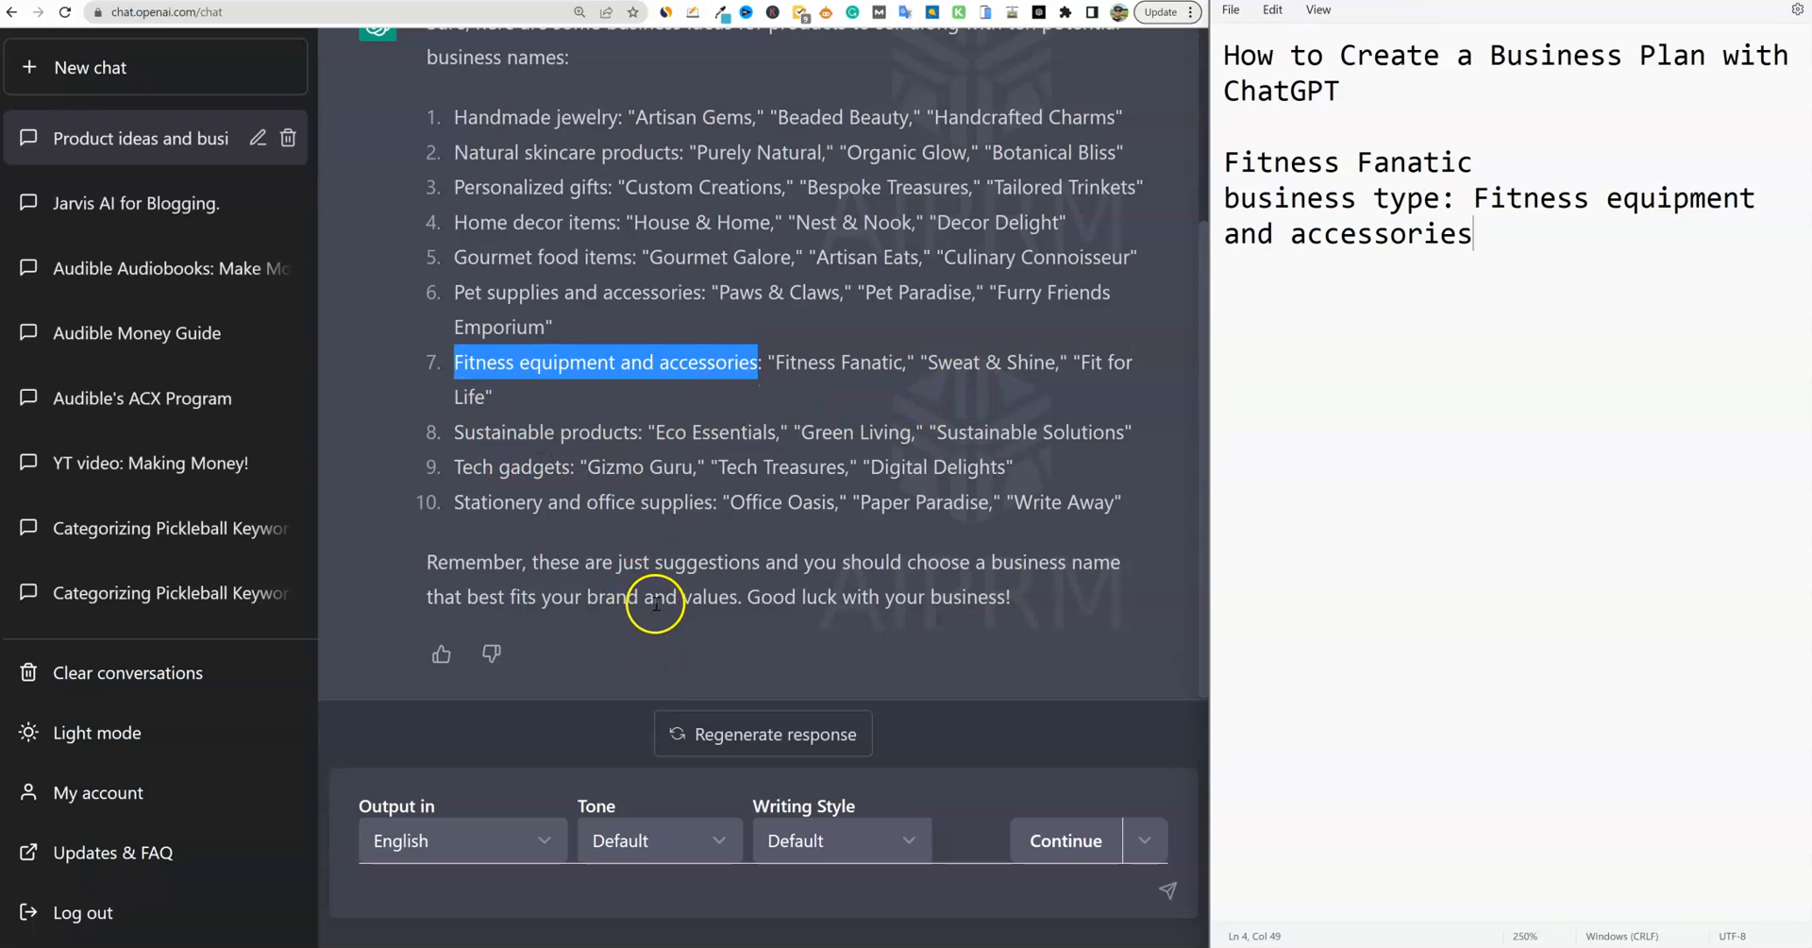
pyautogui.scroll(3)
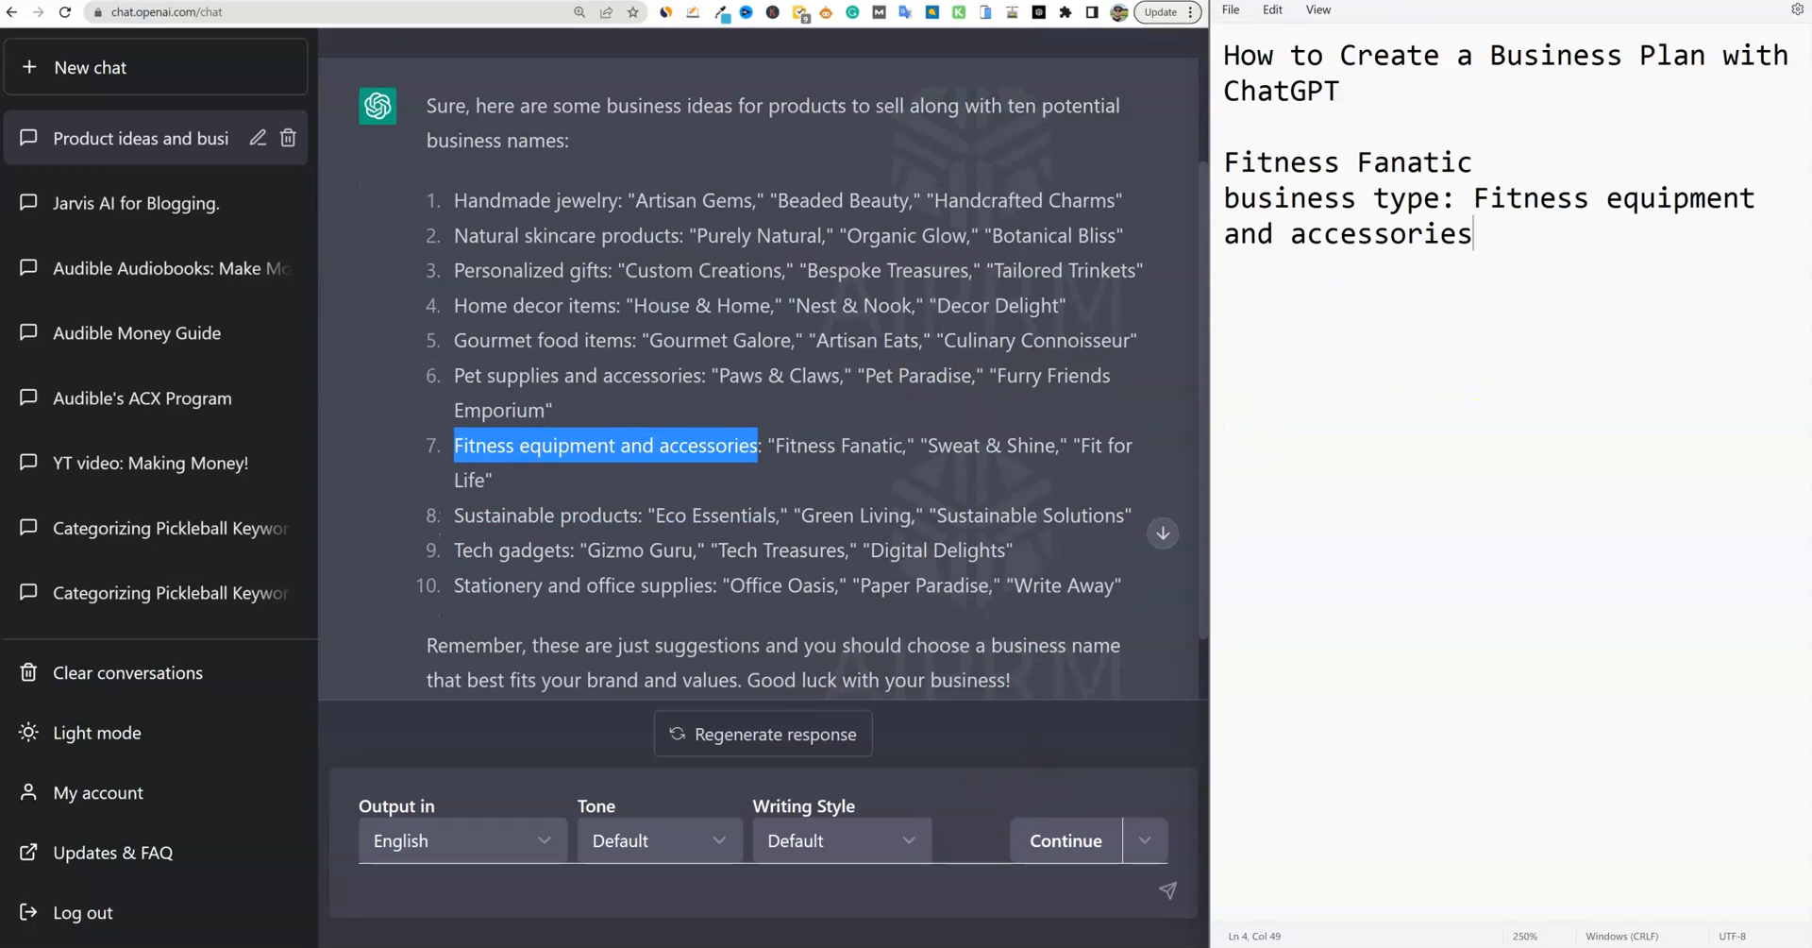
pyautogui.moveTo(1632, 416)
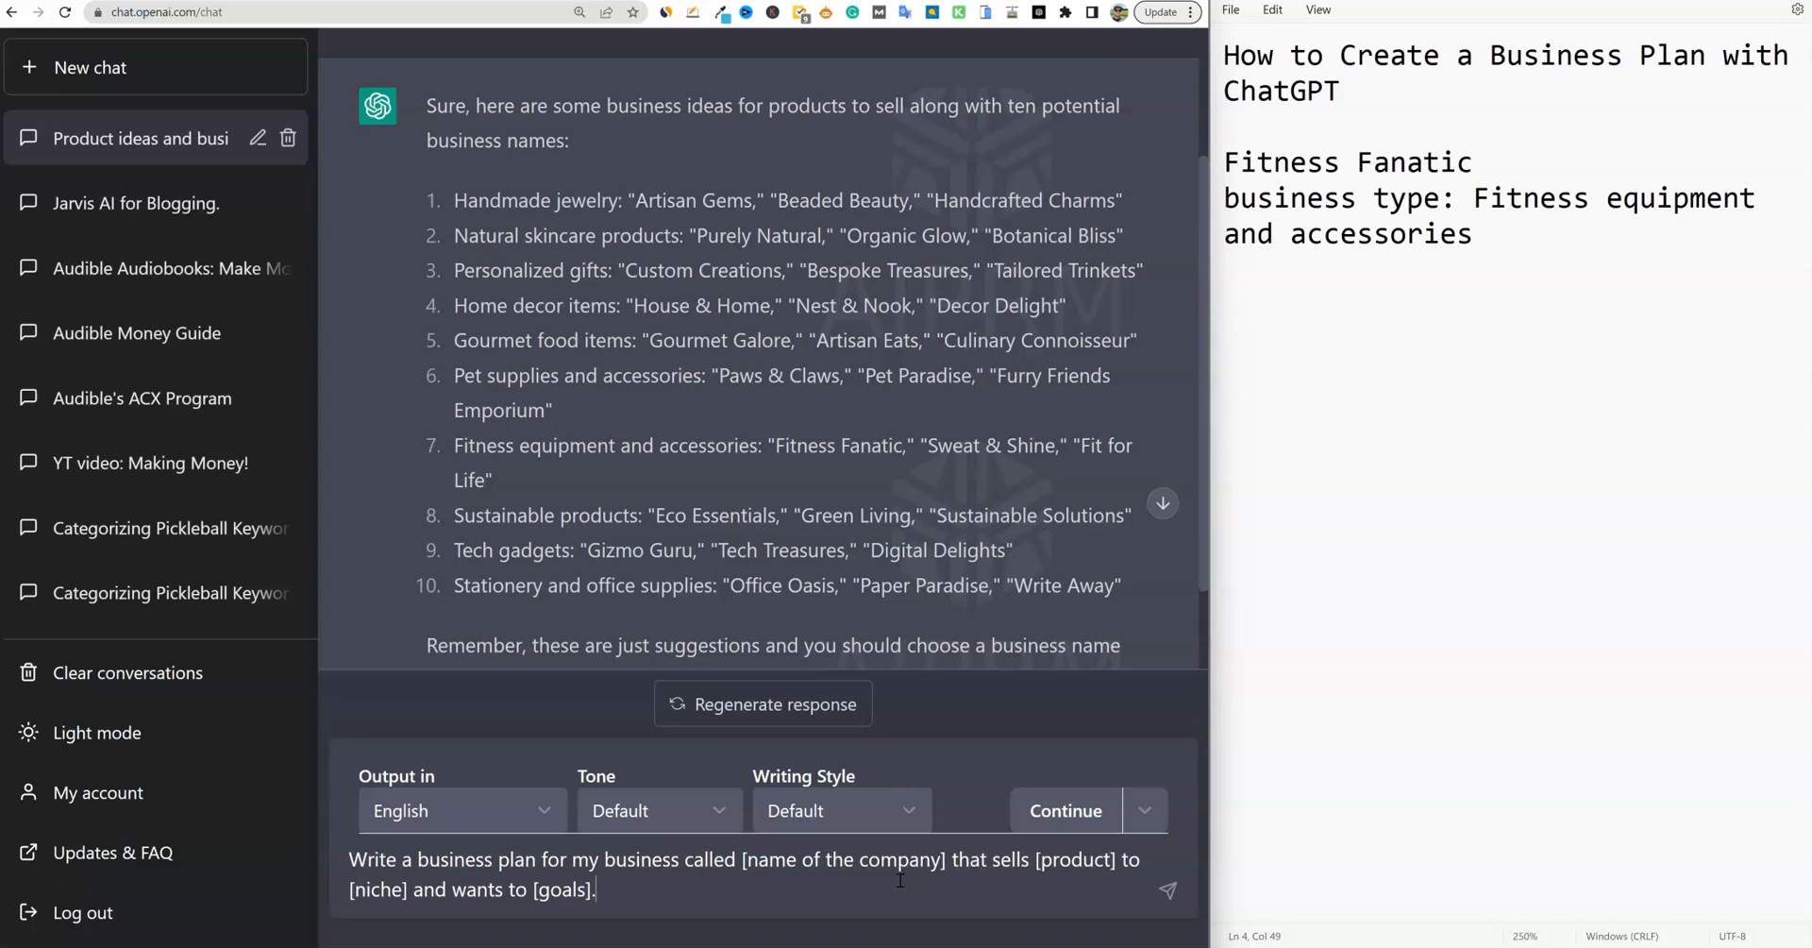
# Fill the business plan template's placeholders with Fitness Fanatic, its product, niche and sales goals
pyautogui.tripleClick(746, 874)
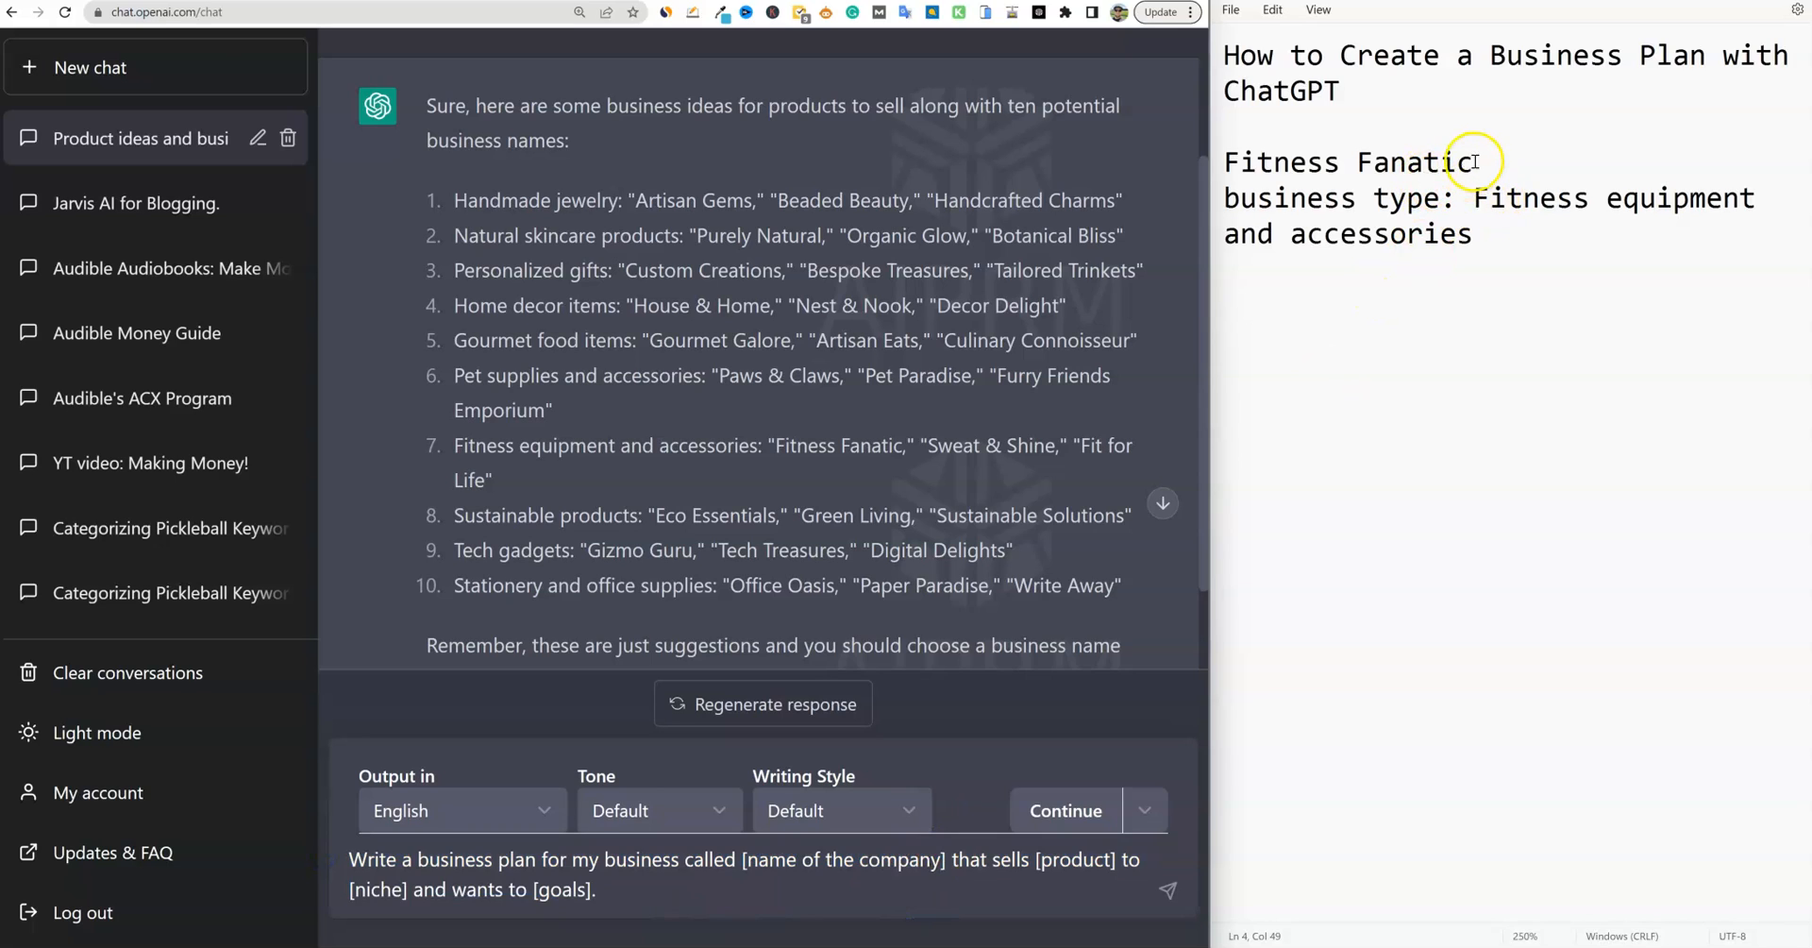
pyautogui.doubleClick(1347, 162)
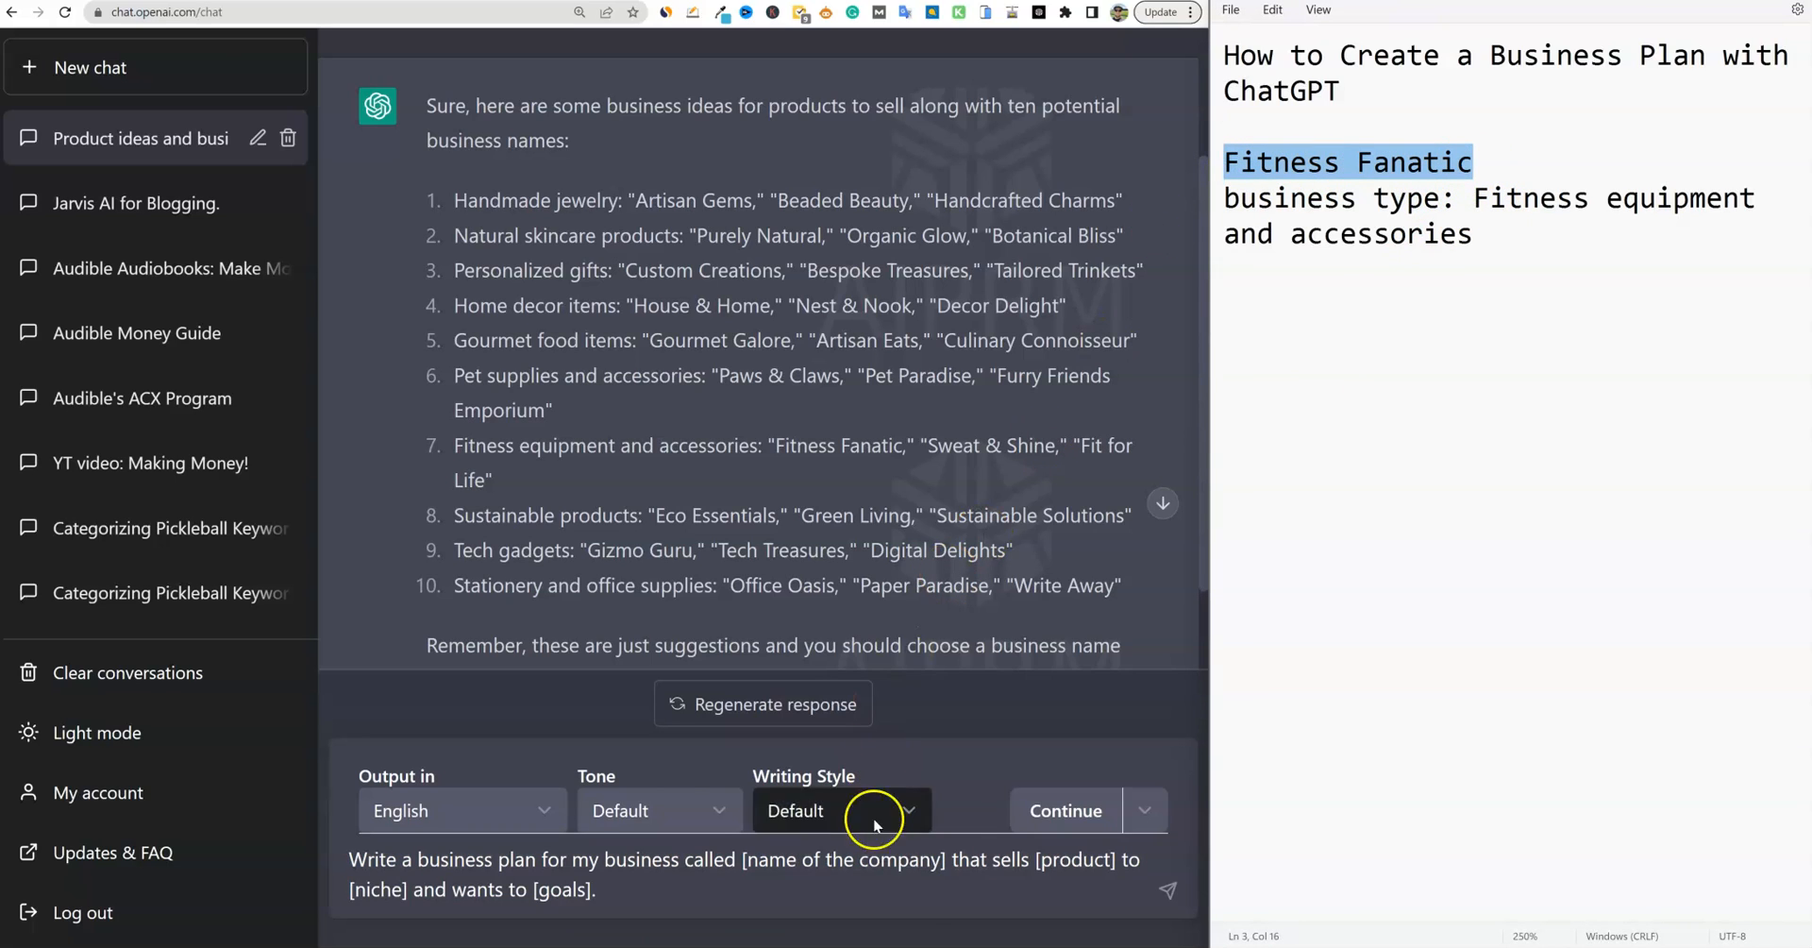
pyautogui.doubleClick(841, 859)
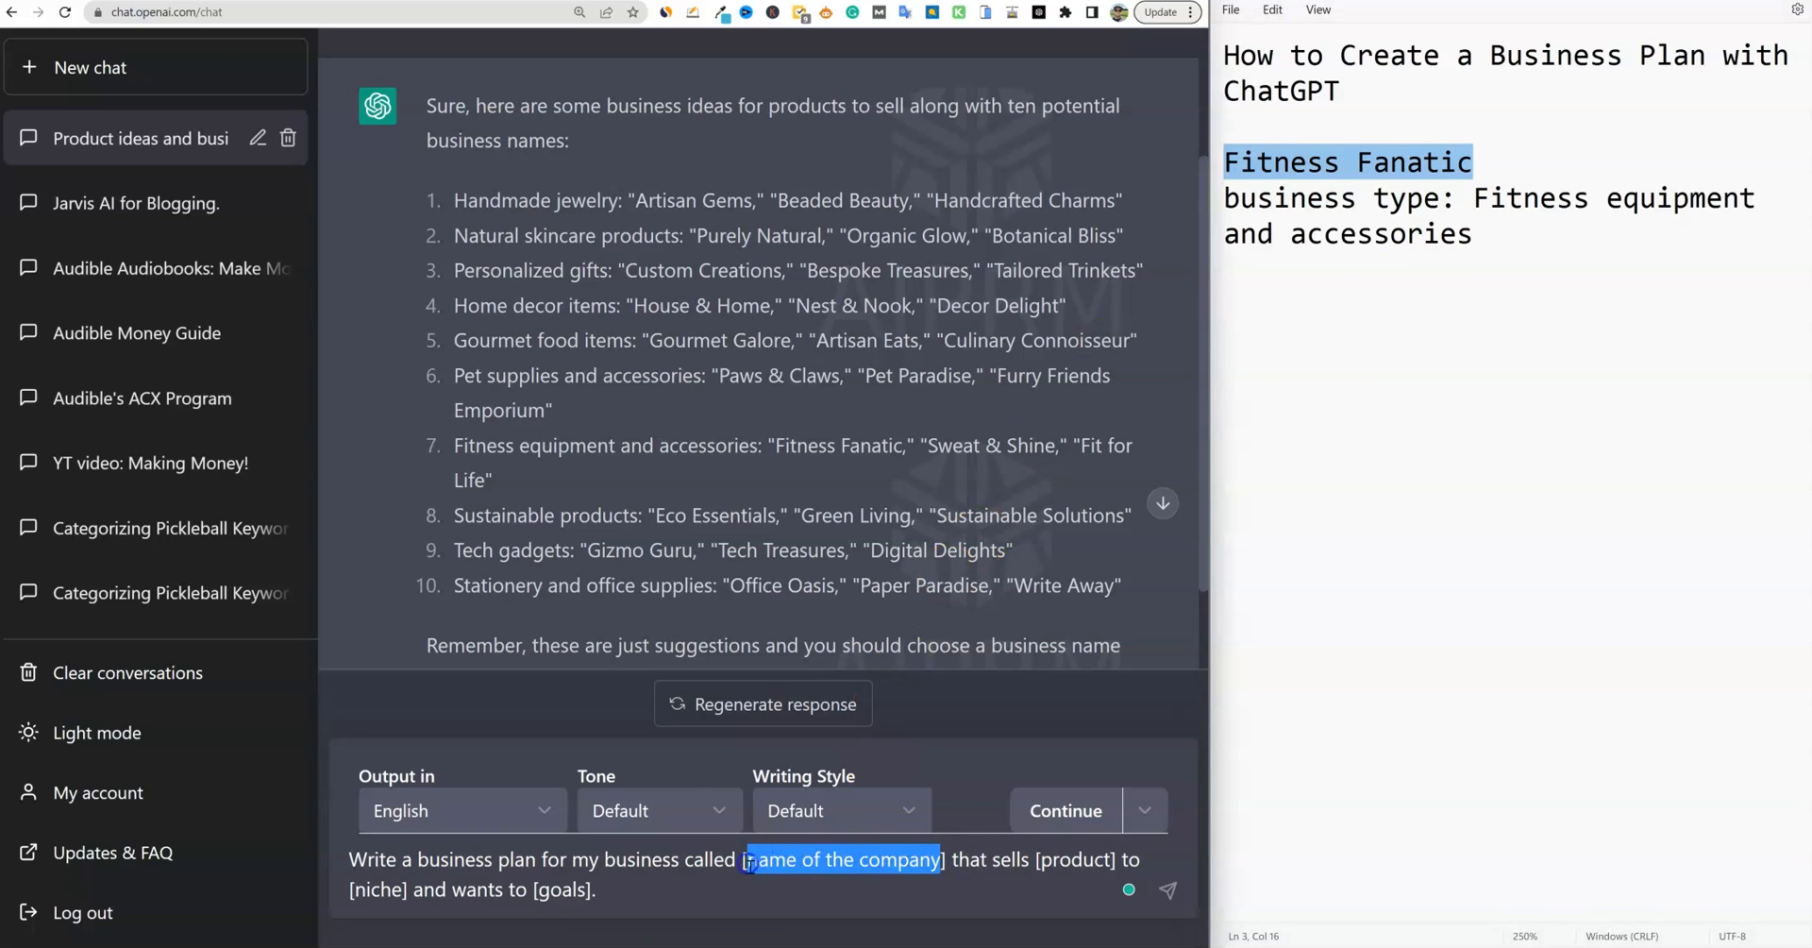
pyautogui.write('Fitness Fanatic')
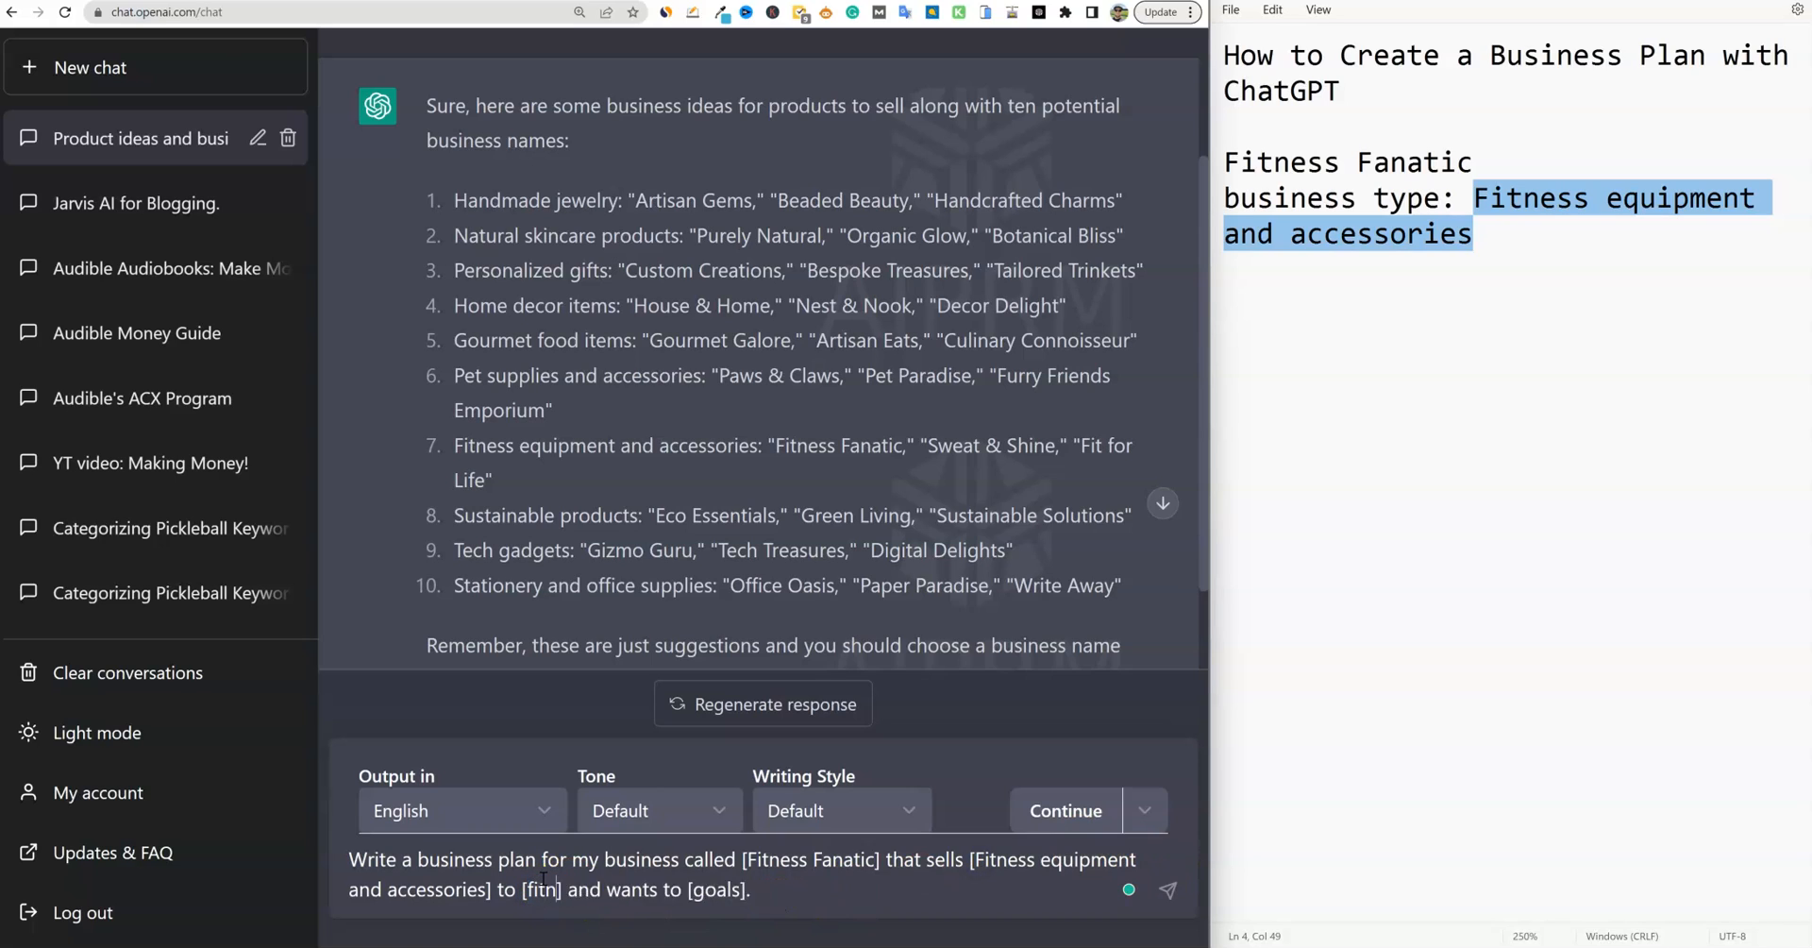
pyautogui.write('ess')
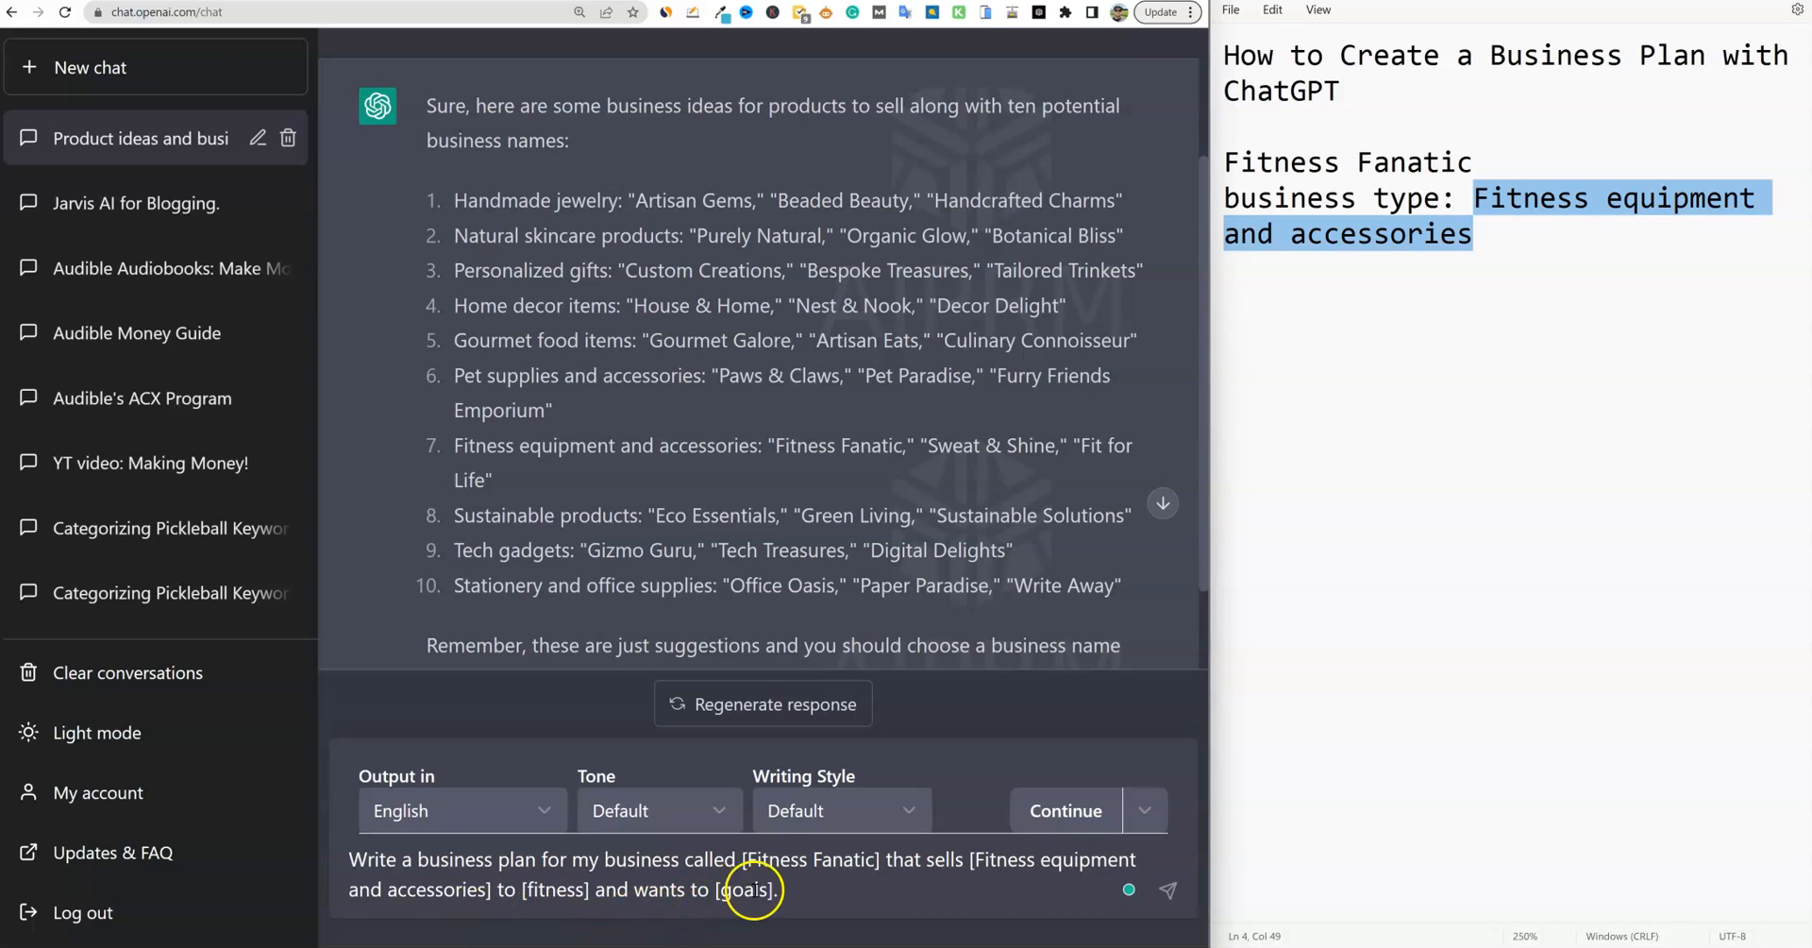
pyautogui.doubleClick(745, 889)
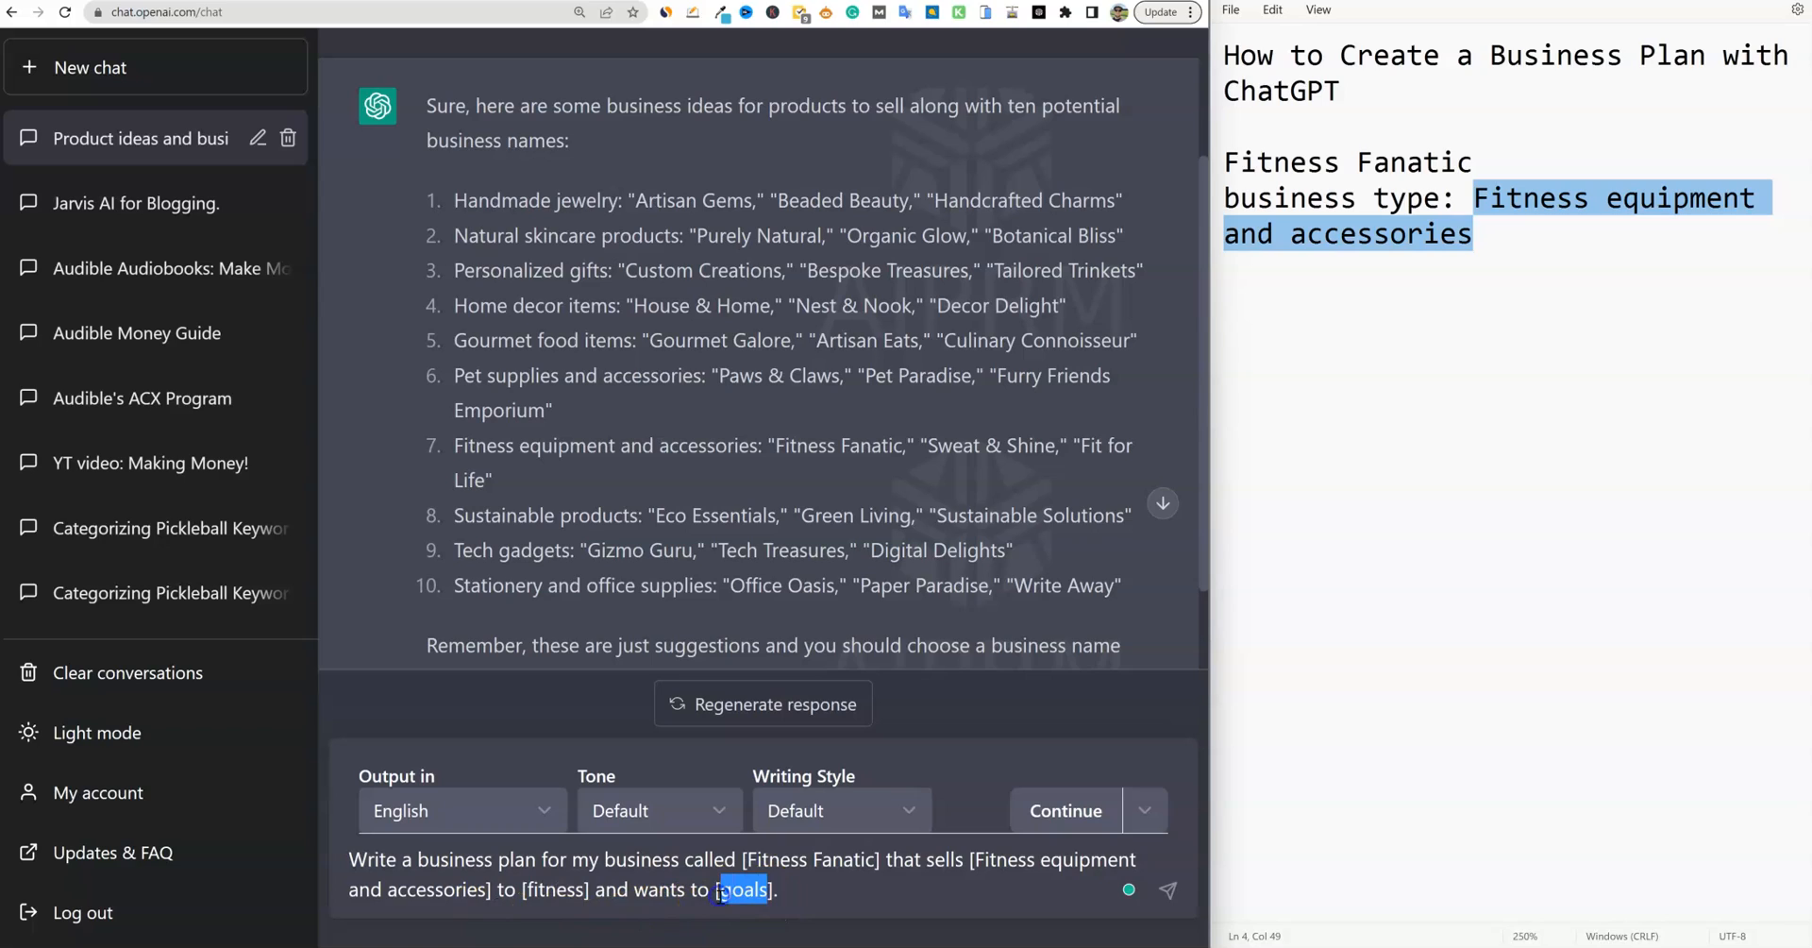
pyautogui.write('sell our proj')
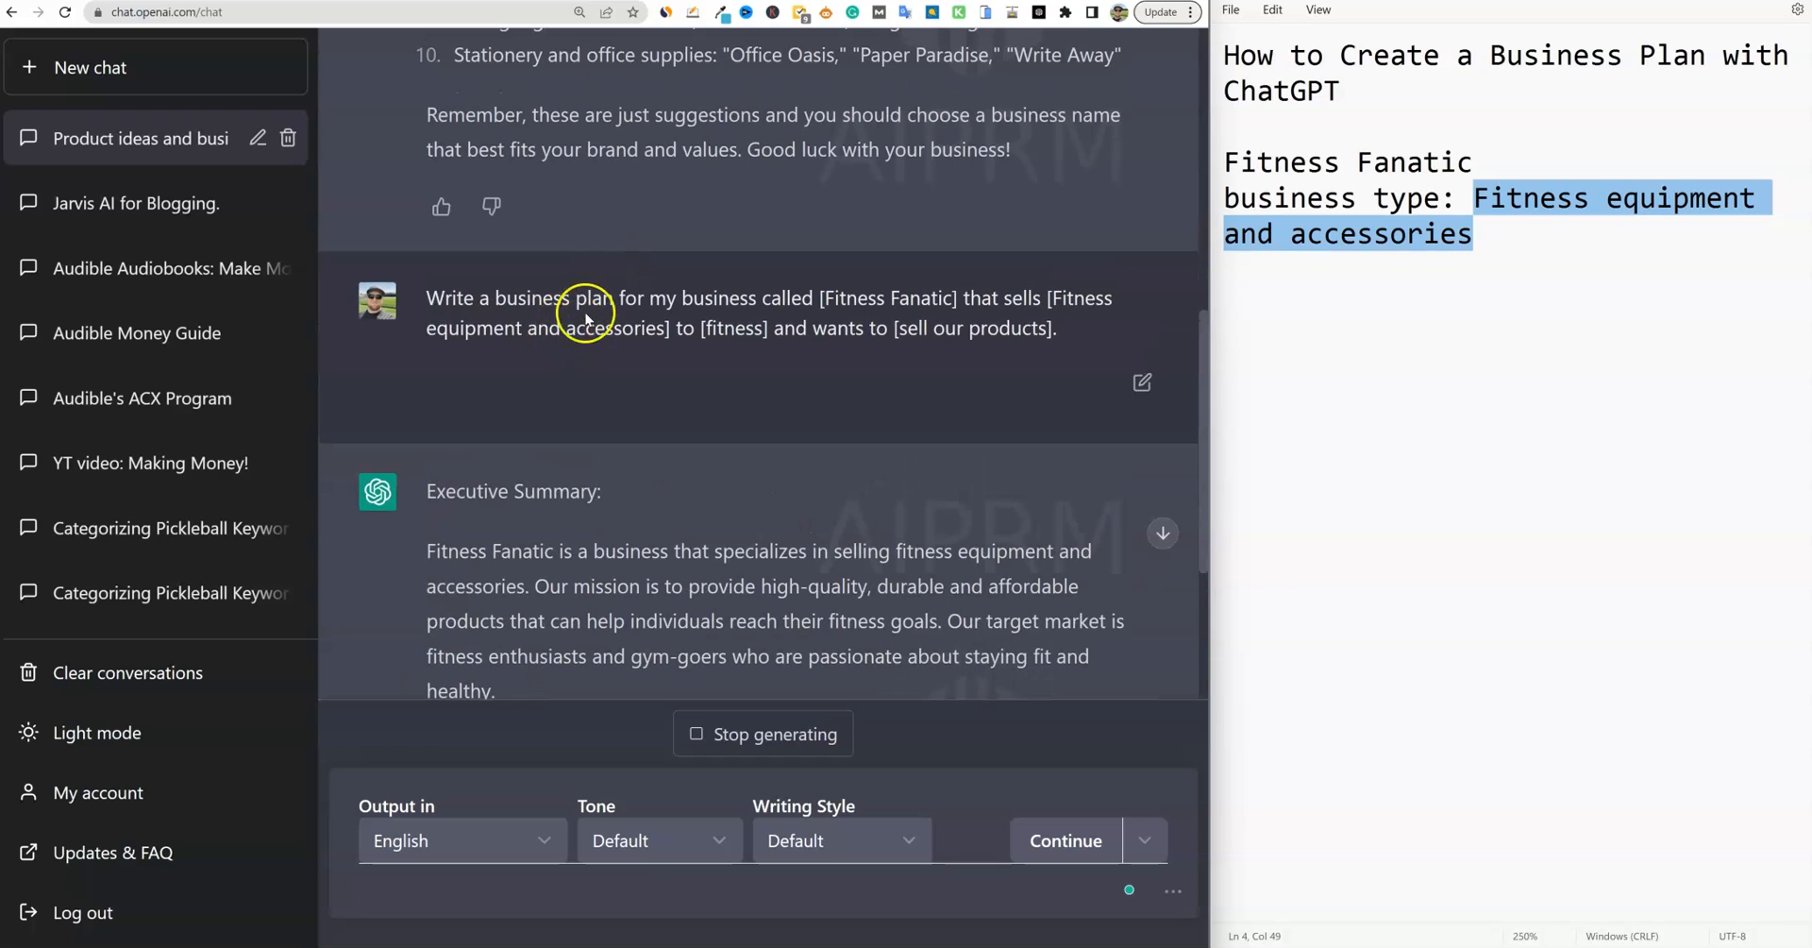
pyautogui.moveTo(728, 313)
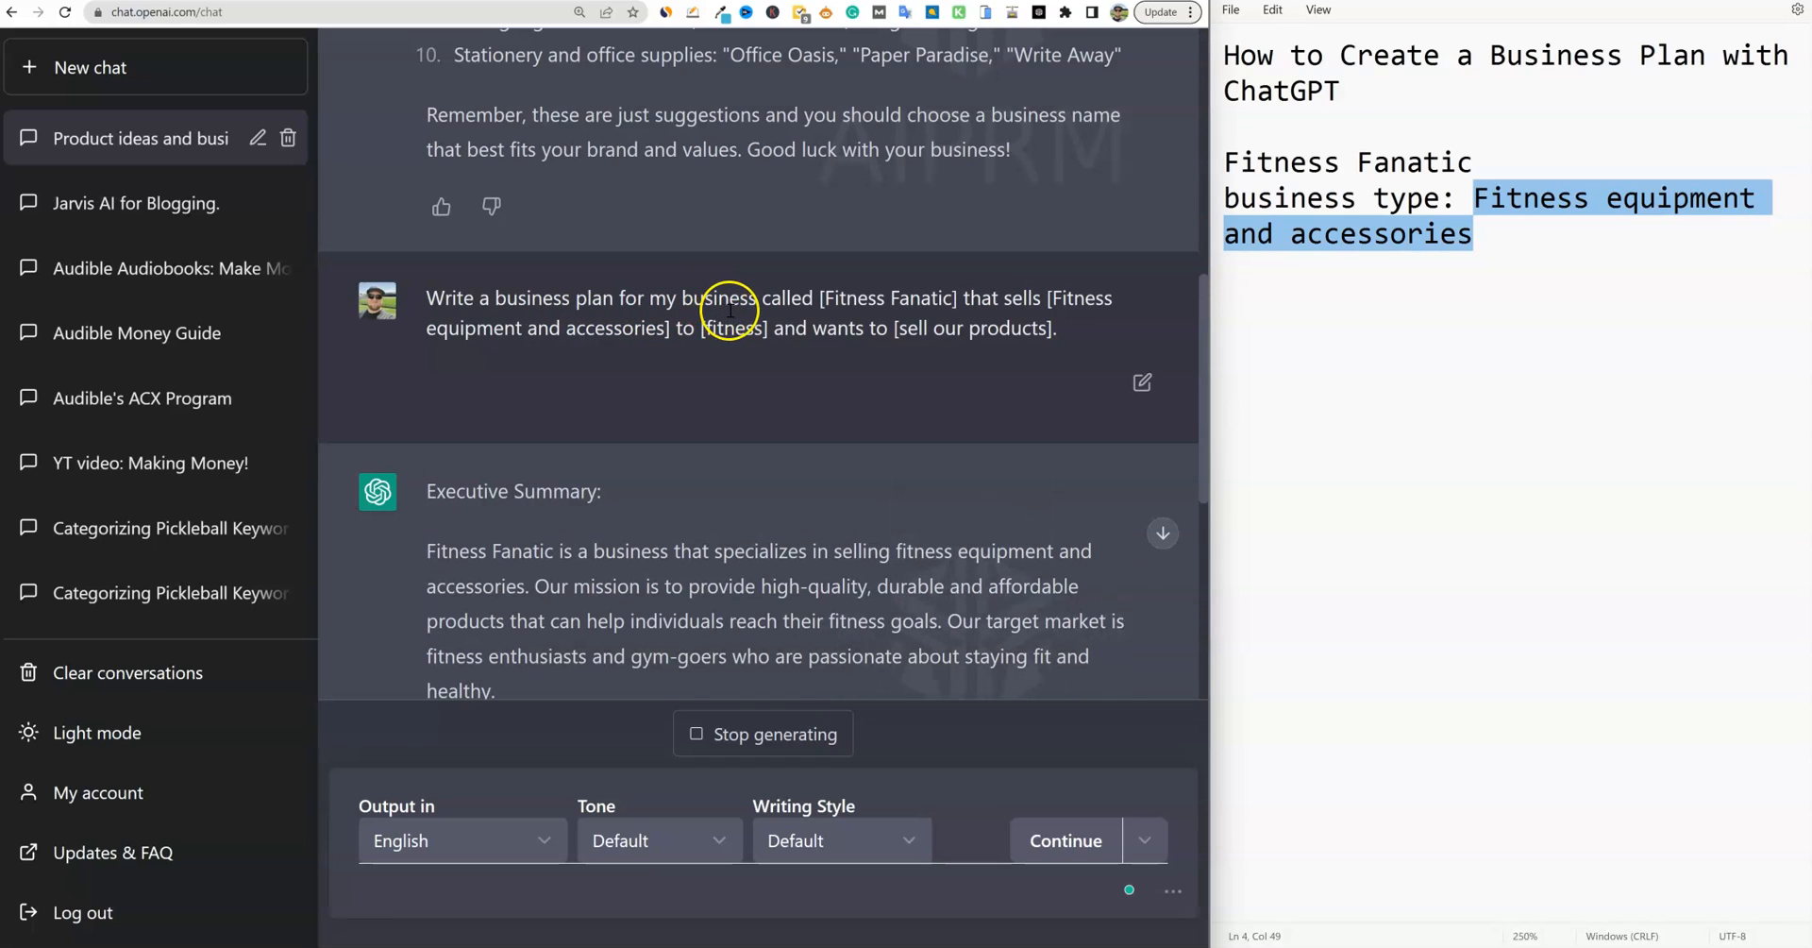
pyautogui.moveTo(828, 328)
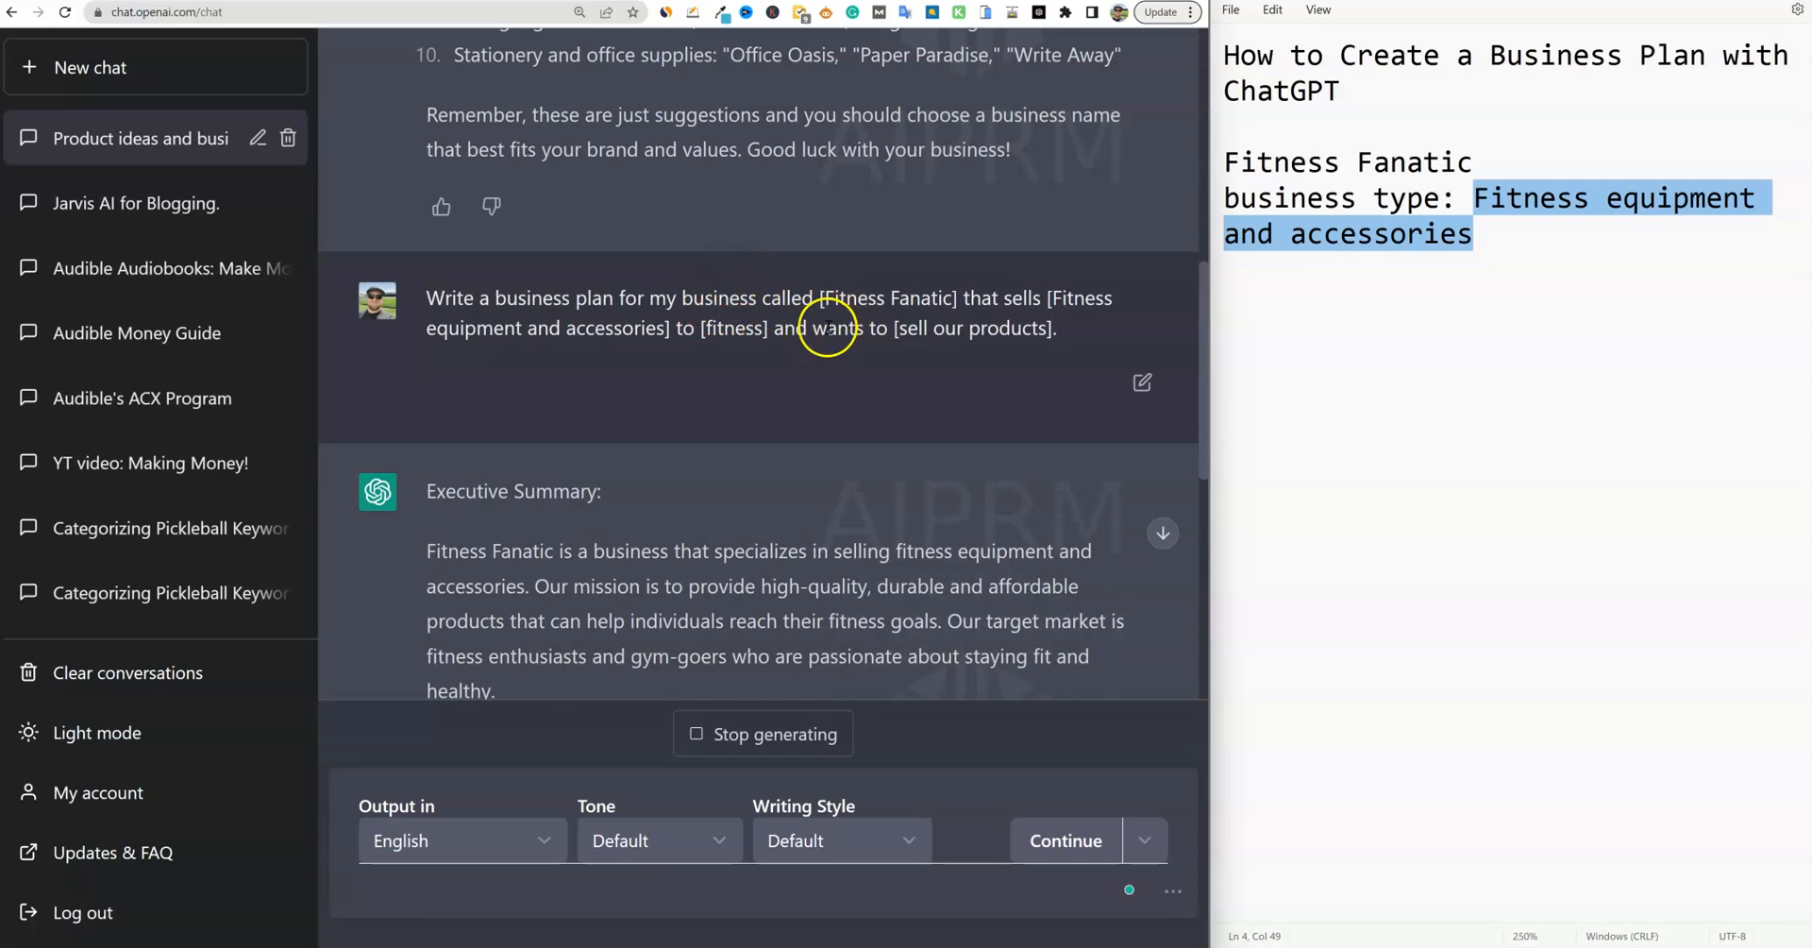
pyautogui.moveTo(825, 329)
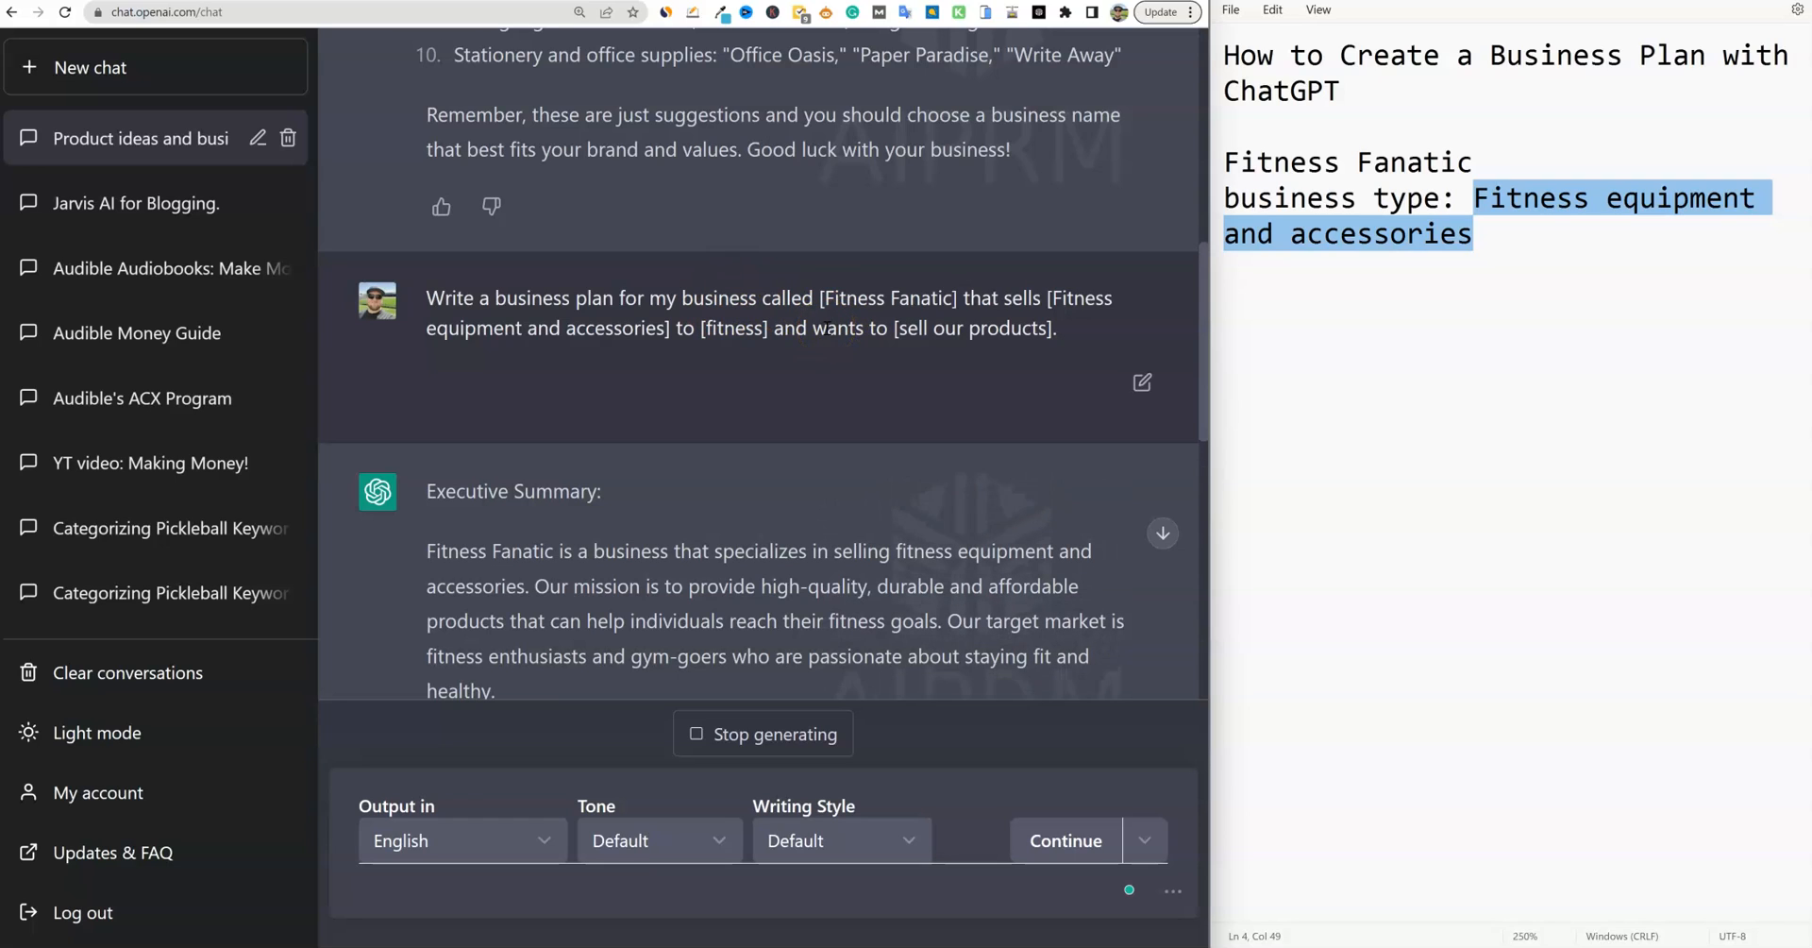
pyautogui.moveTo(802, 349)
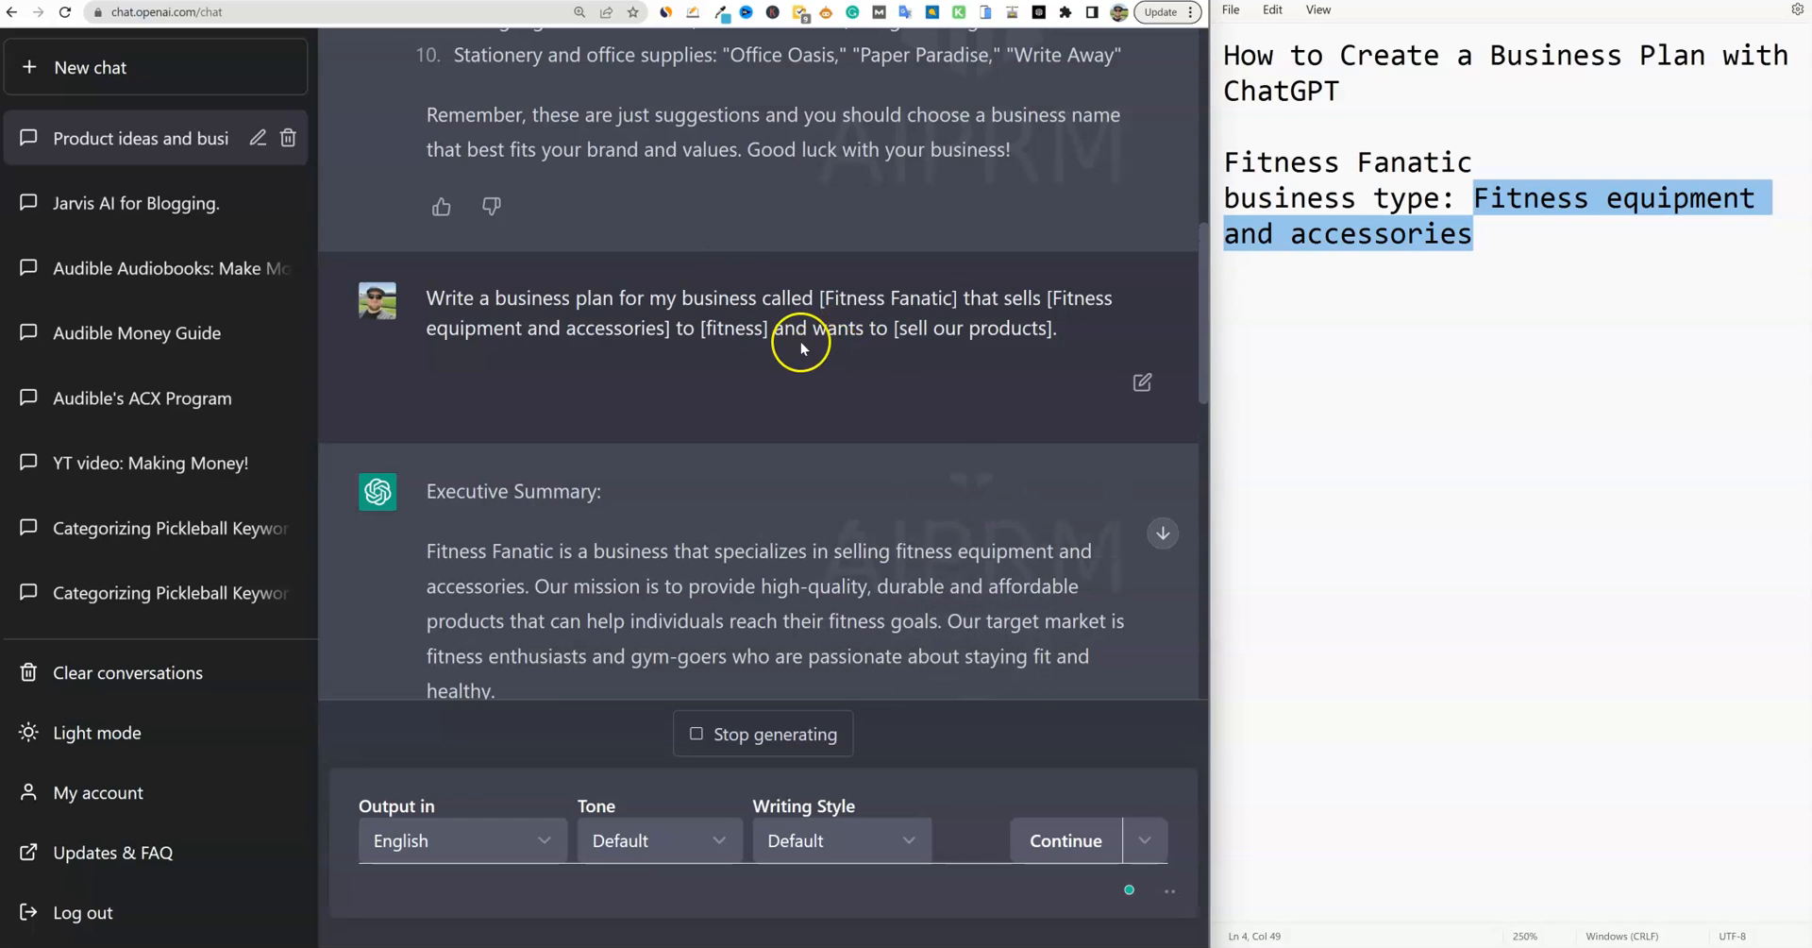
pyautogui.moveTo(807, 368)
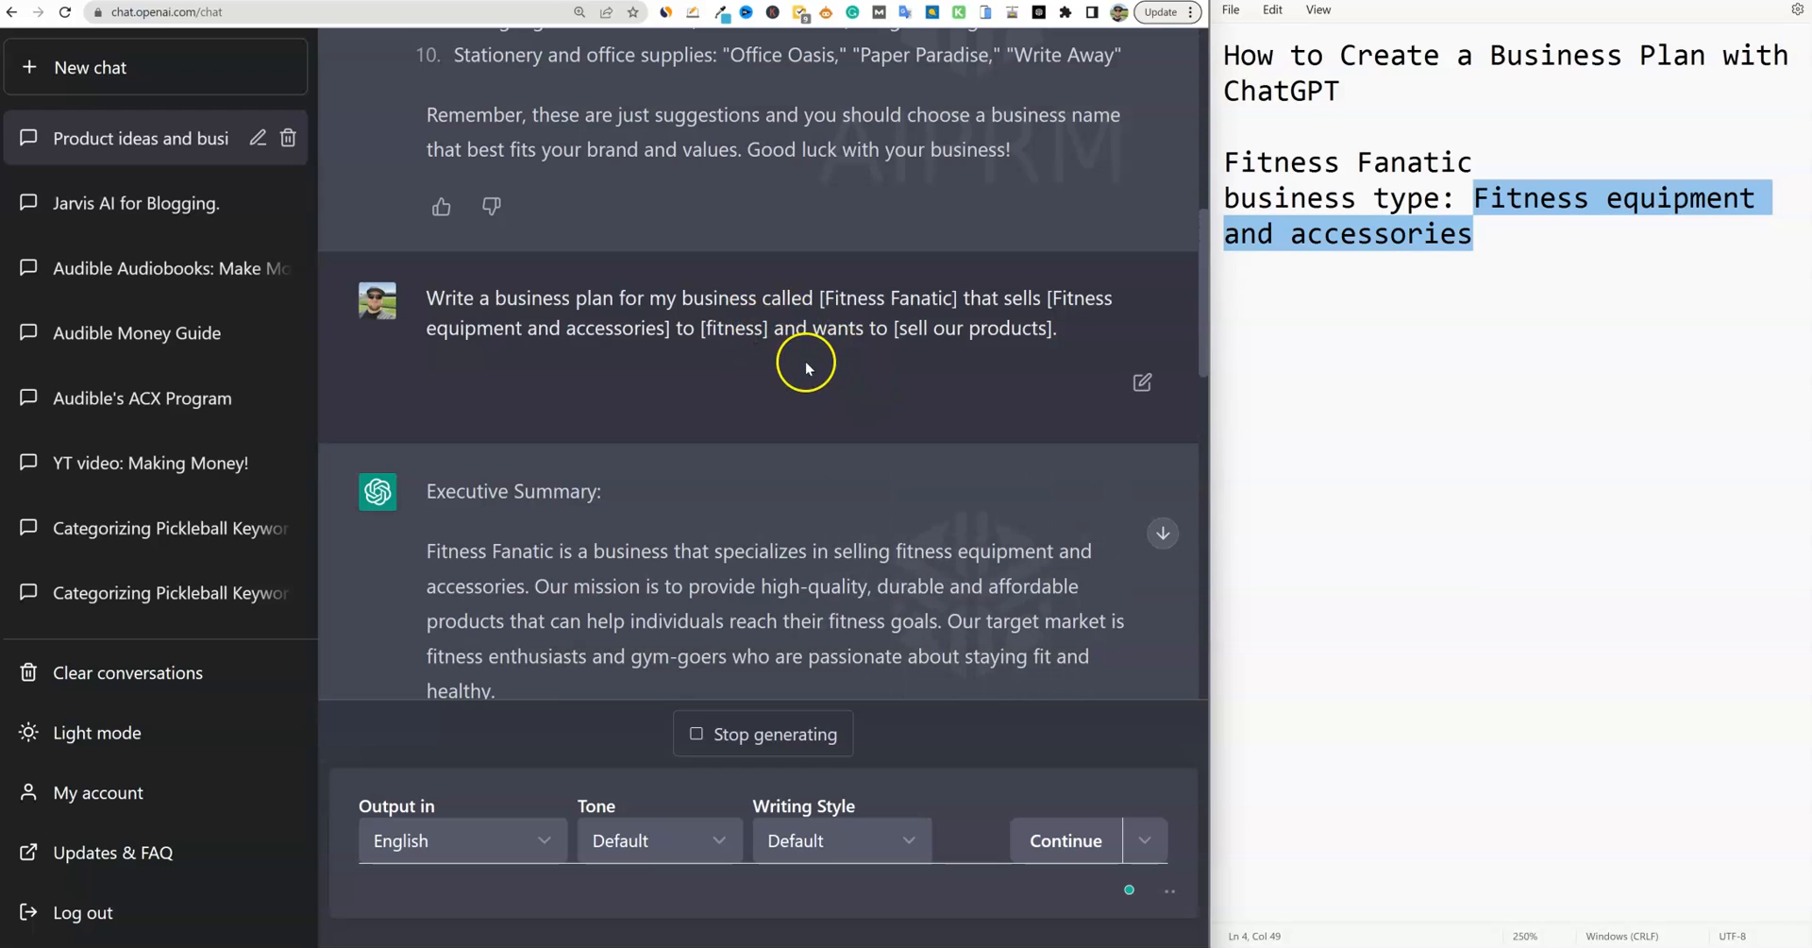
pyautogui.moveTo(875, 328)
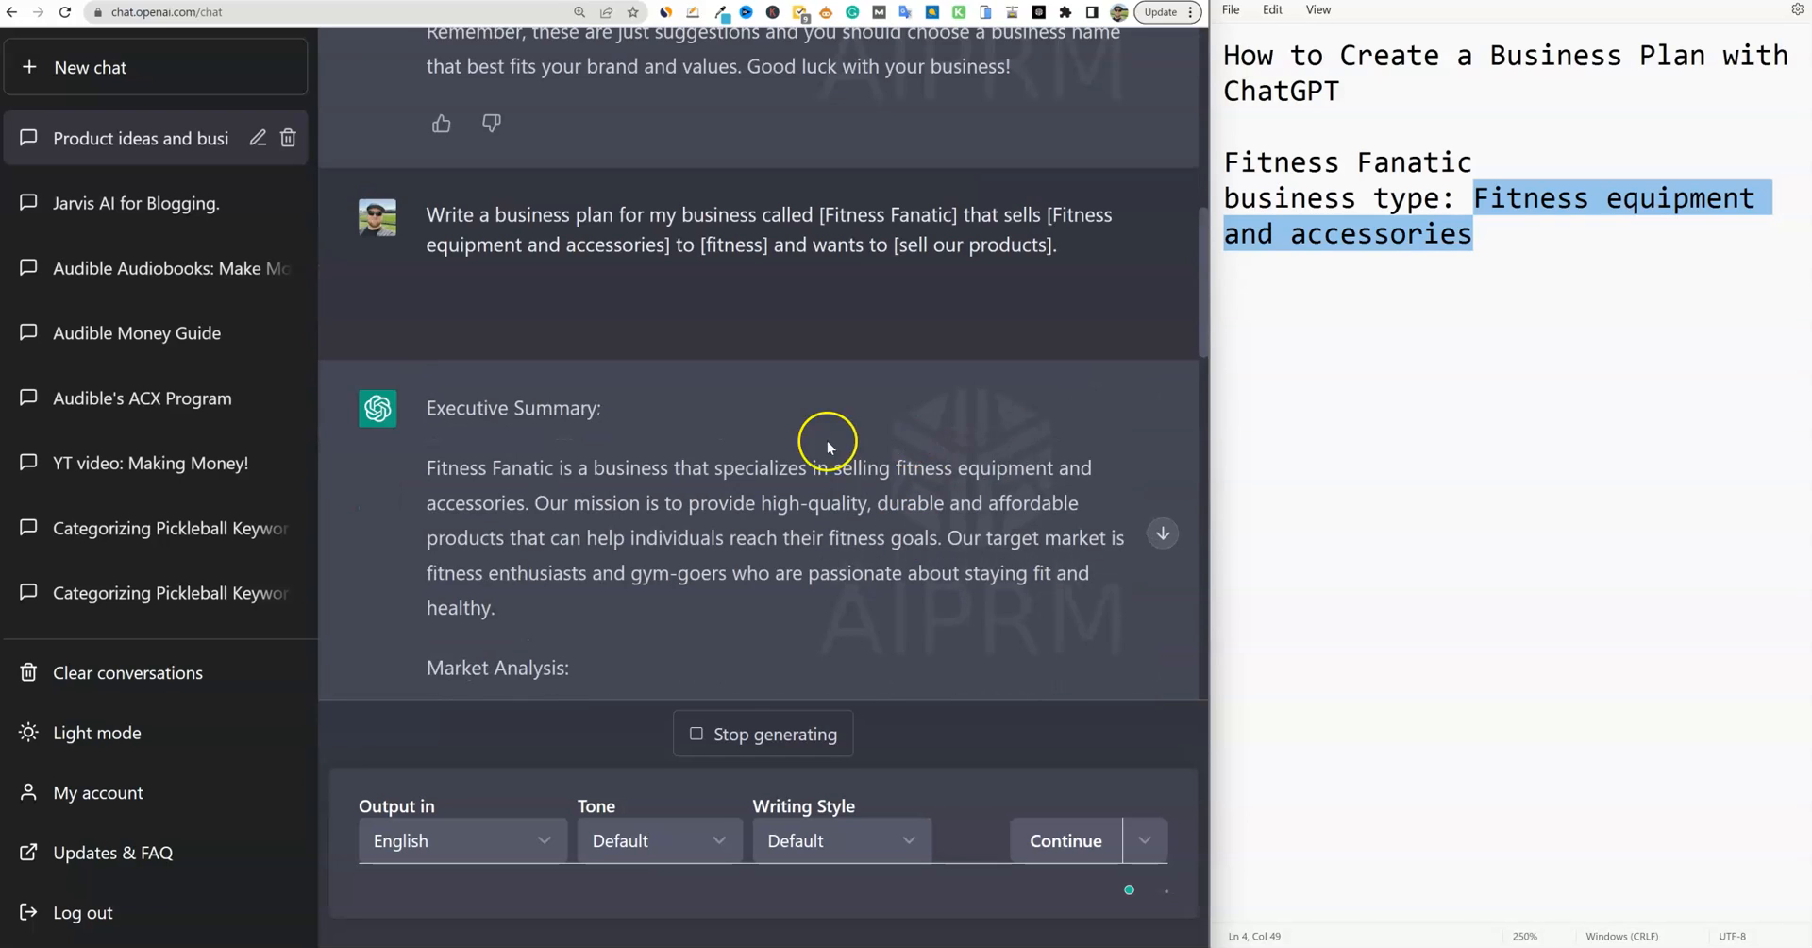
# Scroll through the generated business plan and highlight the market analysis paragraph
pyautogui.scroll(-3)
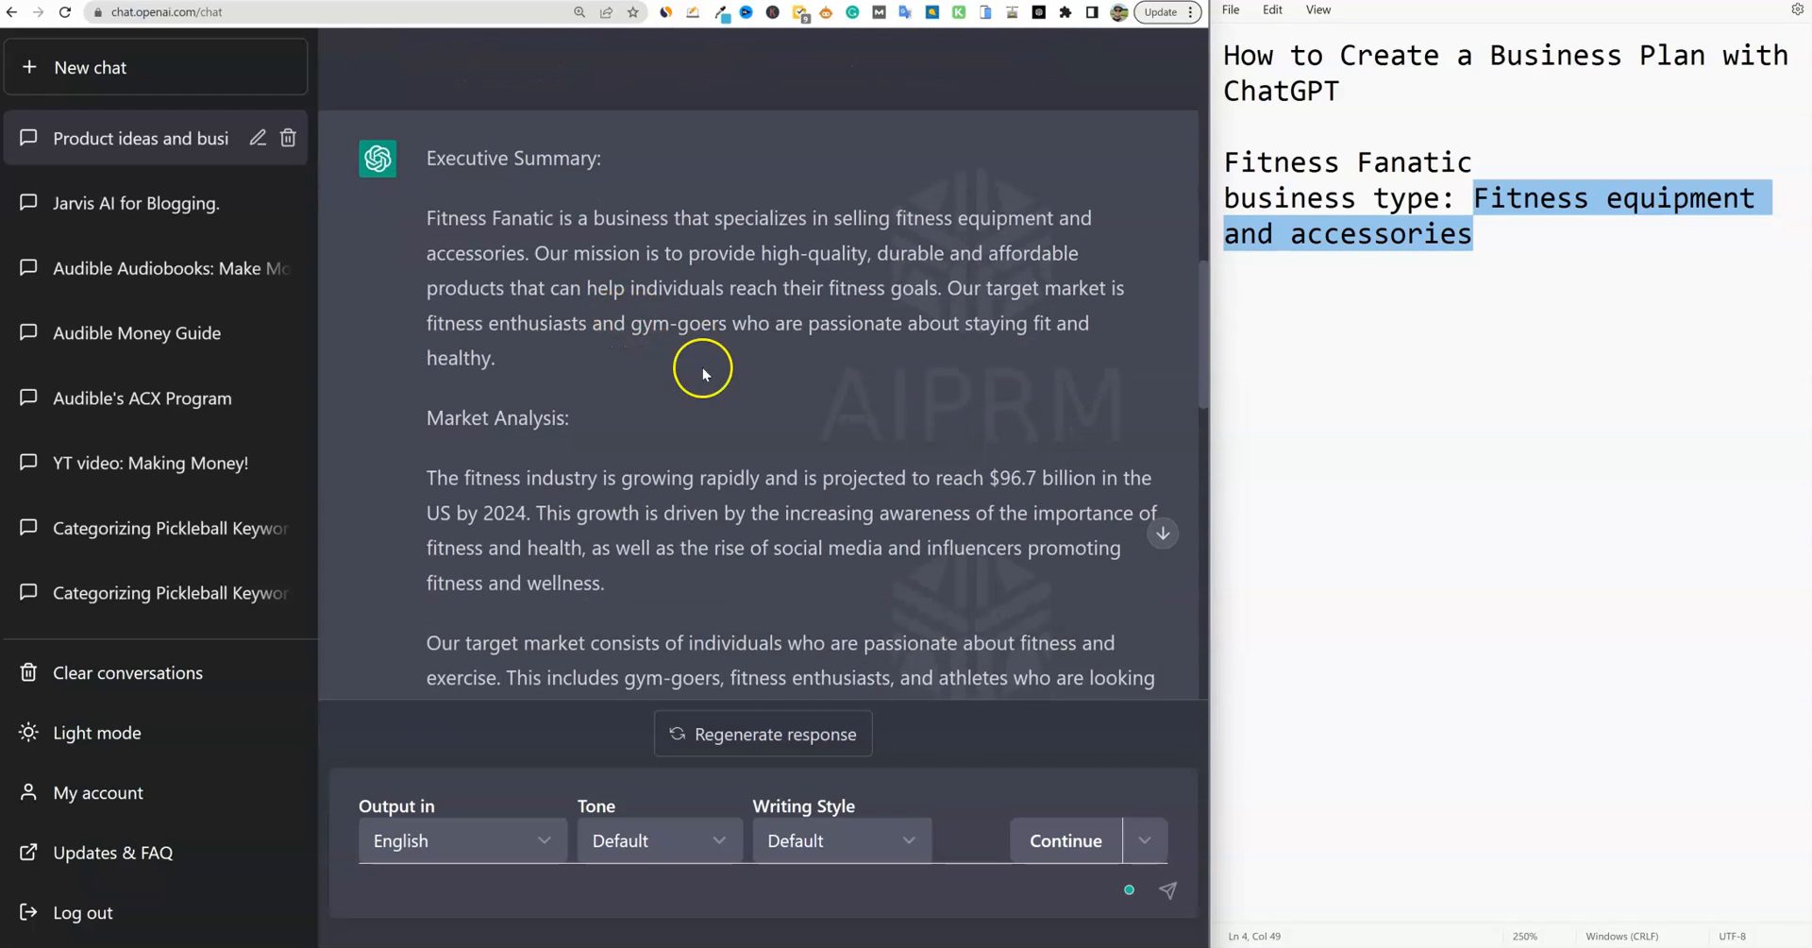
pyautogui.moveTo(720, 407)
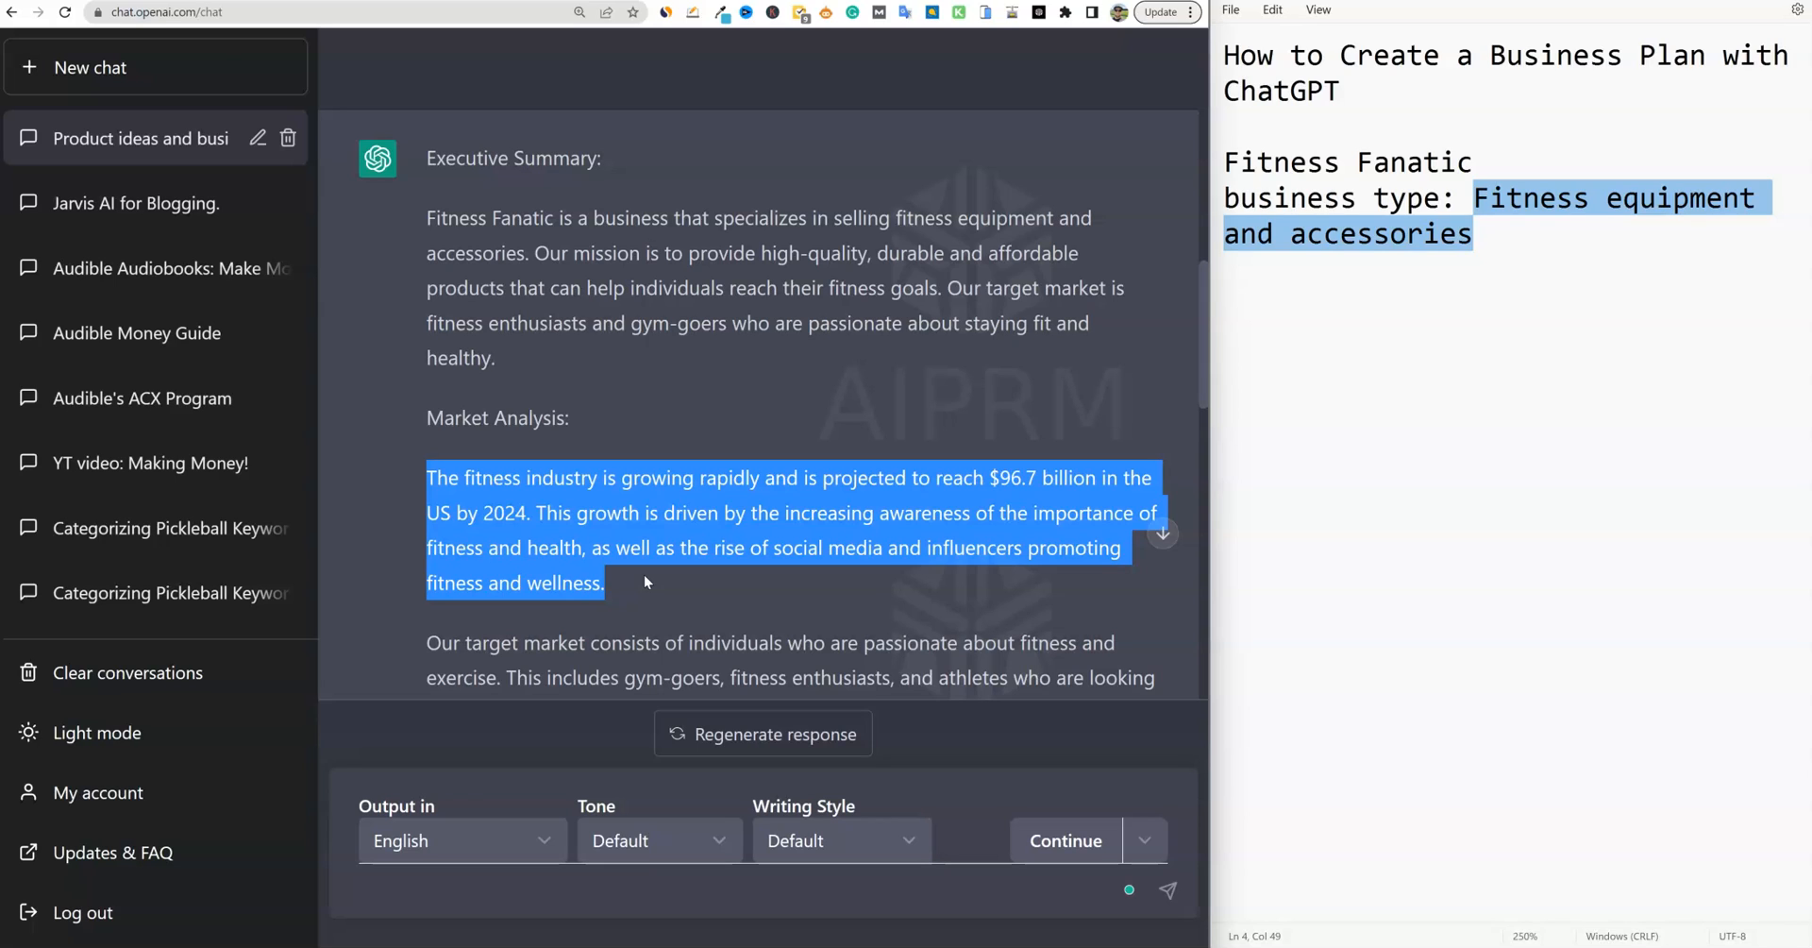
pyautogui.click(512, 488)
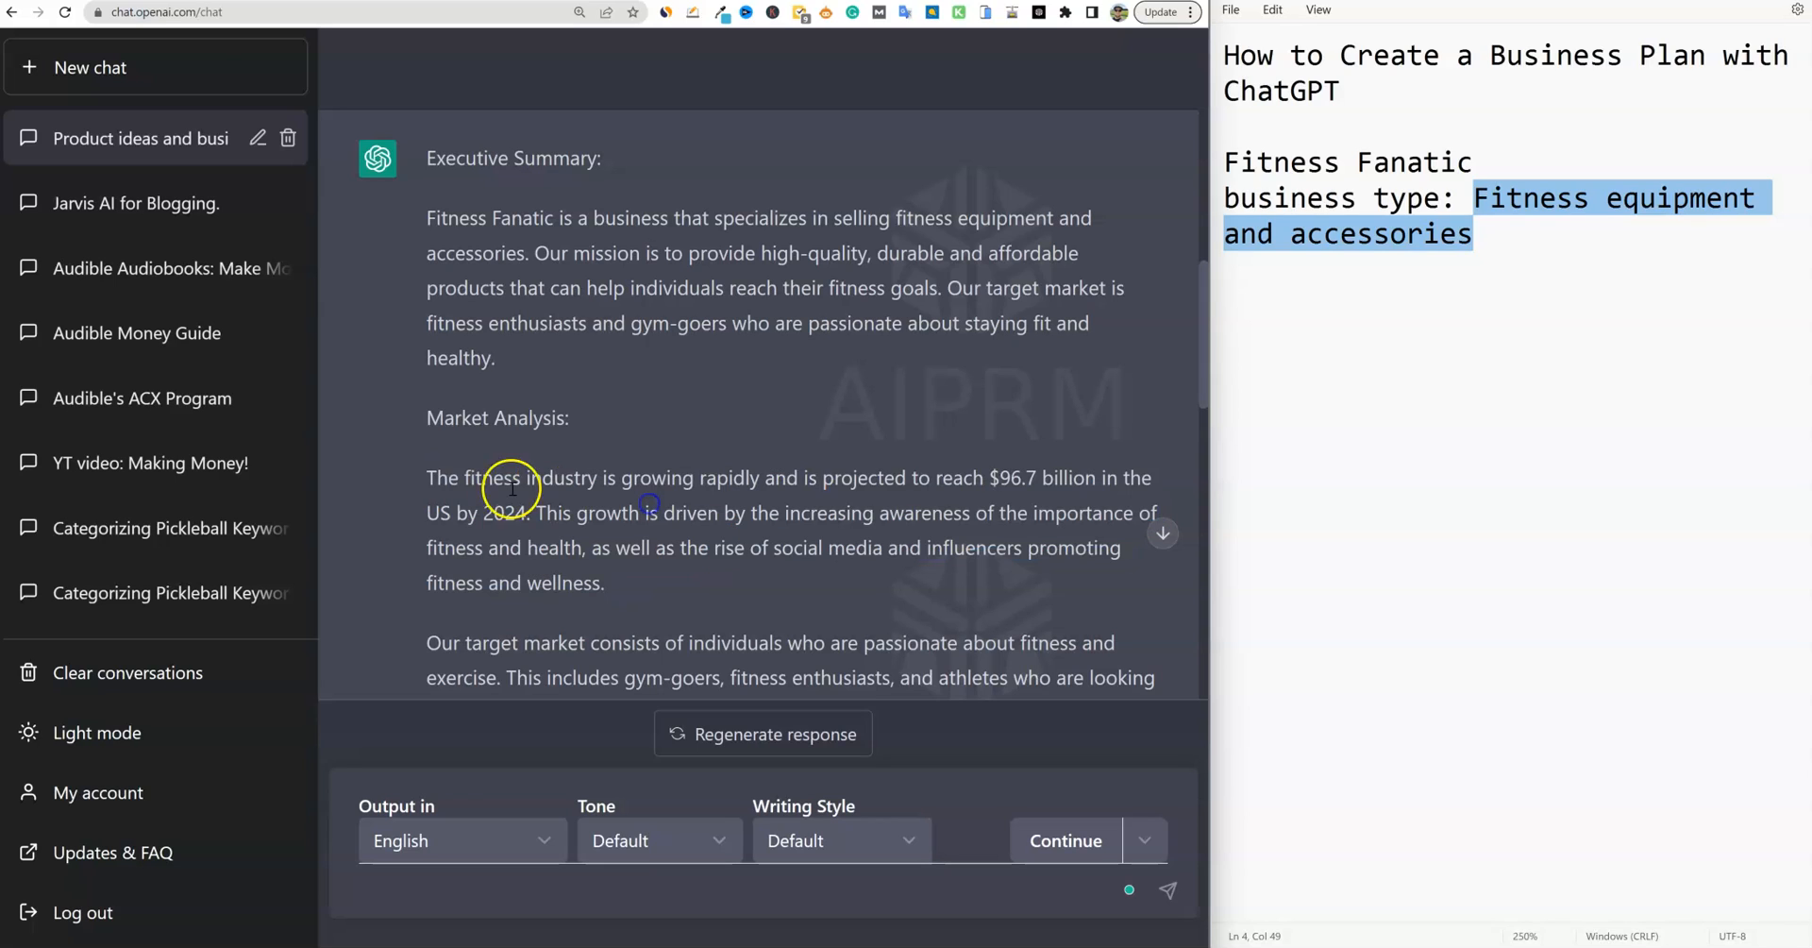
pyautogui.moveTo(426, 477); pyautogui.dragTo(1021, 556)
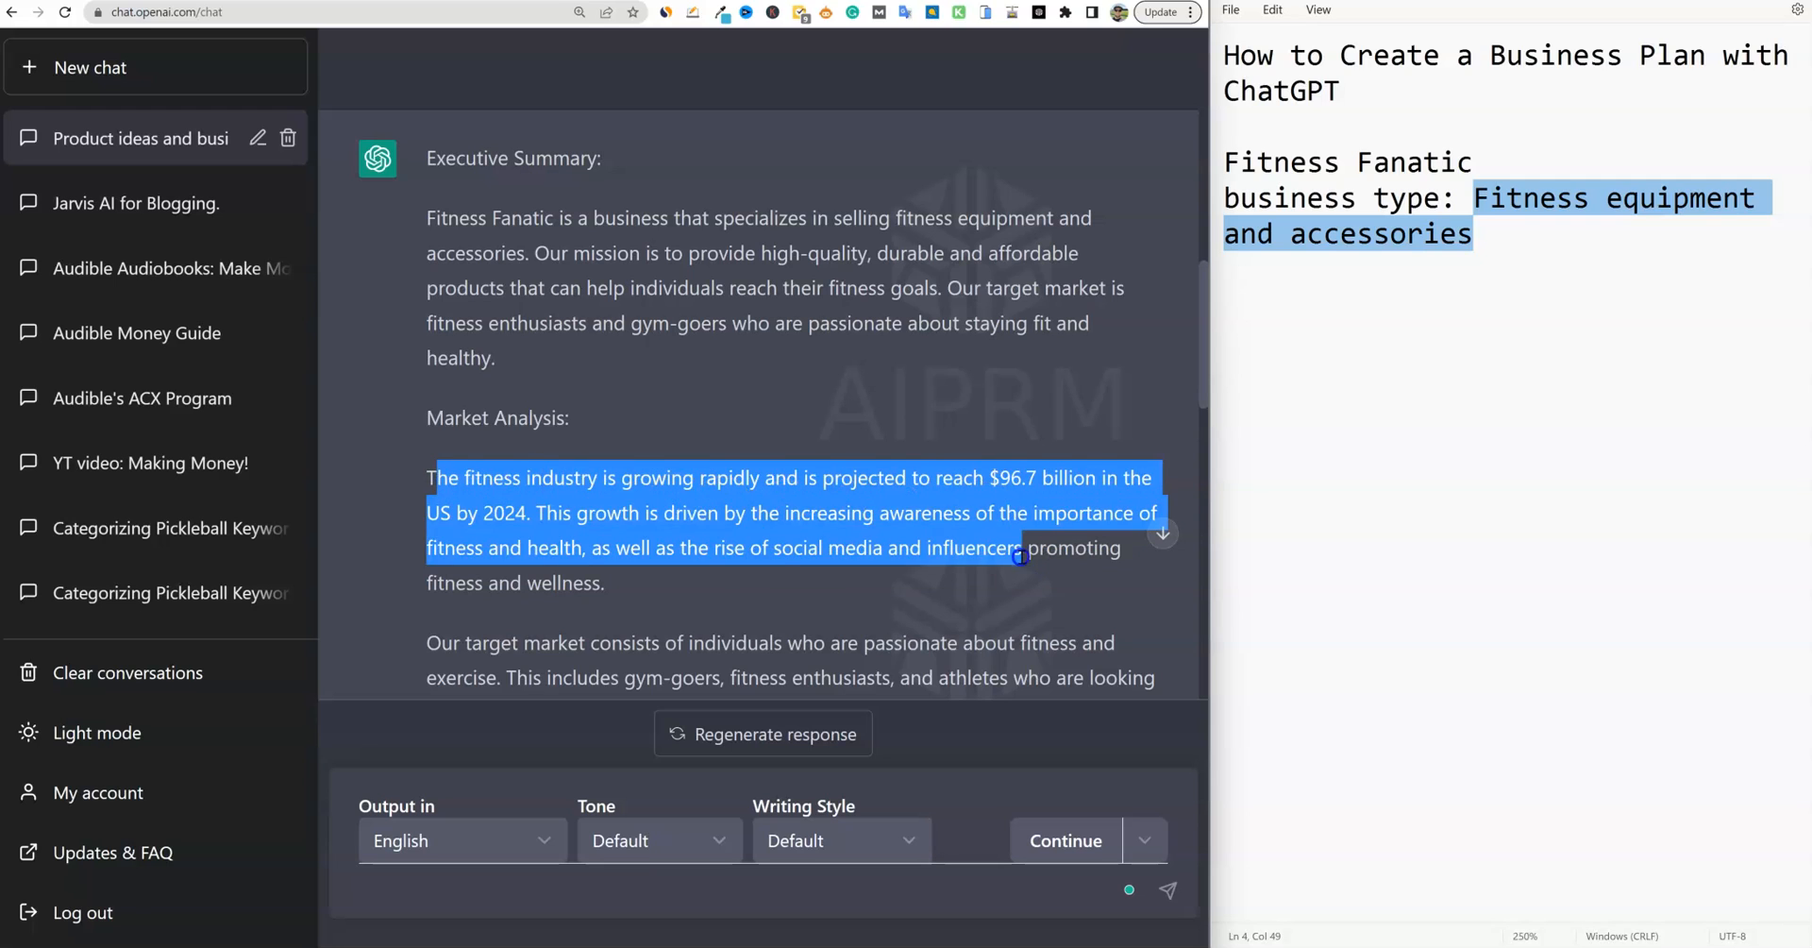
pyautogui.scroll(3)
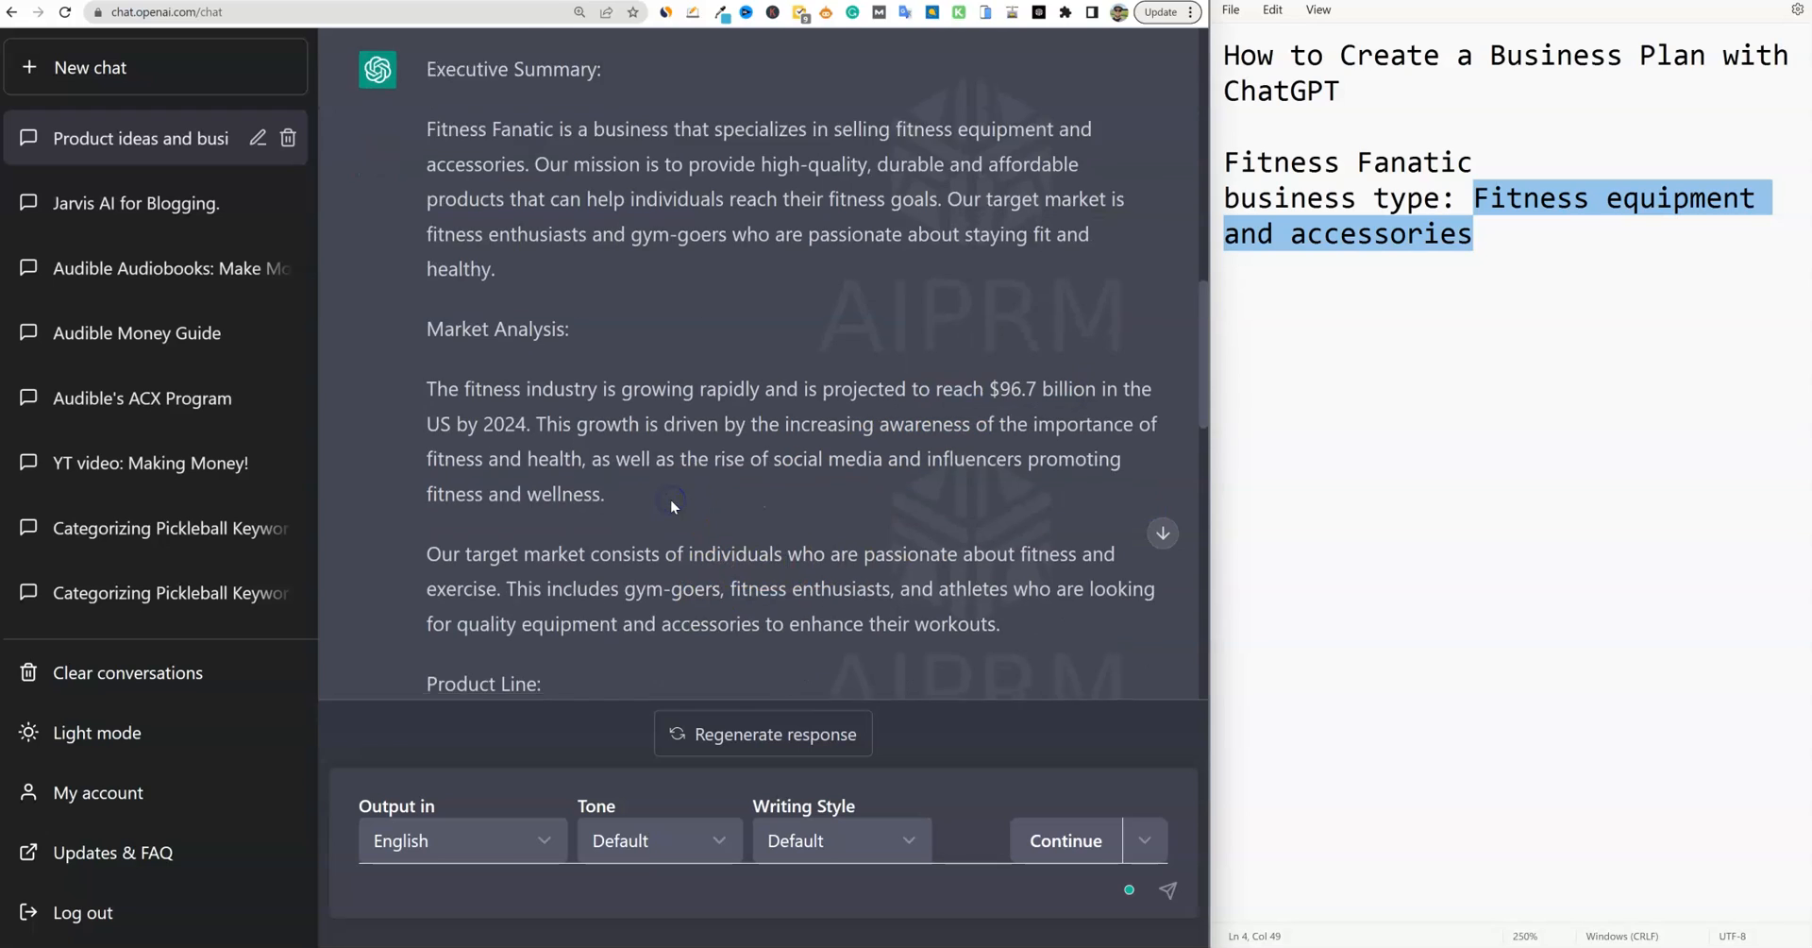
pyautogui.scroll(-3)
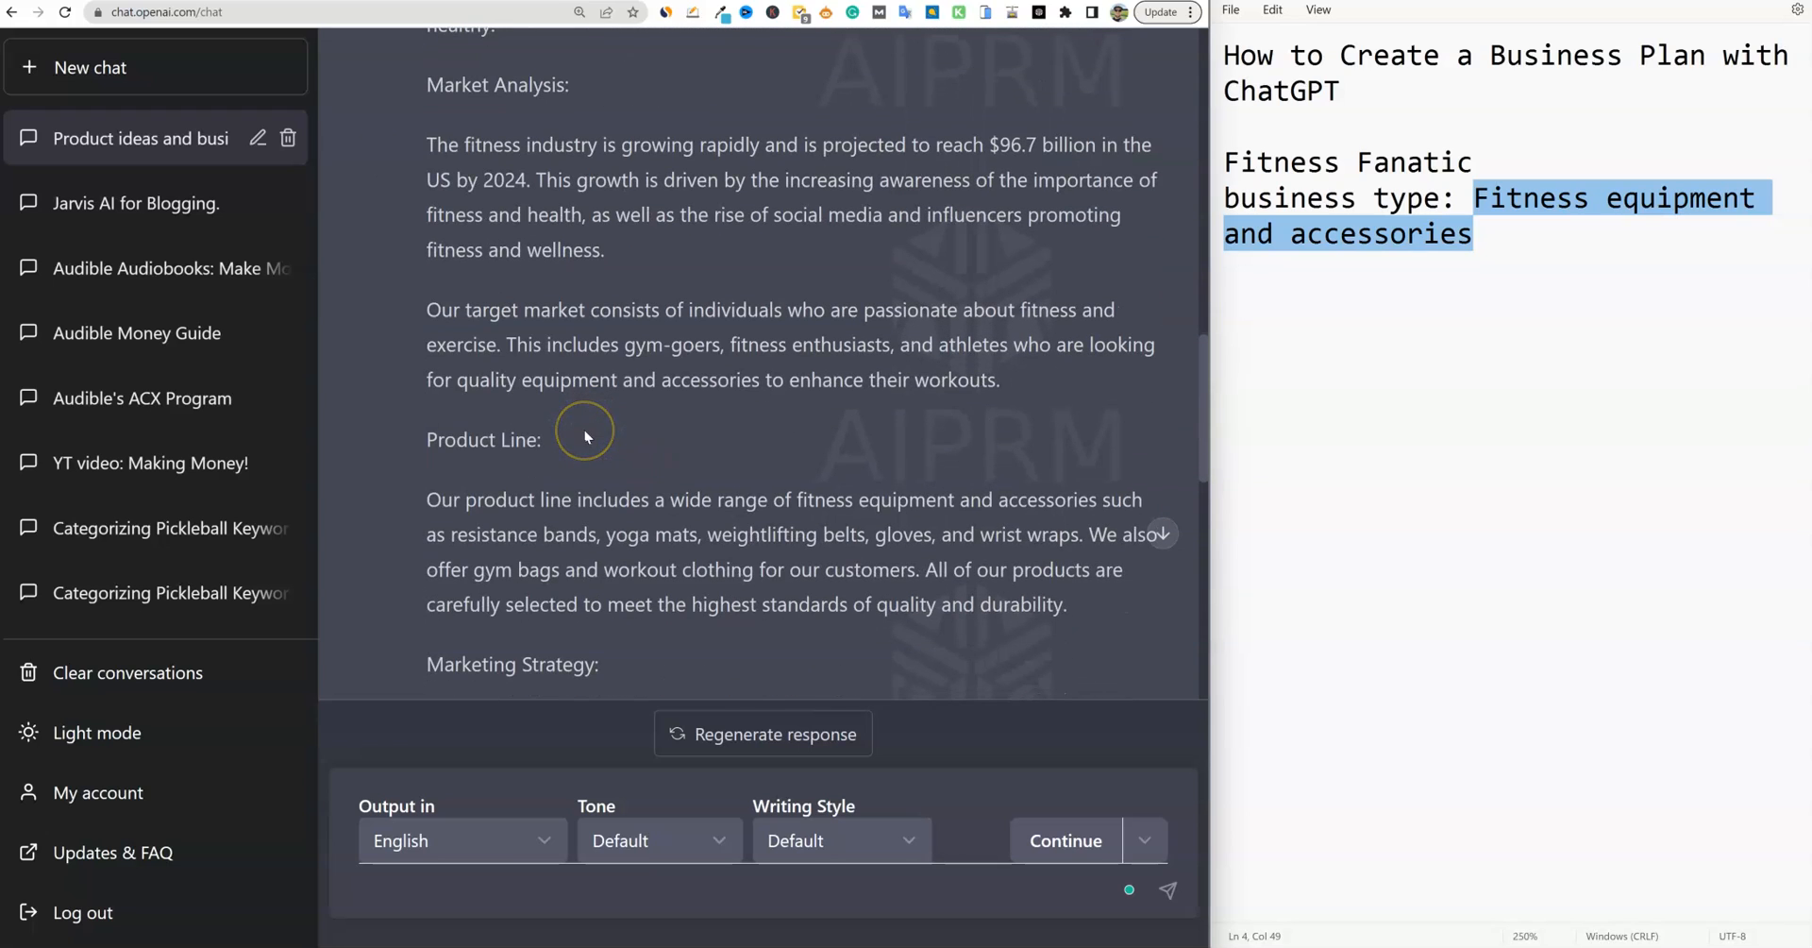
pyautogui.moveTo(612, 409)
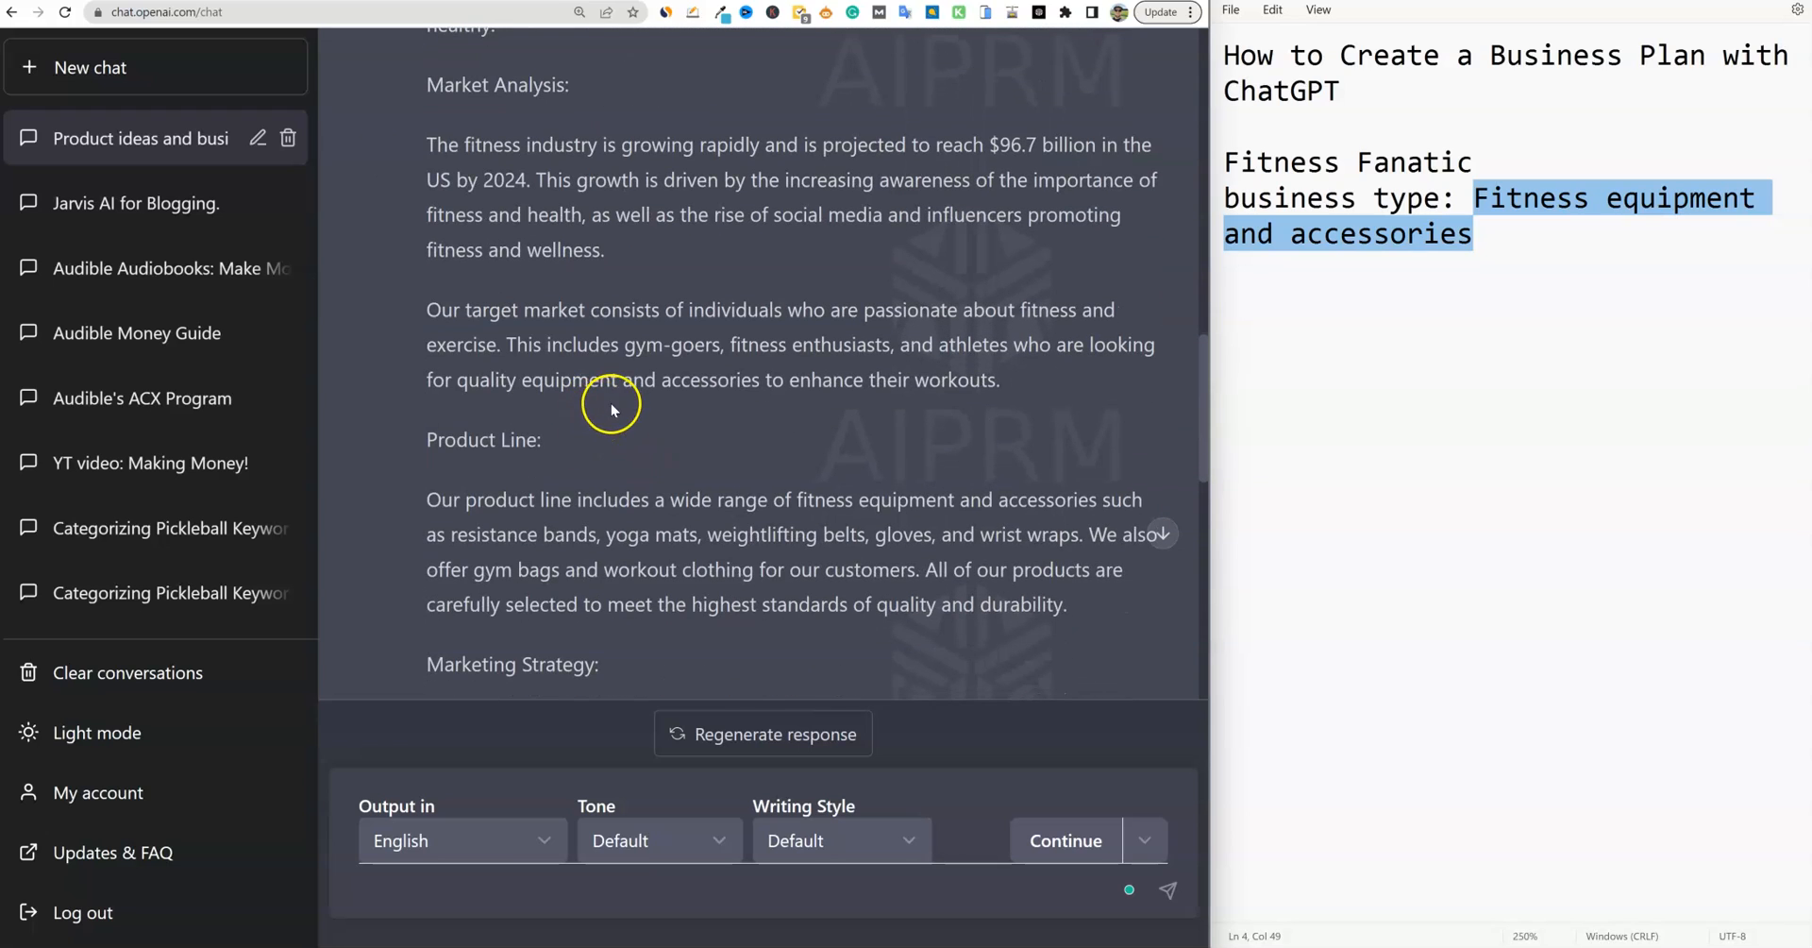
pyautogui.moveTo(520, 318)
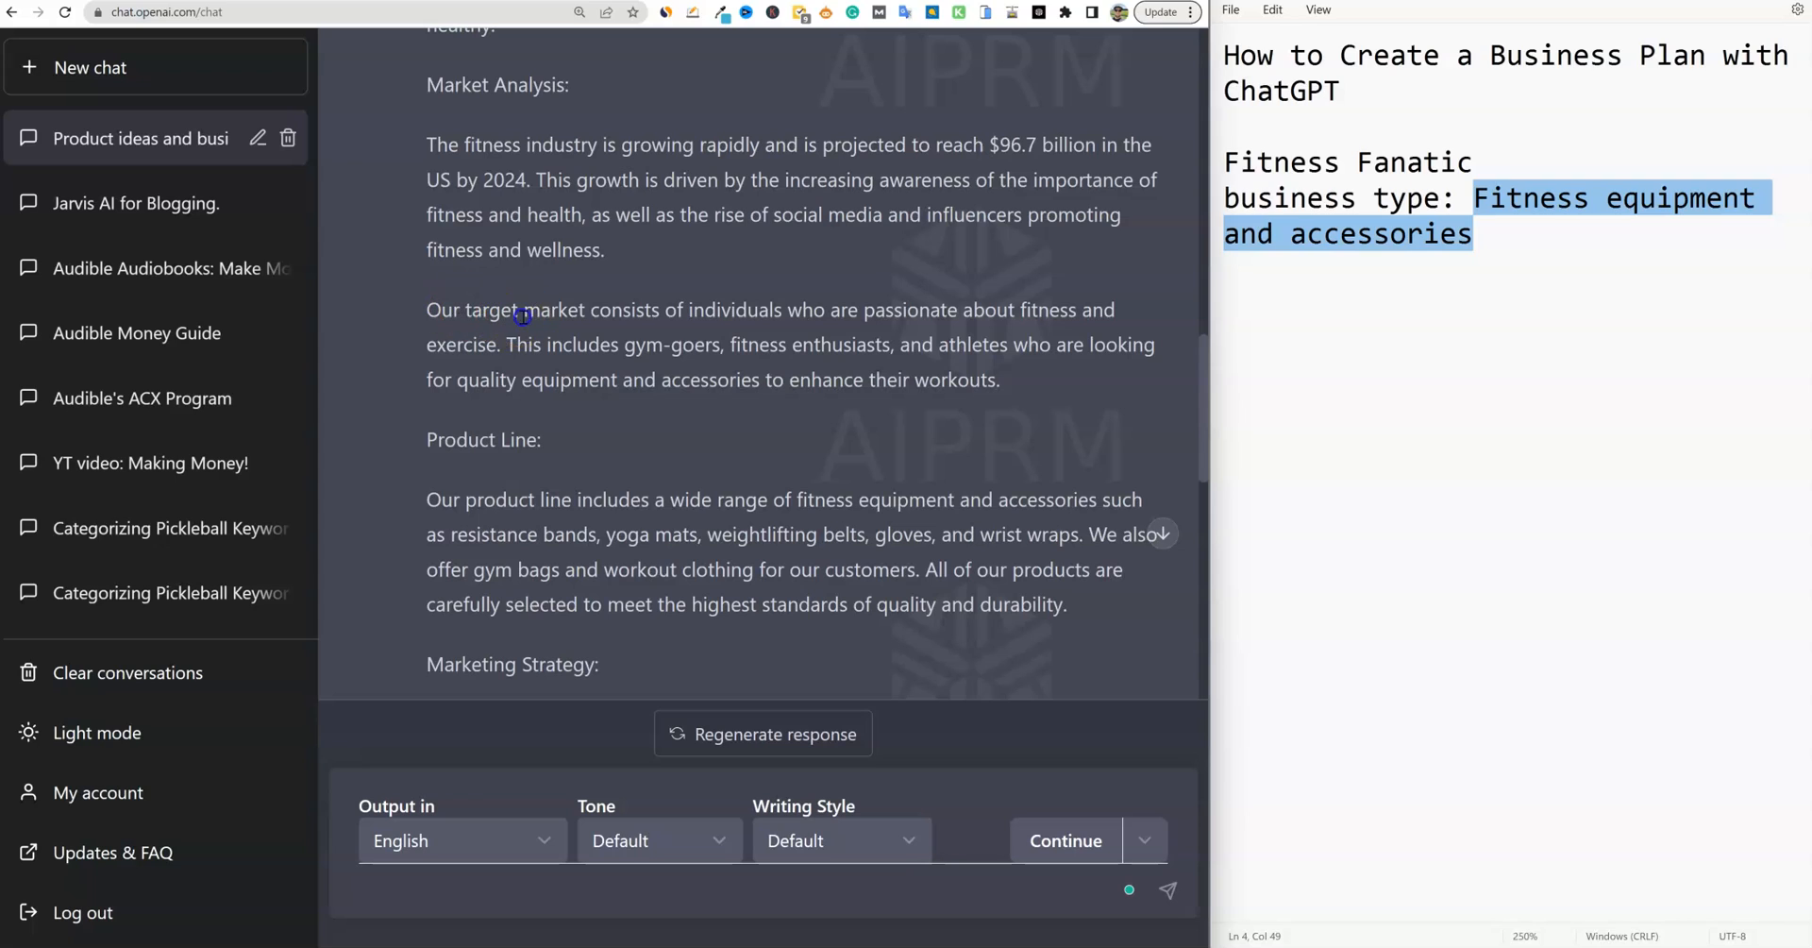
# Highlight the target market sentence and the product line's example products
pyautogui.moveTo(524, 310); pyautogui.dragTo(994, 310)
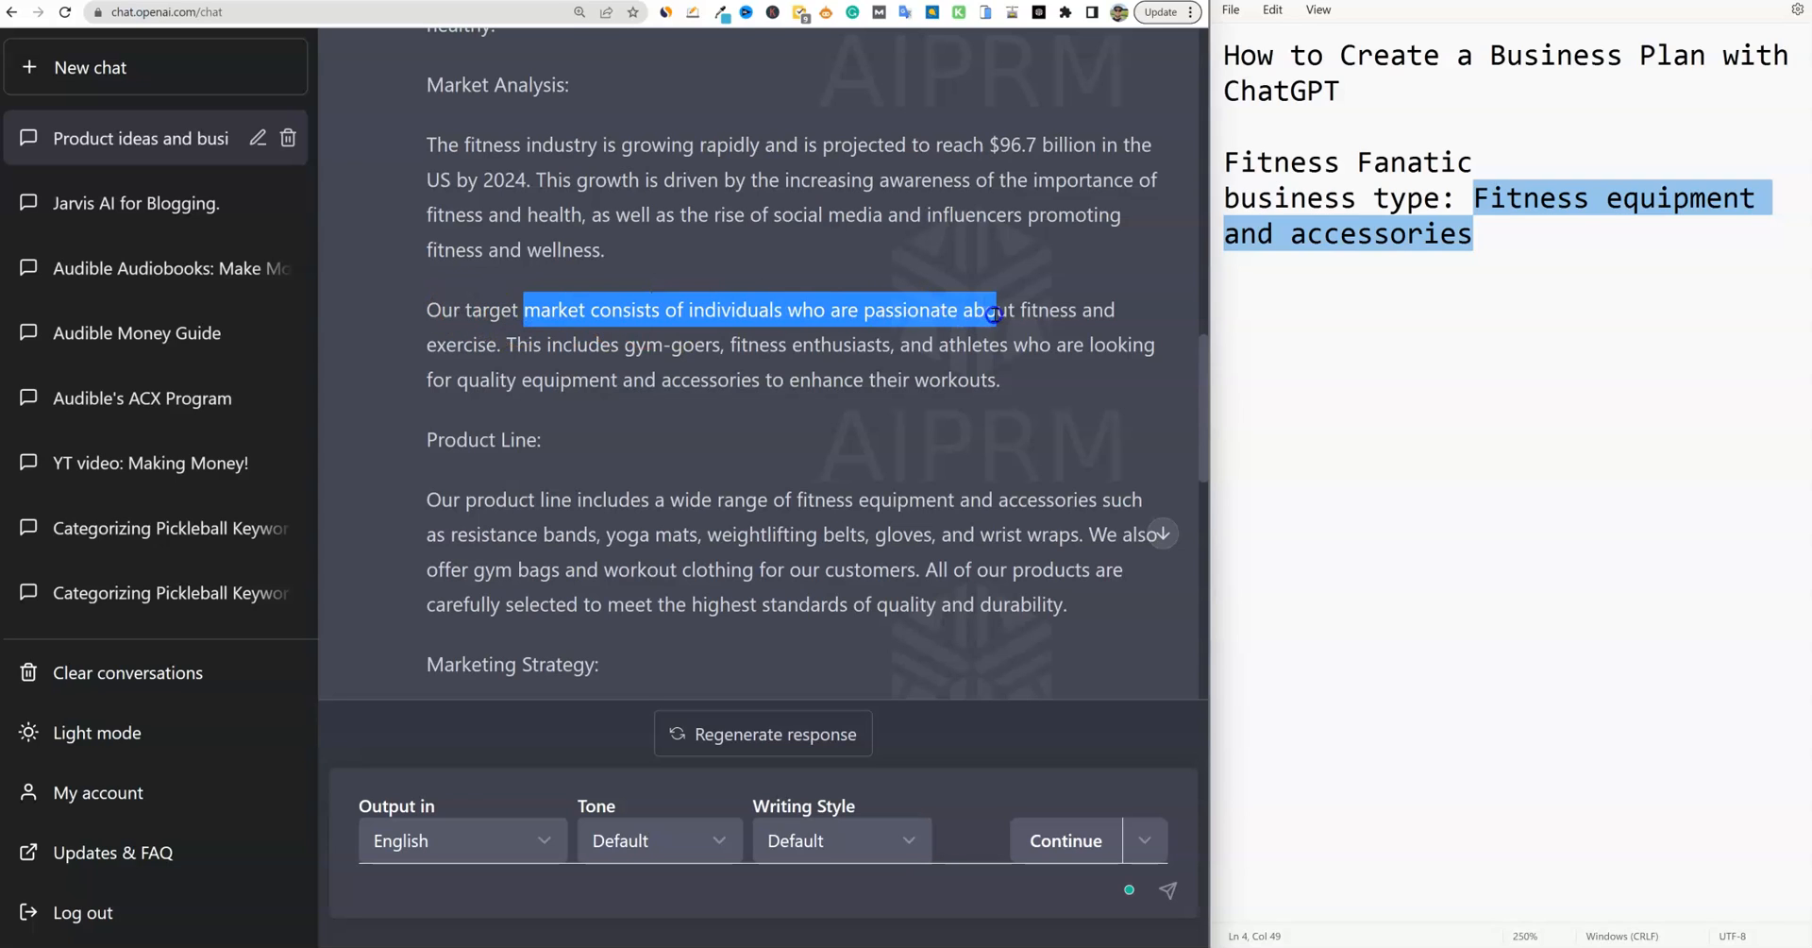
pyautogui.moveTo(988, 310); pyautogui.dragTo(612, 344)
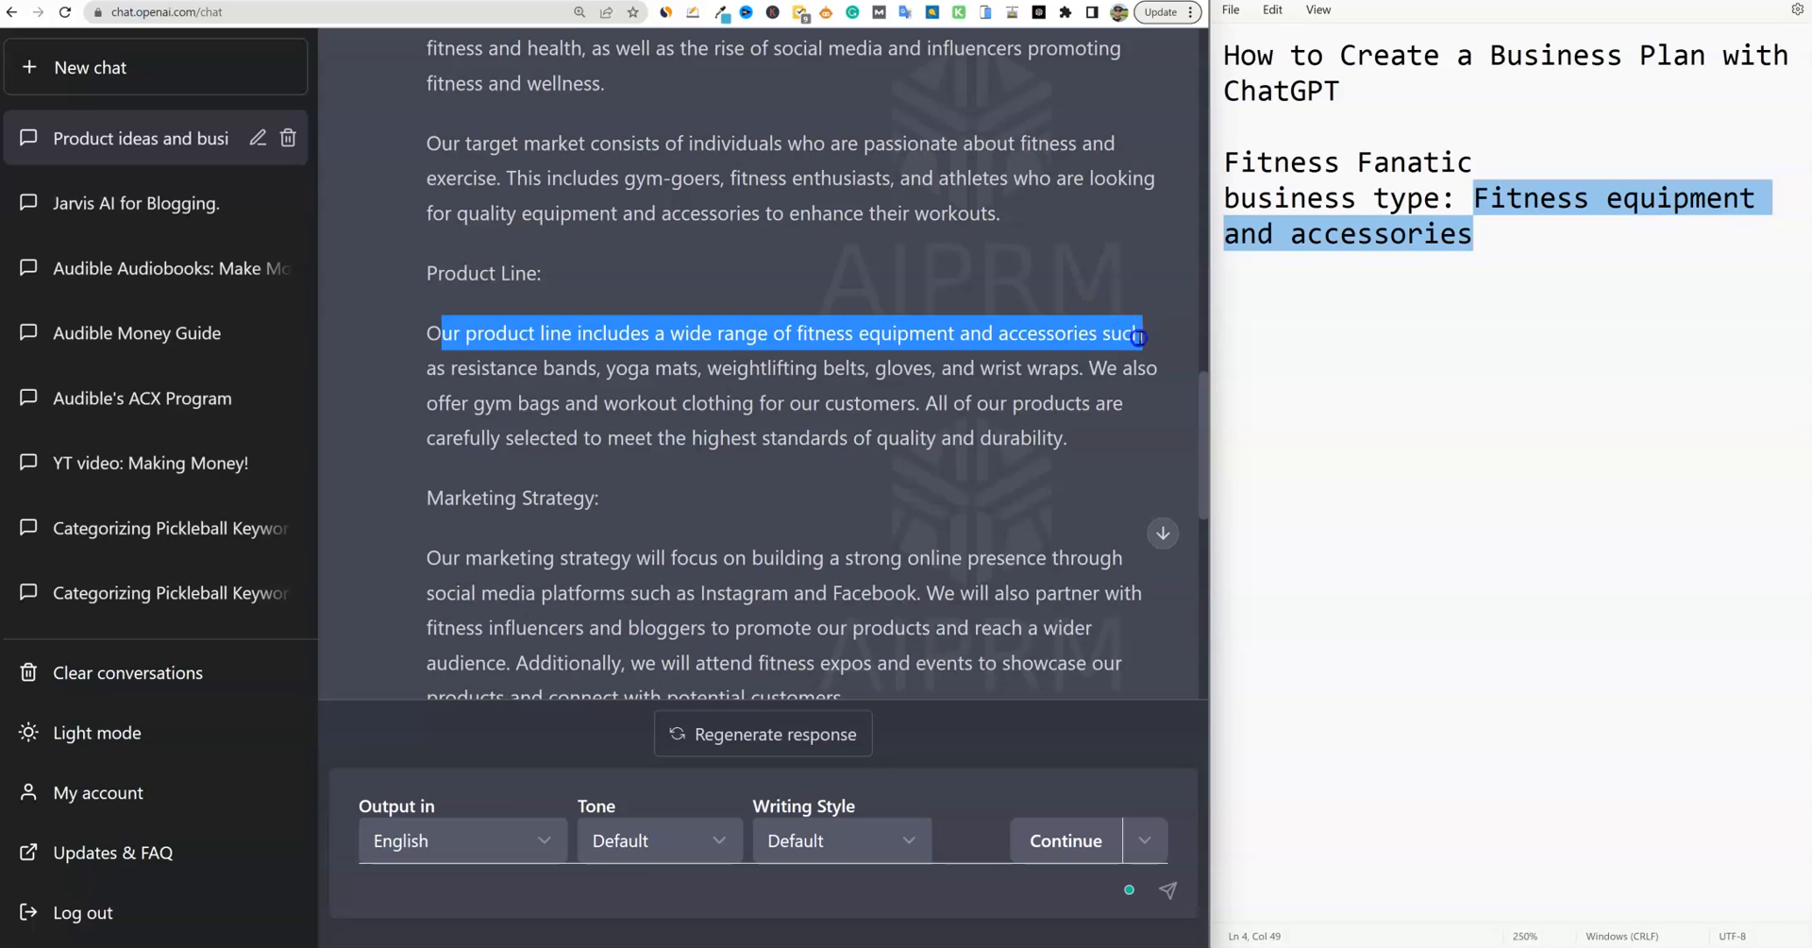
pyautogui.moveTo(1138, 333); pyautogui.dragTo(1132, 368)
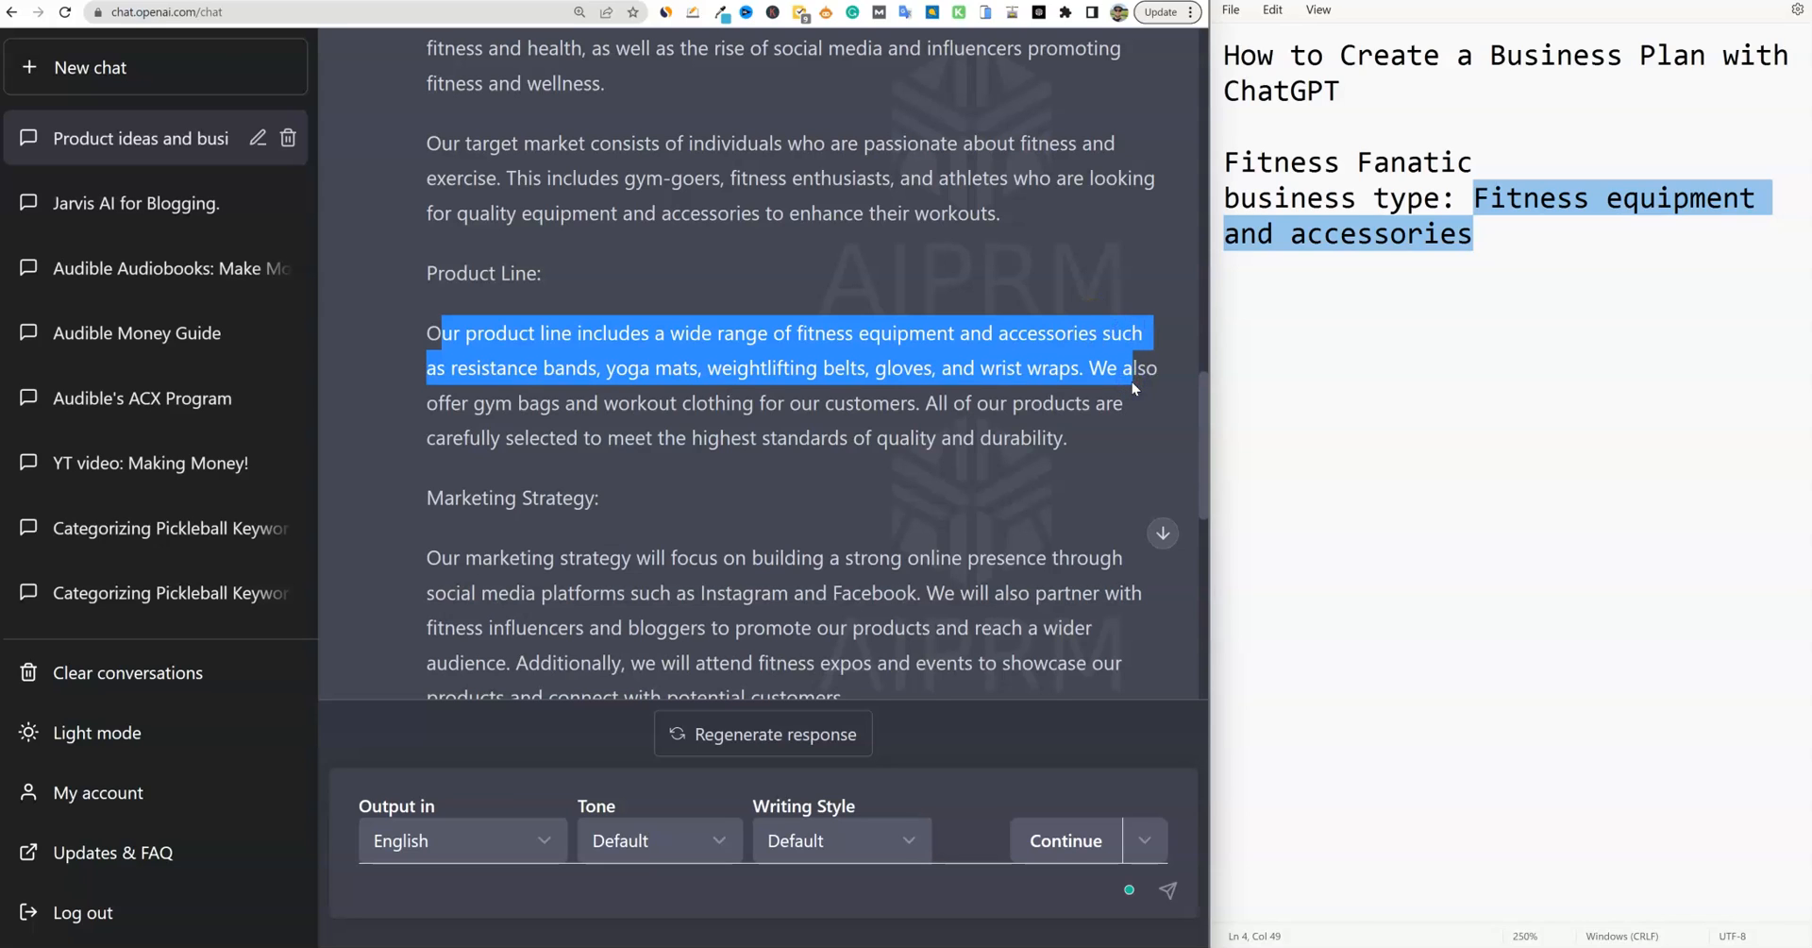
pyautogui.moveTo(1107, 381)
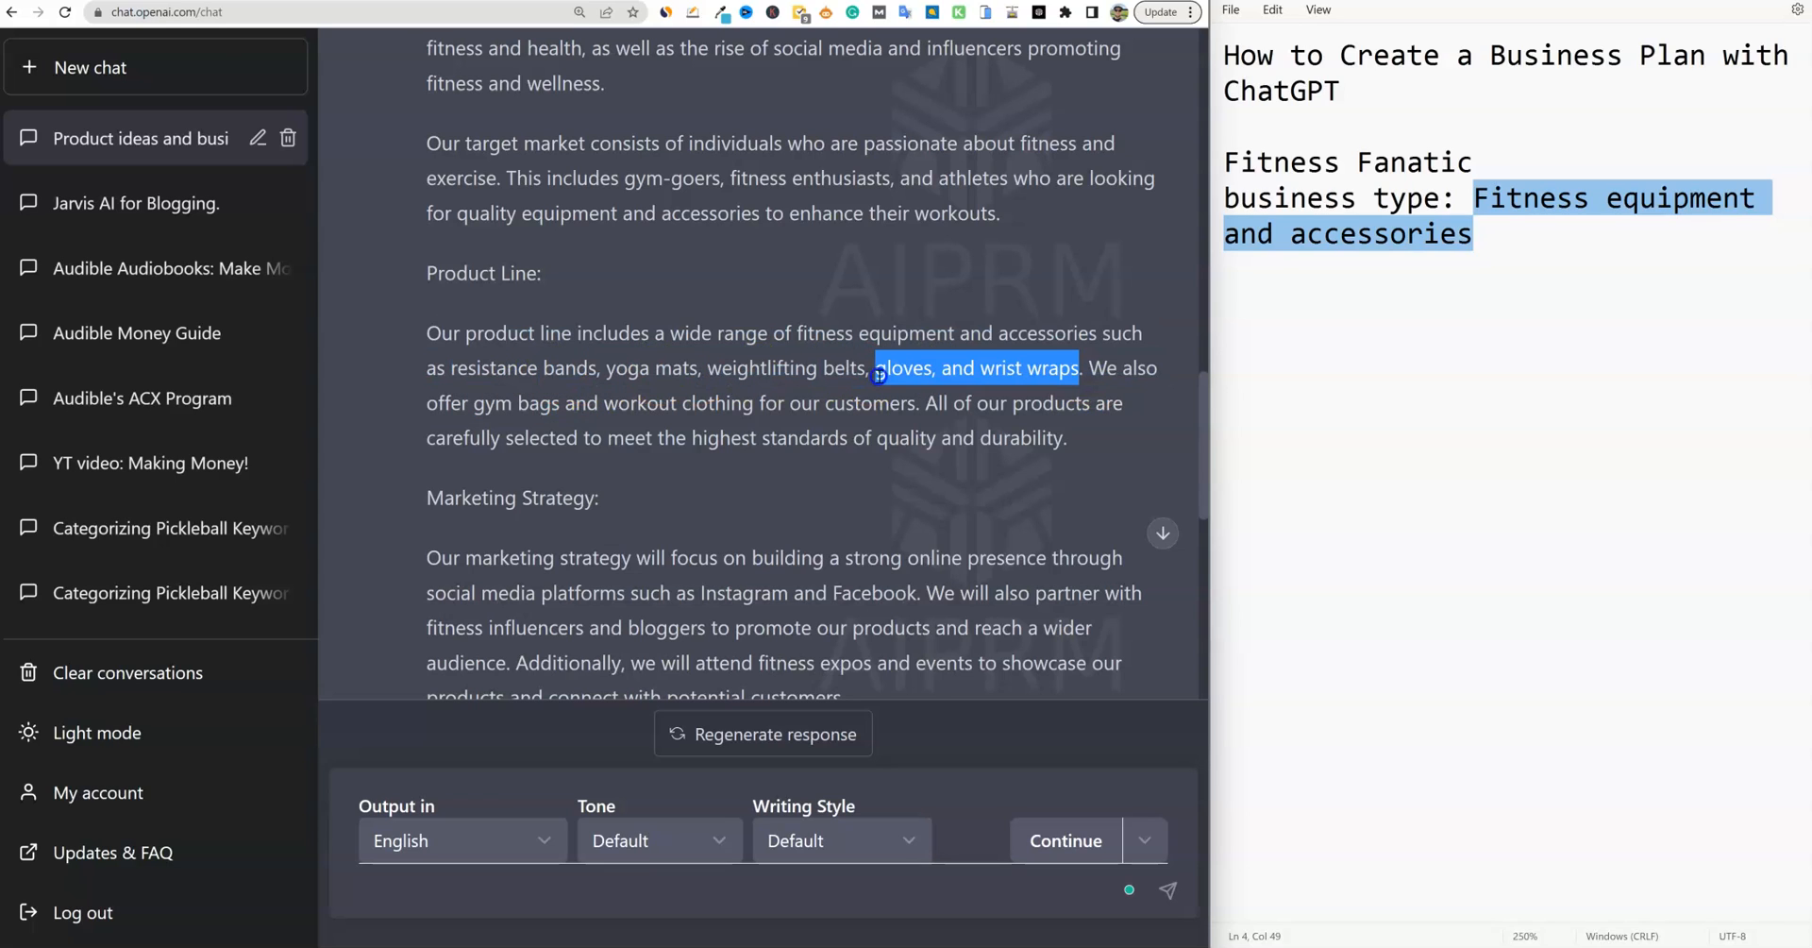
pyautogui.moveTo(875, 372); pyautogui.dragTo(621, 372)
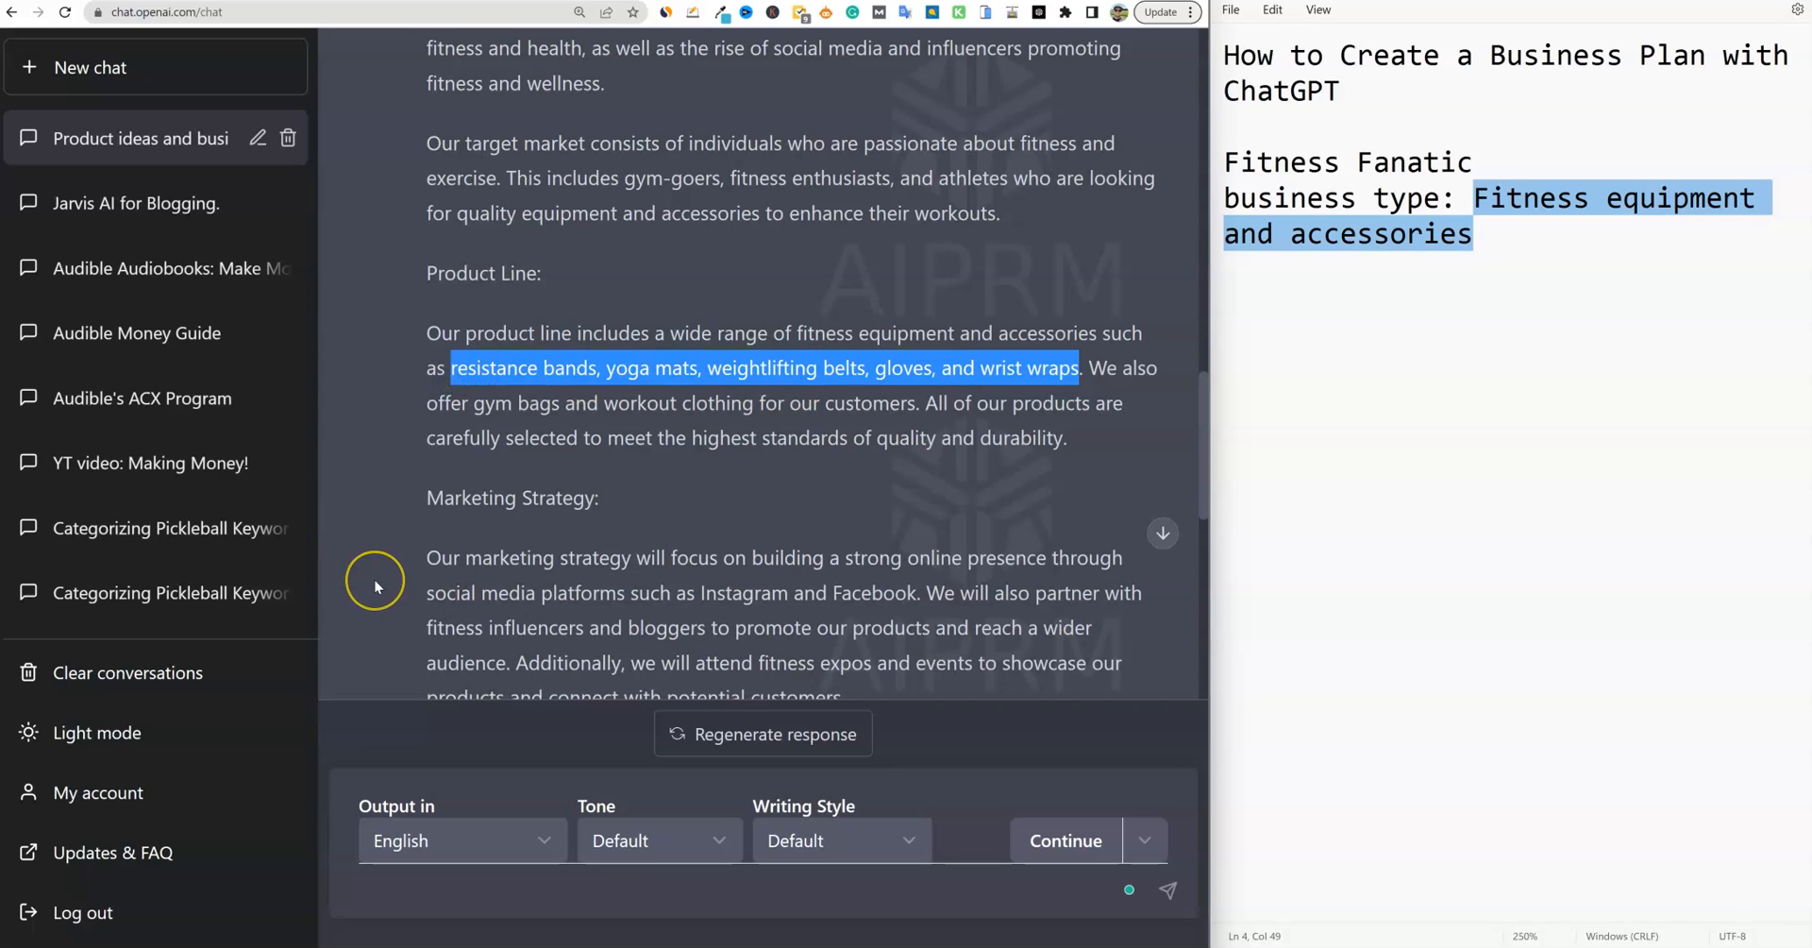
pyautogui.click(774, 414)
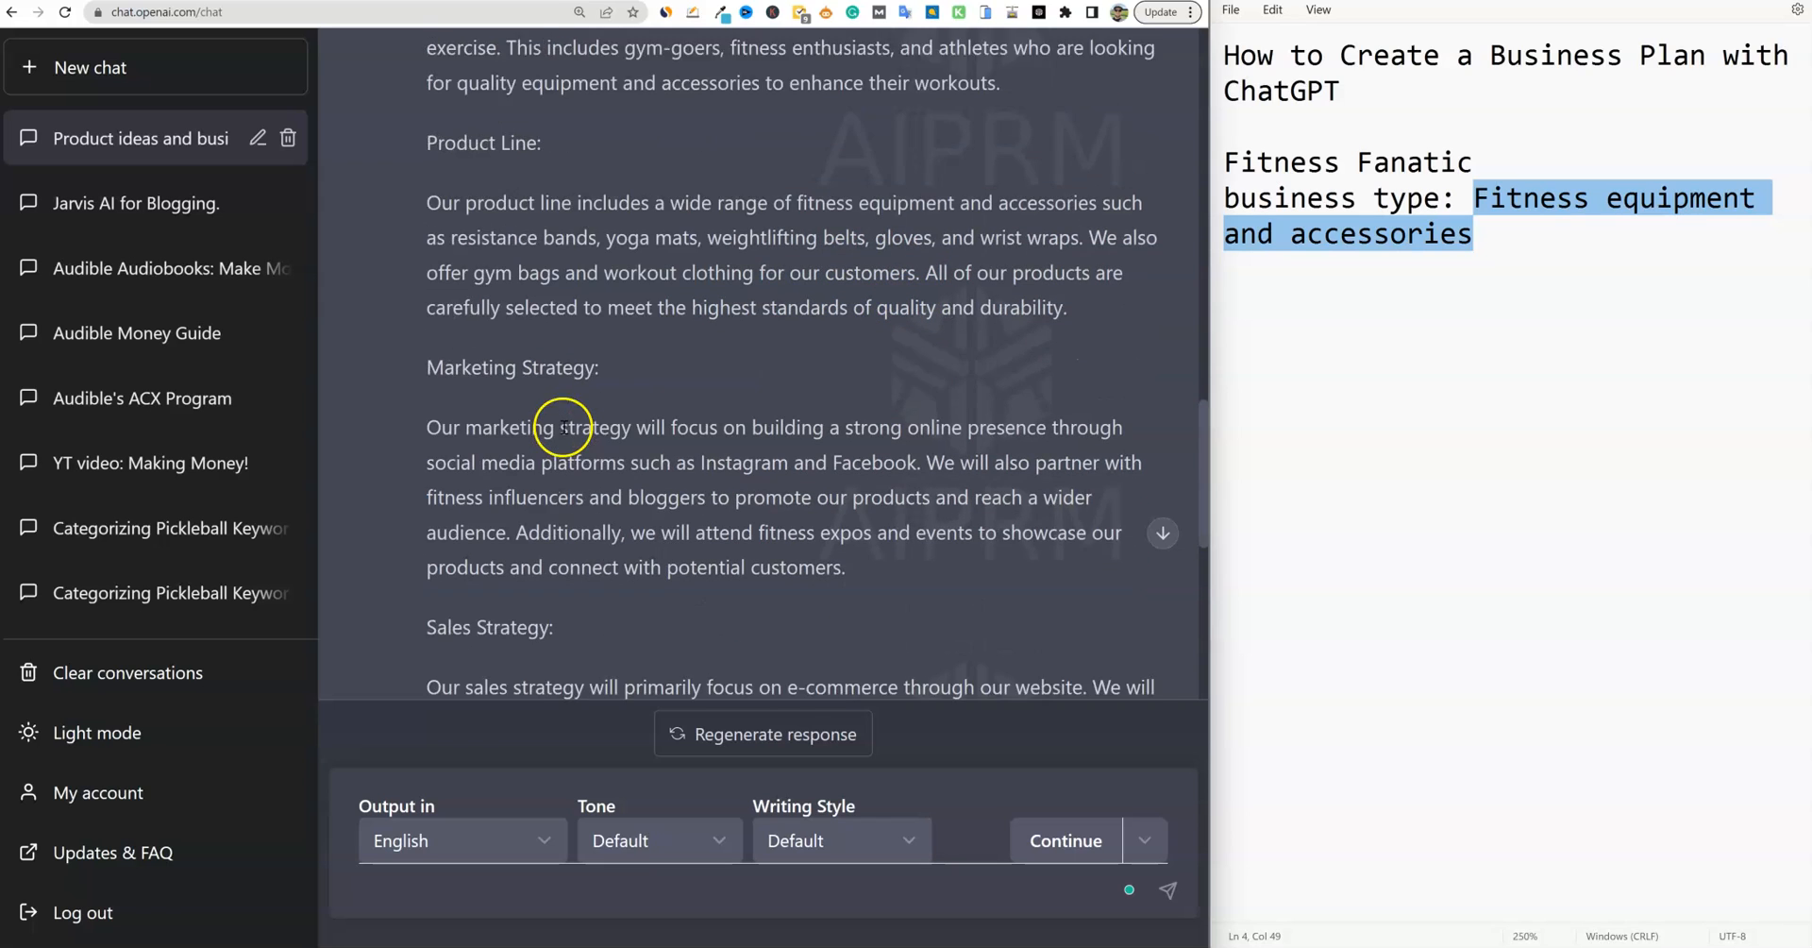
pyautogui.scroll(-3)
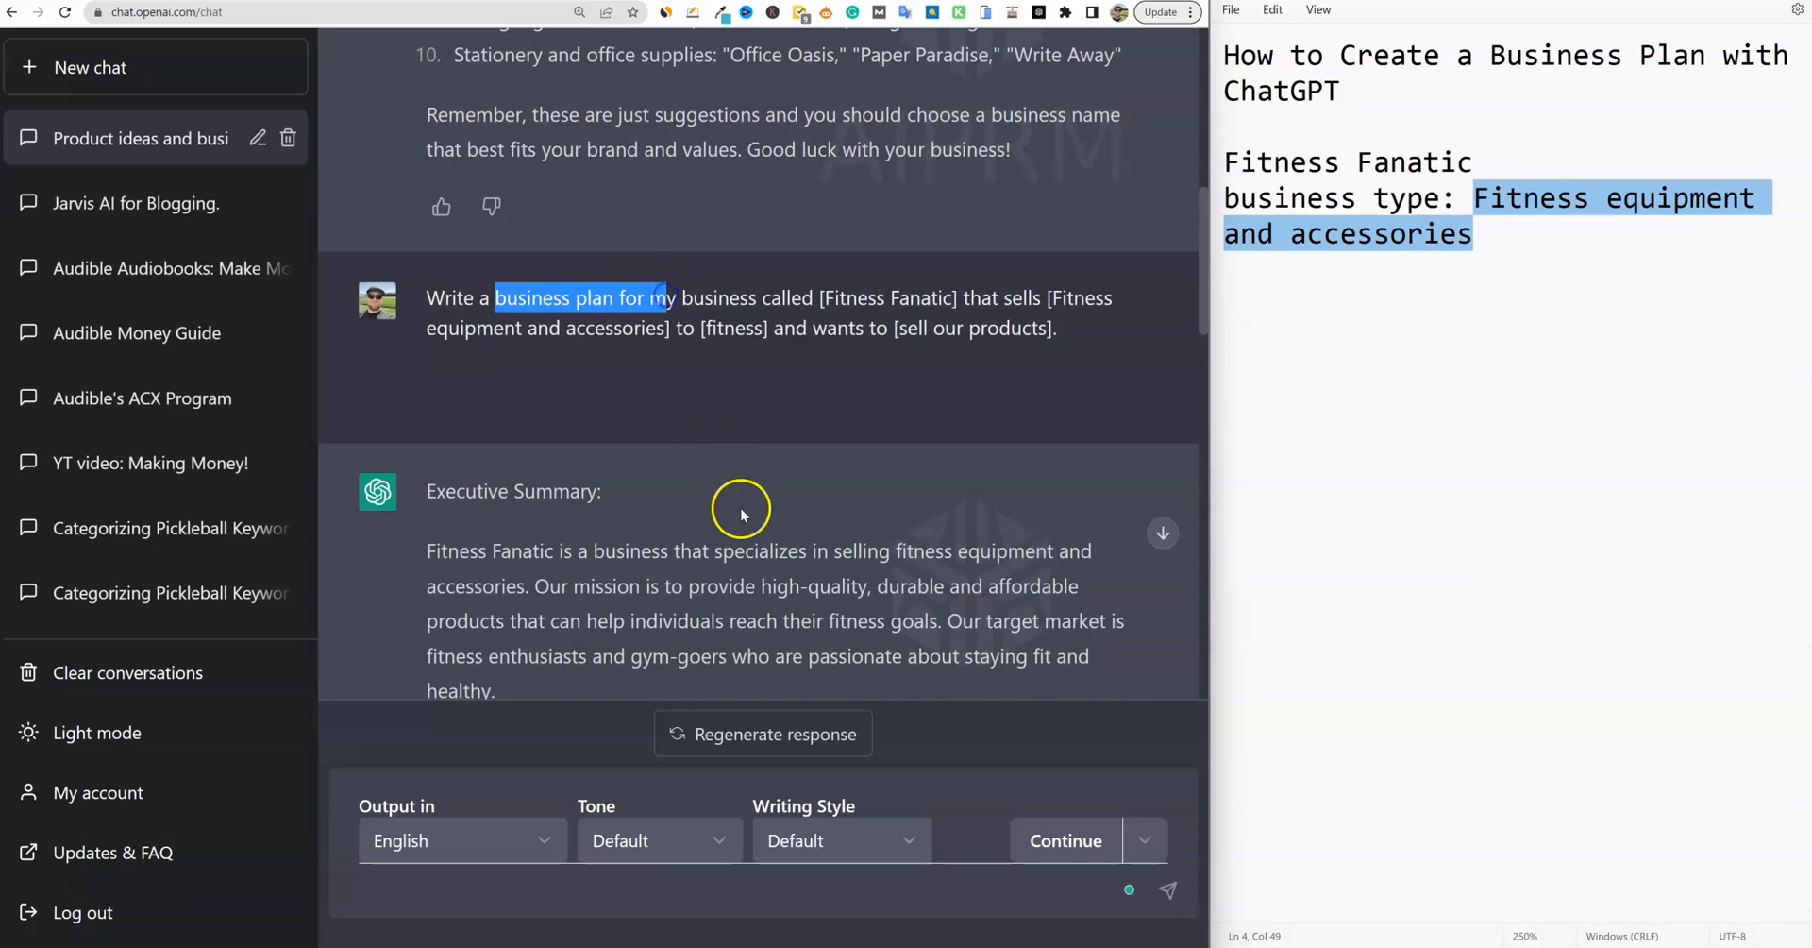
pyautogui.scroll(-3)
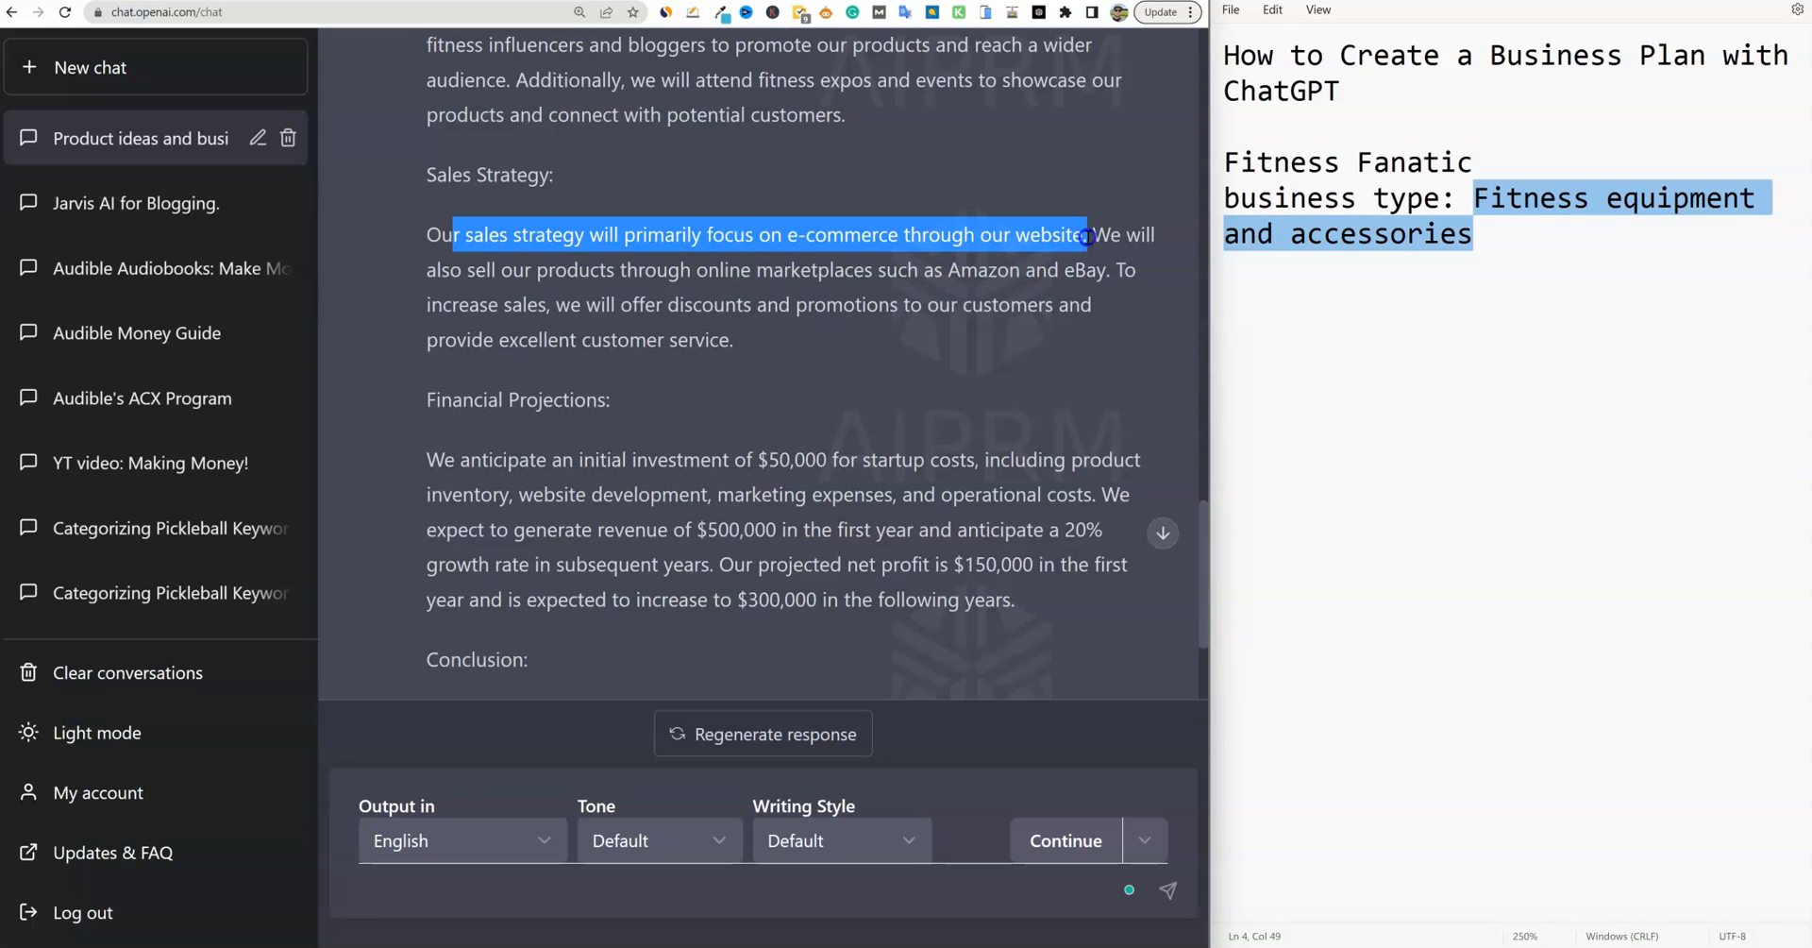
pyautogui.moveTo(1086, 235); pyautogui.dragTo(733, 340)
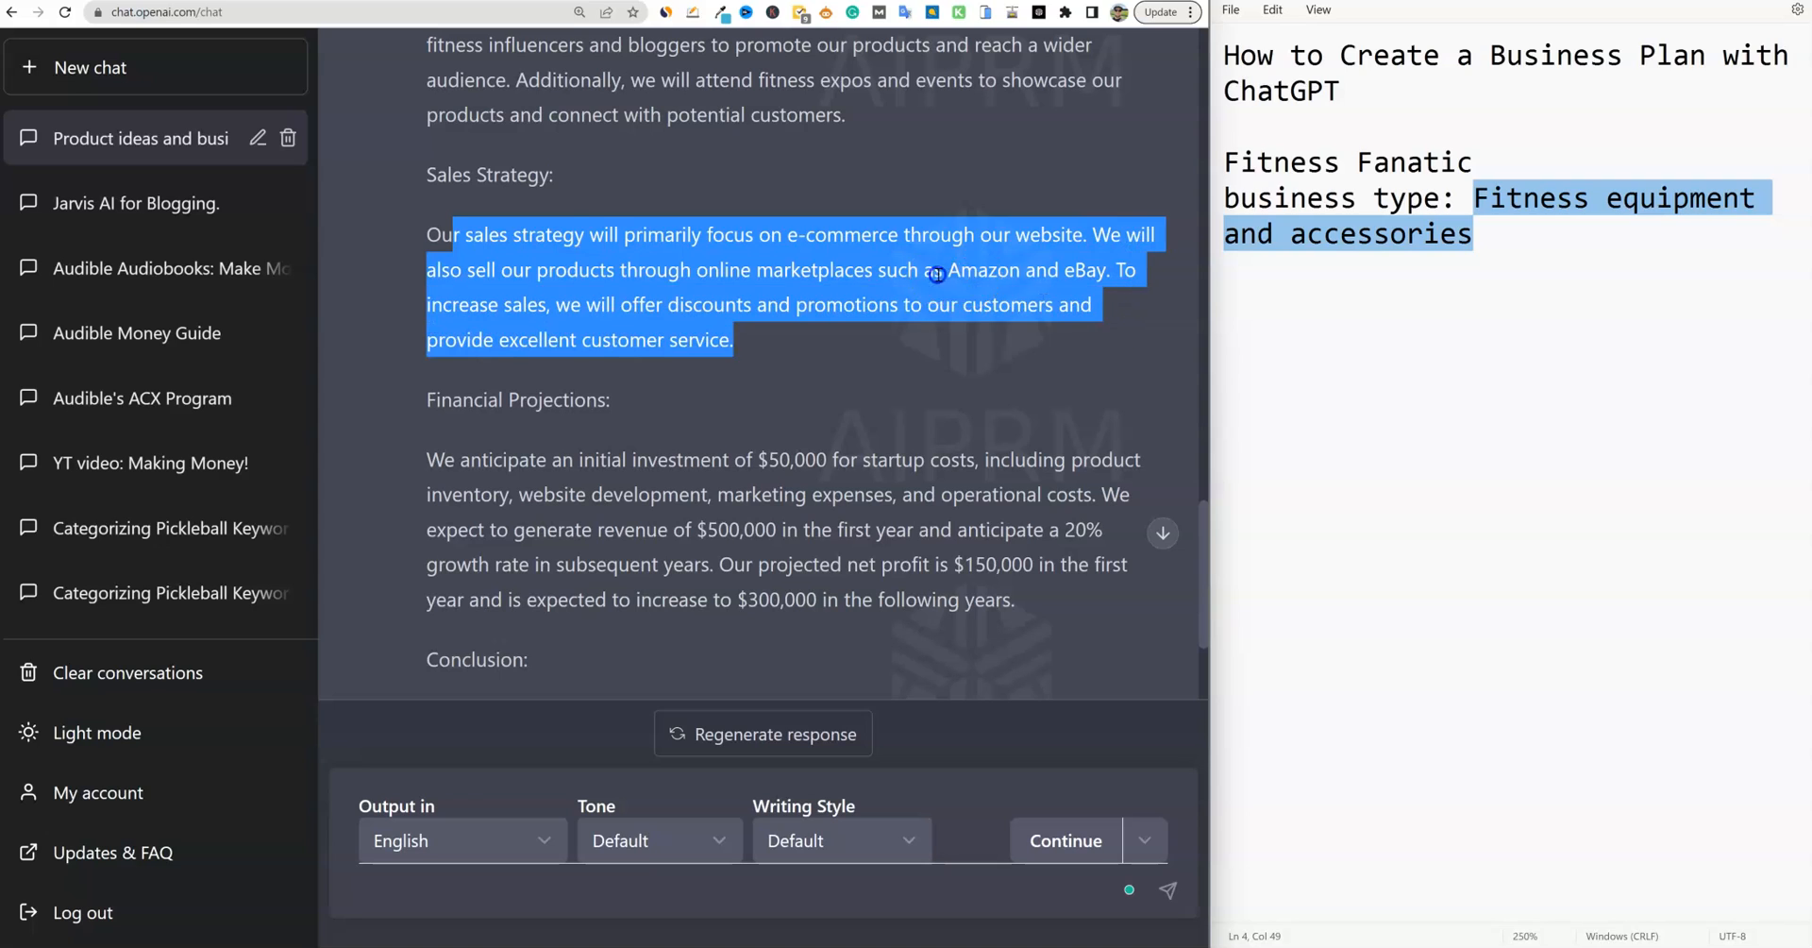
pyautogui.click(639, 290)
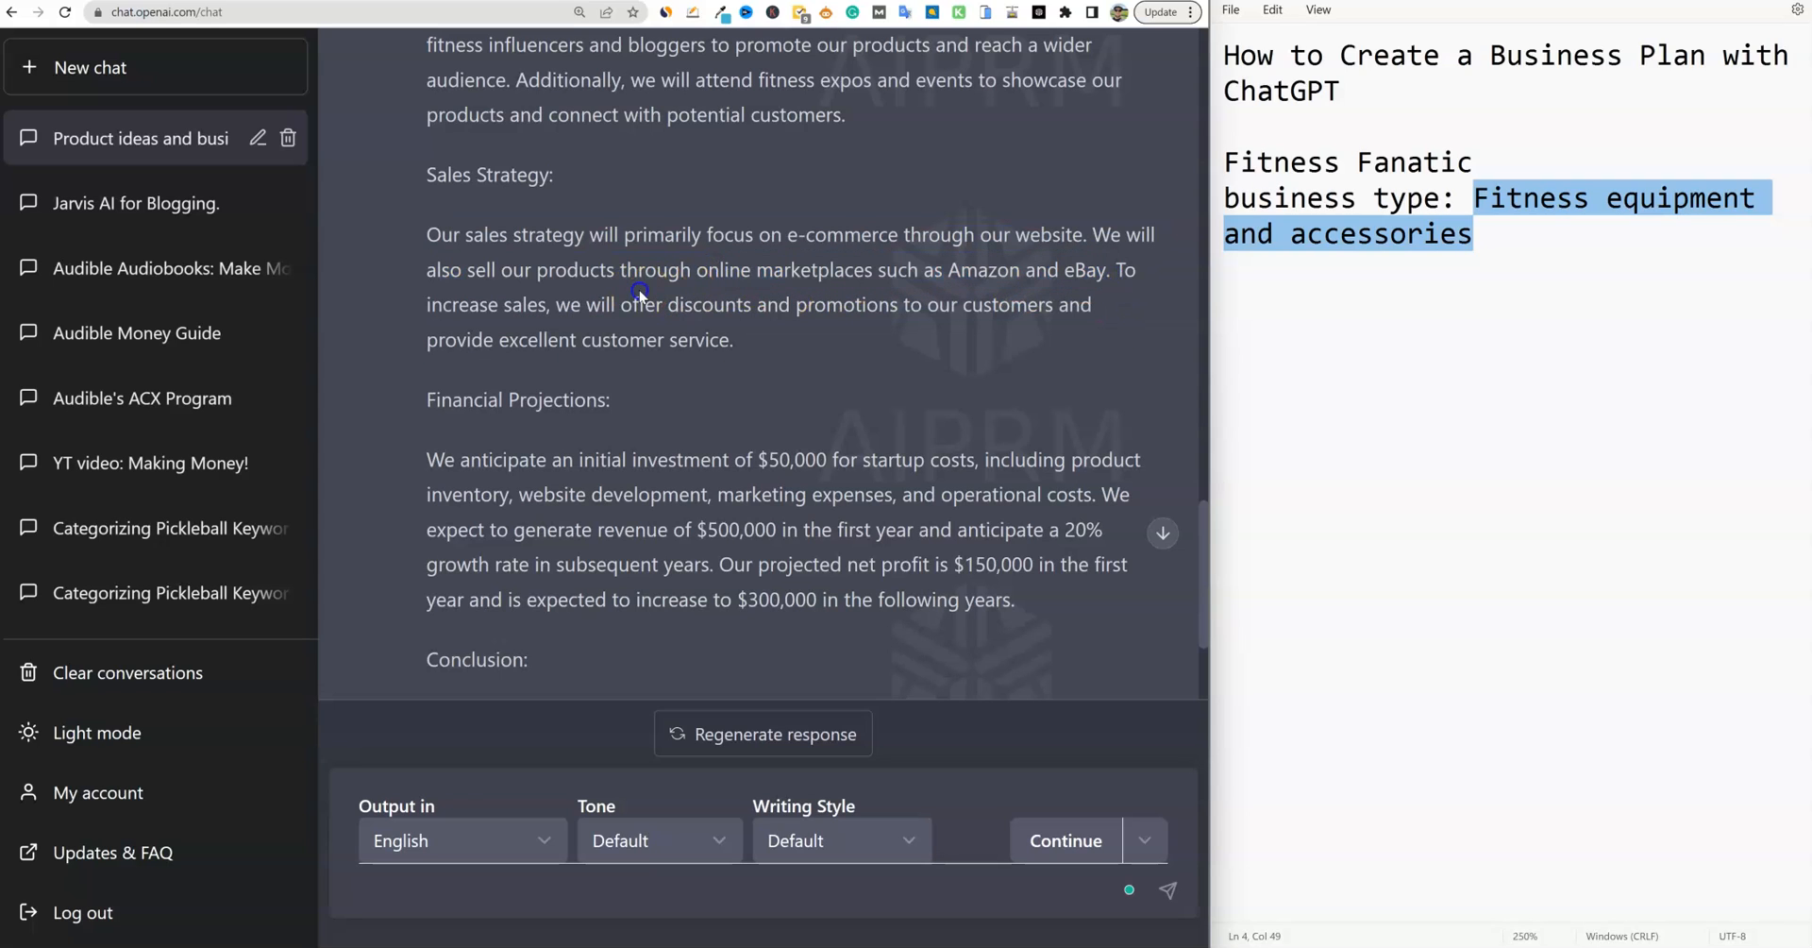
pyautogui.moveTo(674, 402)
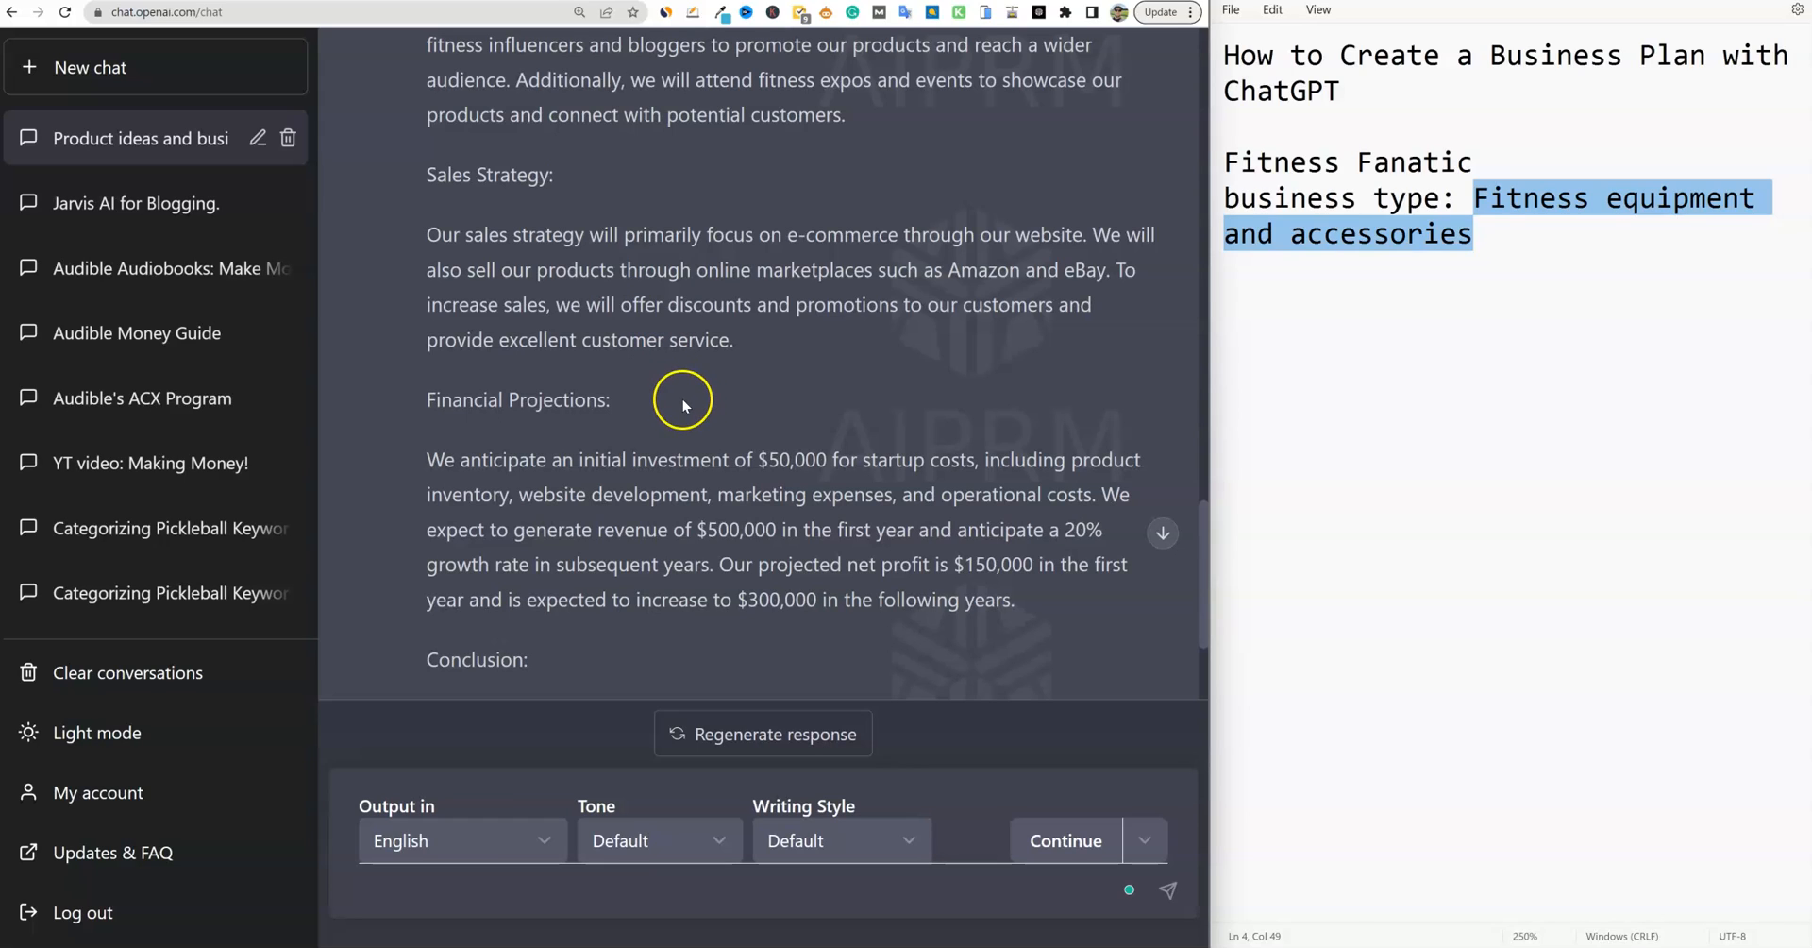
pyautogui.moveTo(698, 398)
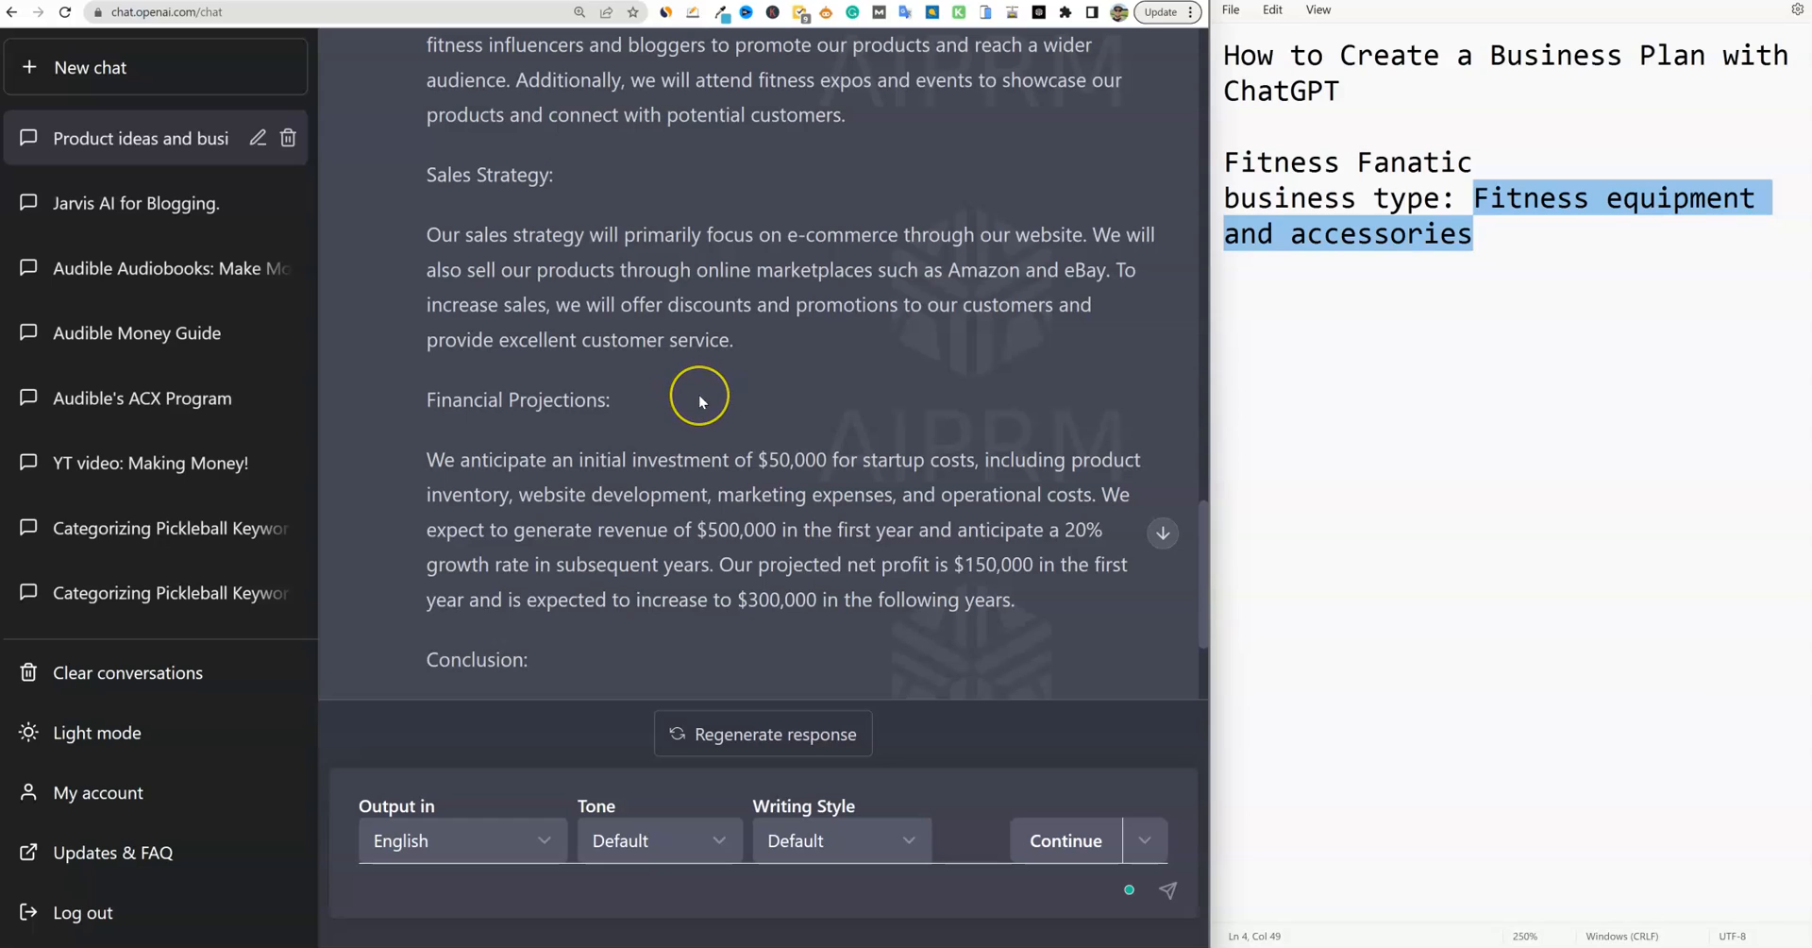
pyautogui.moveTo(698, 401)
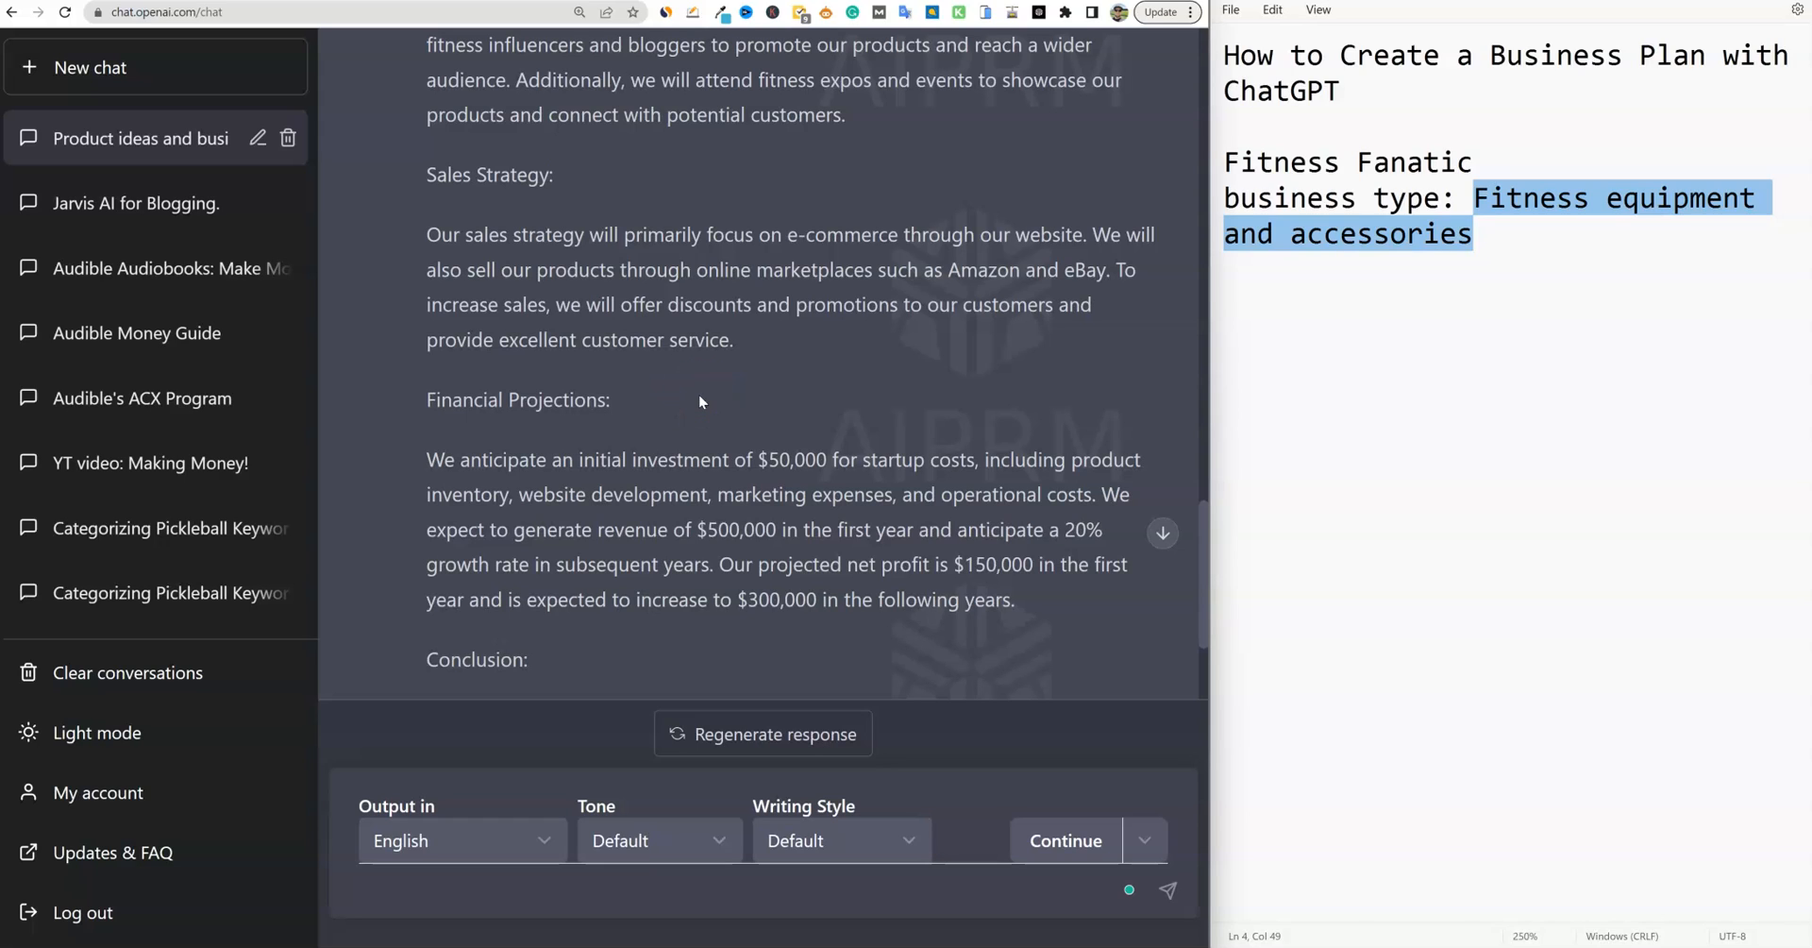
pyautogui.moveTo(642, 367)
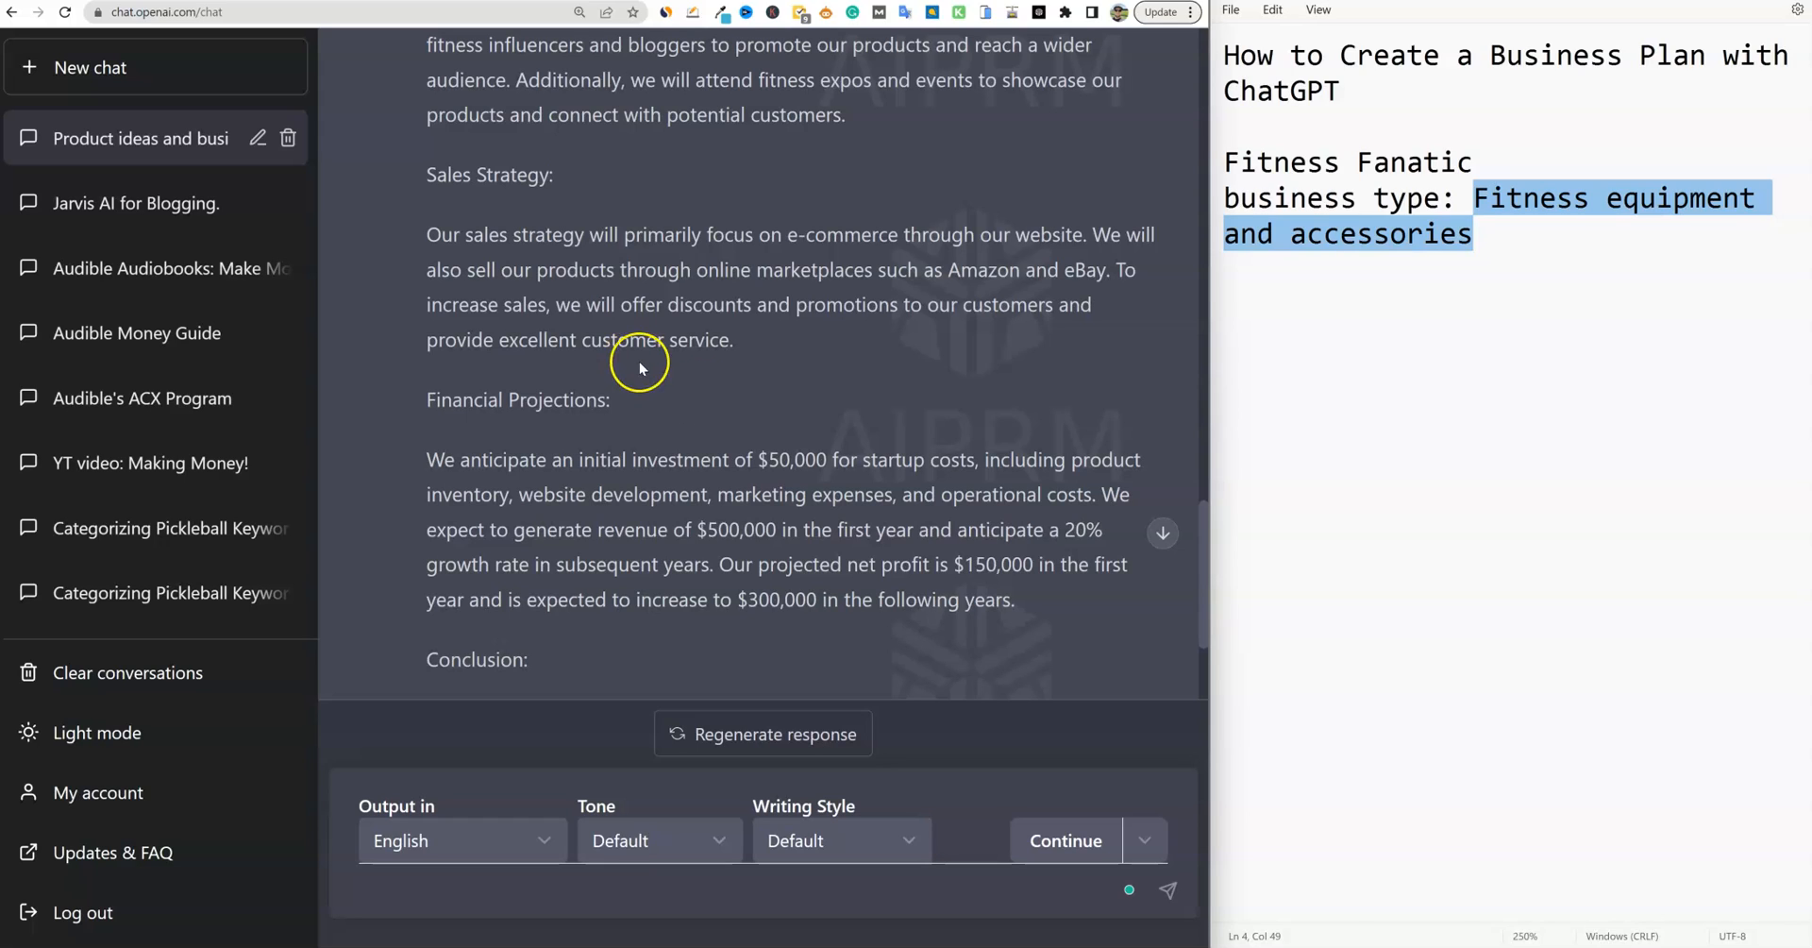
pyautogui.scroll(-3)
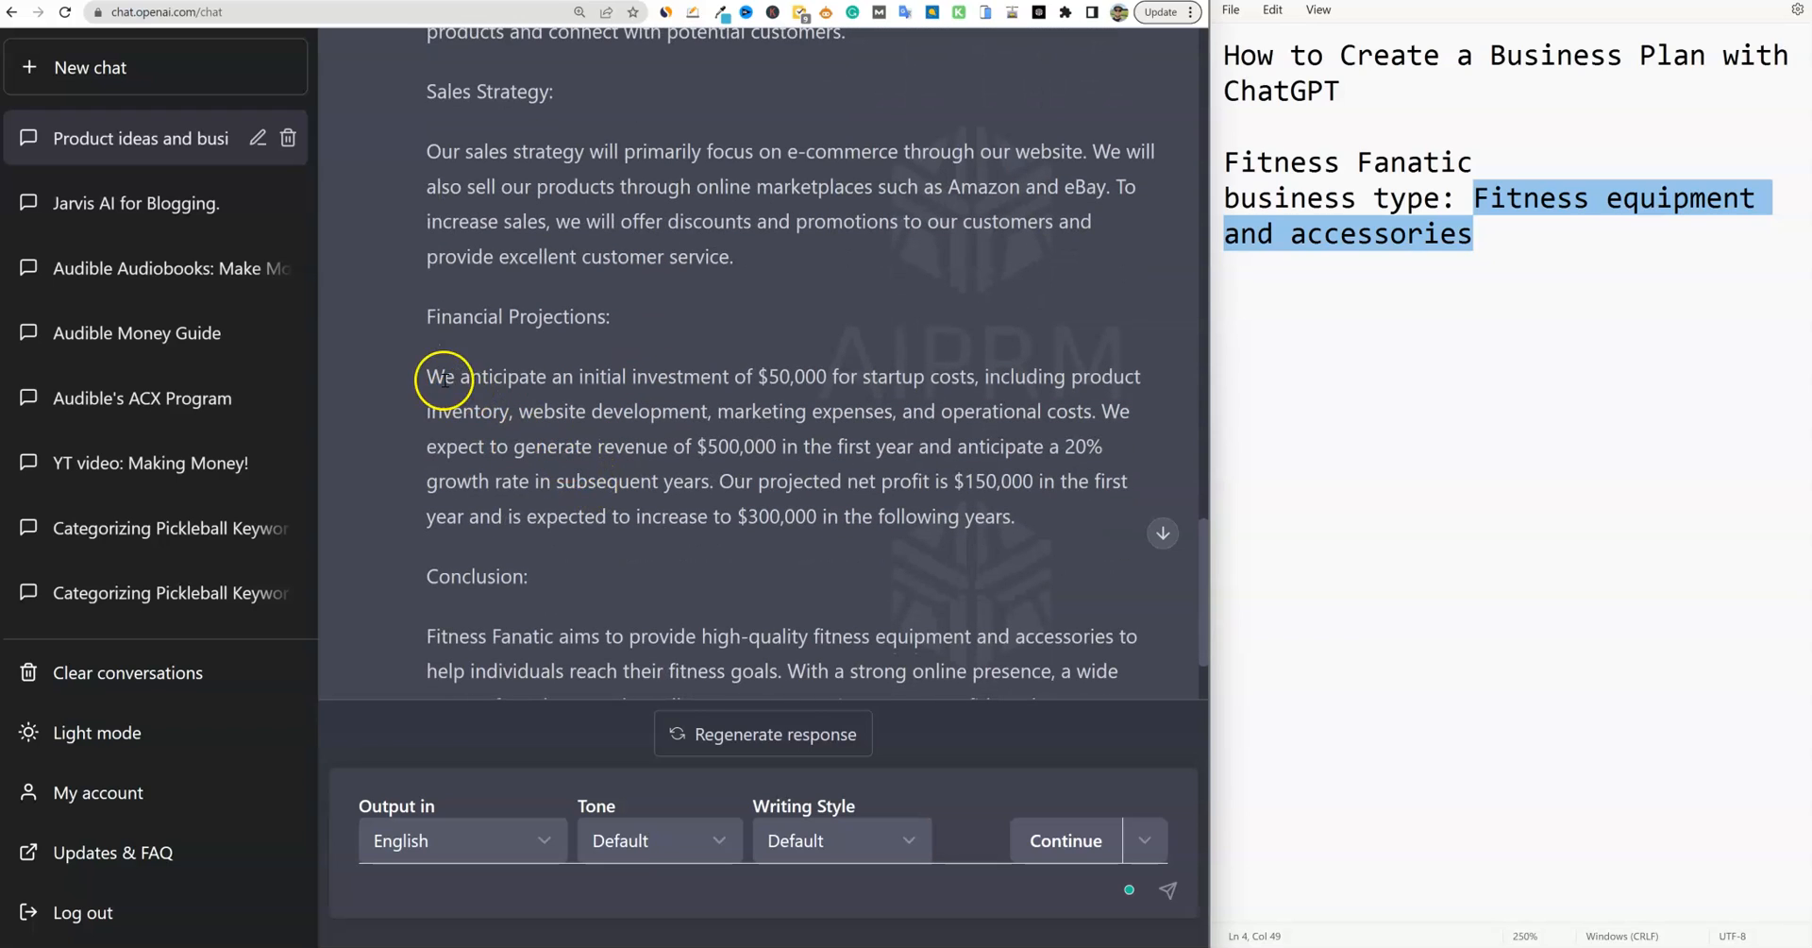
pyautogui.moveTo(426, 375); pyautogui.dragTo(681, 381)
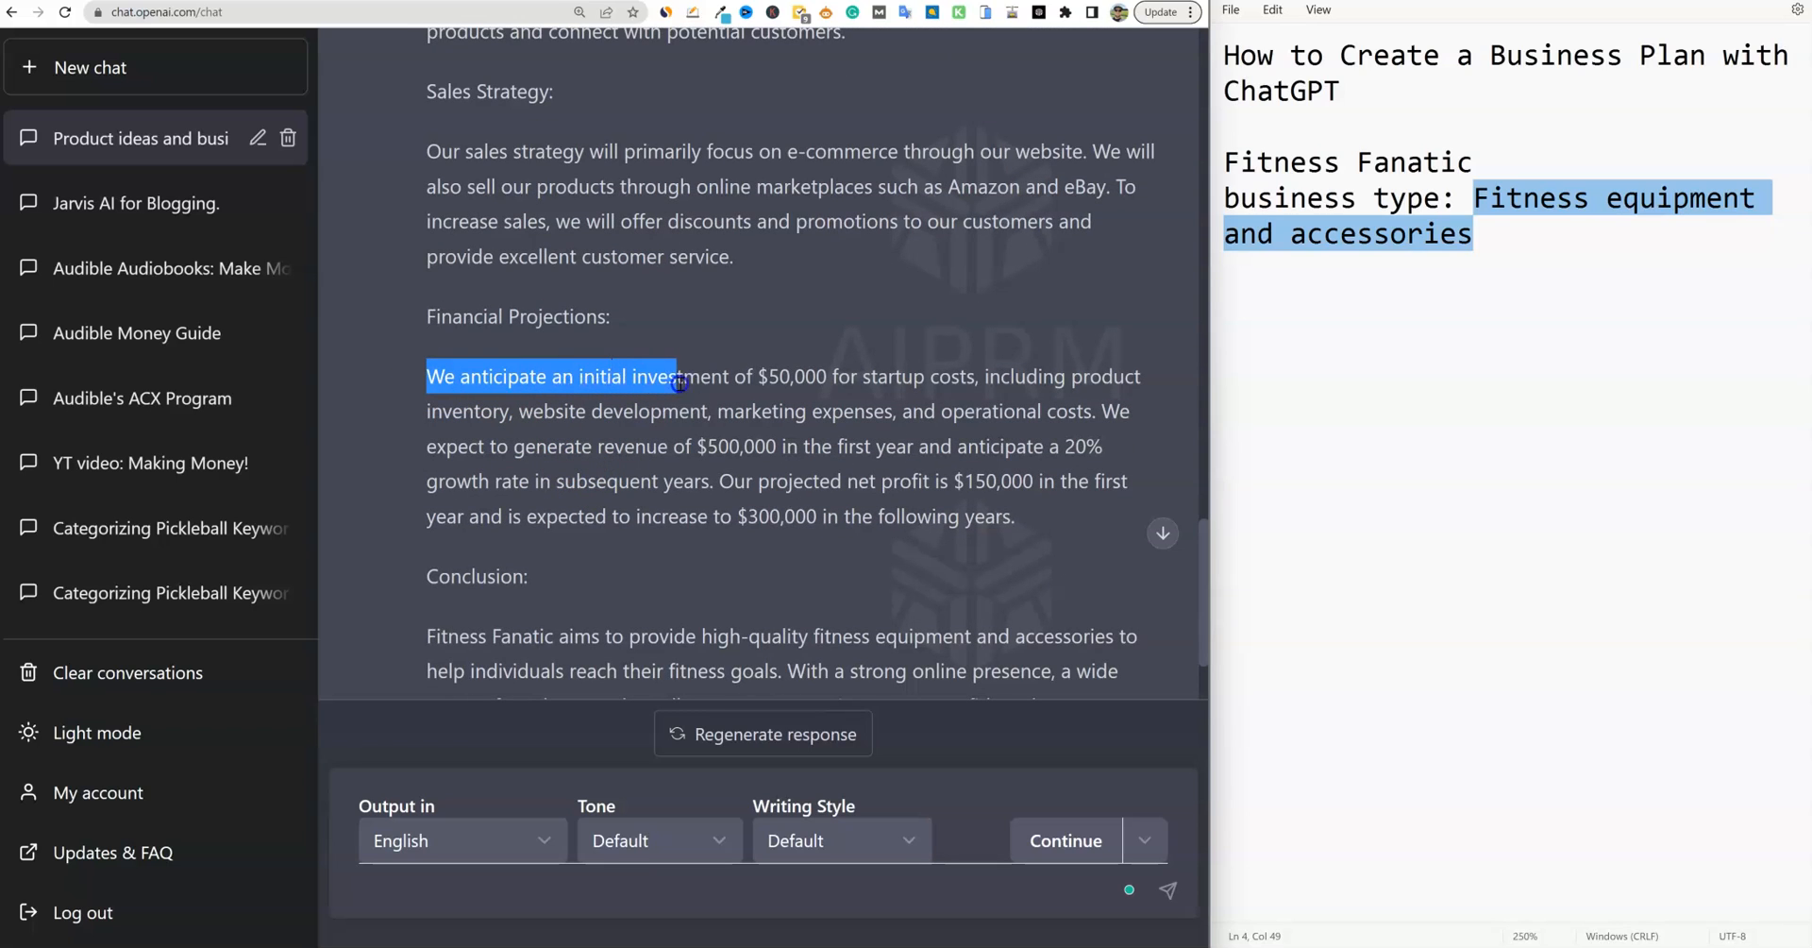
pyautogui.moveTo(680, 380); pyautogui.dragTo(982, 387)
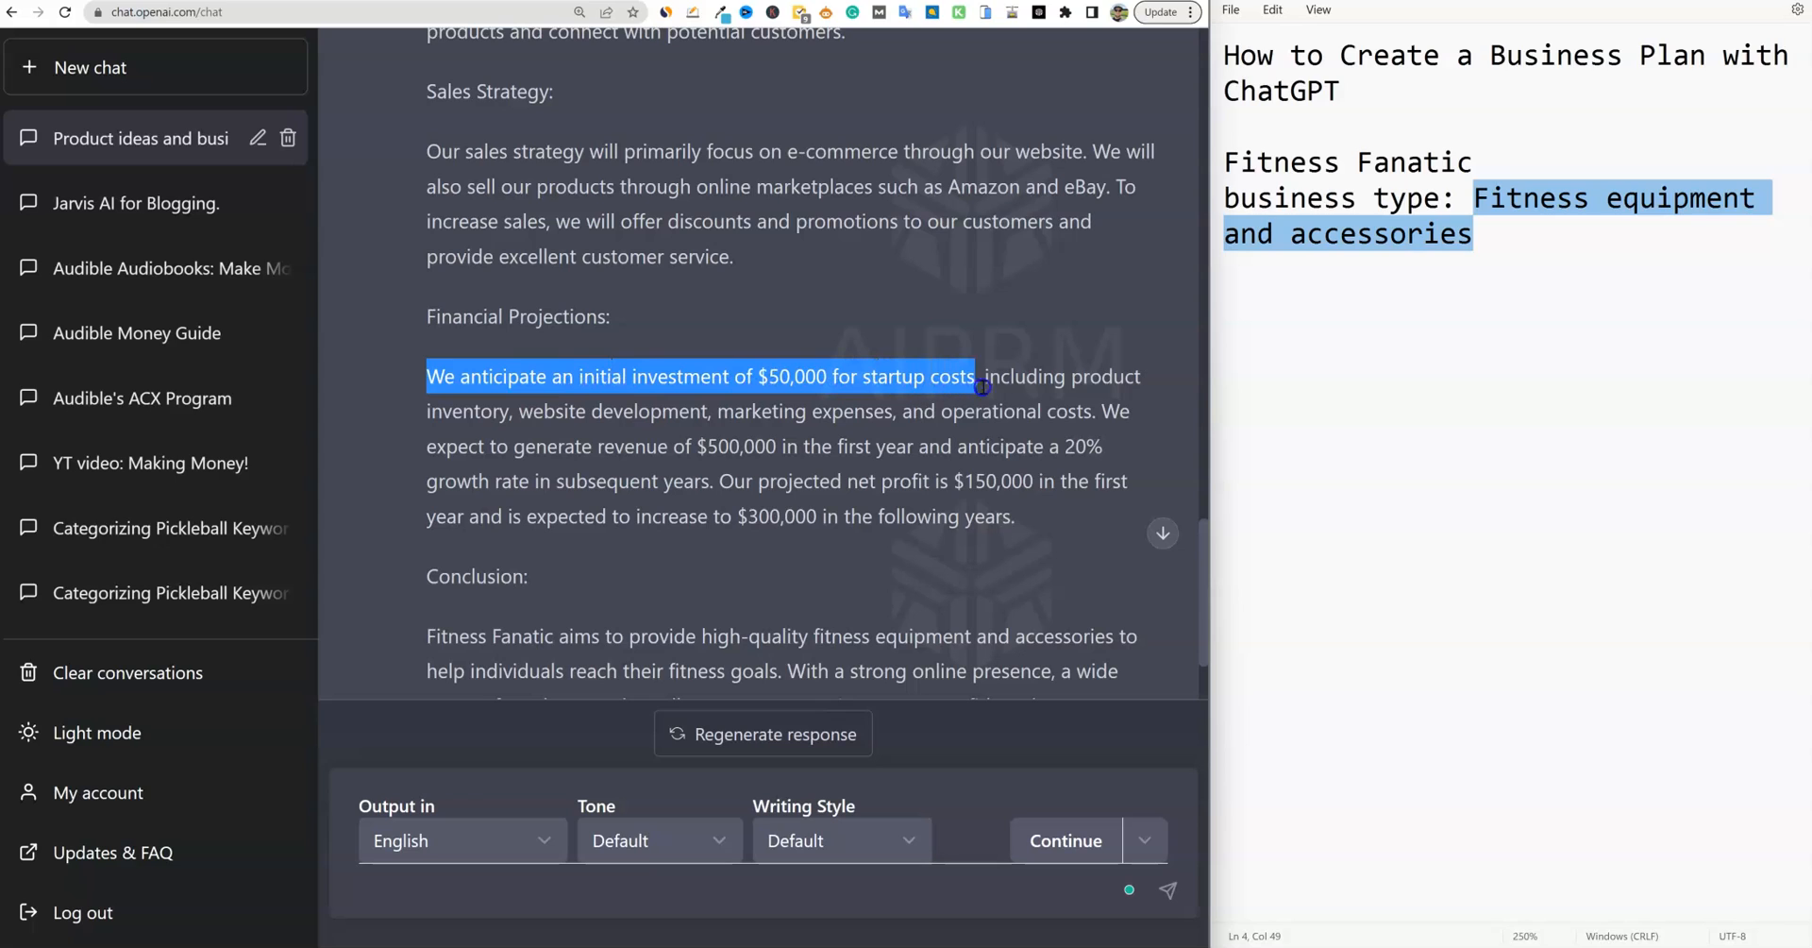
pyautogui.moveTo(977, 386); pyautogui.dragTo(1064, 412)
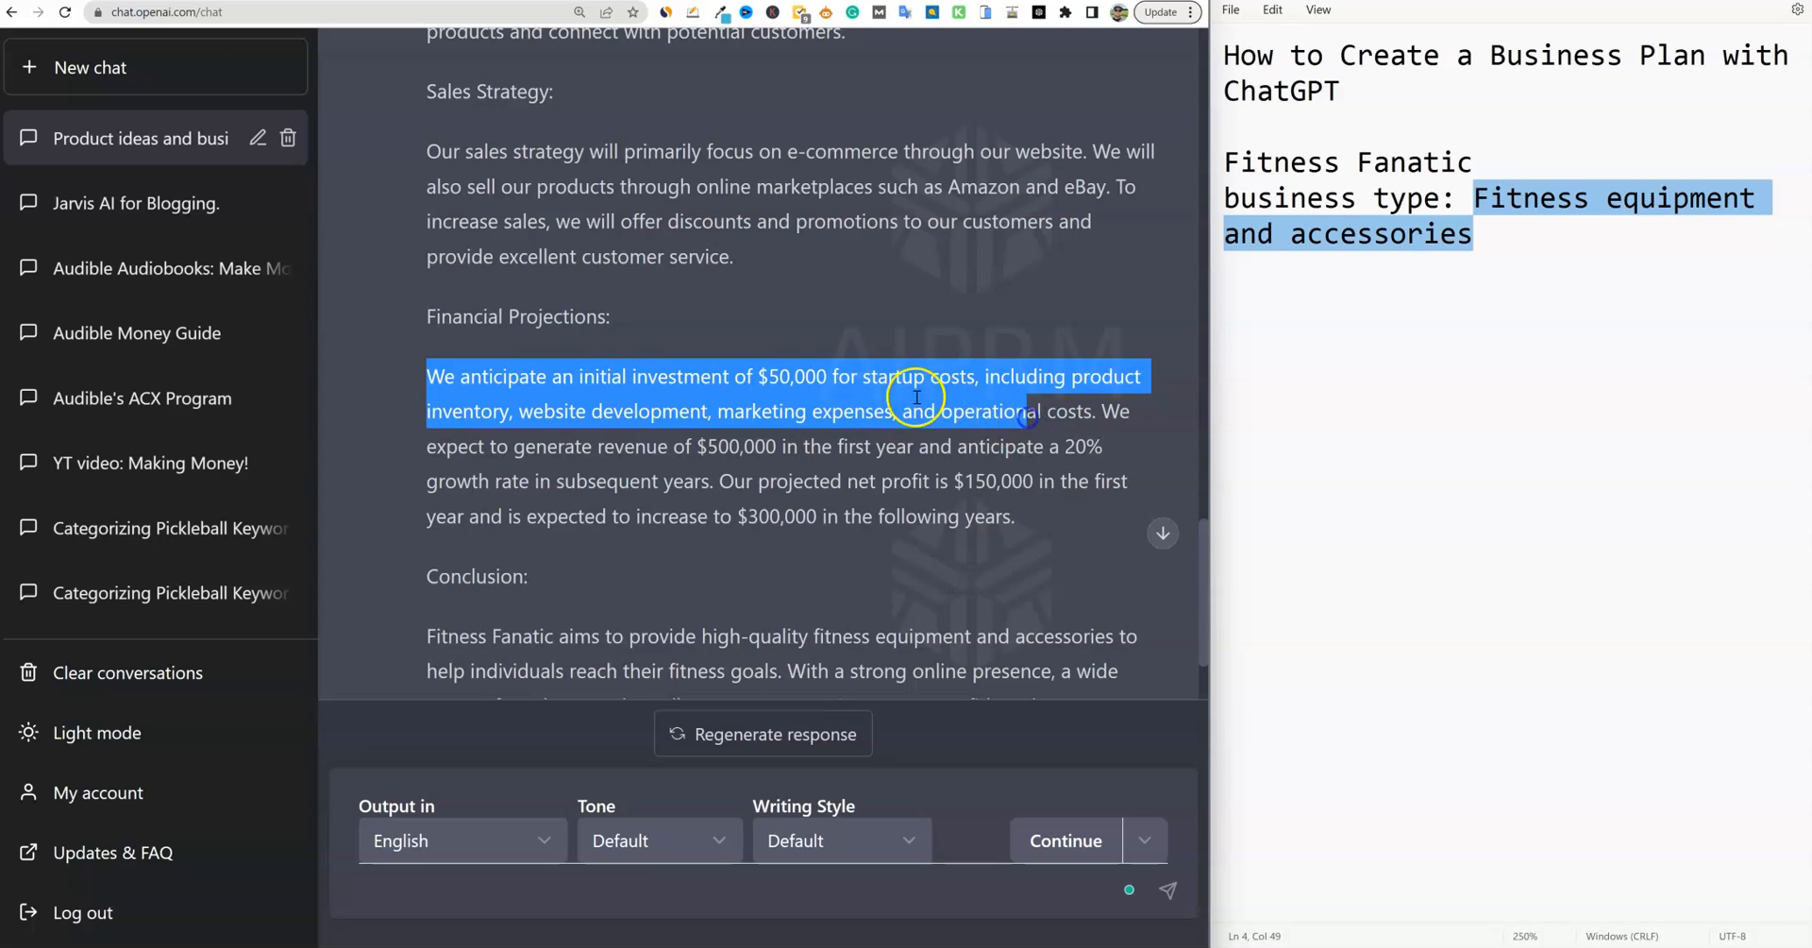
pyautogui.doubleClick(792, 377)
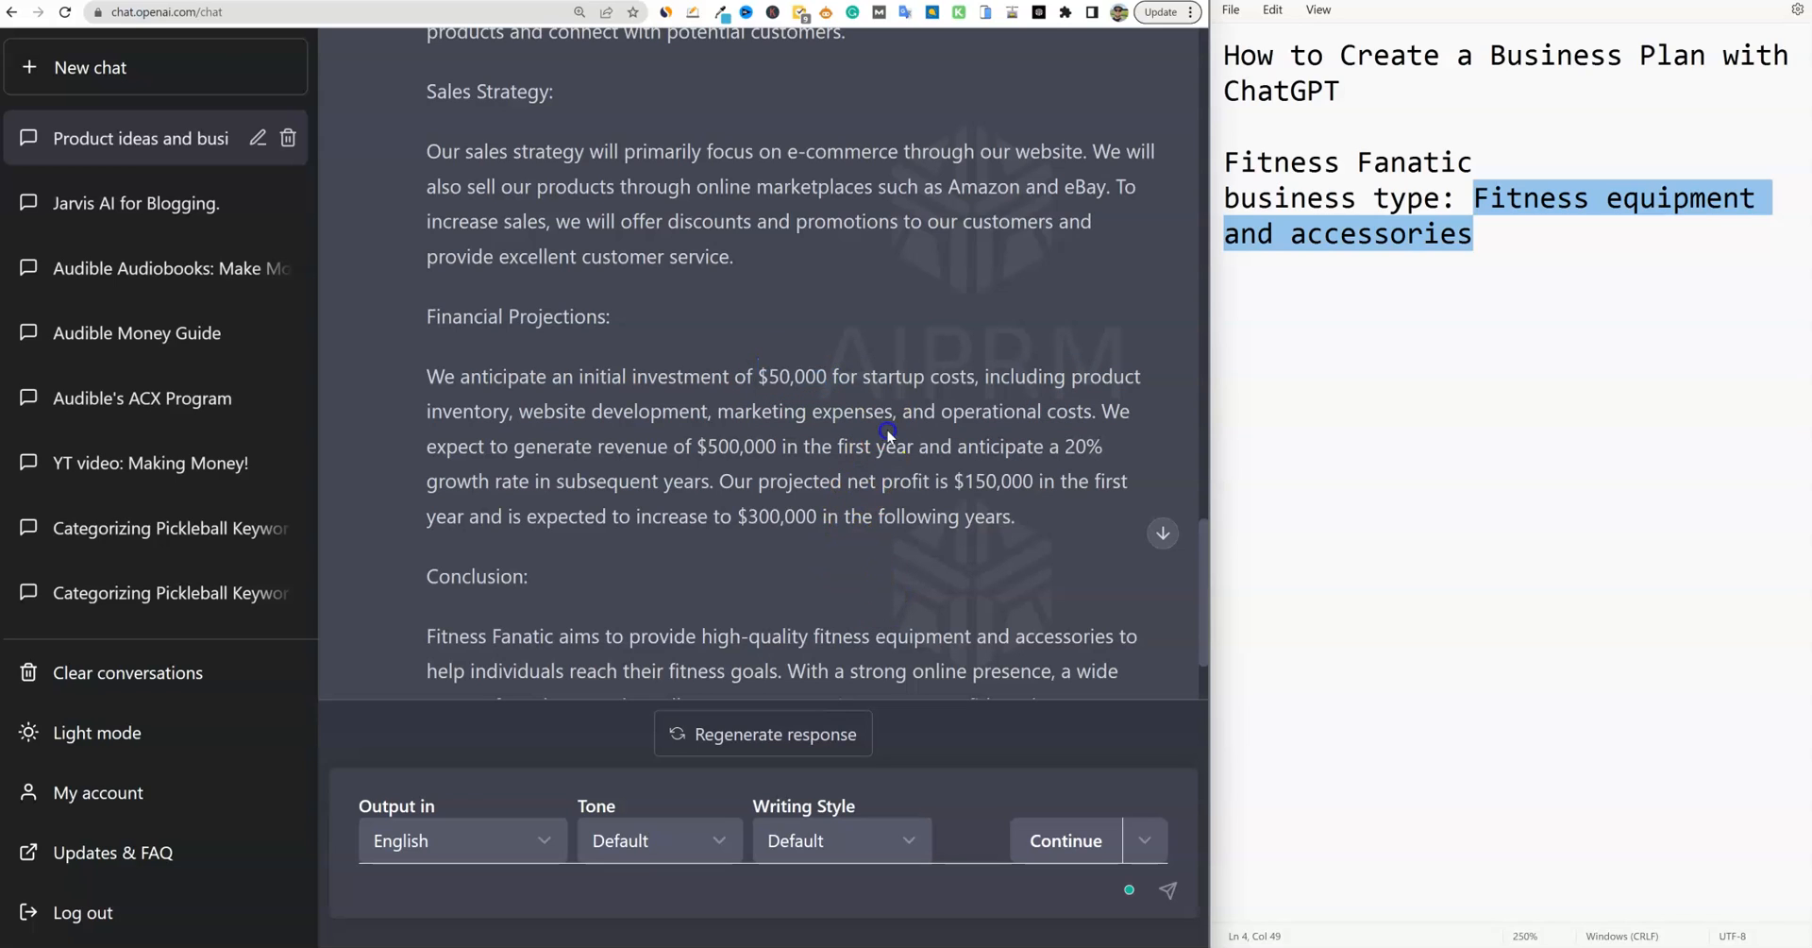
pyautogui.moveTo(780, 372)
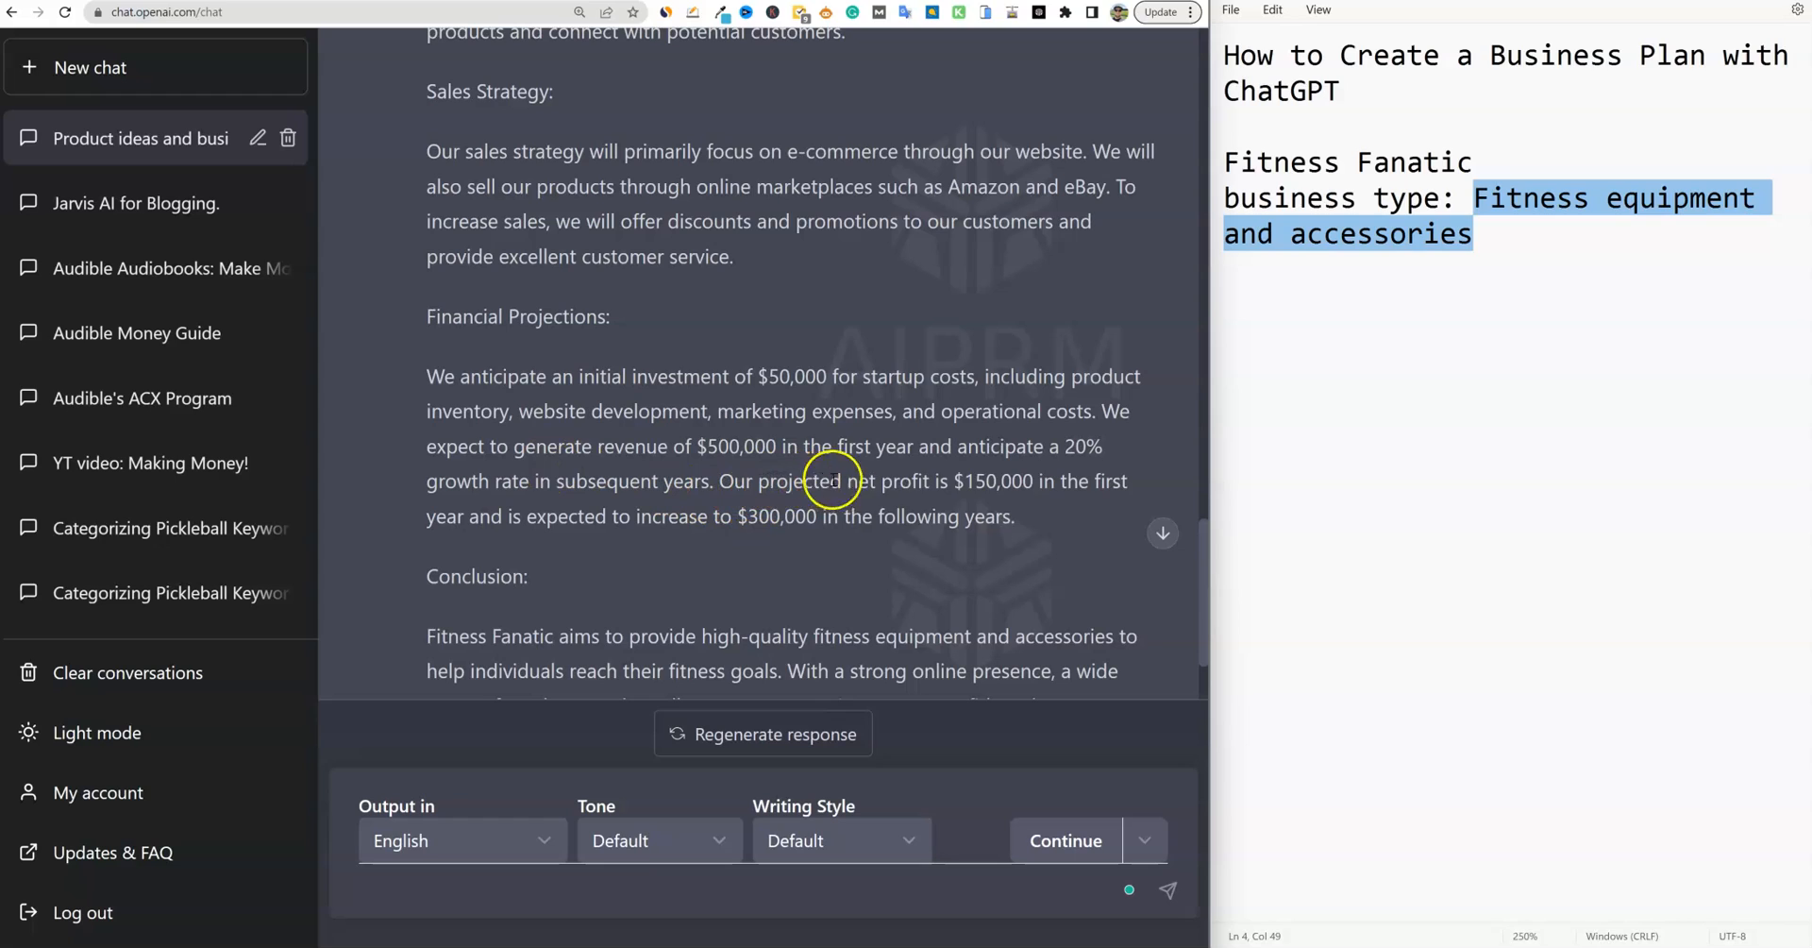
pyautogui.moveTo(953, 480); pyautogui.dragTo(1127, 481)
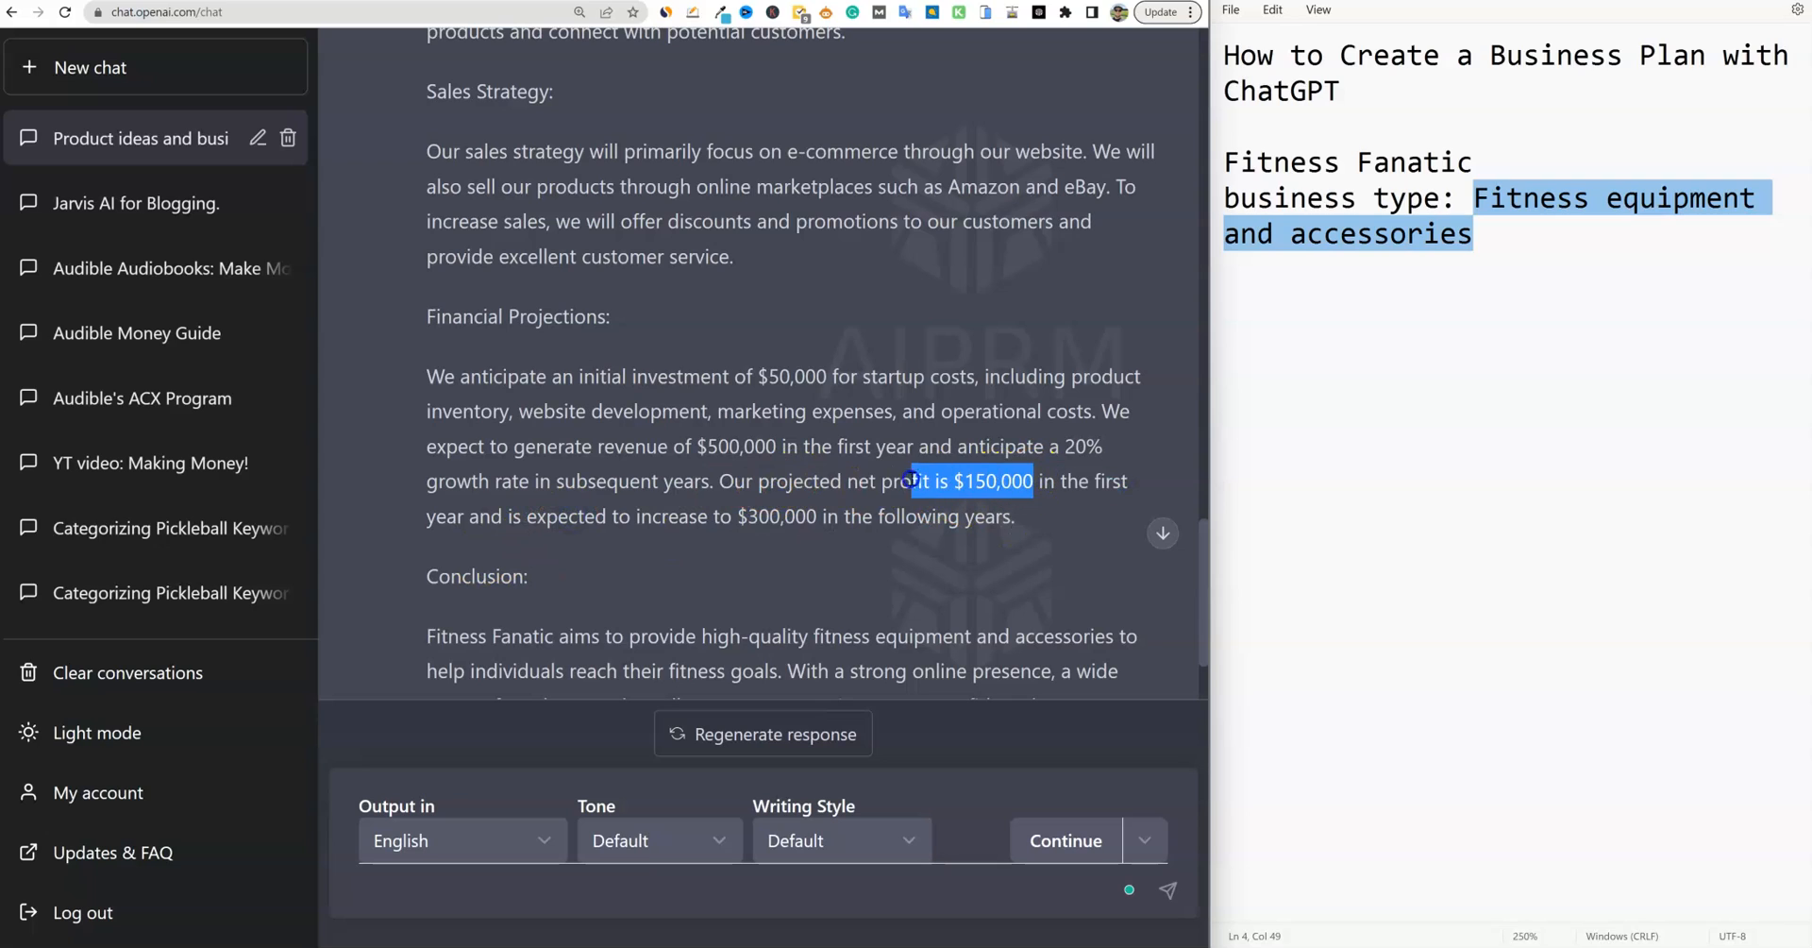
pyautogui.moveTo(693, 446)
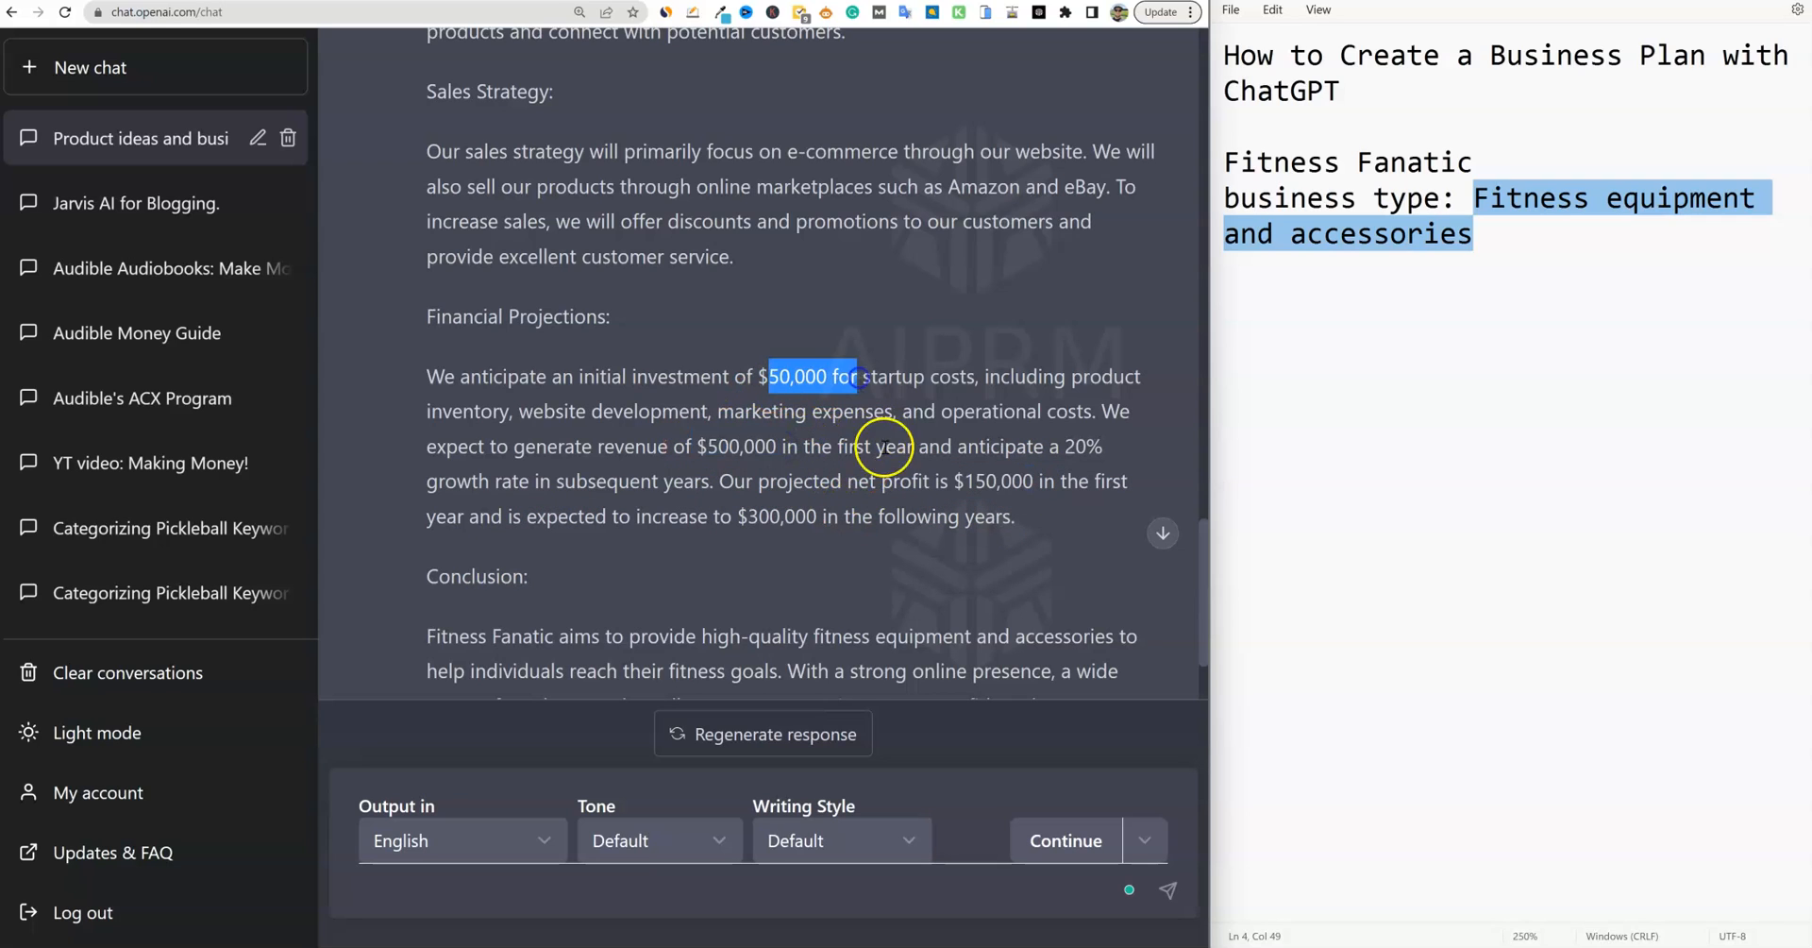
pyautogui.moveTo(799, 376)
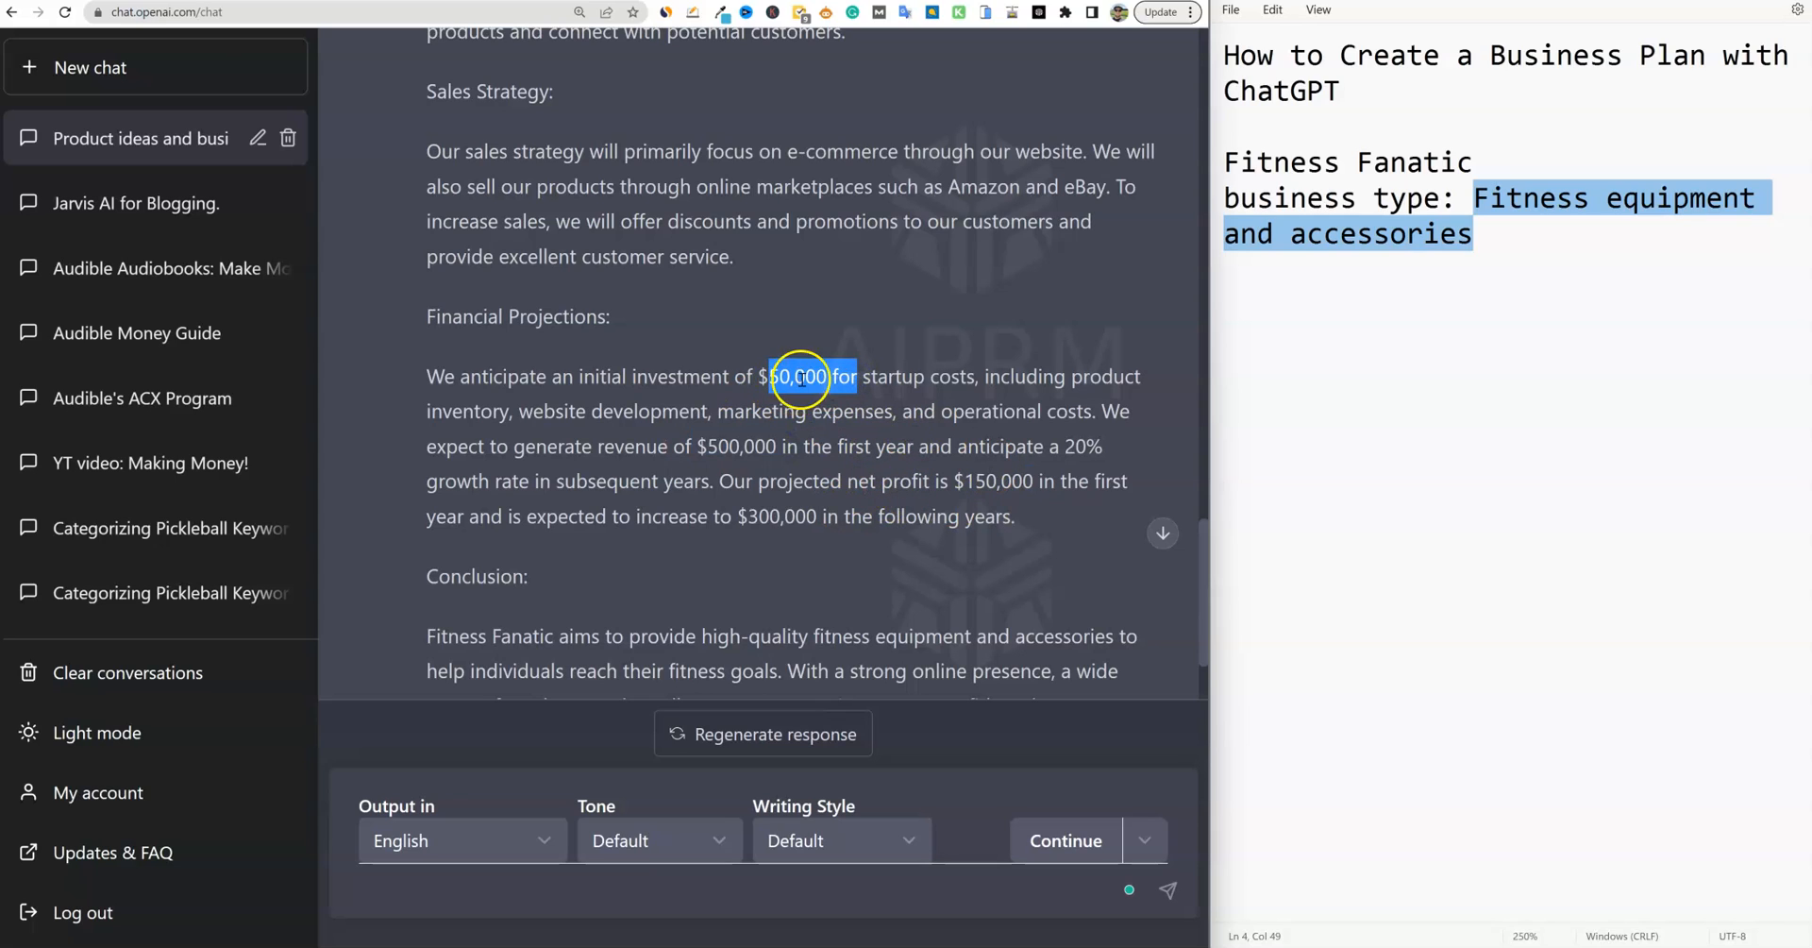
pyautogui.moveTo(1011, 504)
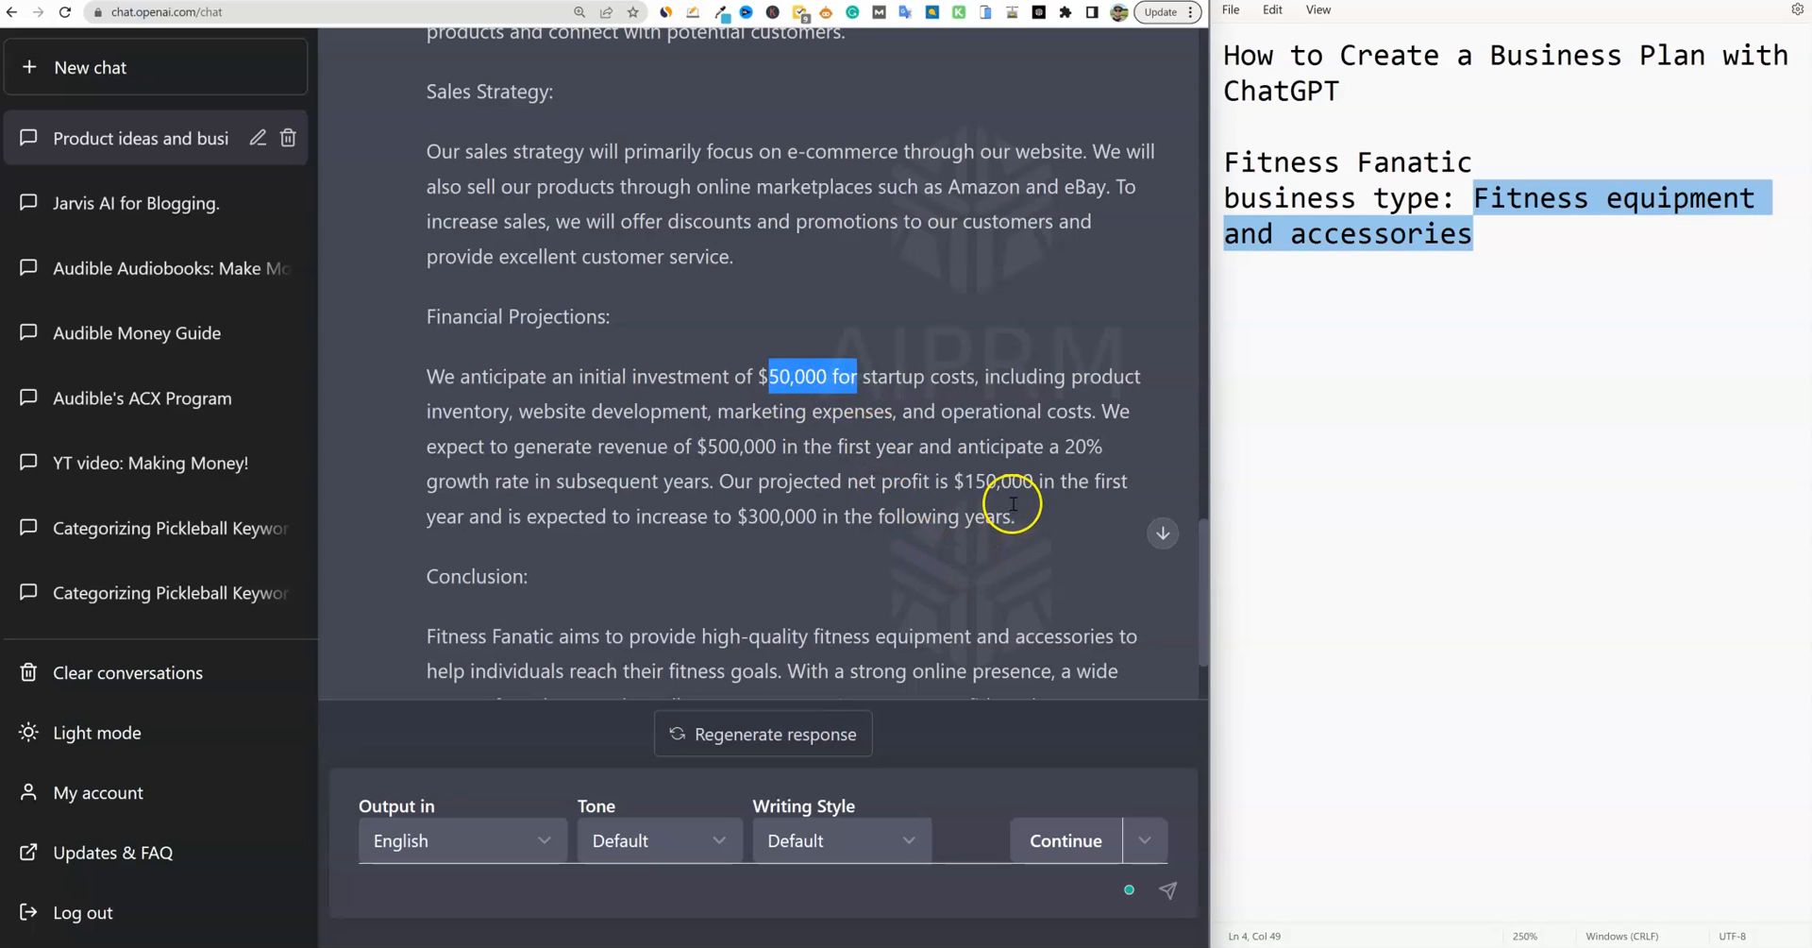
pyautogui.moveTo(1022, 521)
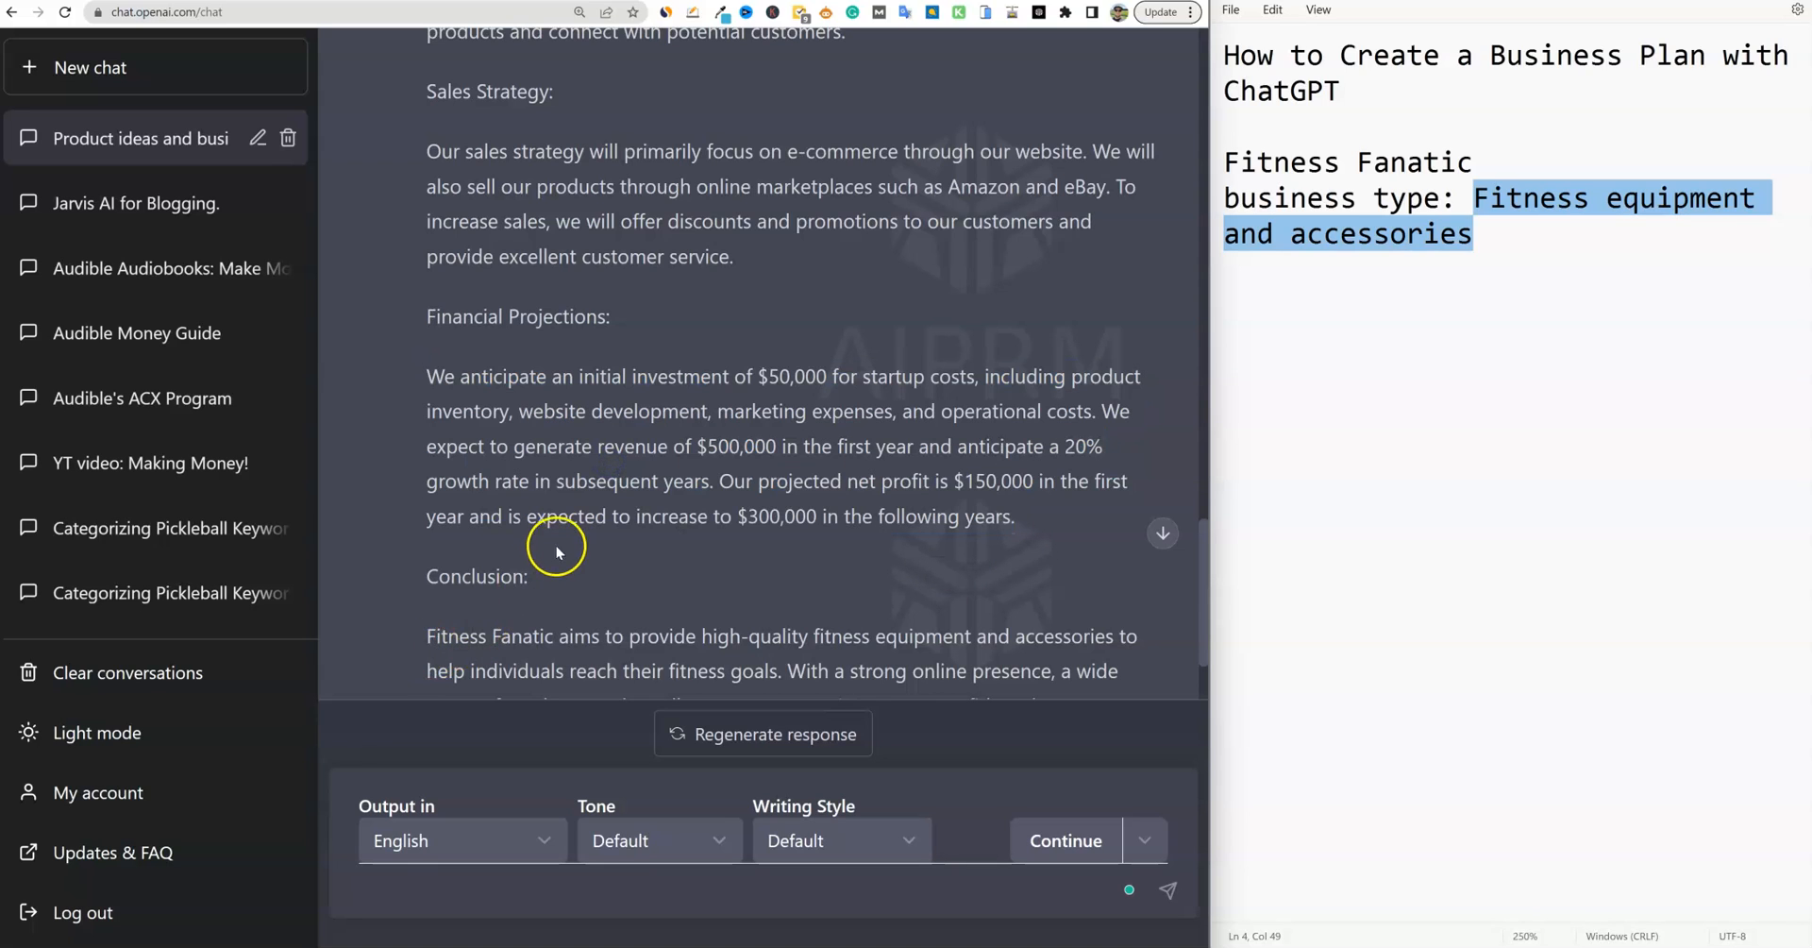
pyautogui.scroll(-3)
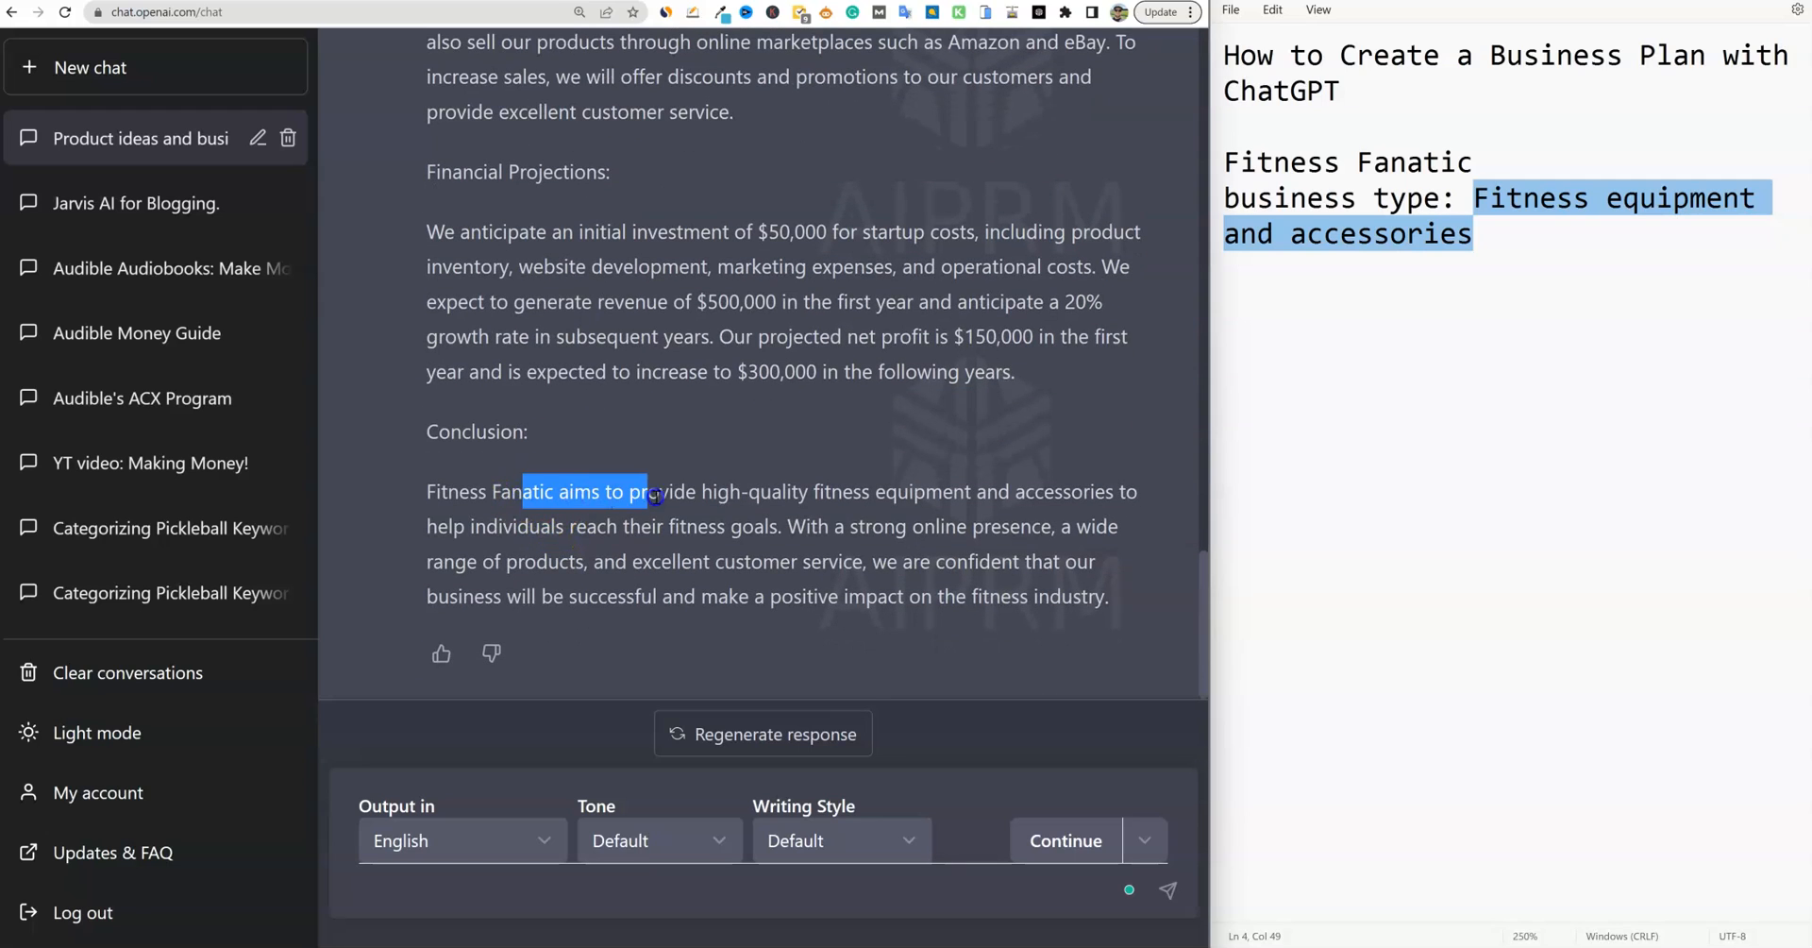
pyautogui.moveTo(647, 491); pyautogui.dragTo(861, 491)
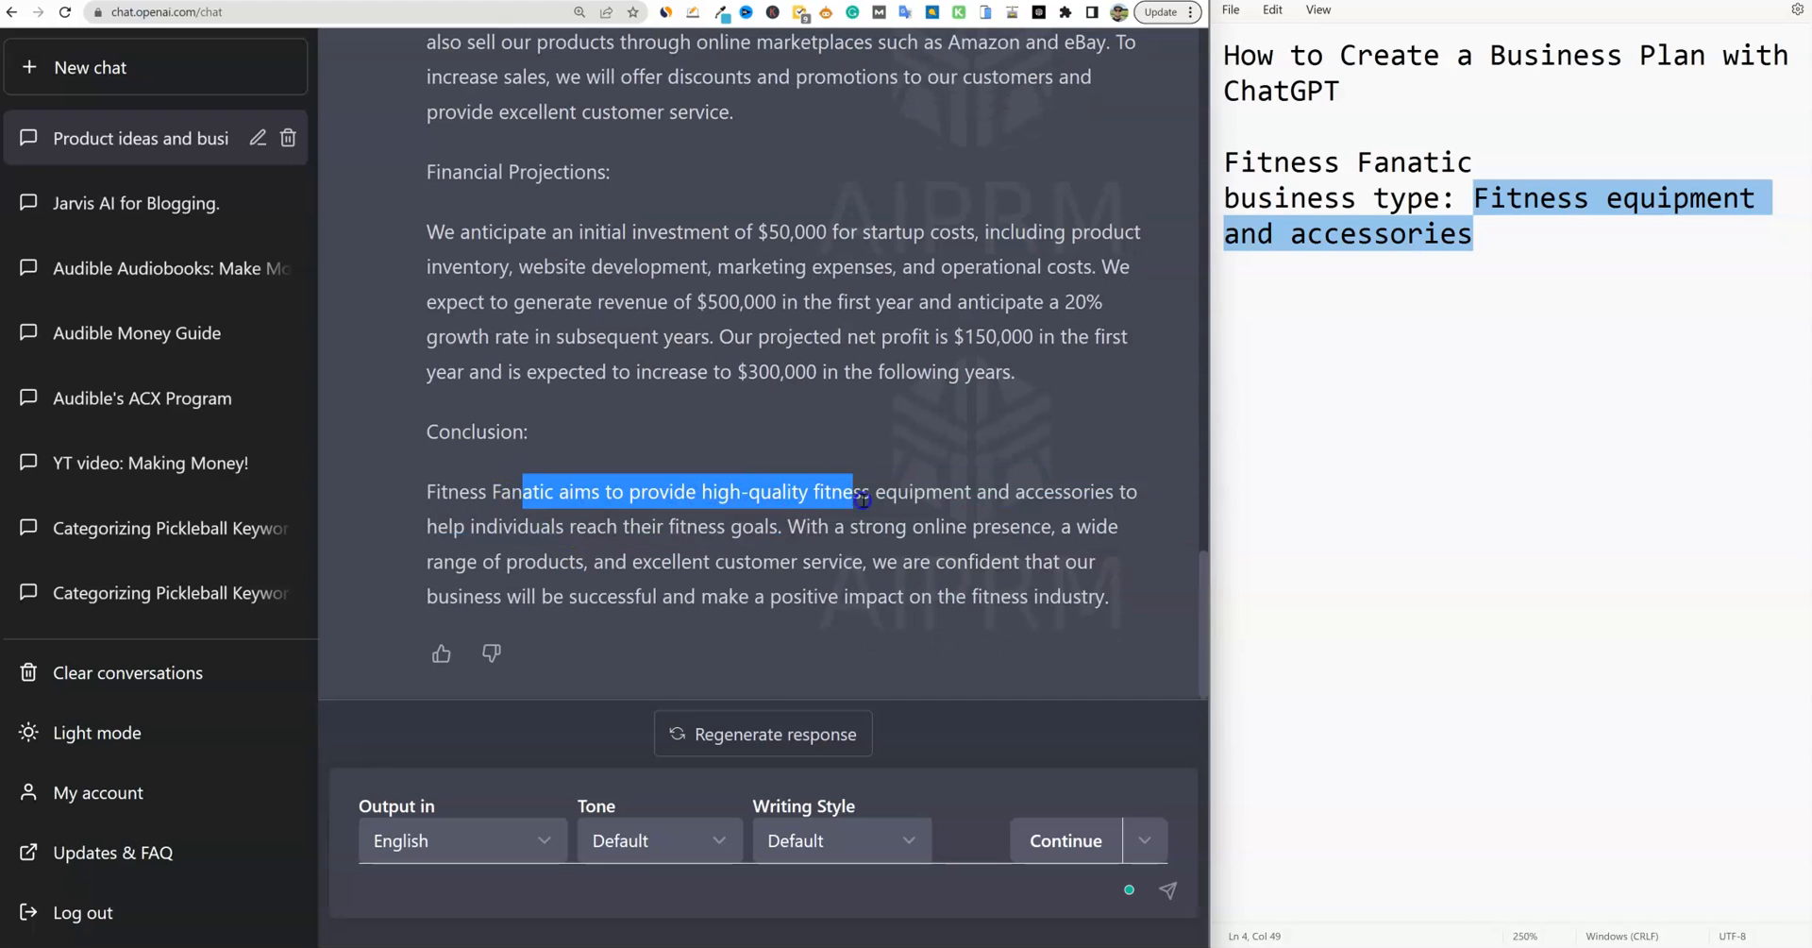
pyautogui.moveTo(860, 499); pyautogui.dragTo(1110, 526)
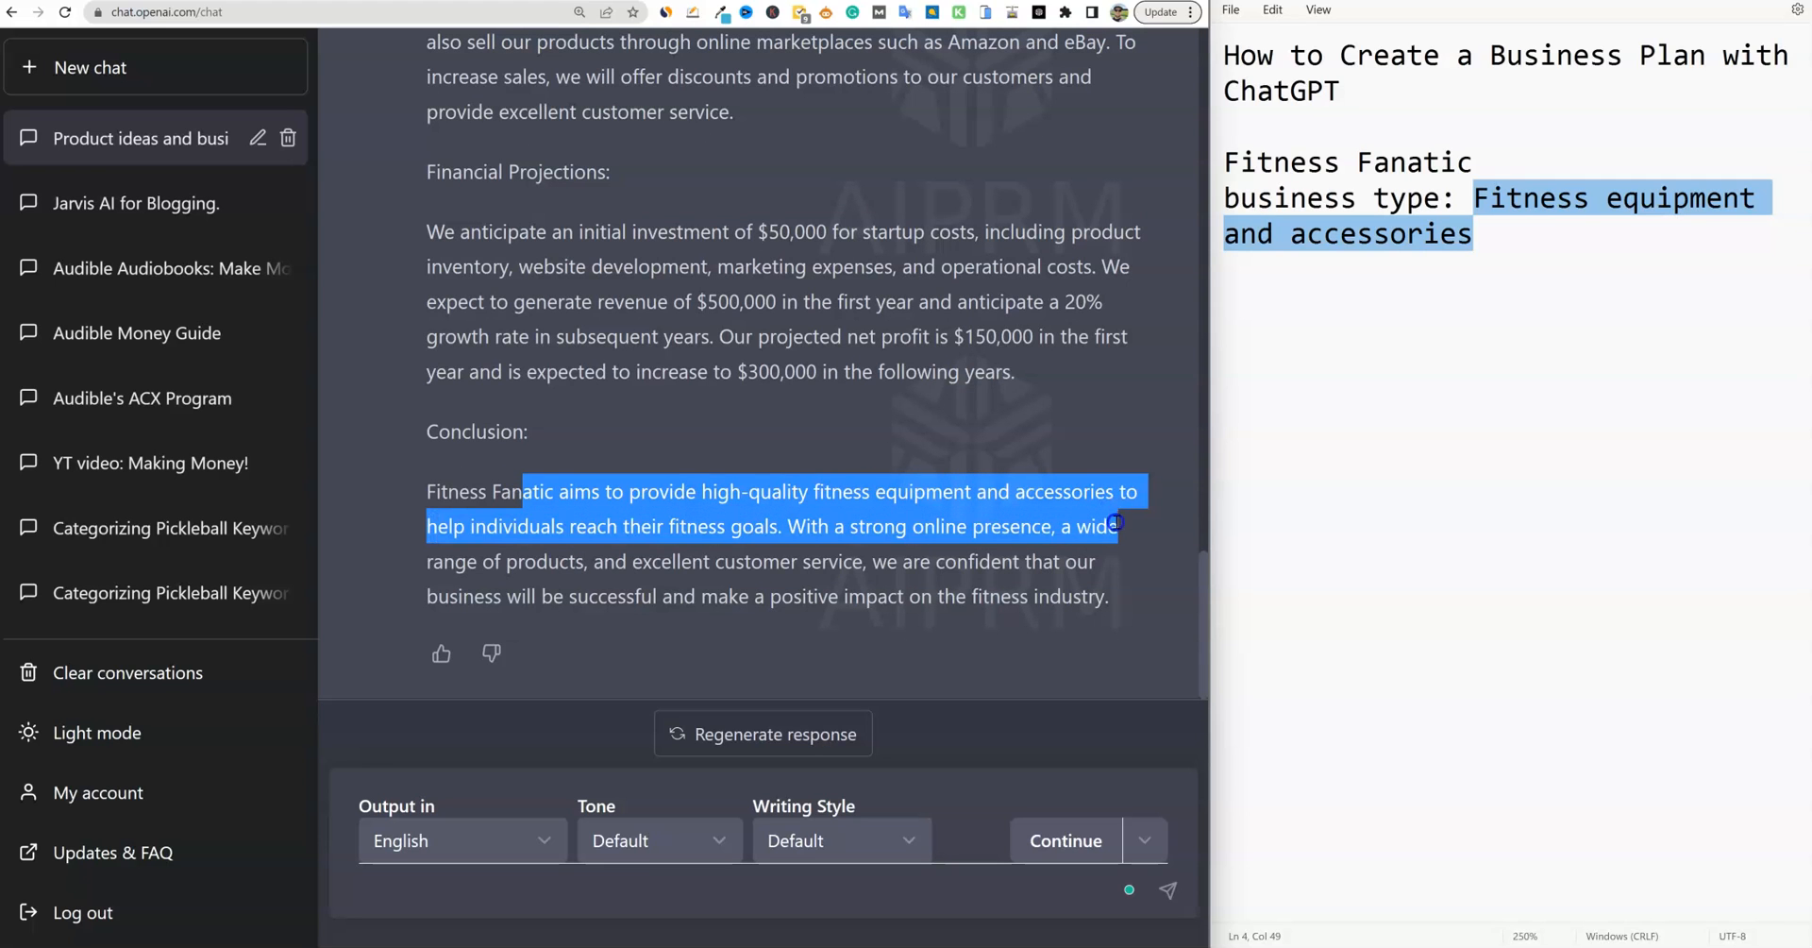
pyautogui.scroll(3)
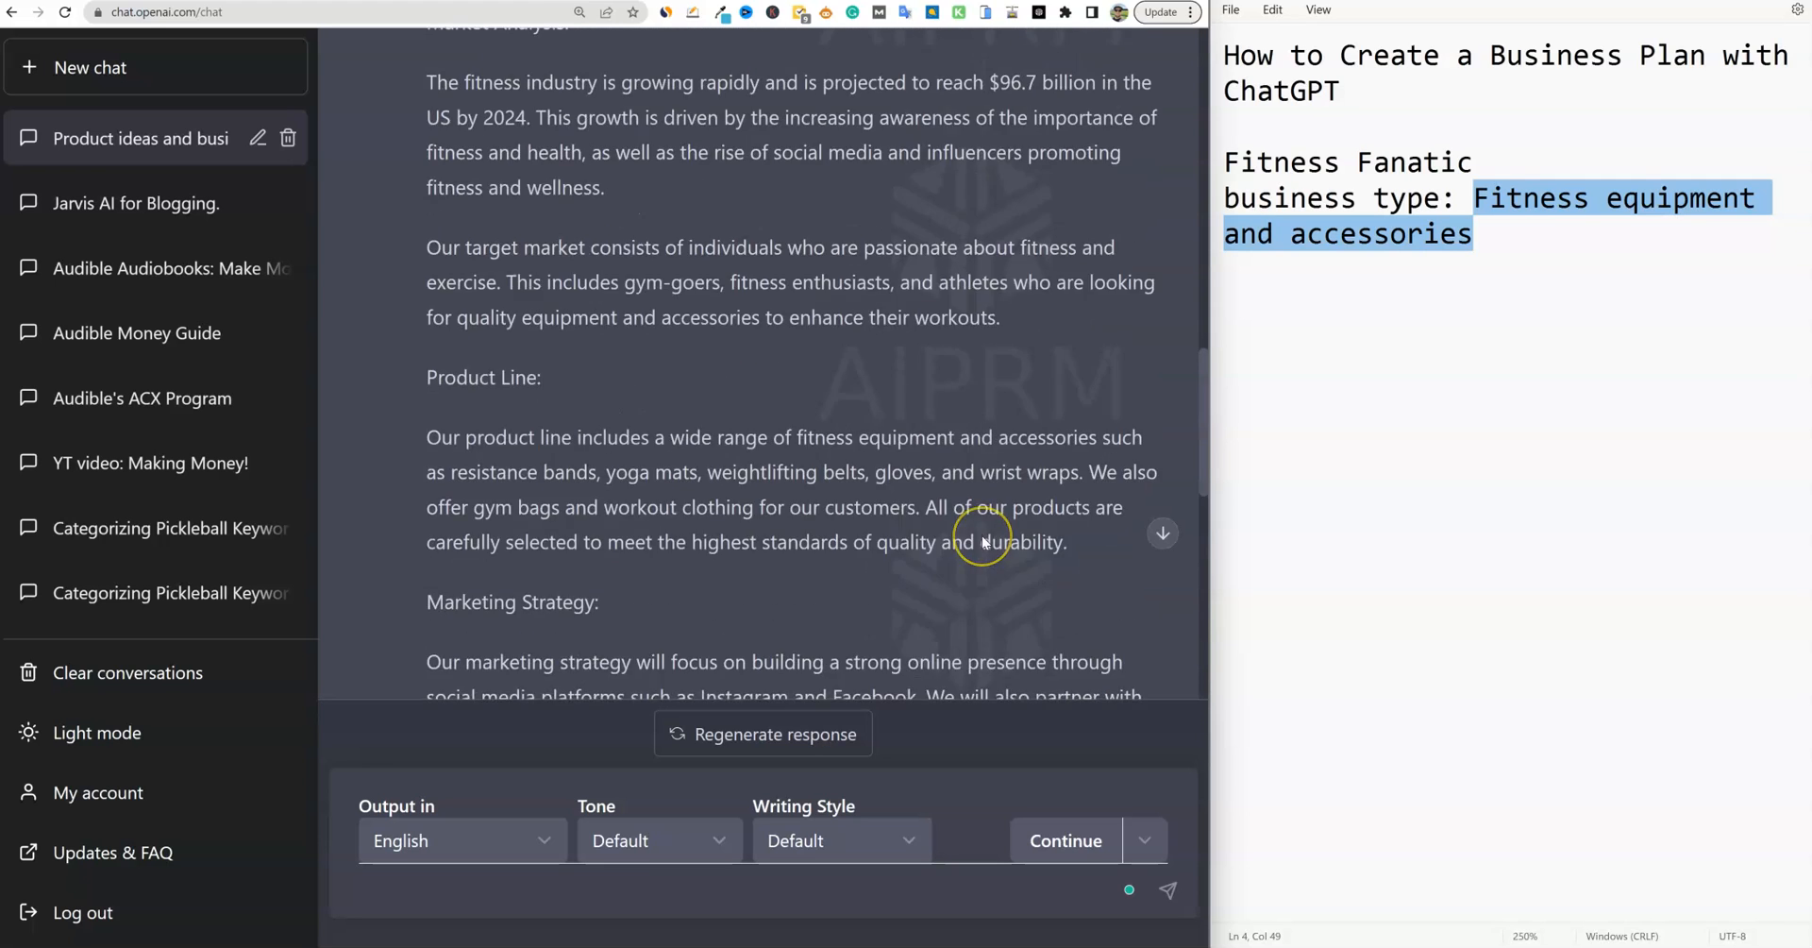
pyautogui.scroll(-3)
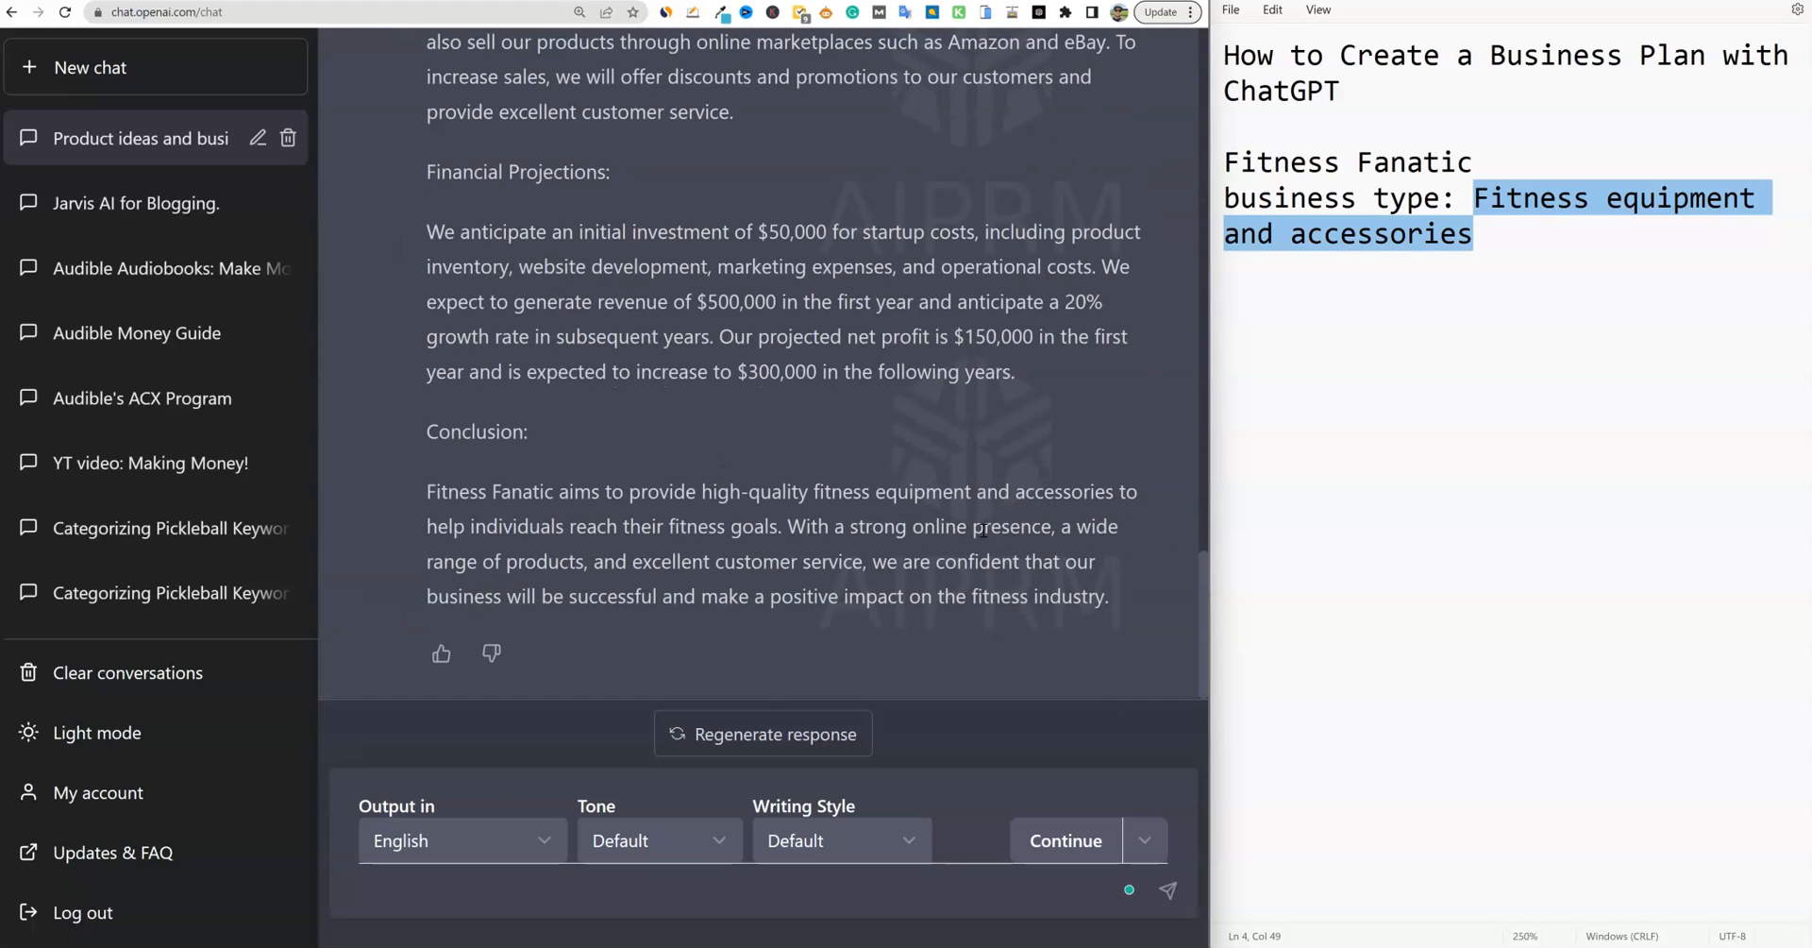
pyautogui.moveTo(794, 717)
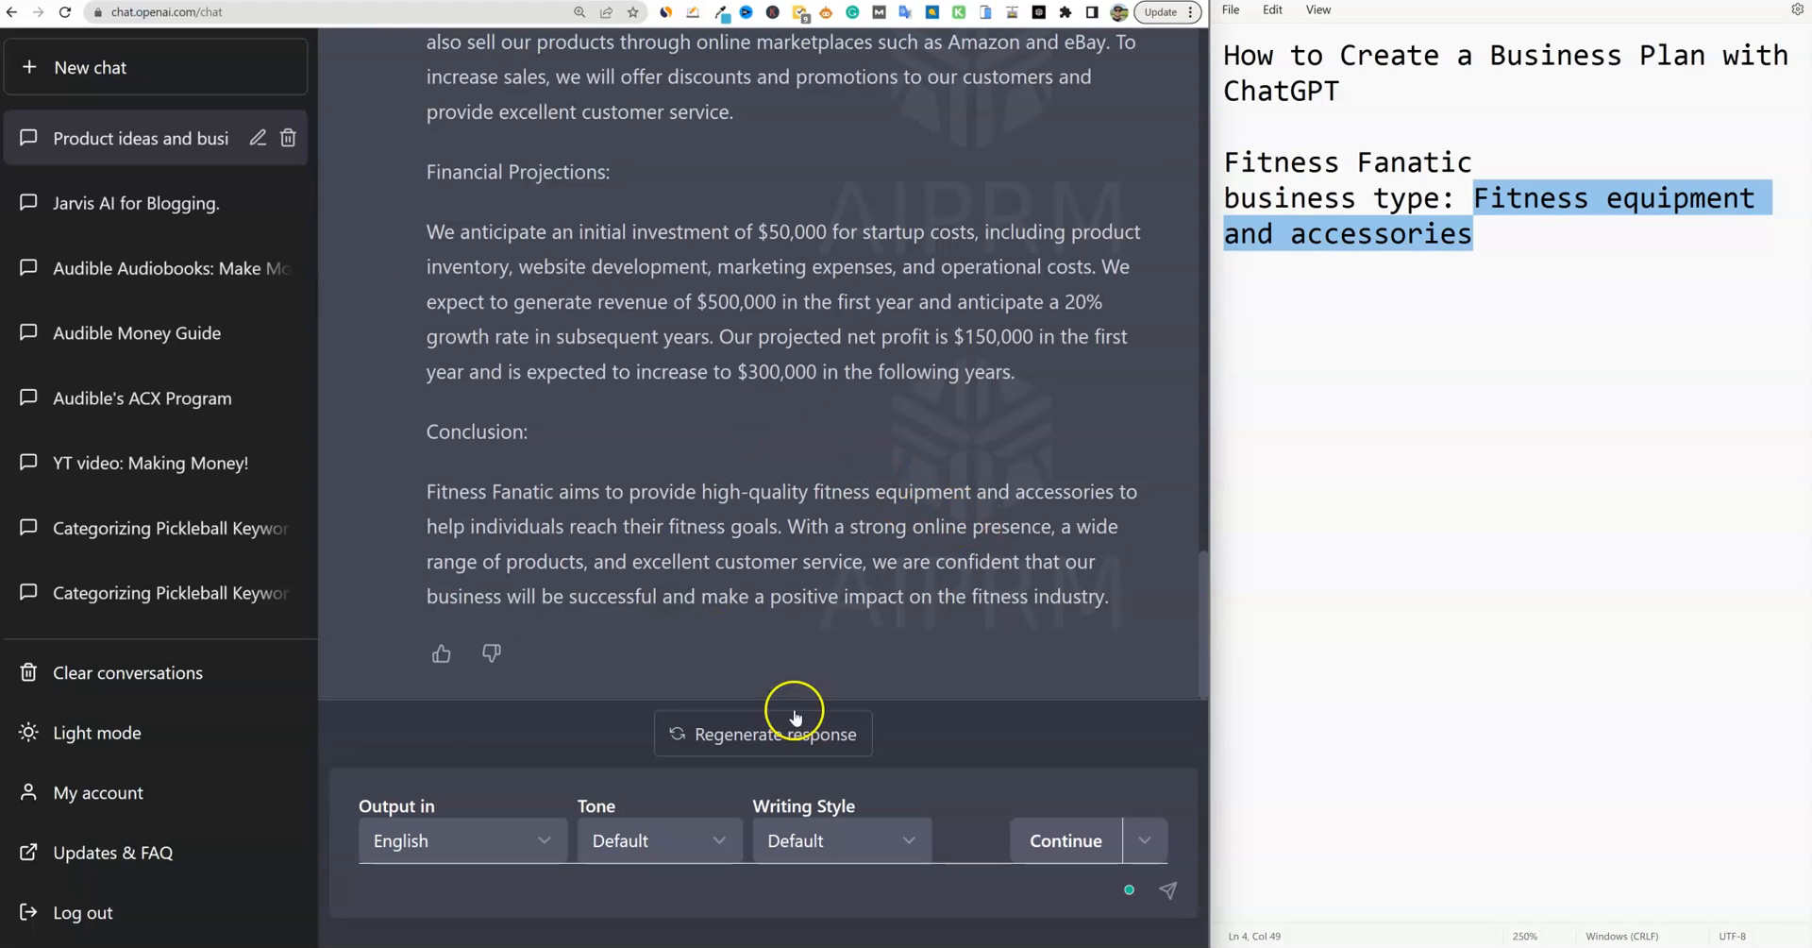
pyautogui.moveTo(875, 470)
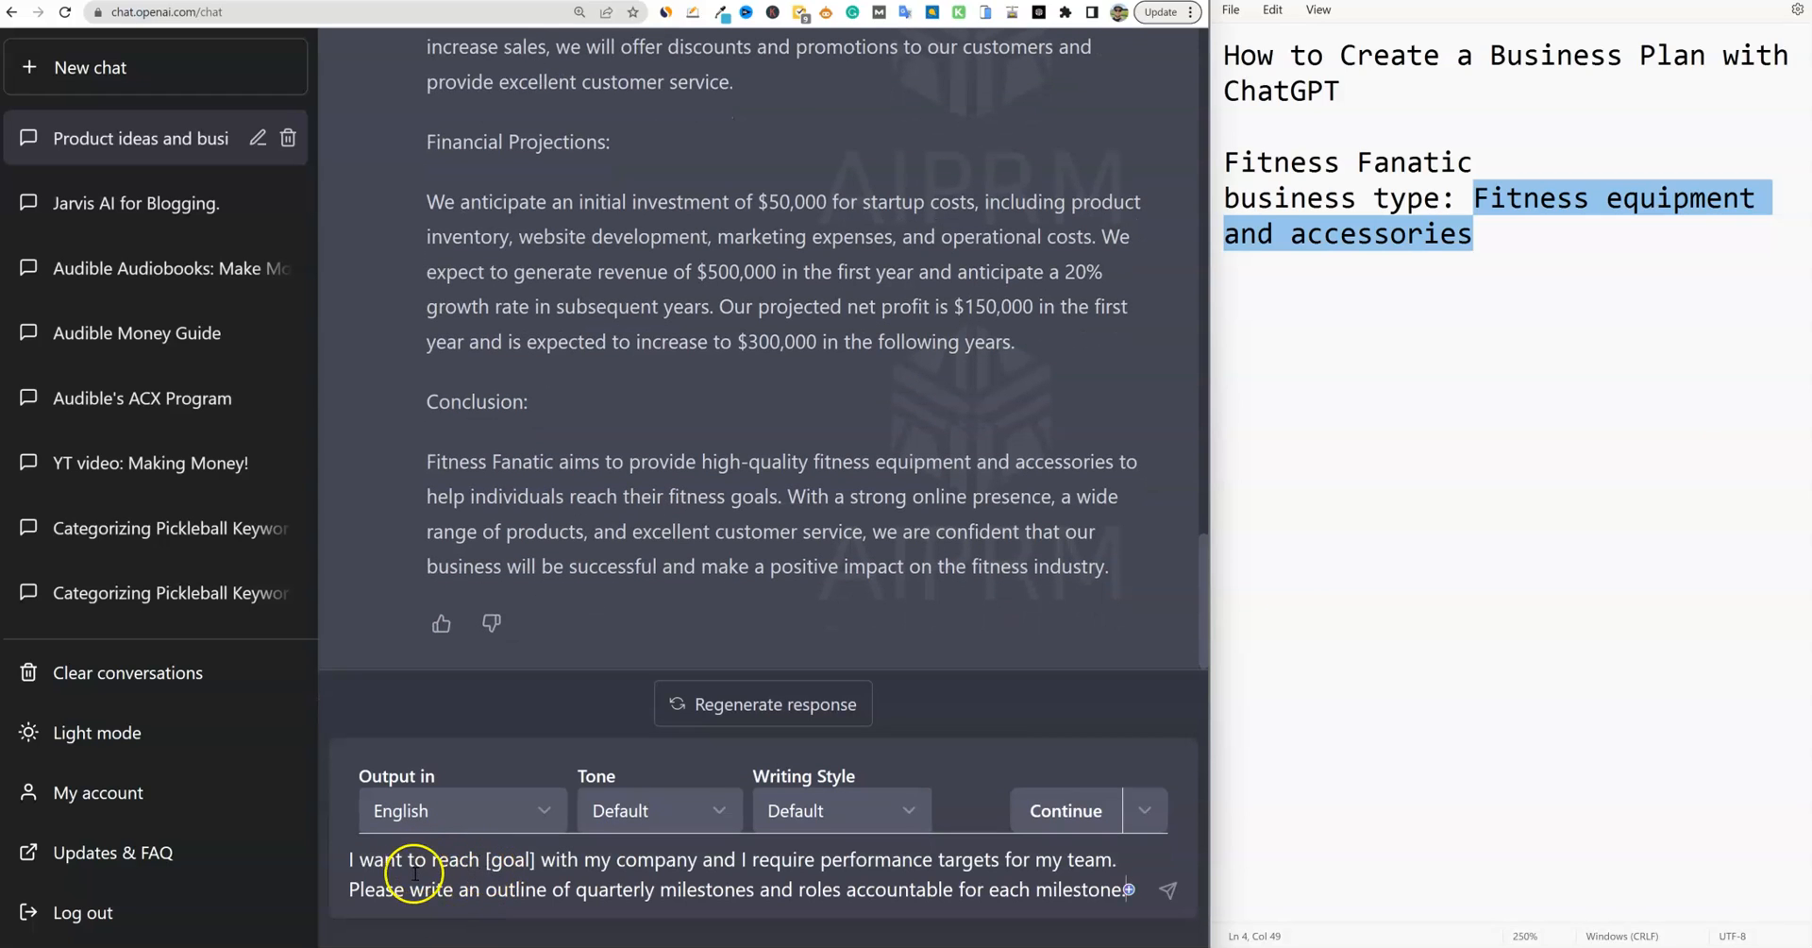
pyautogui.moveTo(629, 870)
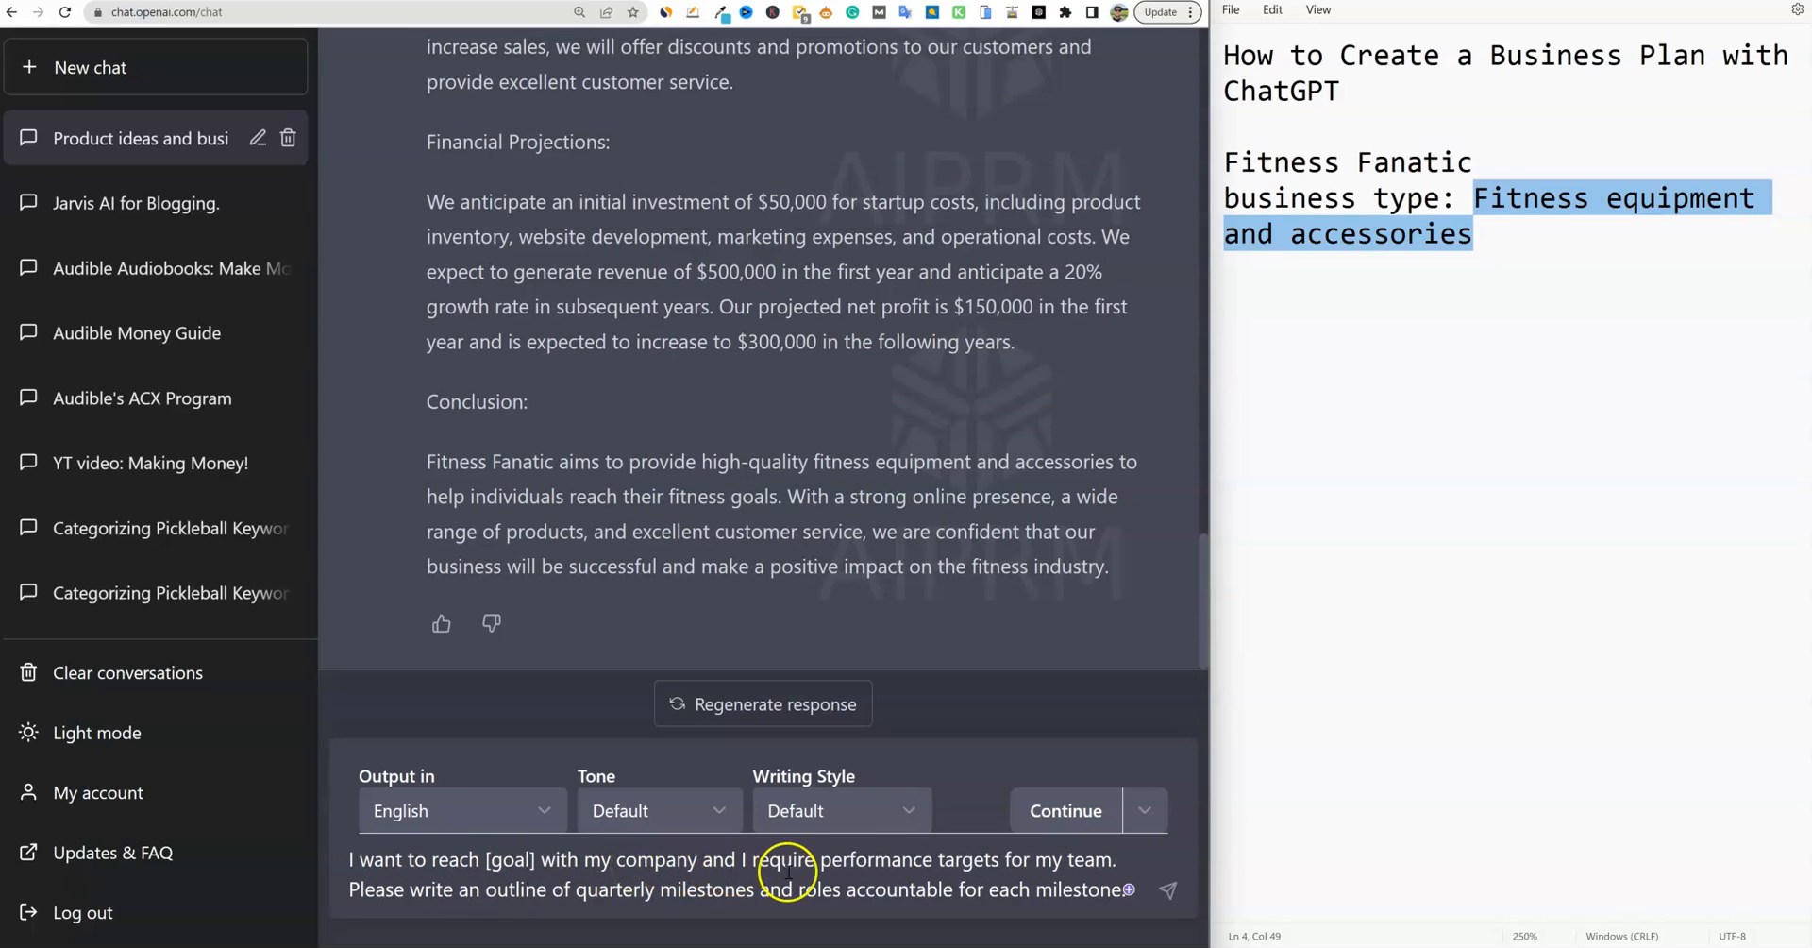
pyautogui.moveTo(633, 890)
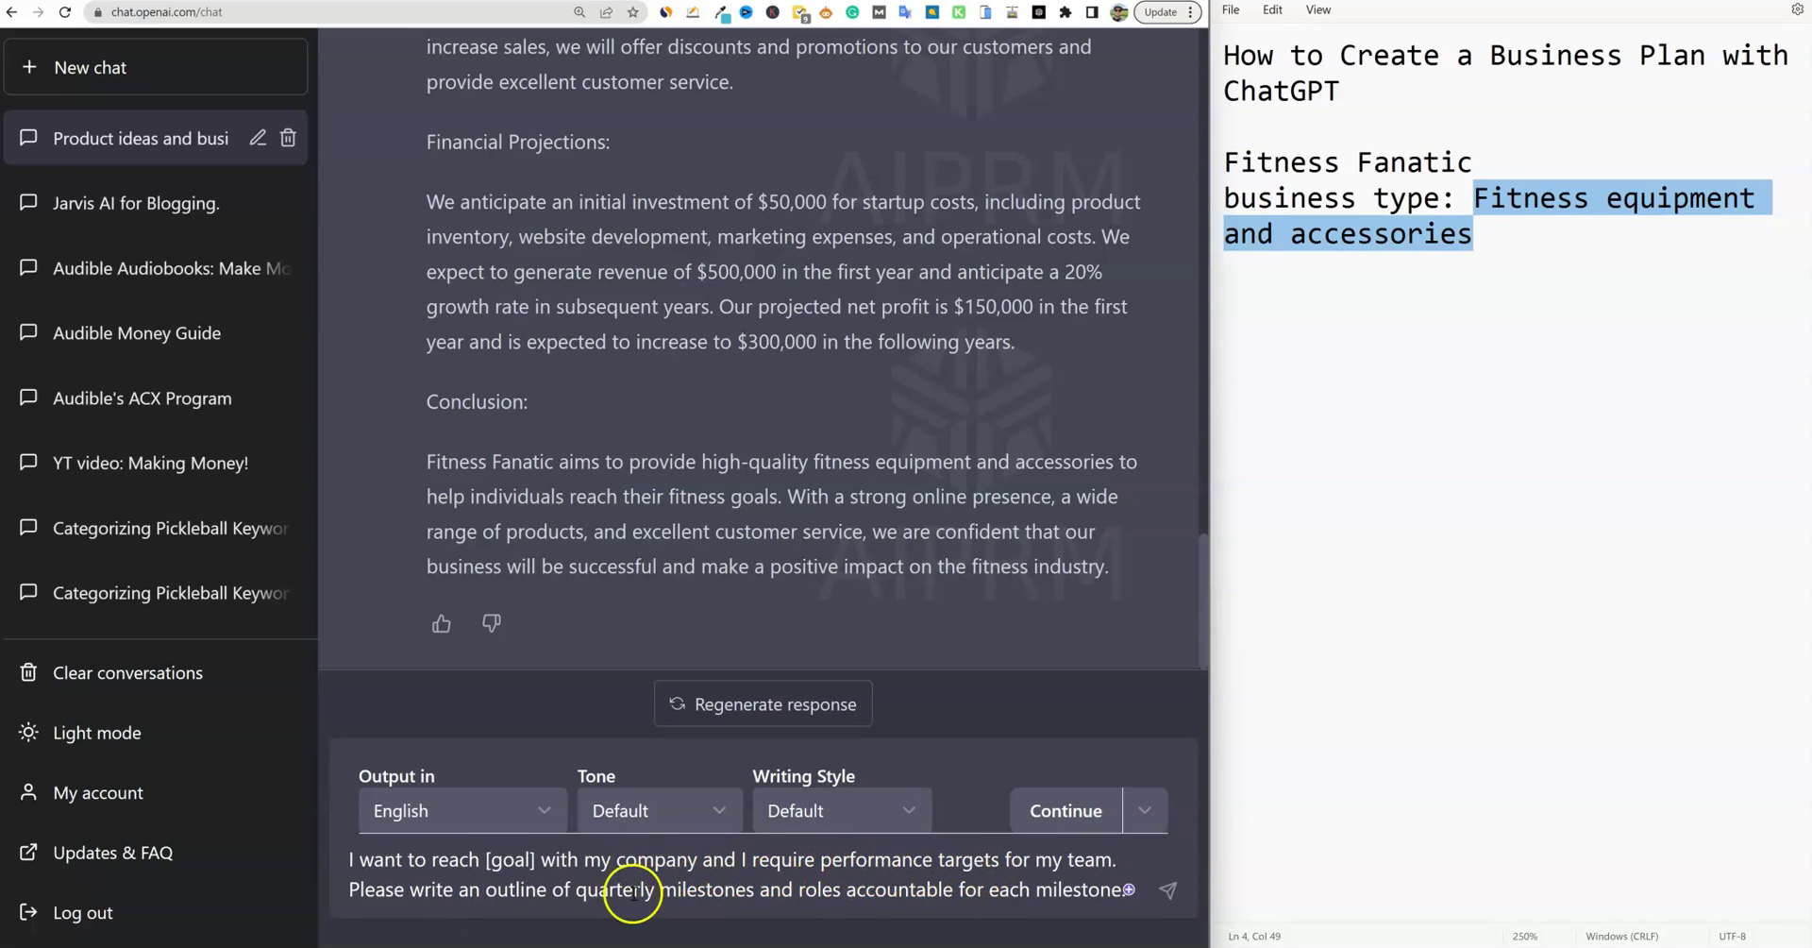
pyautogui.moveTo(581, 891)
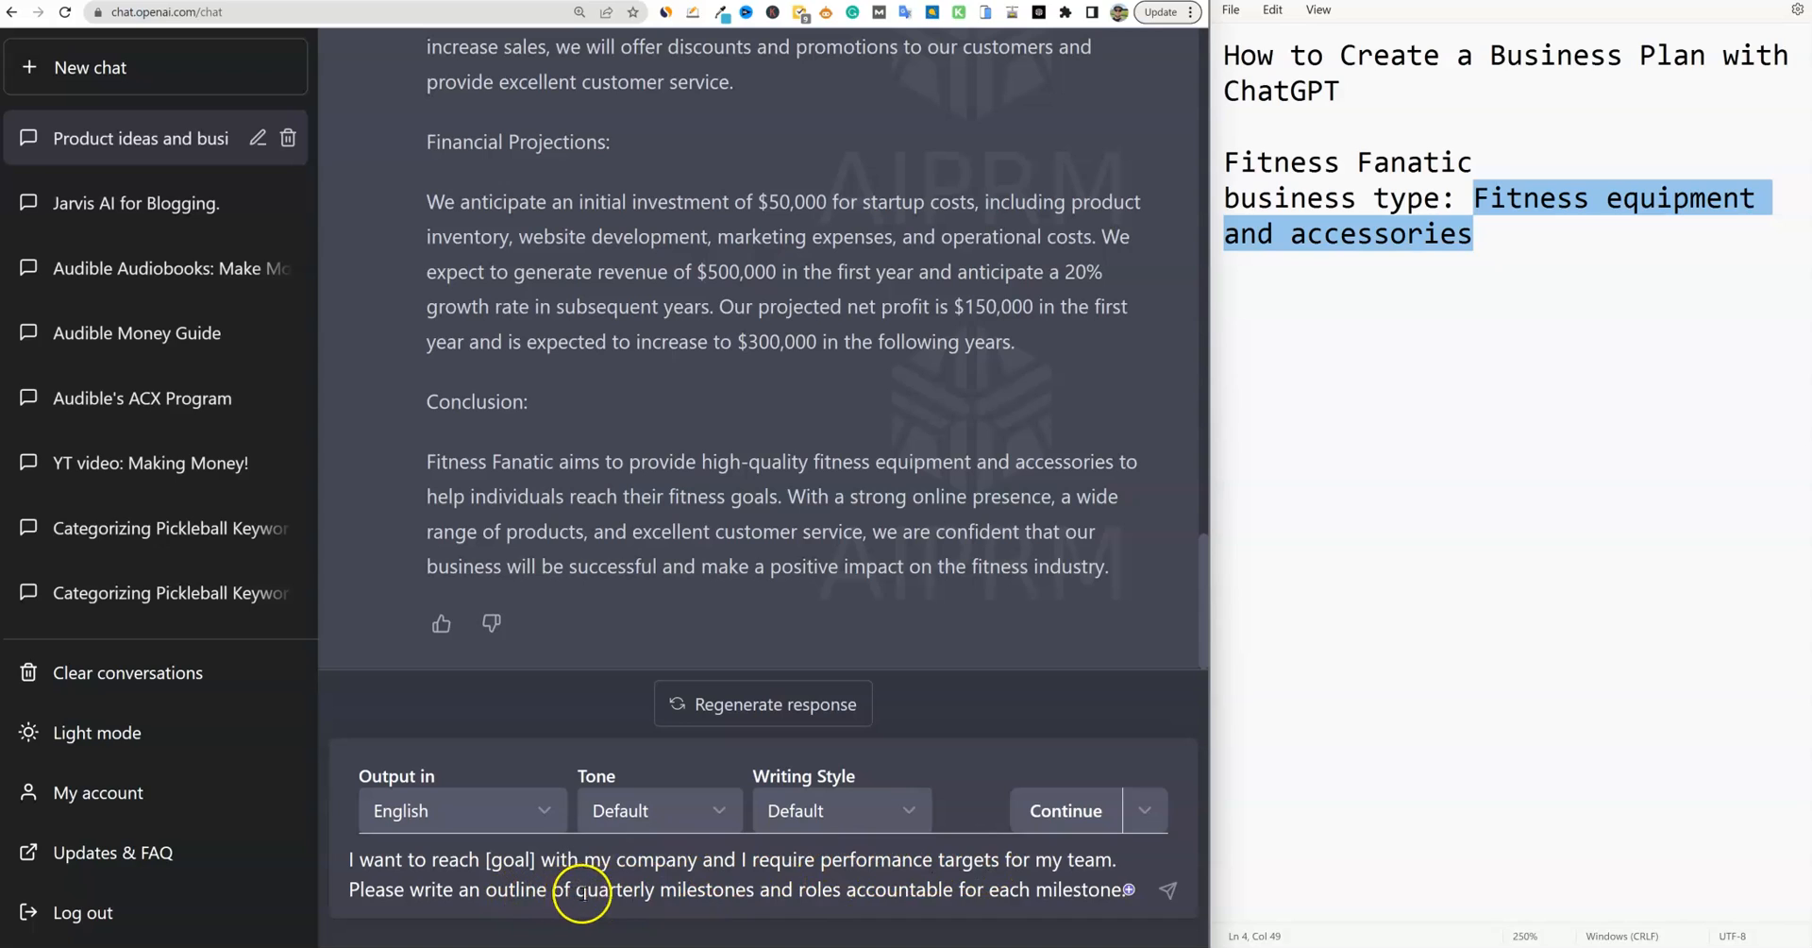
pyautogui.moveTo(851, 900)
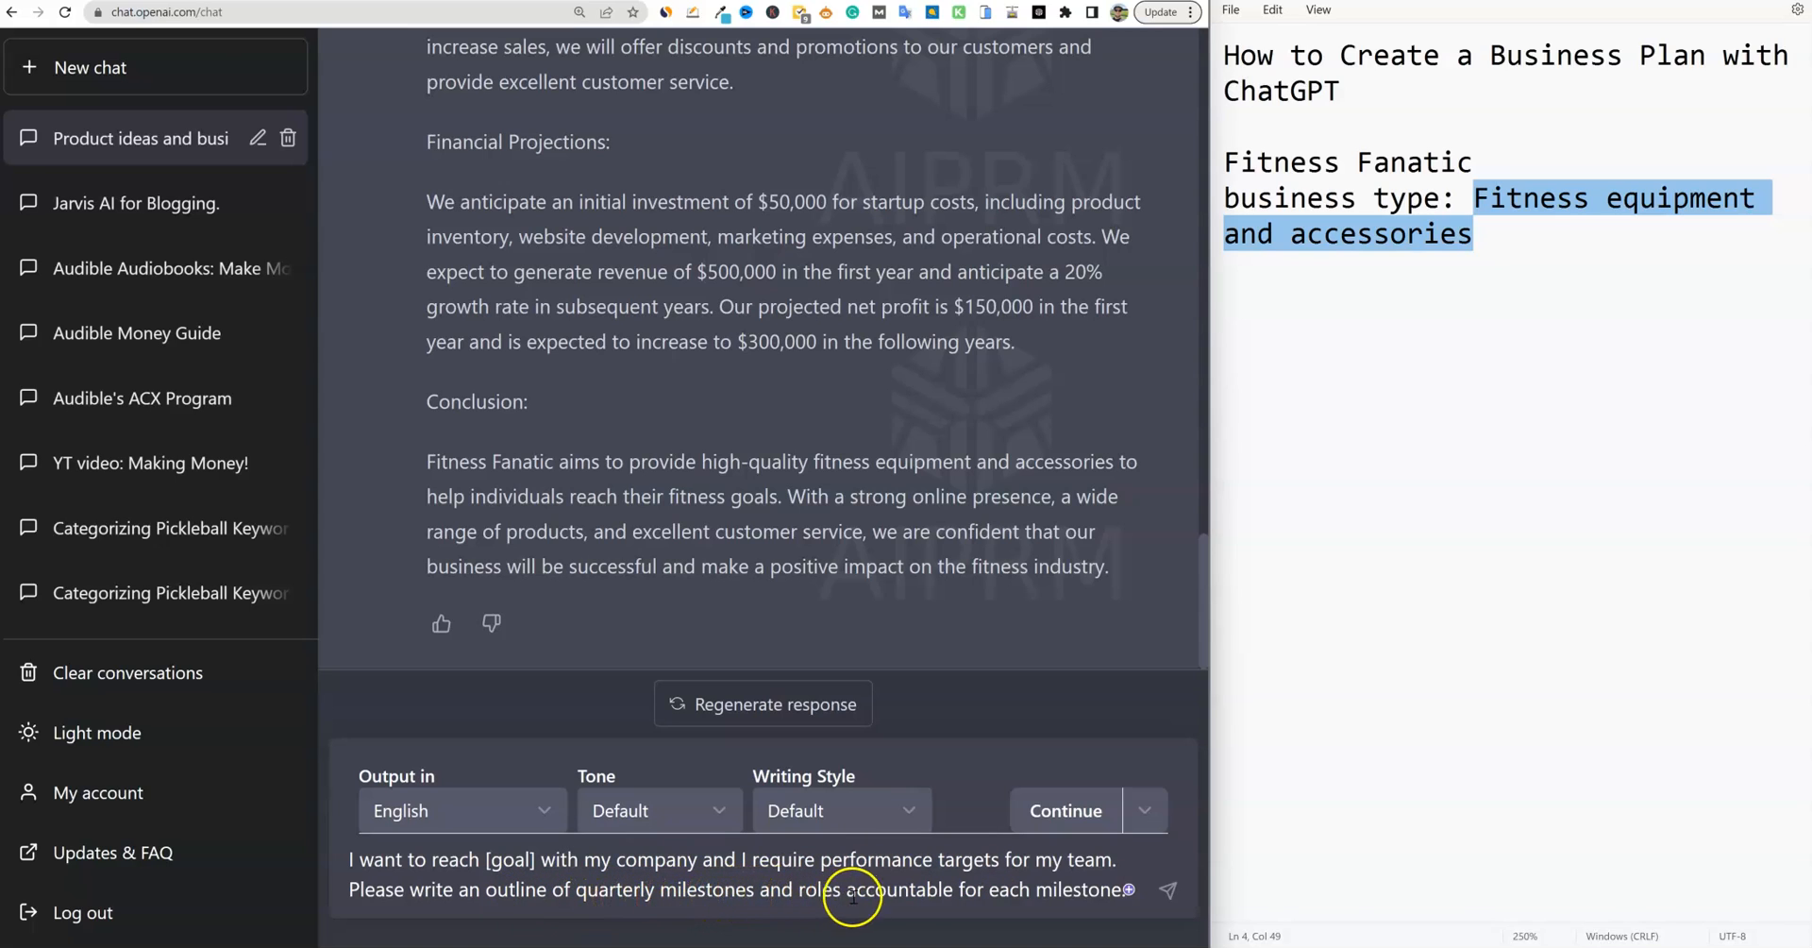
pyautogui.moveTo(902, 212)
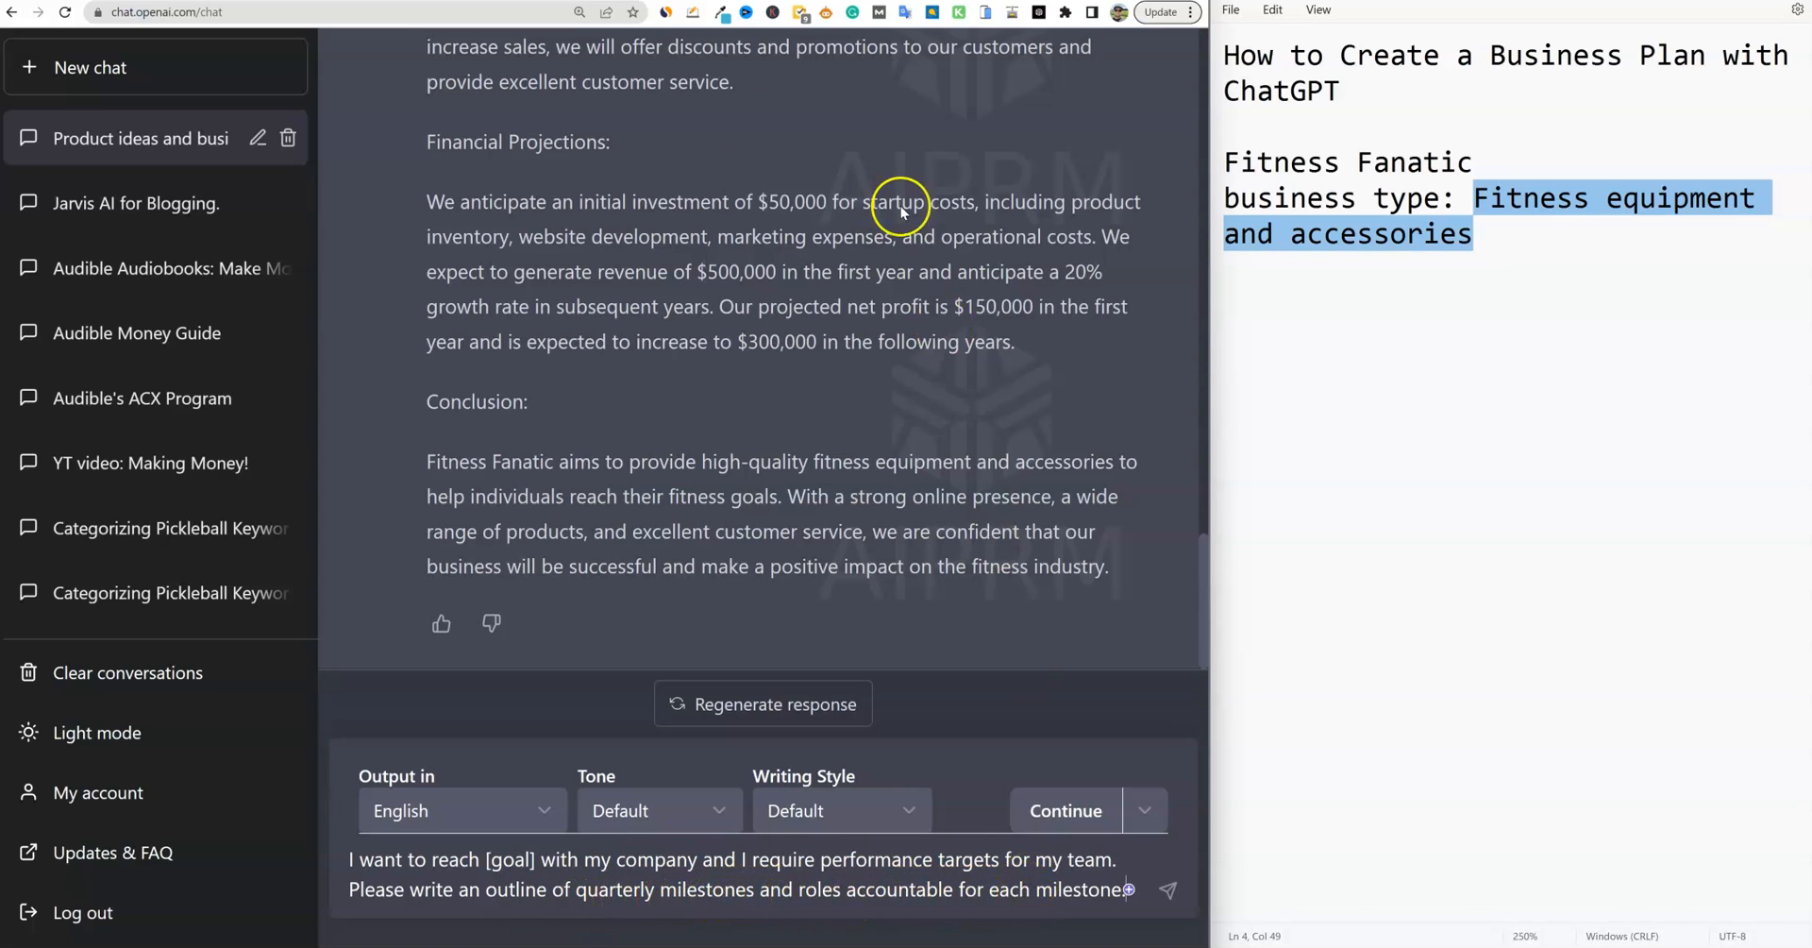
pyautogui.moveTo(374, 861)
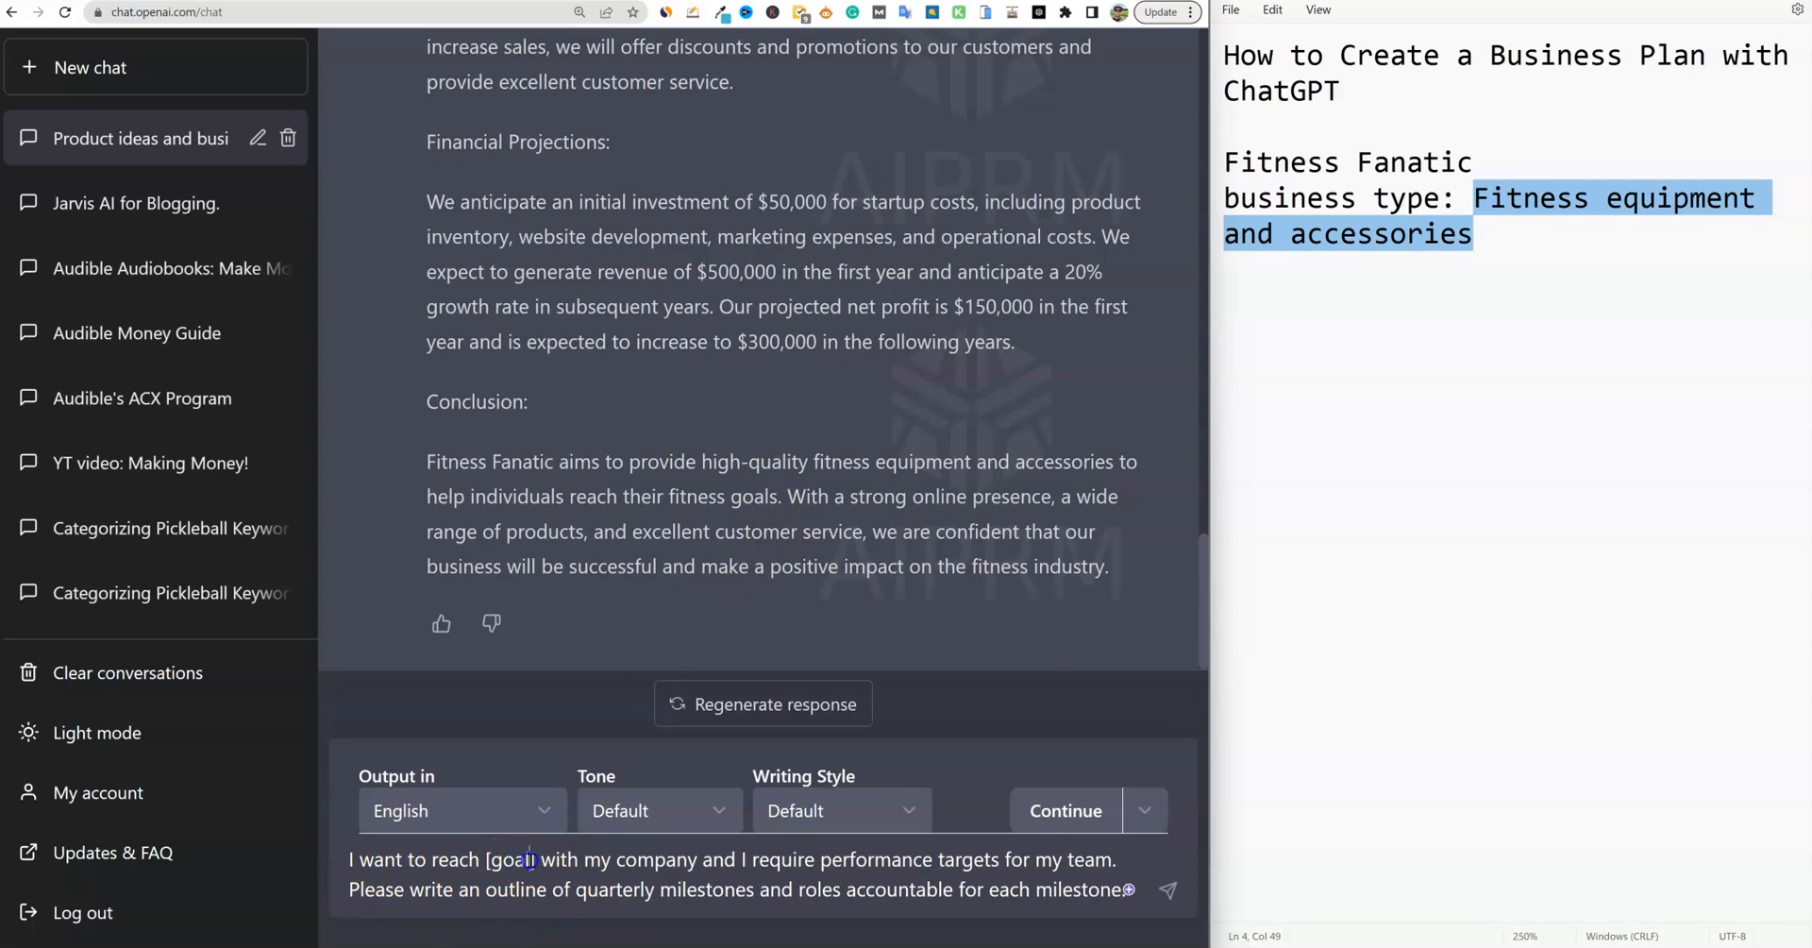
# Replace the [goal] placeholder with '500,000 in revenue'
pyautogui.doubleClick(510, 859)
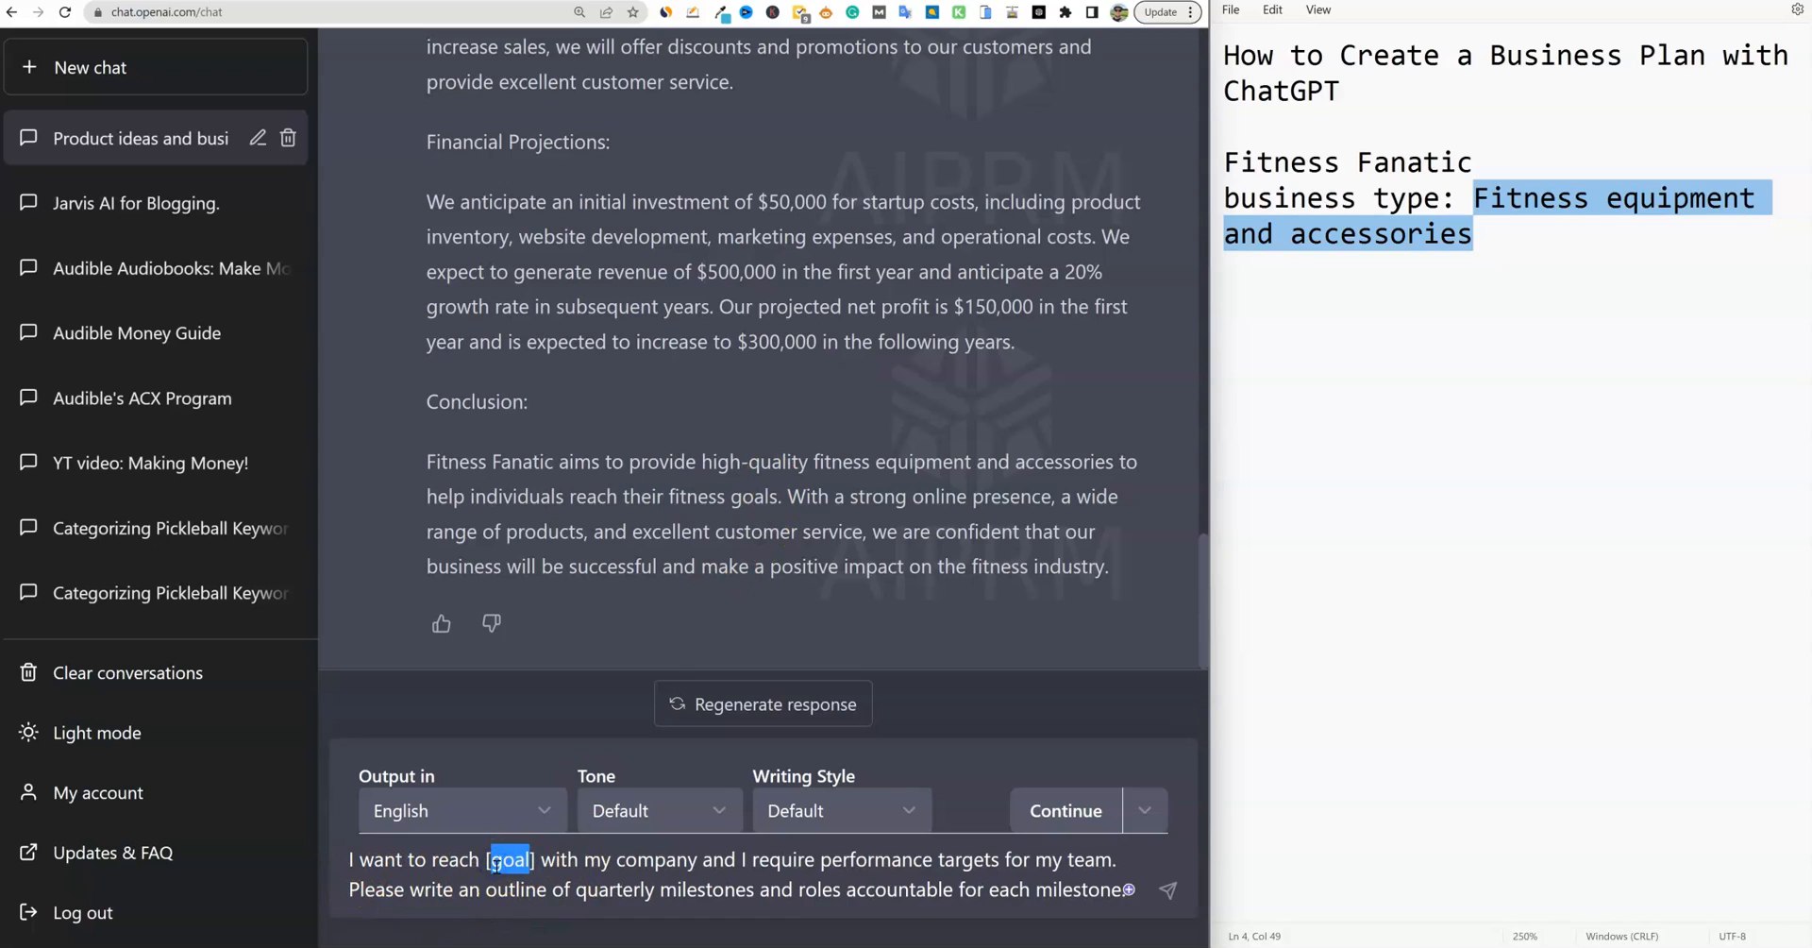
pyautogui.moveTo(969, 859)
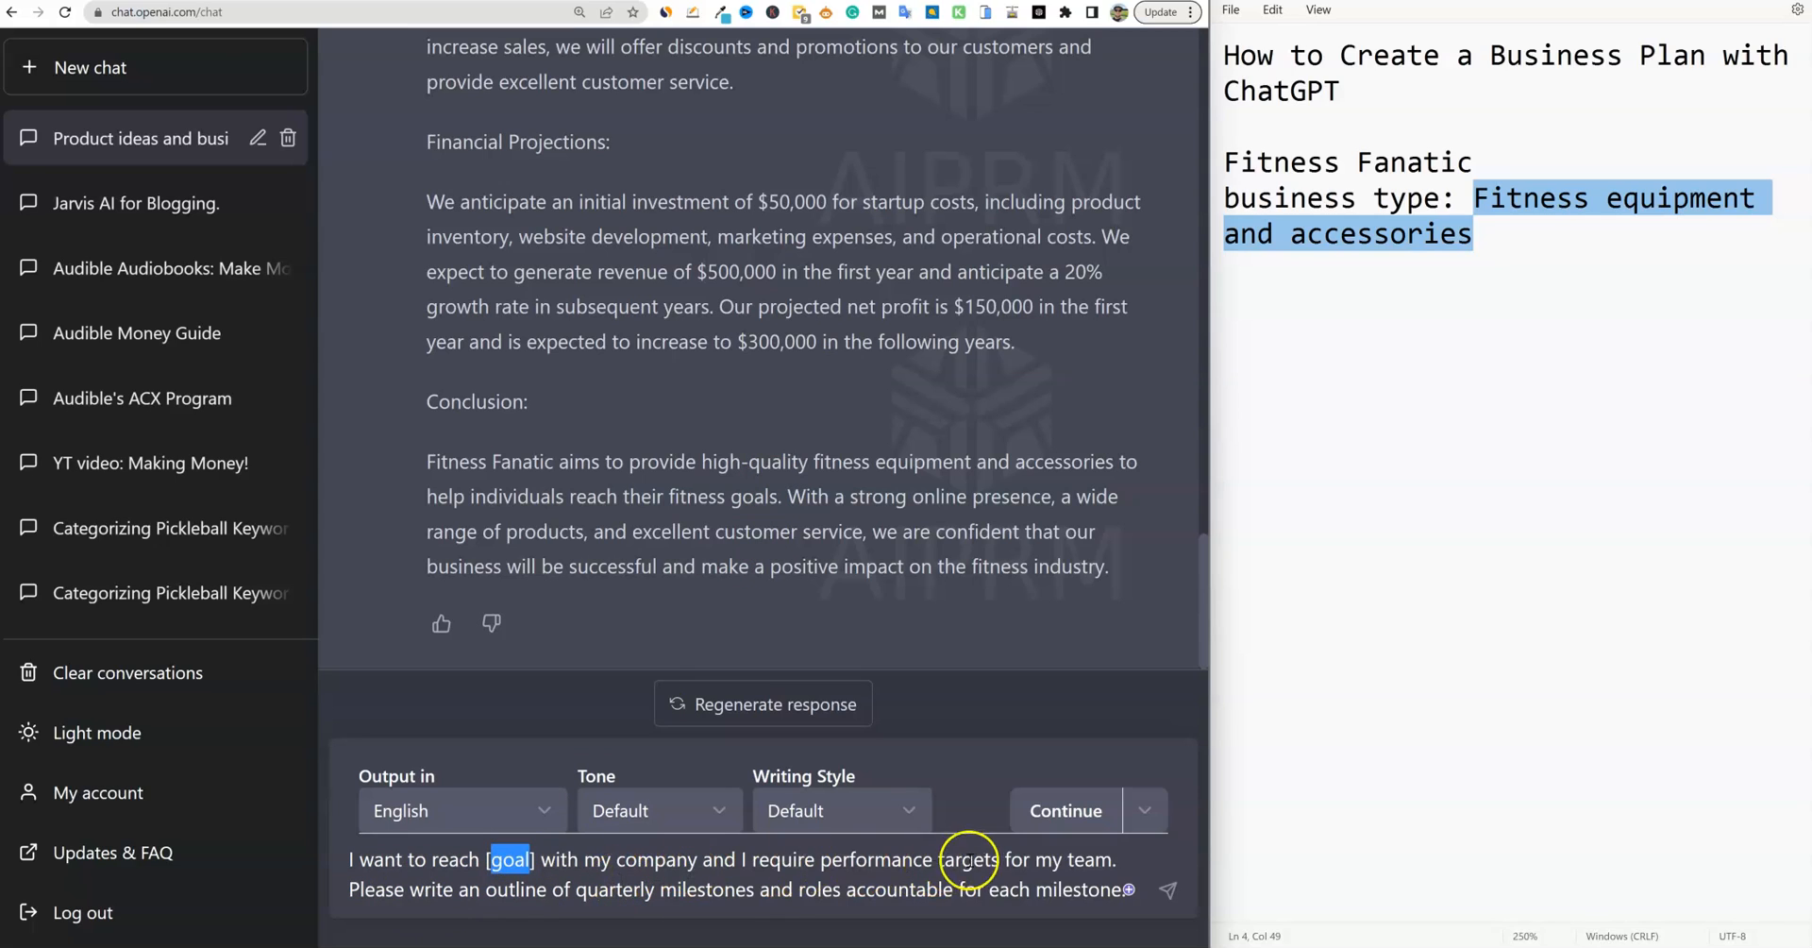
pyautogui.moveTo(655, 896)
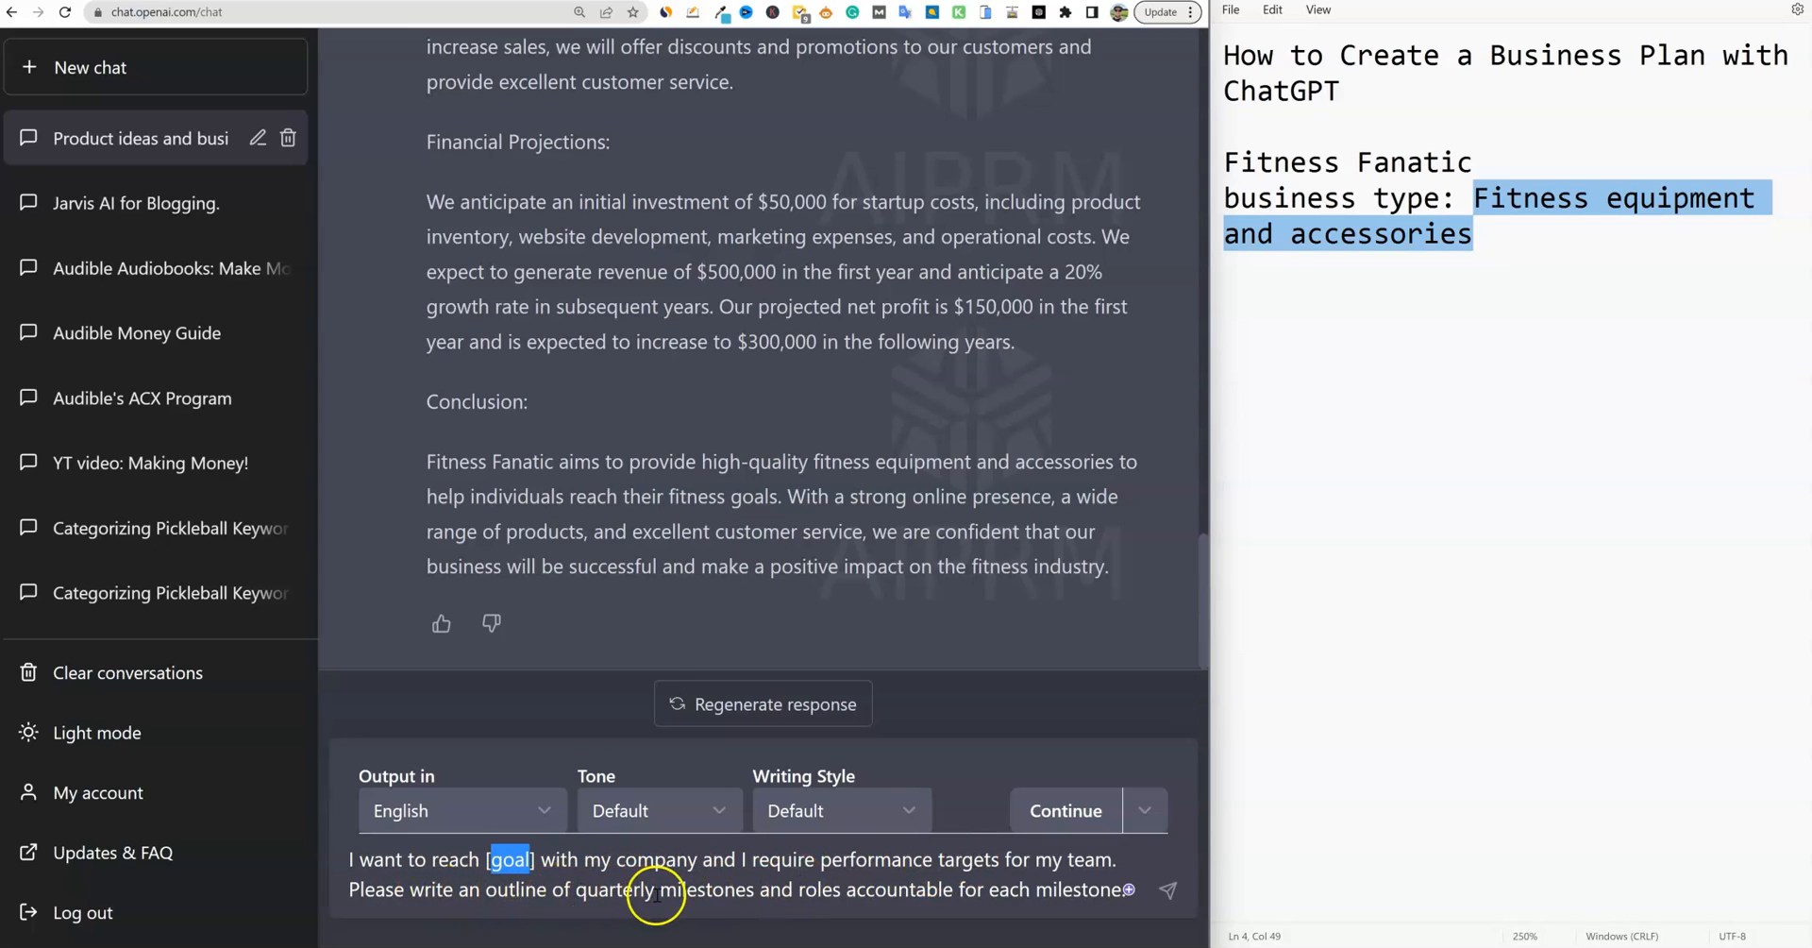
pyautogui.moveTo(549, 861)
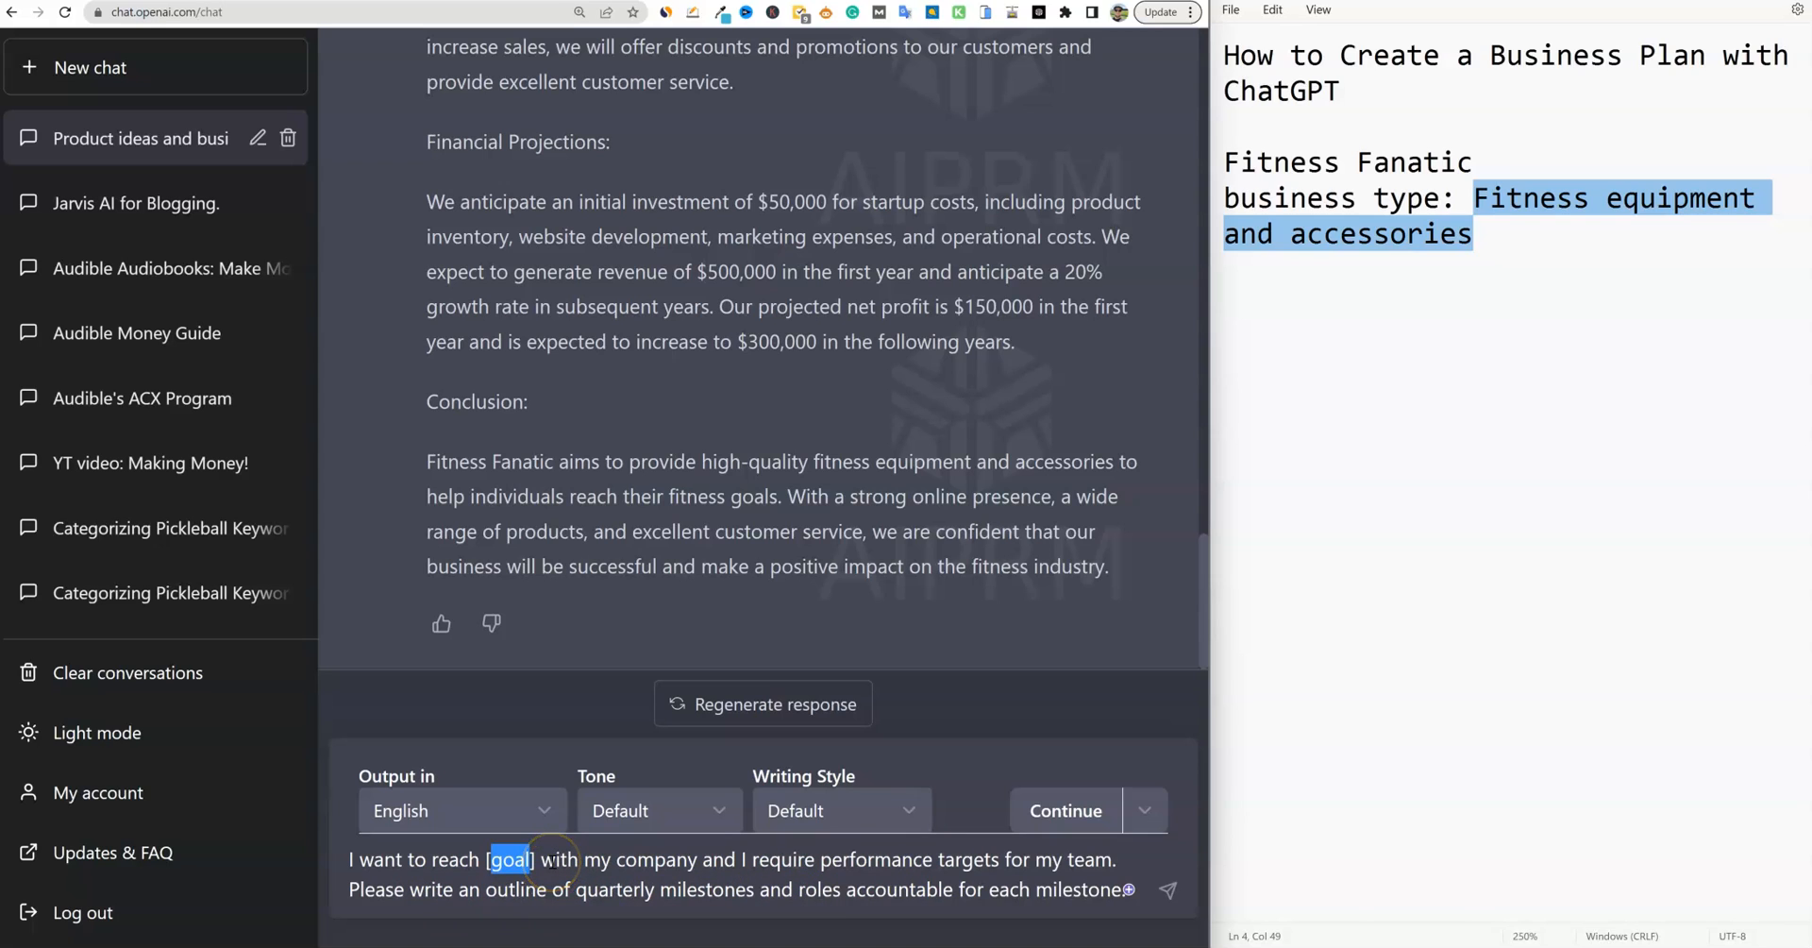
pyautogui.write('500,000 in revenue')
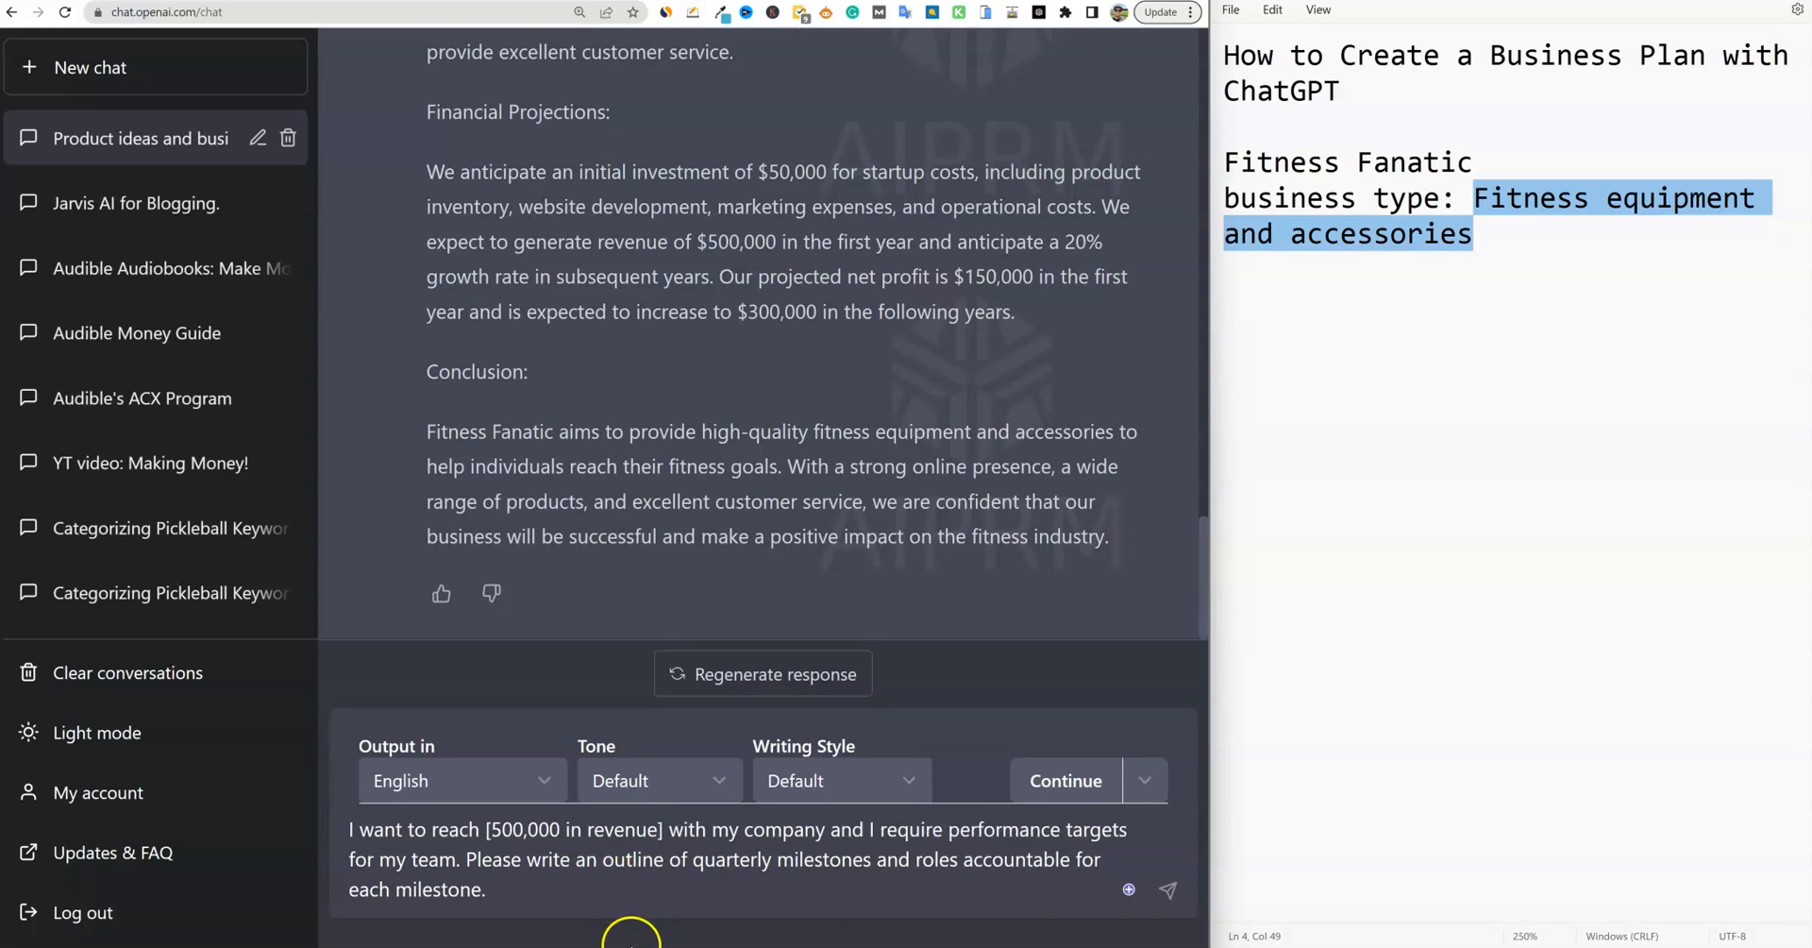
pyautogui.moveTo(1119, 780)
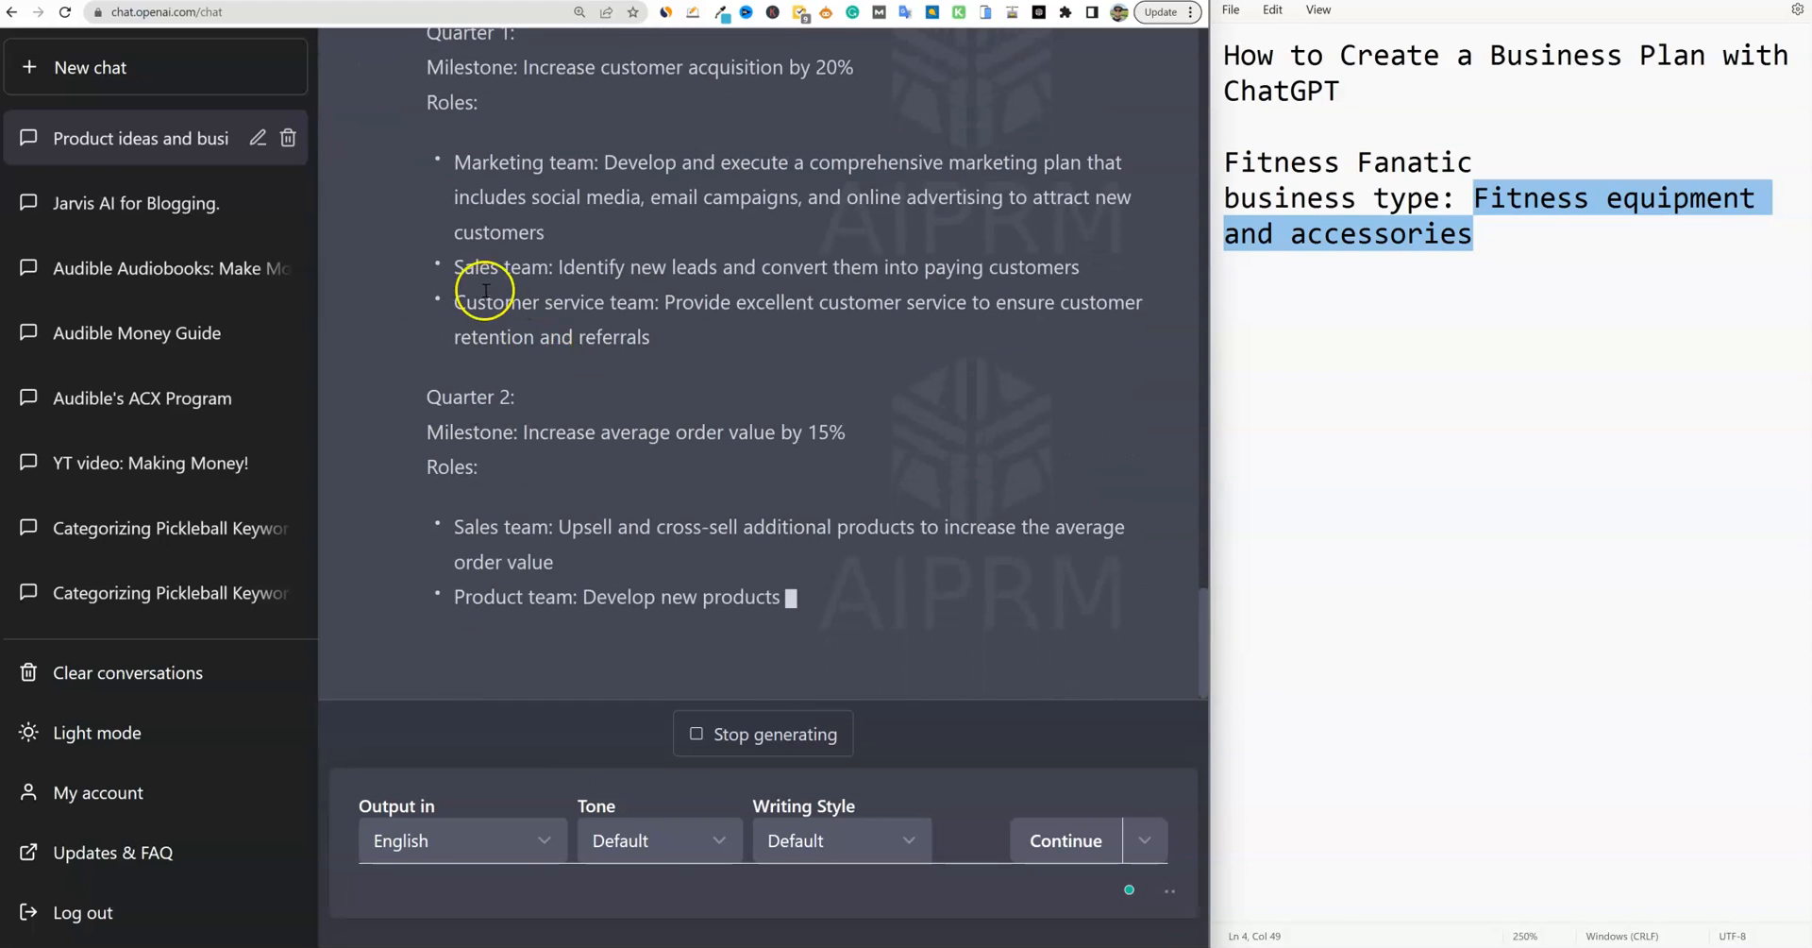
# Scroll up while ChatGPT generates the quarterly milestones and accountable teams
pyautogui.scroll(3)
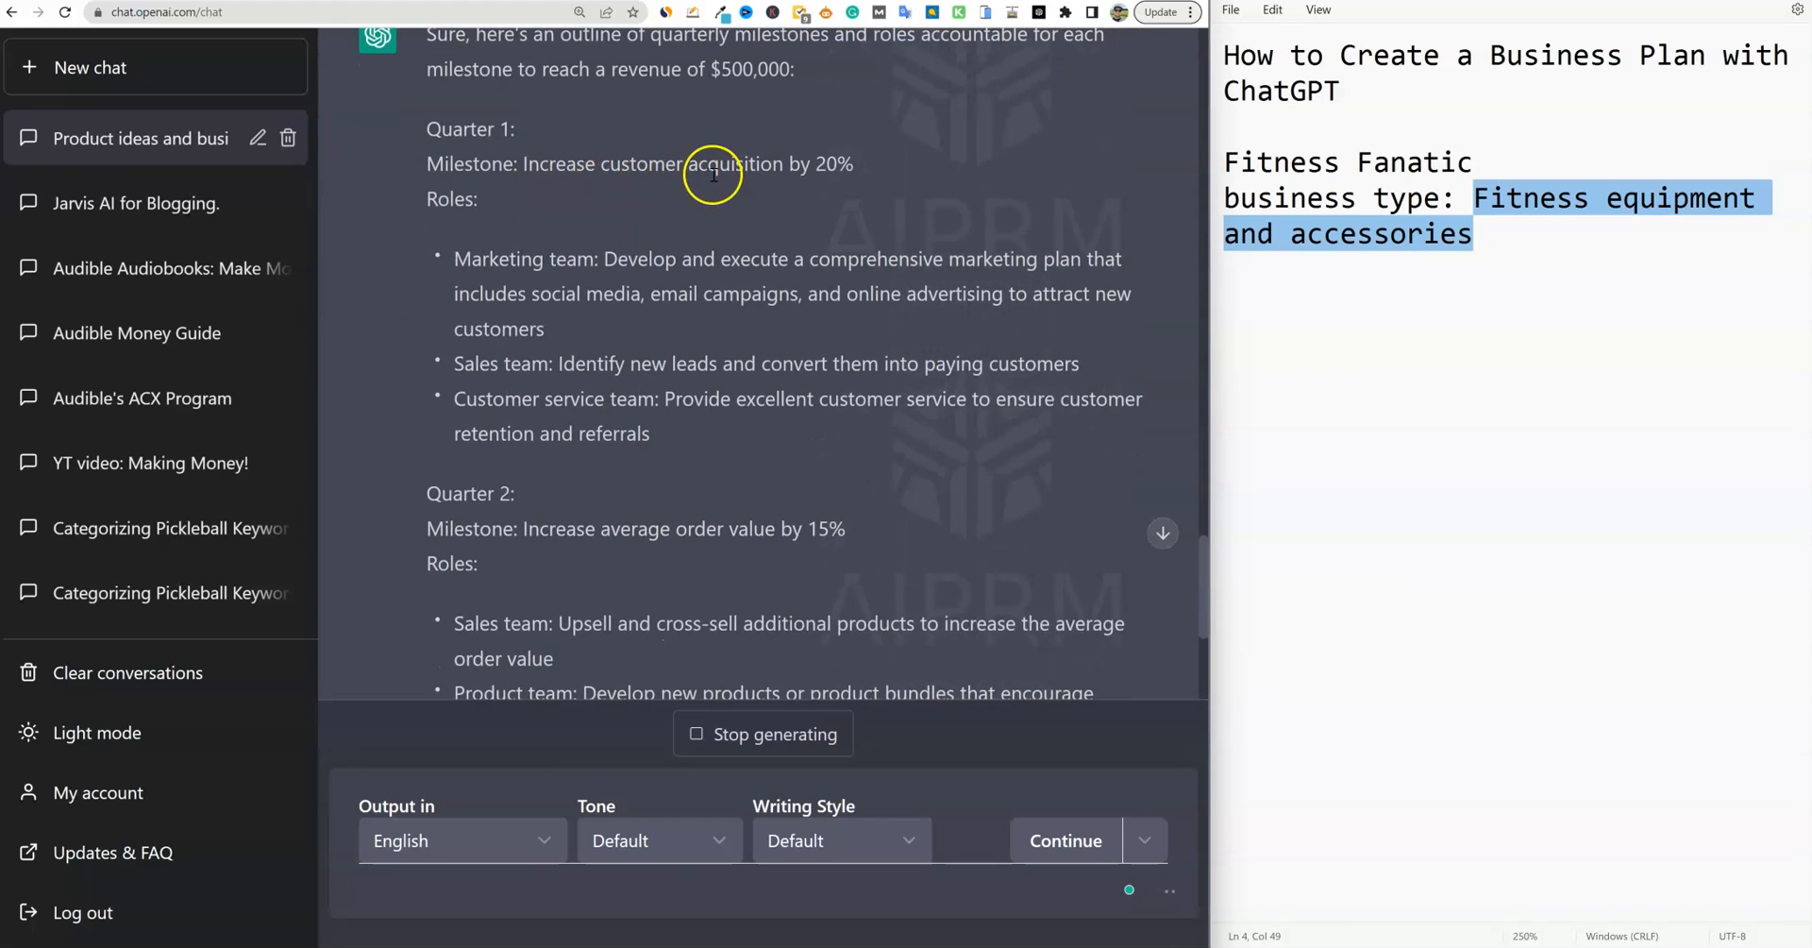
pyautogui.moveTo(558, 269)
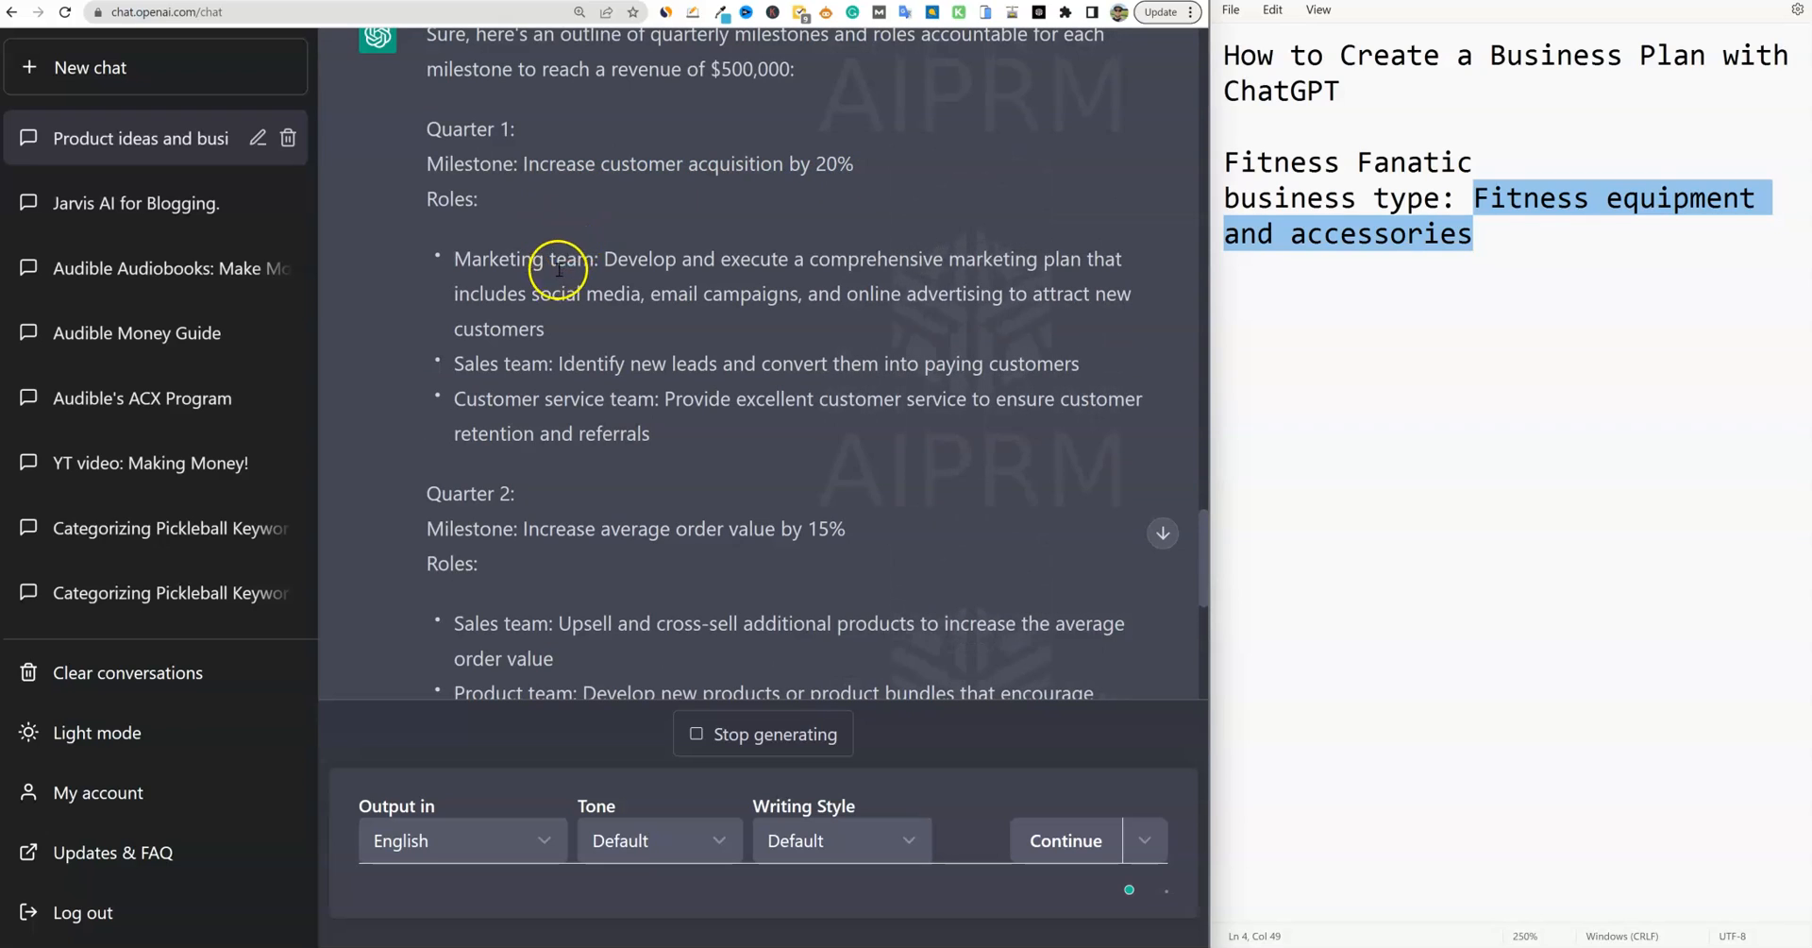
pyautogui.moveTo(777, 271)
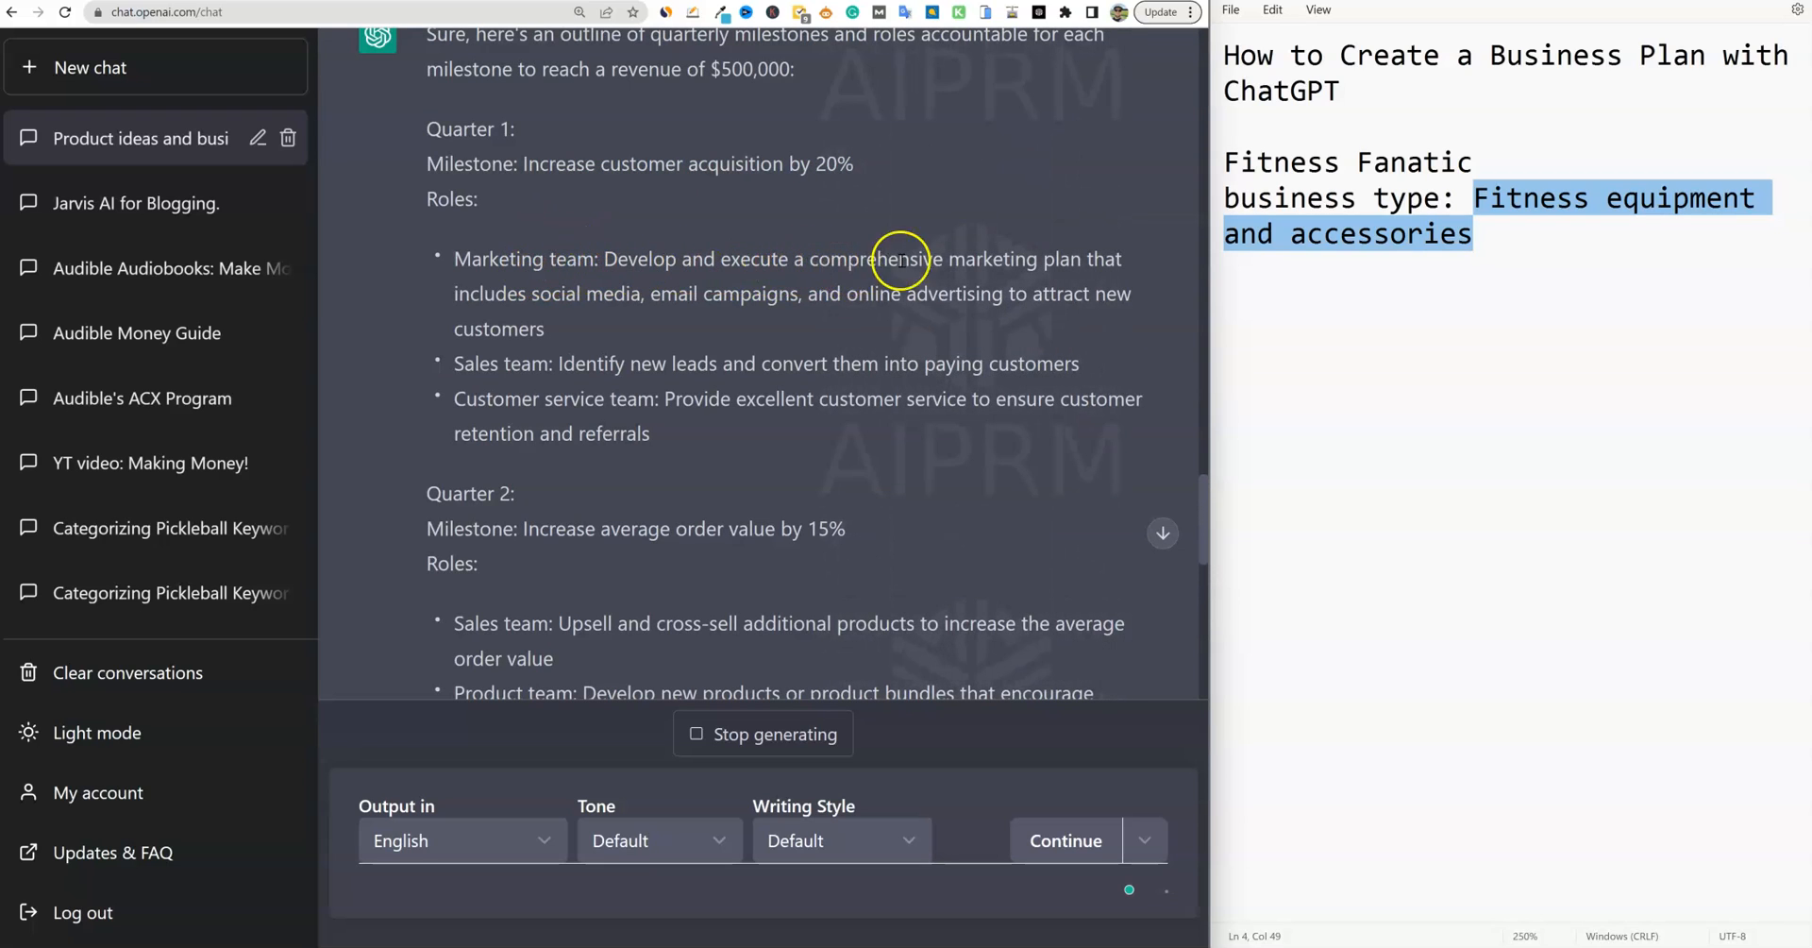
pyautogui.moveTo(872, 336)
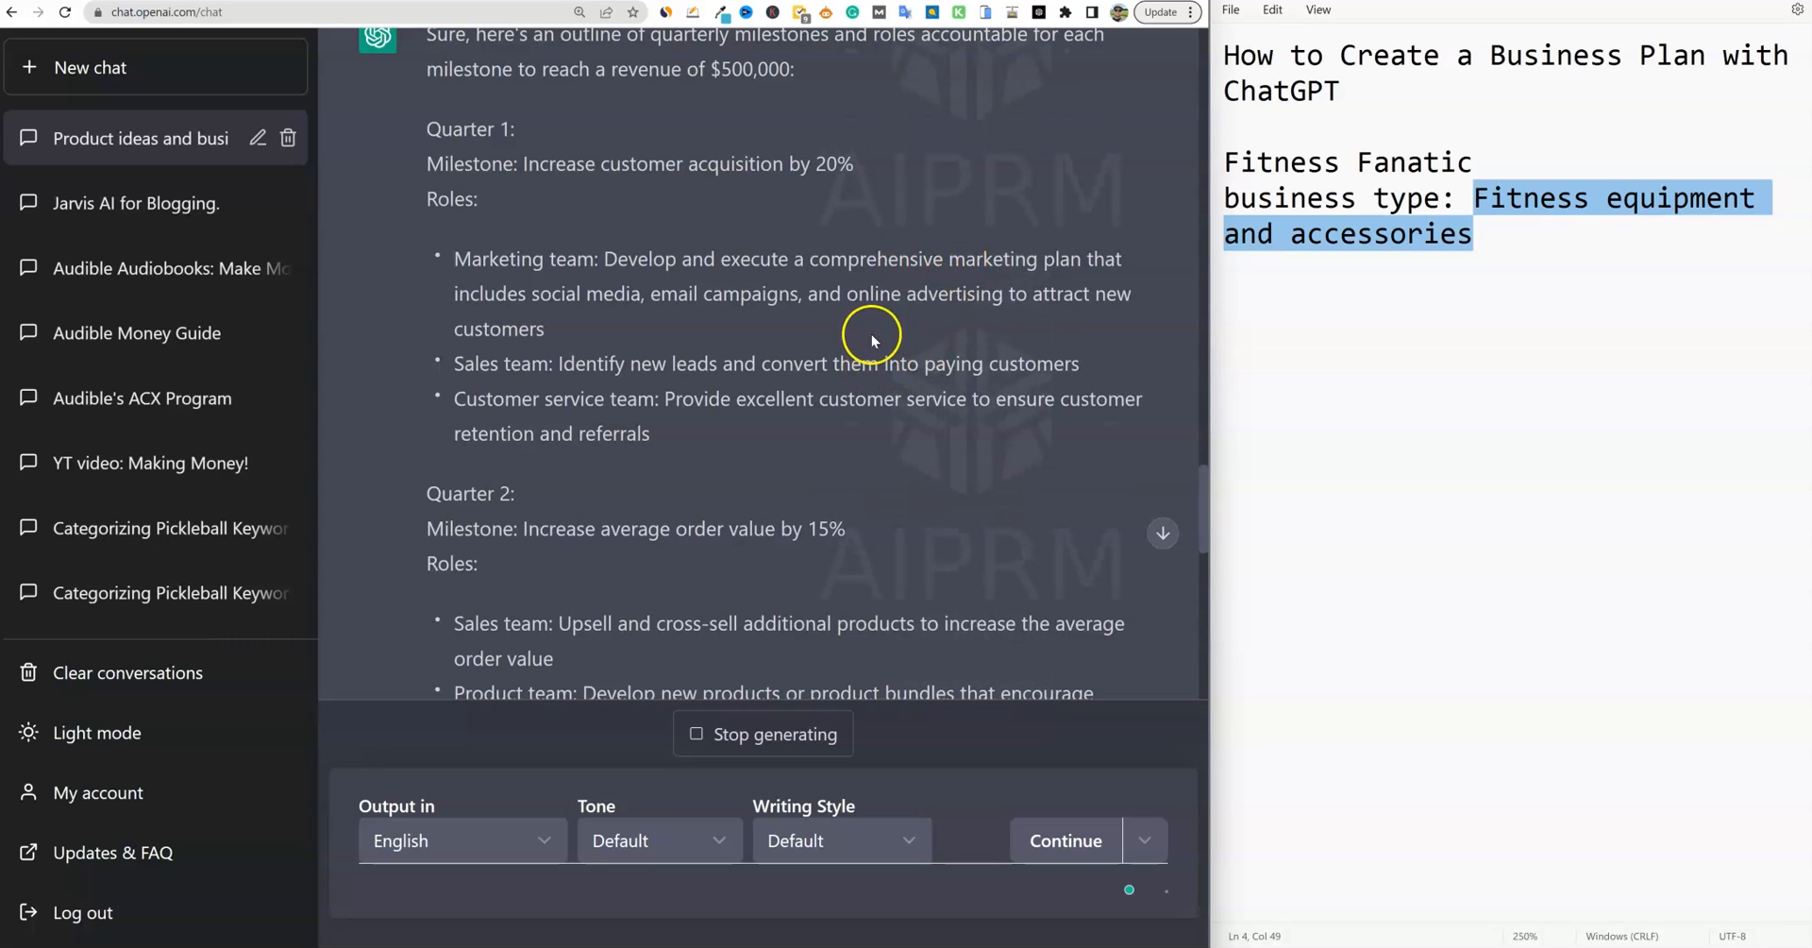
pyautogui.moveTo(921, 303)
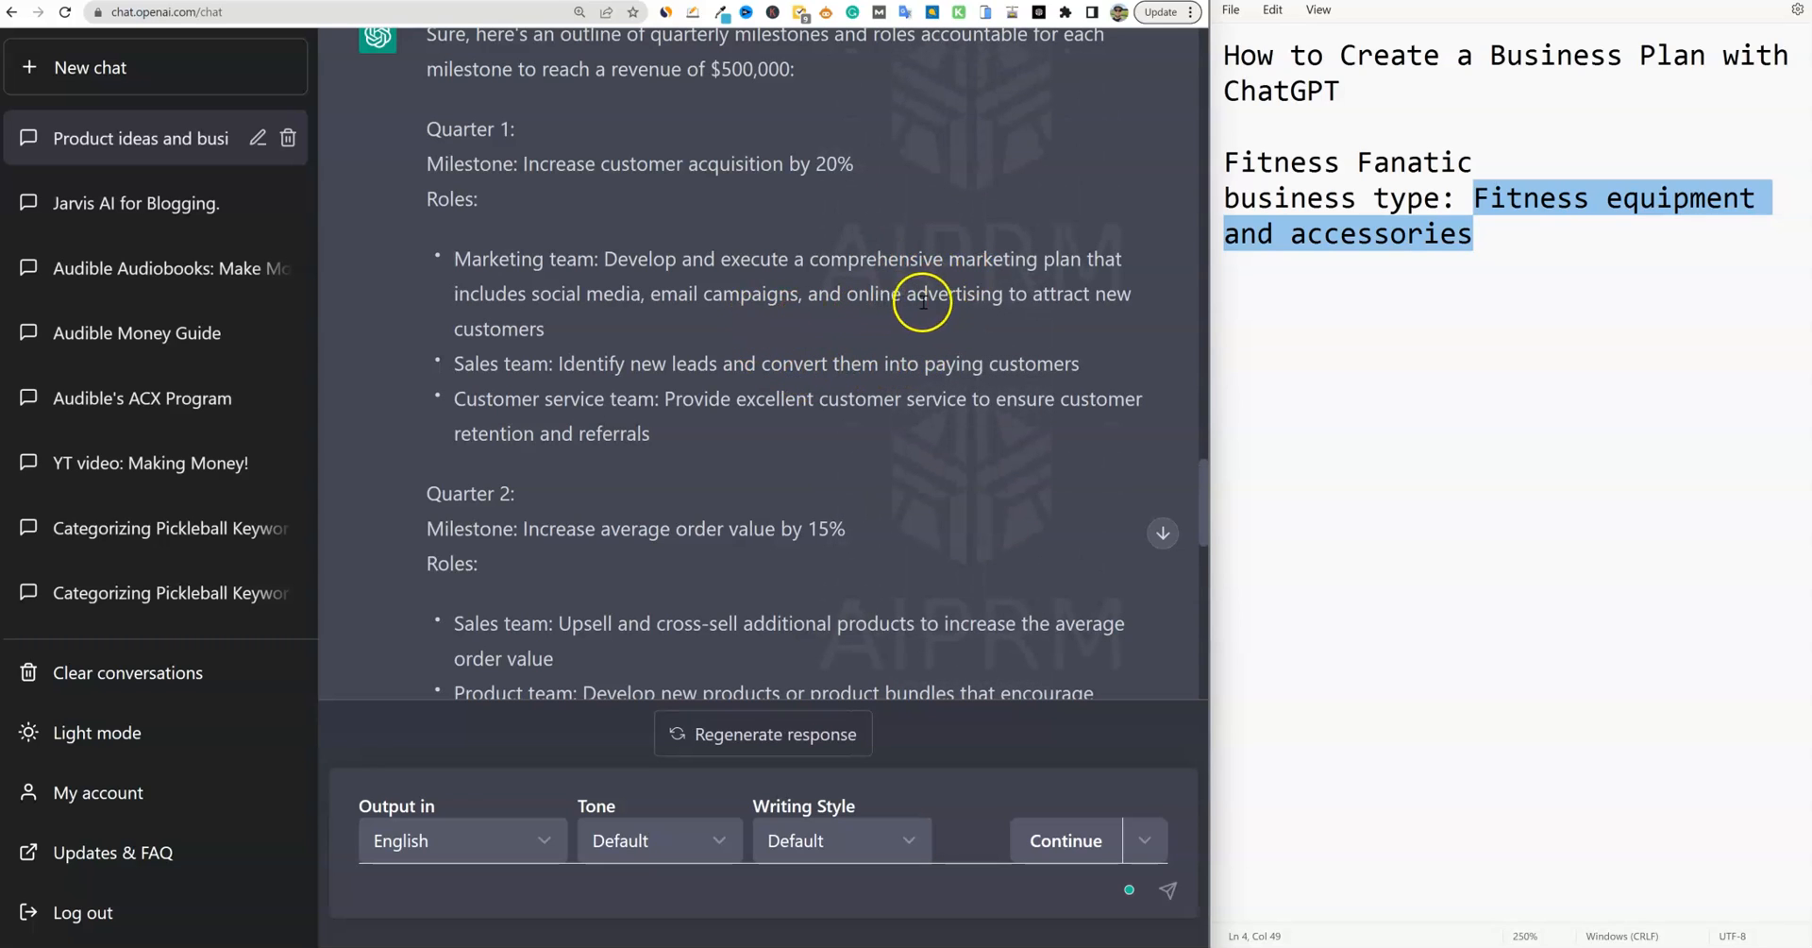
pyautogui.moveTo(621, 340)
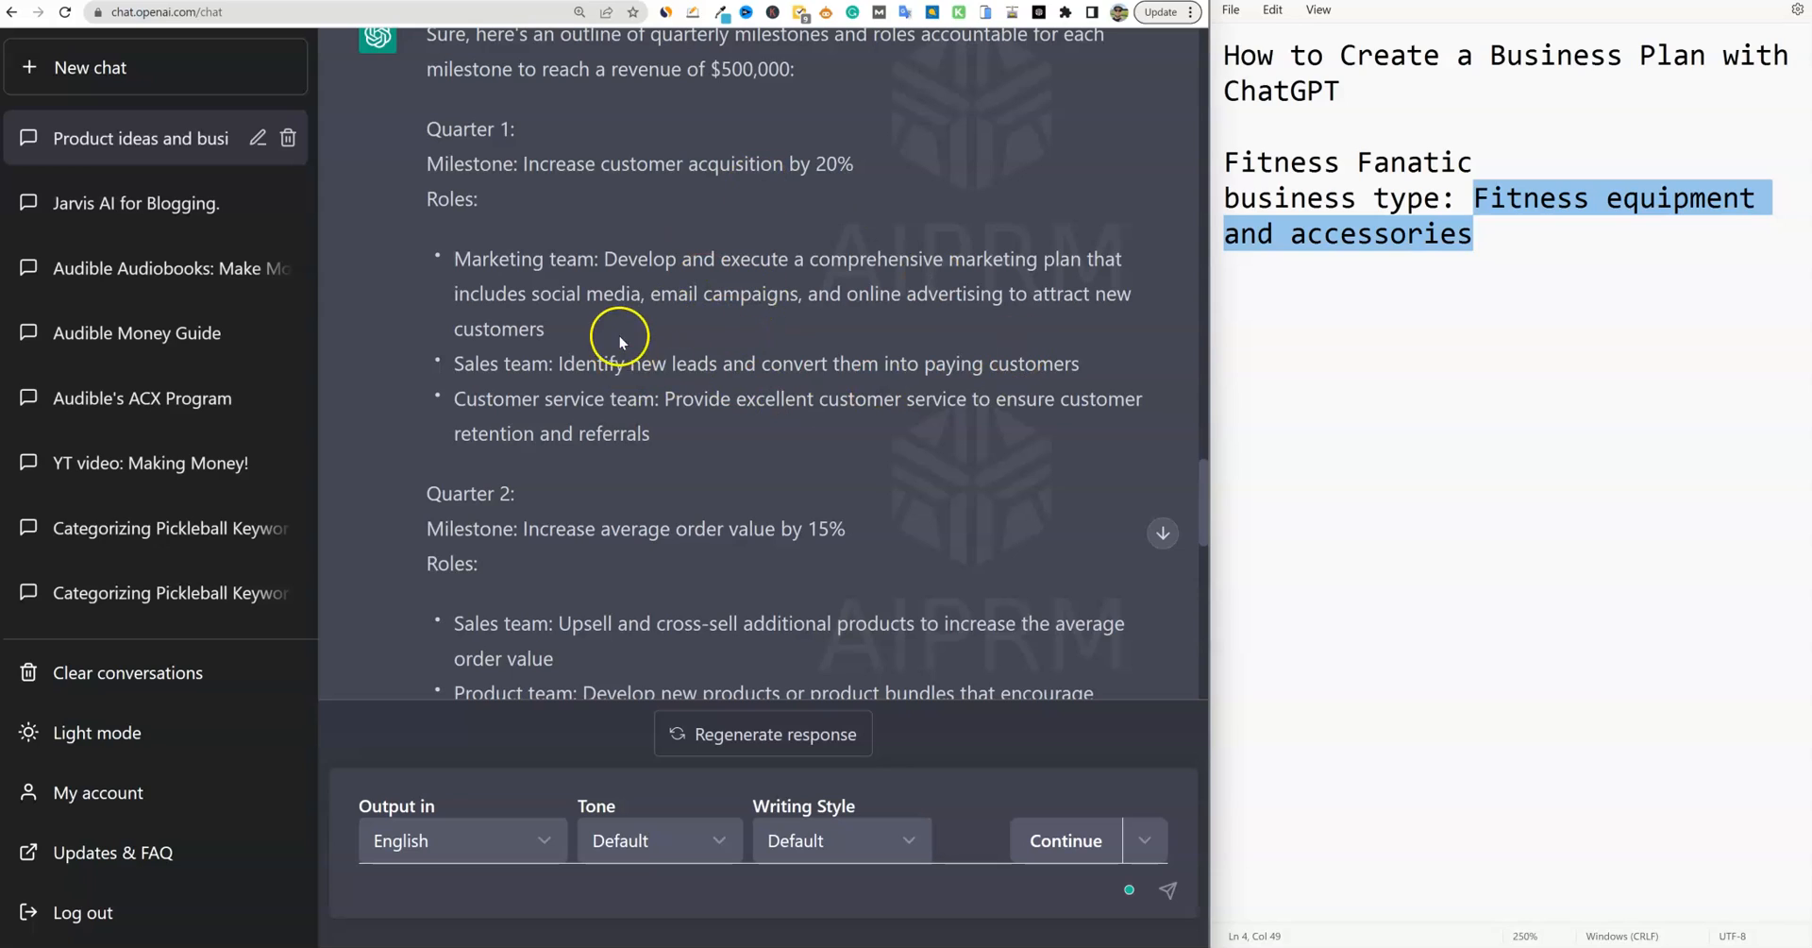
pyautogui.moveTo(624, 345)
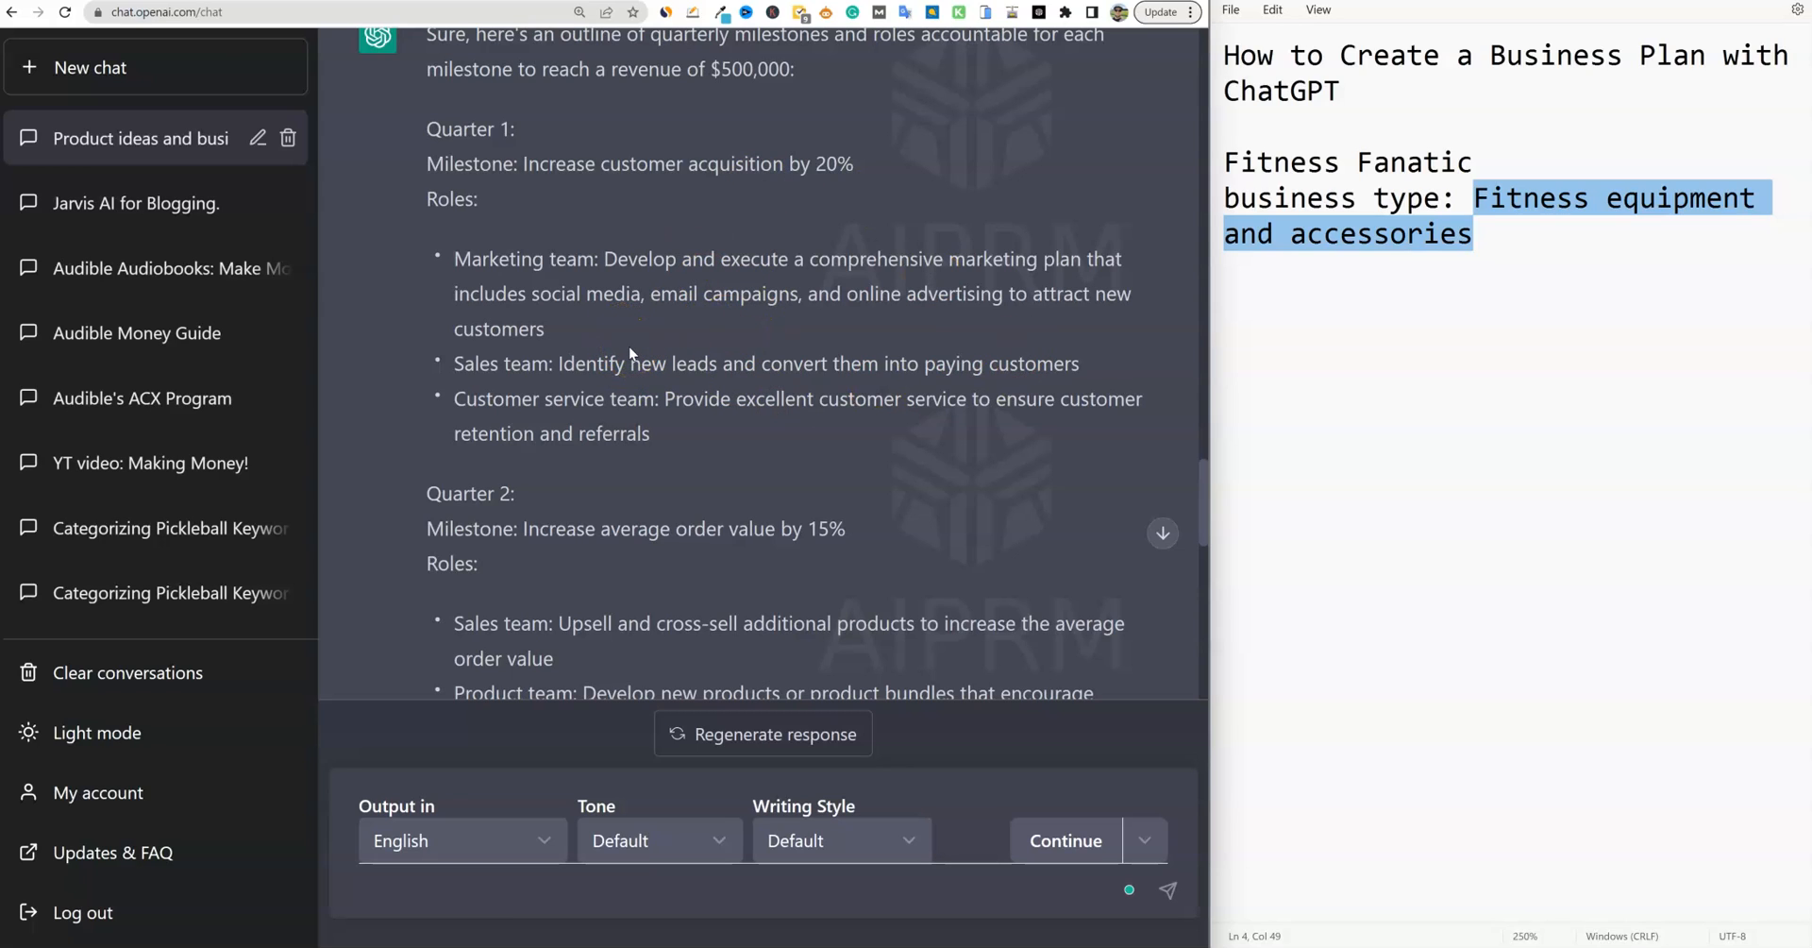
pyautogui.moveTo(622, 356)
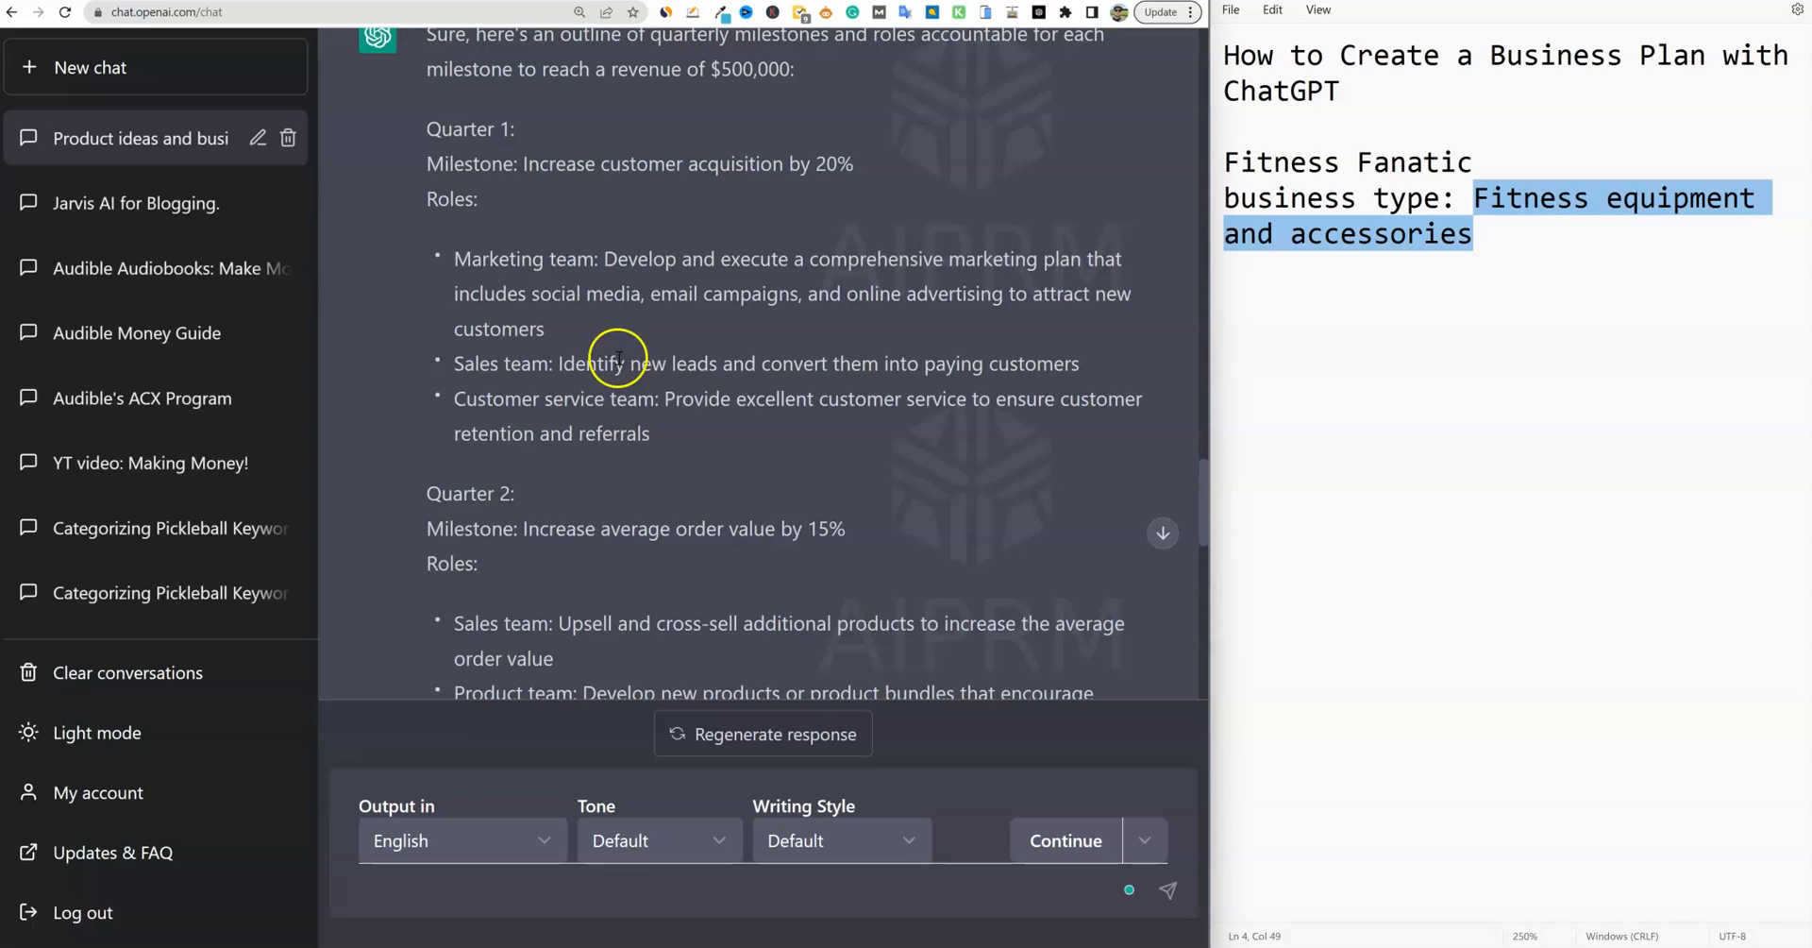
pyautogui.moveTo(514, 557)
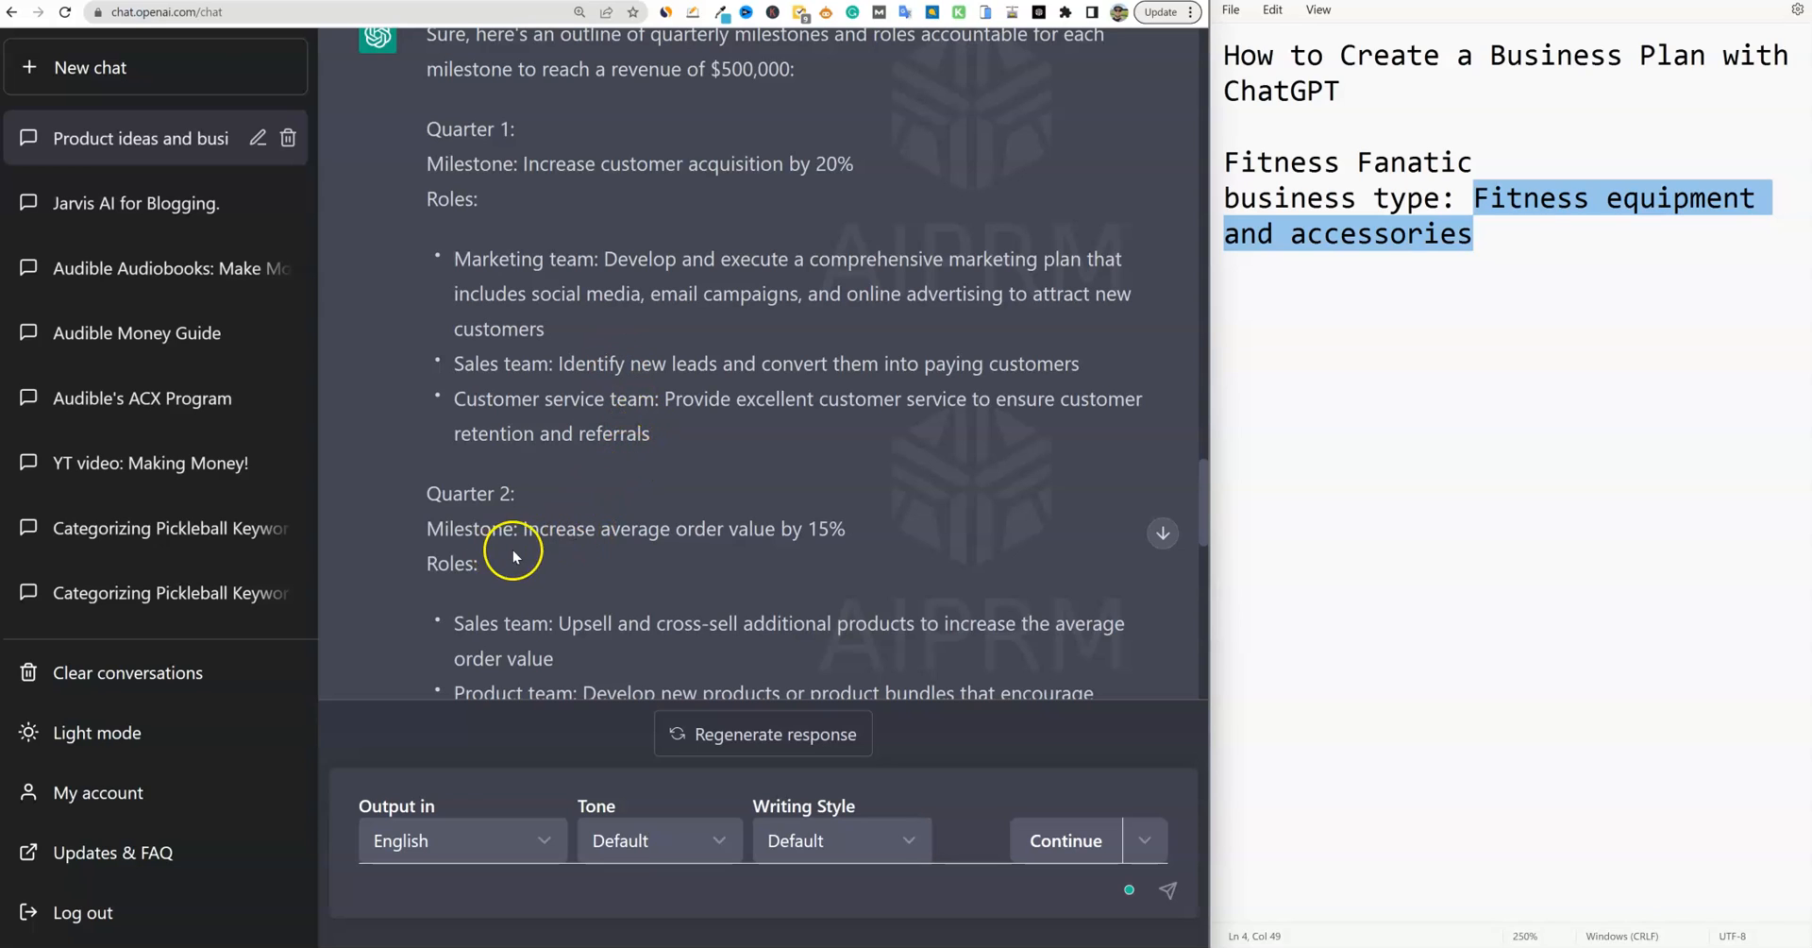
pyautogui.moveTo(755, 532)
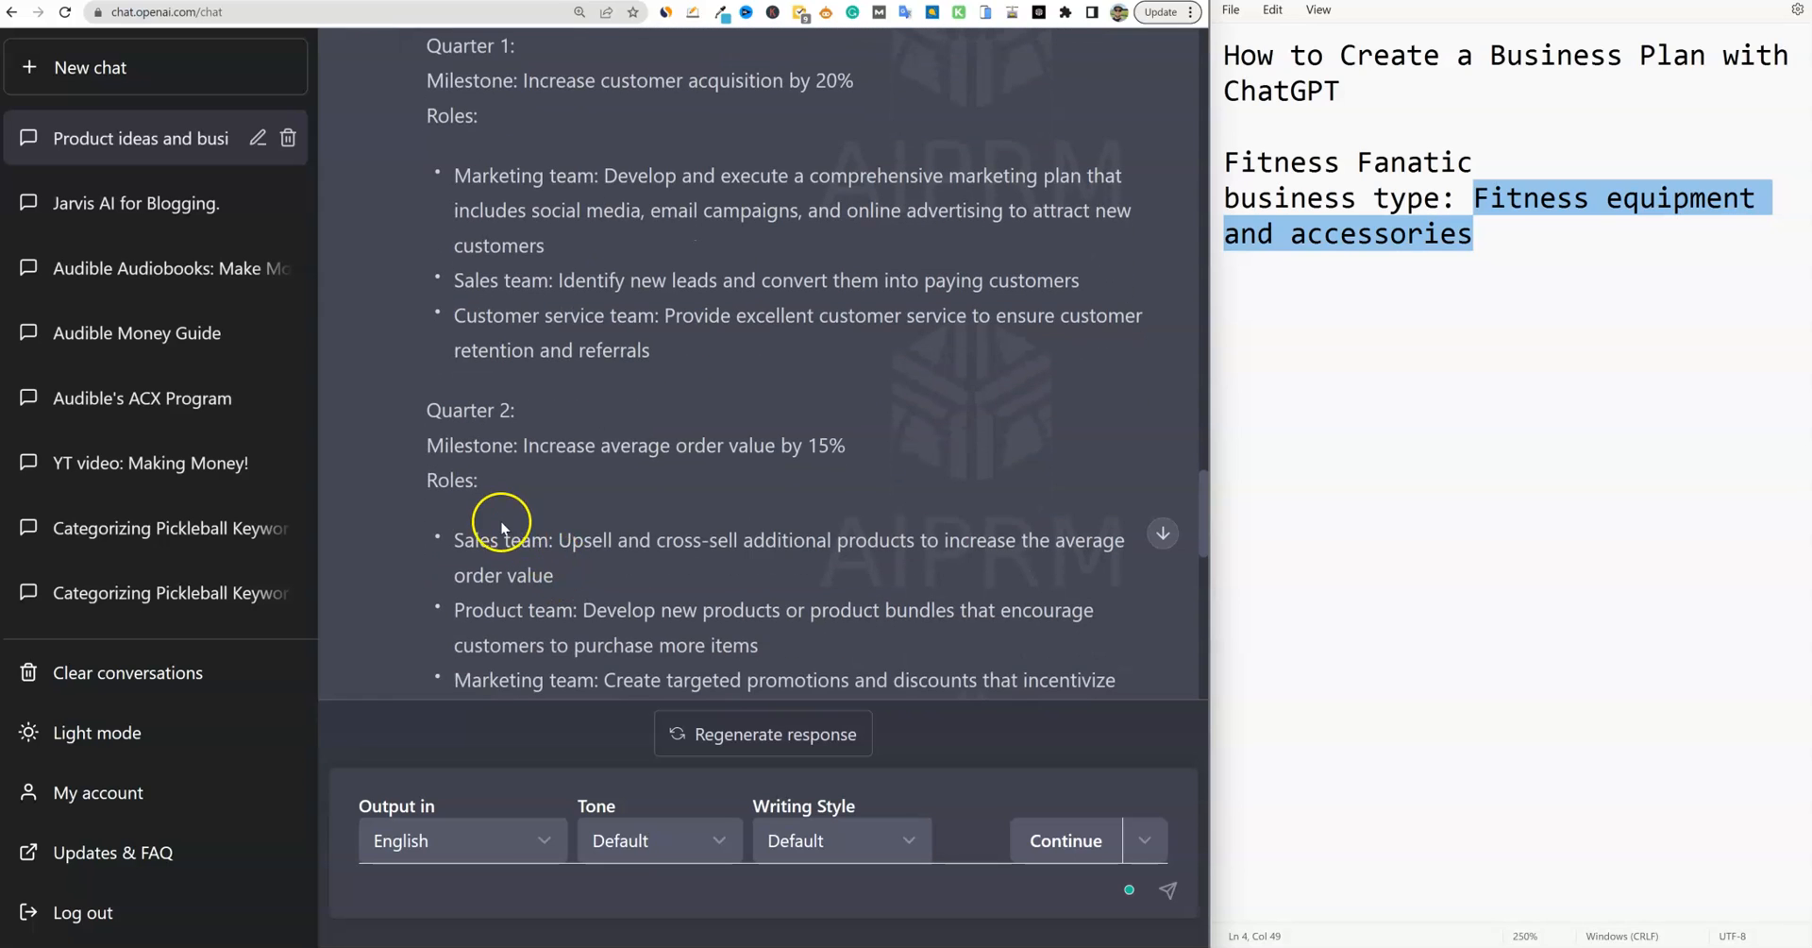
pyautogui.scroll(-3)
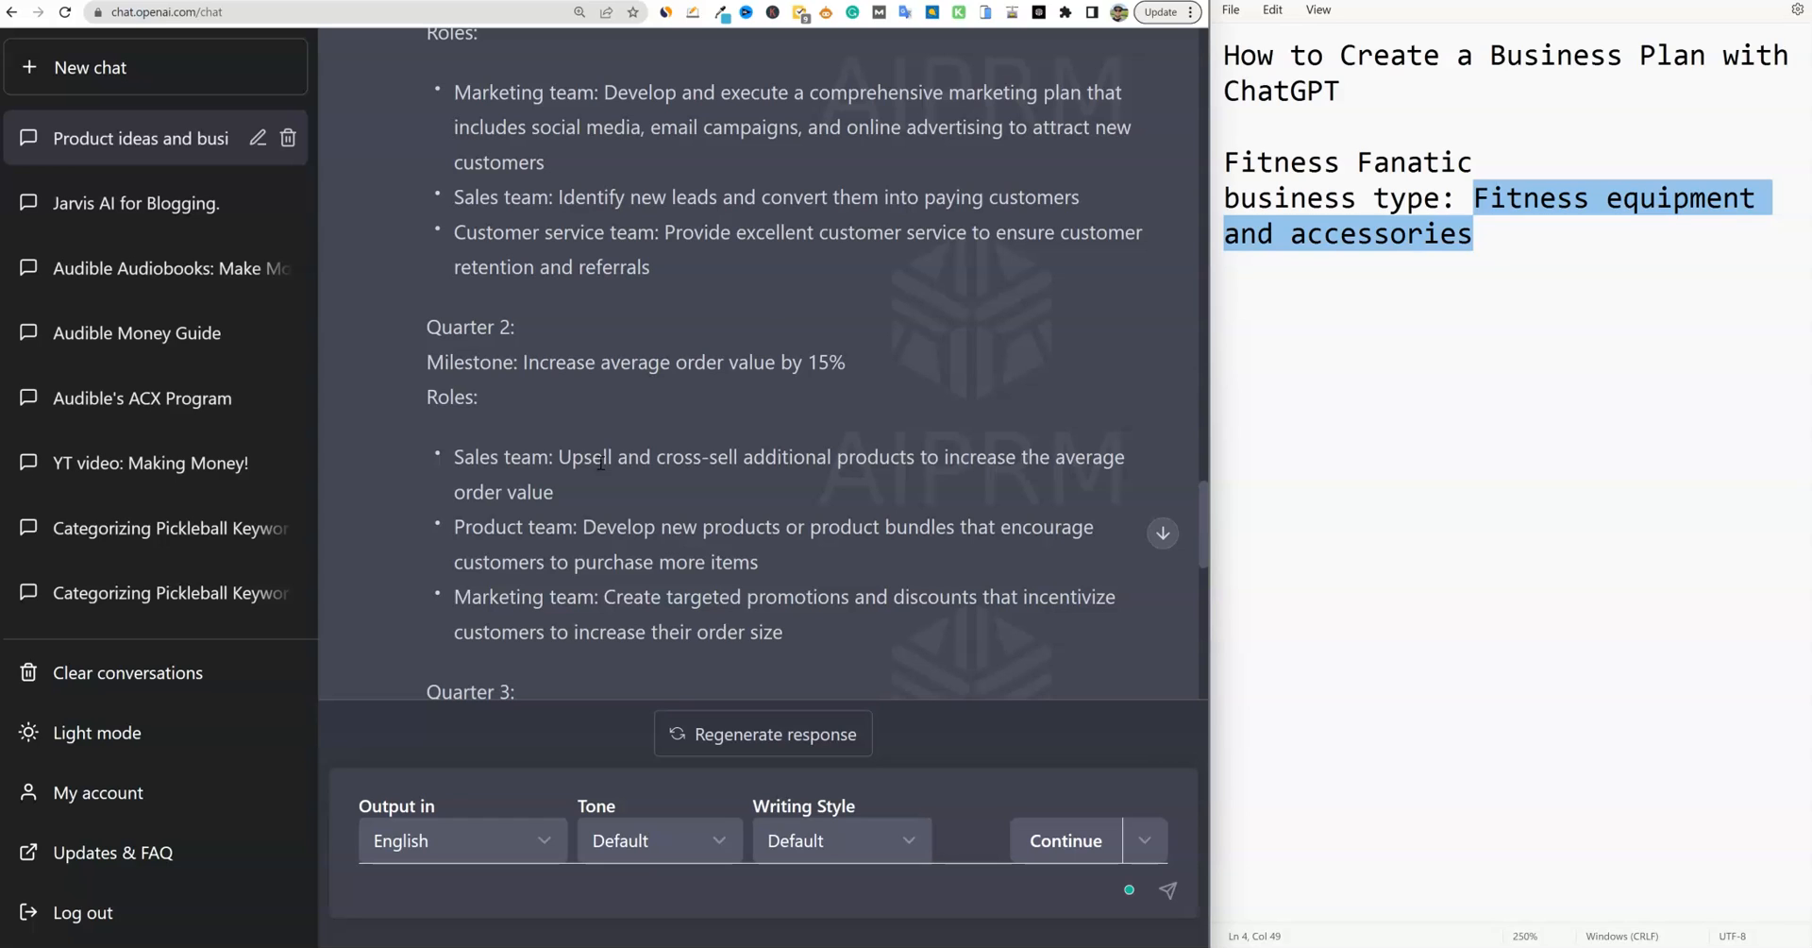
pyautogui.moveTo(744, 399)
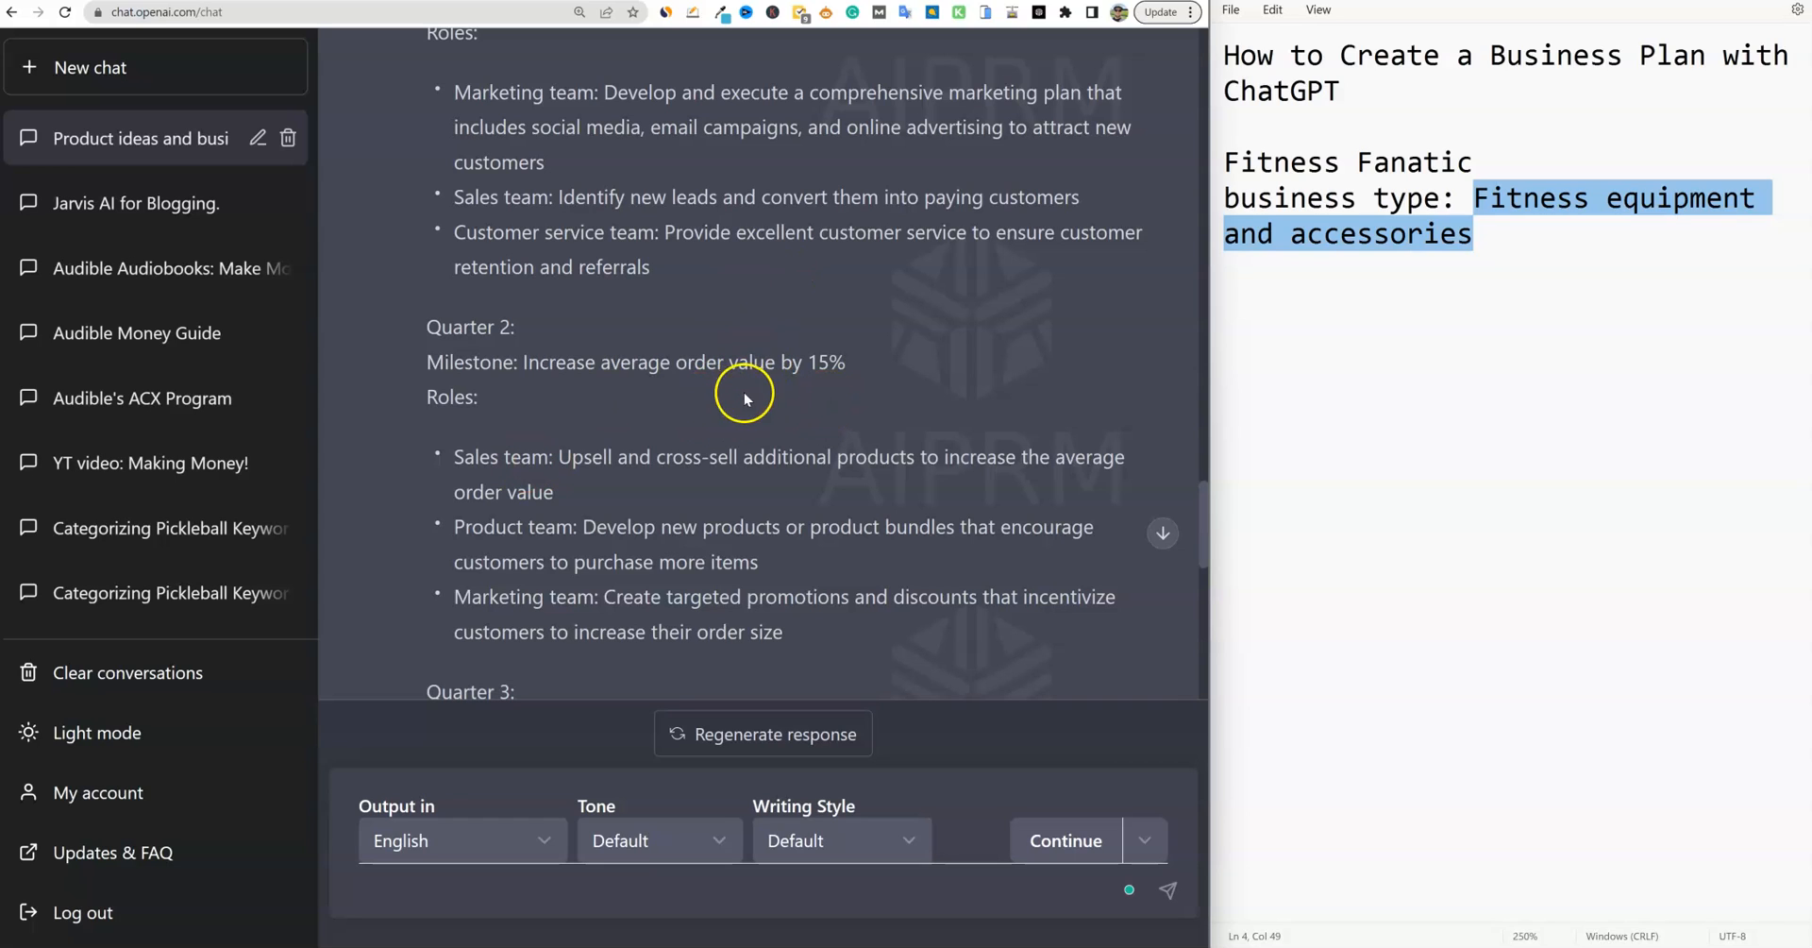
pyautogui.moveTo(794, 543)
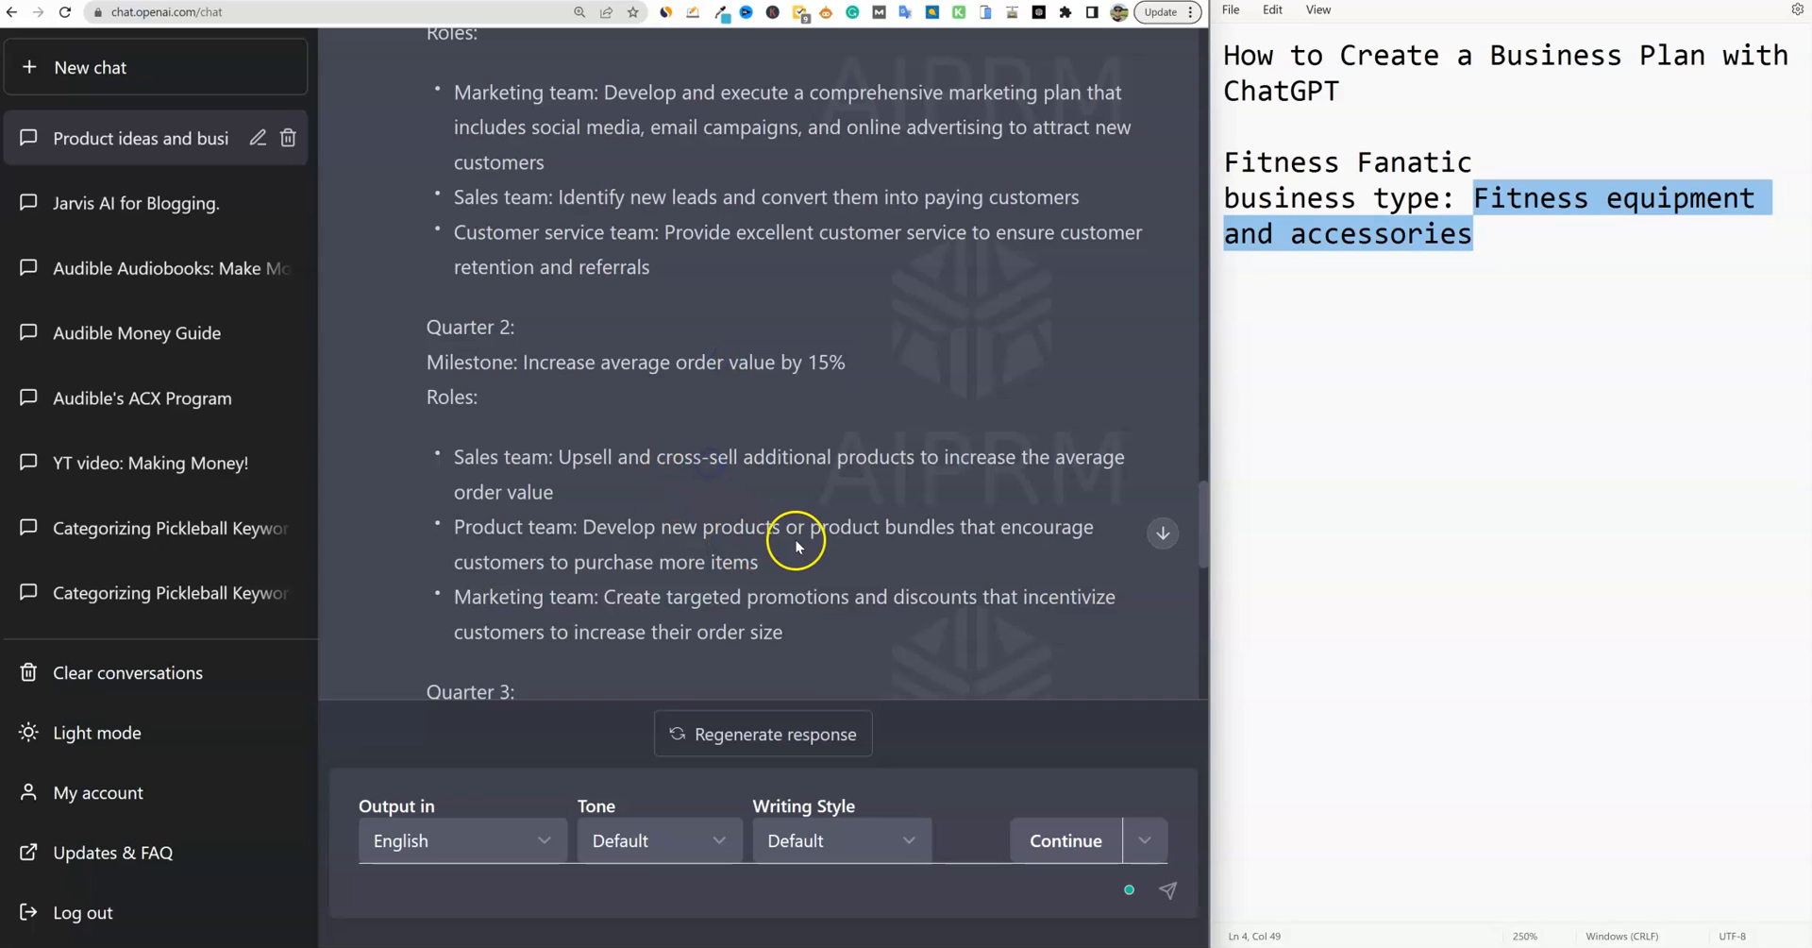
pyautogui.moveTo(795, 546)
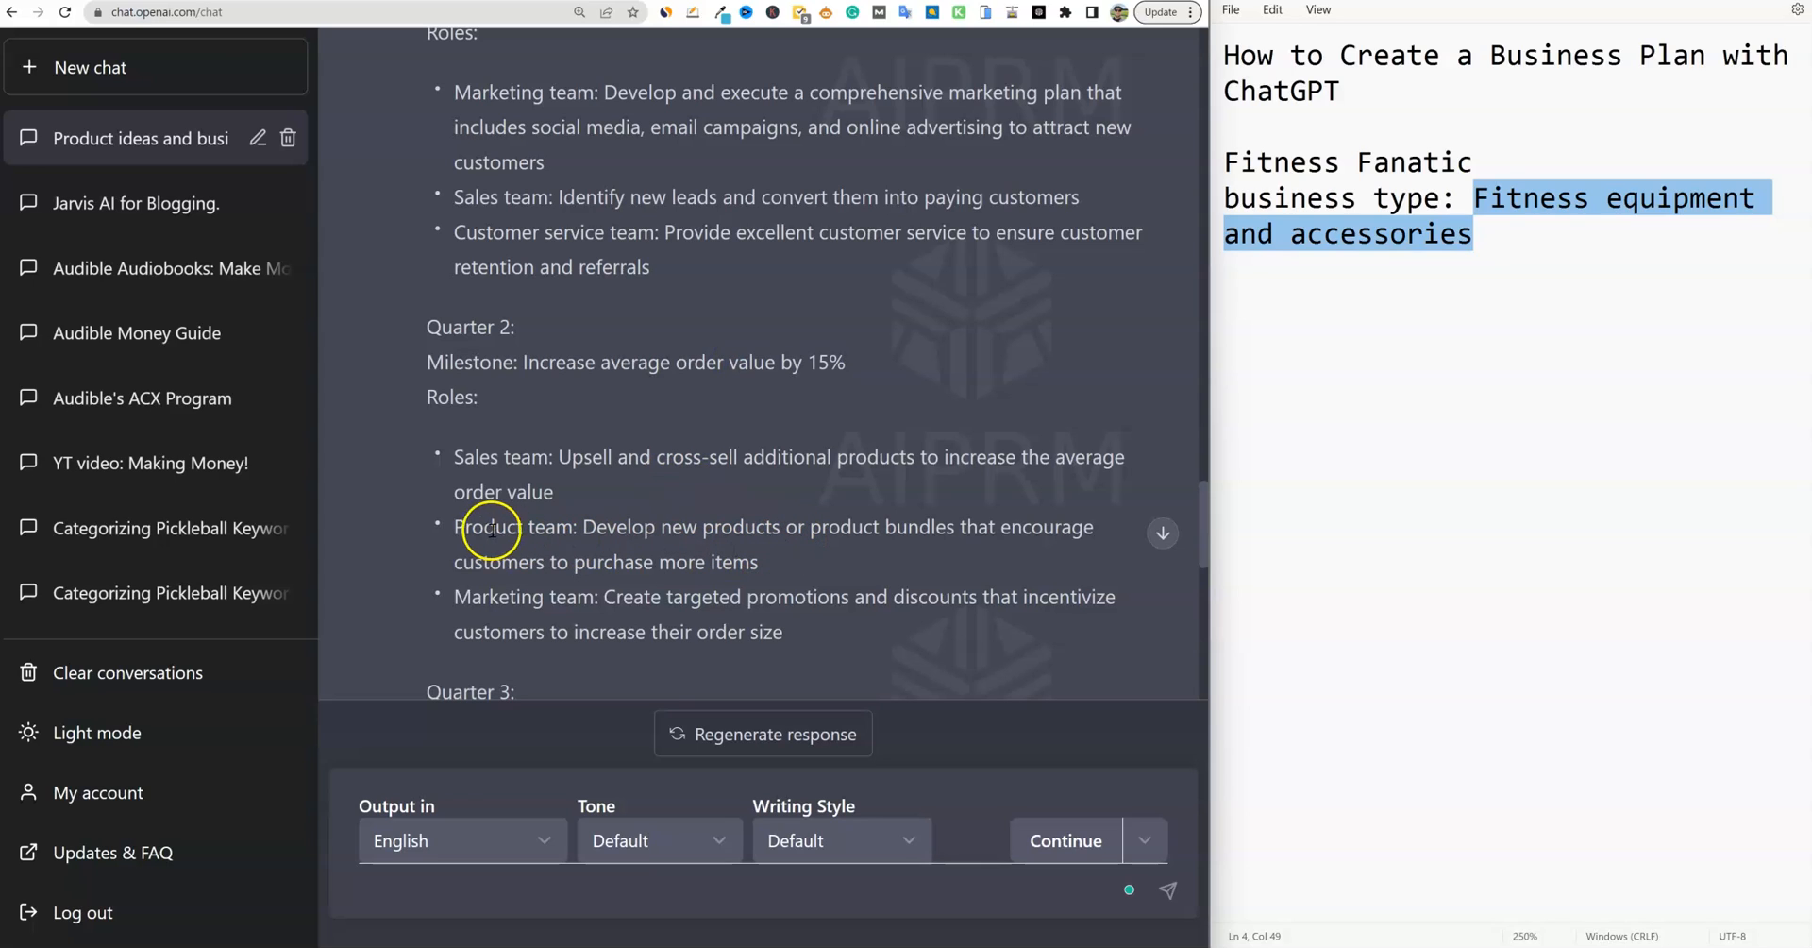
pyautogui.moveTo(495, 527); pyautogui.dragTo(815, 527)
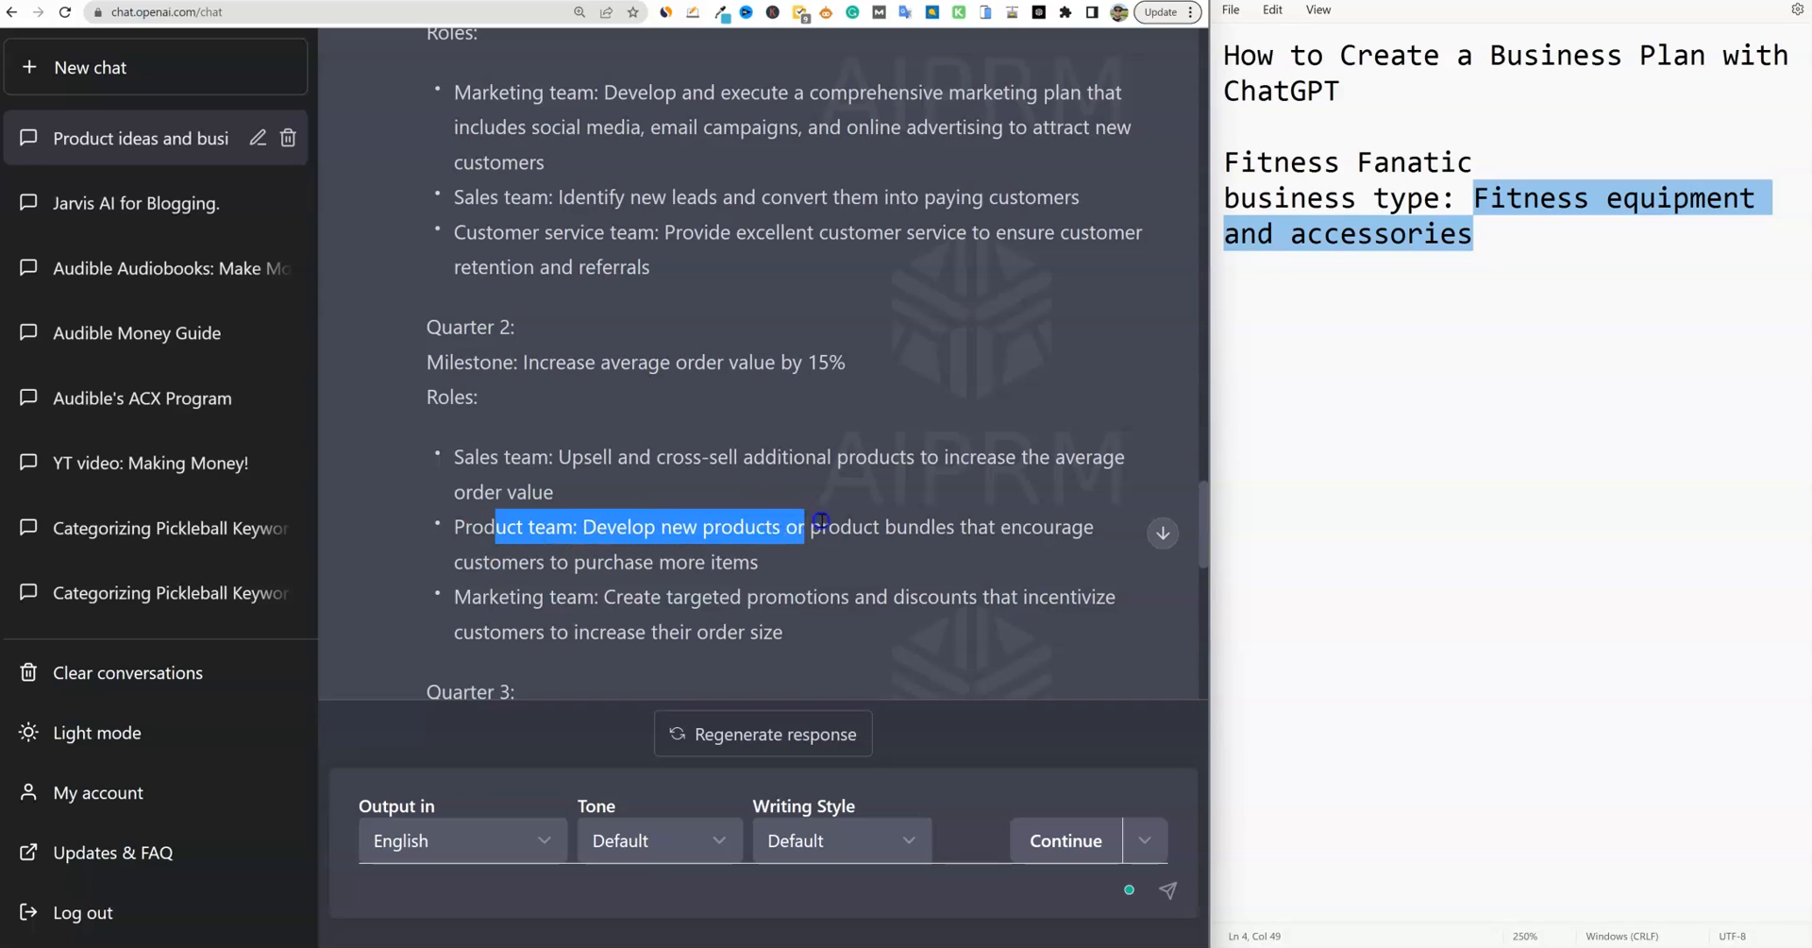
pyautogui.moveTo(798, 527); pyautogui.dragTo(1087, 527)
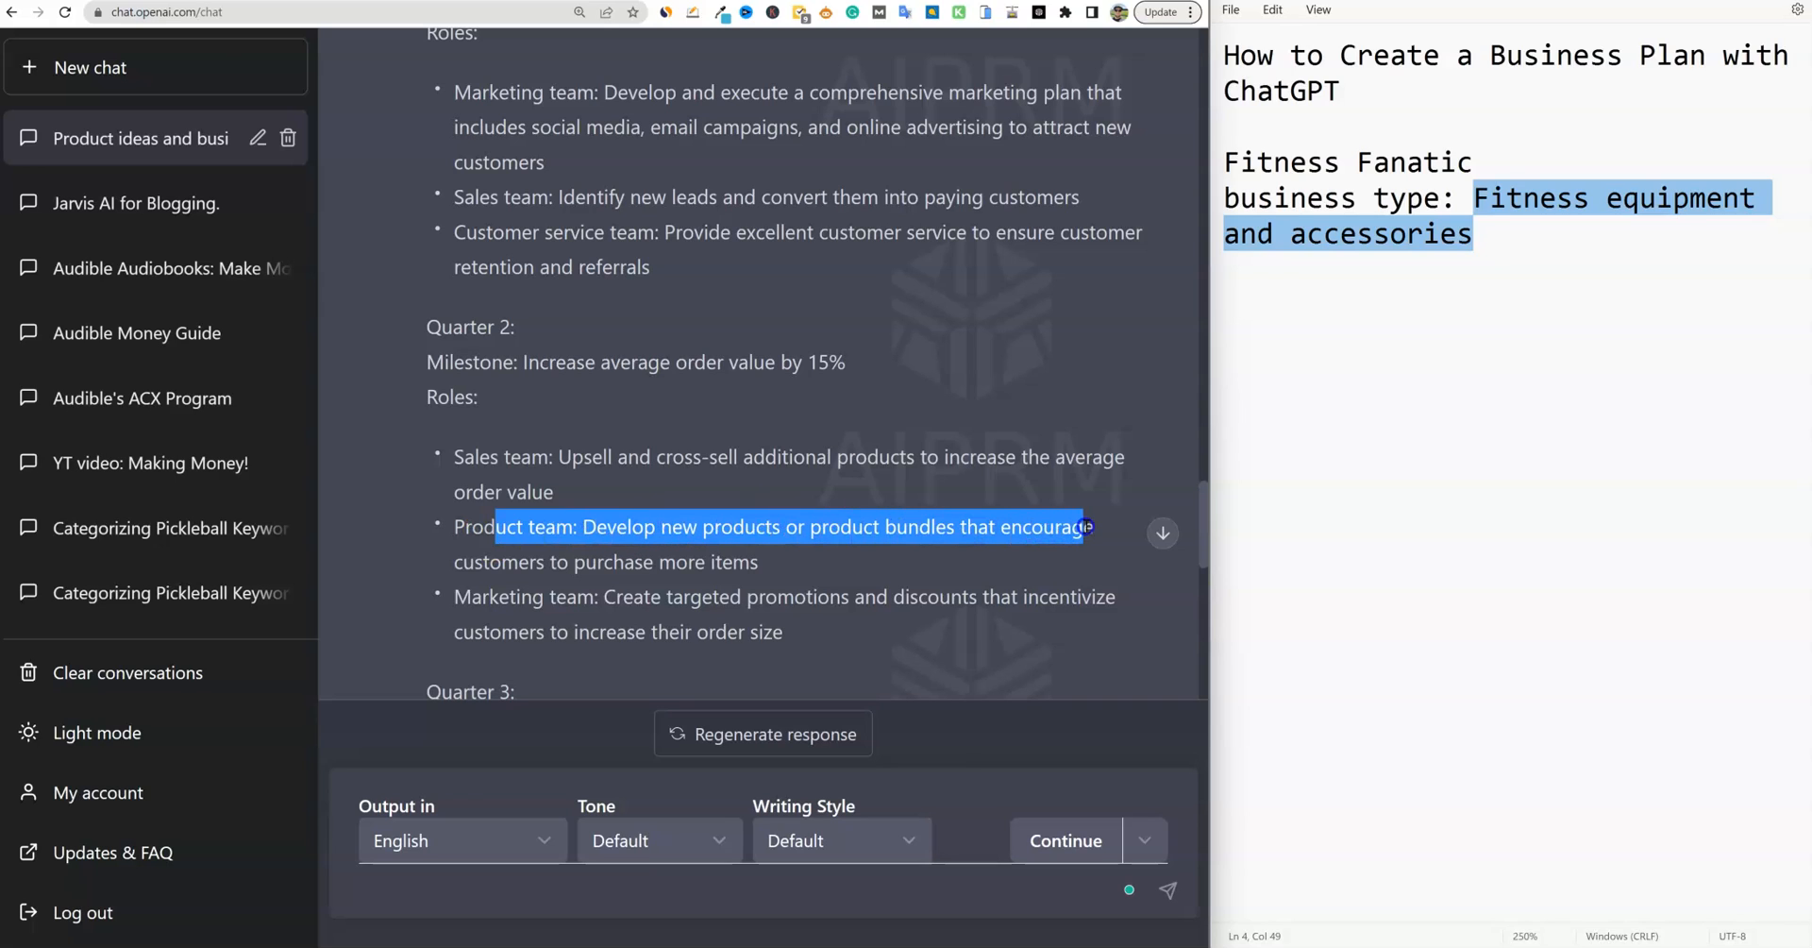
pyautogui.moveTo(1086, 526); pyautogui.dragTo(748, 562)
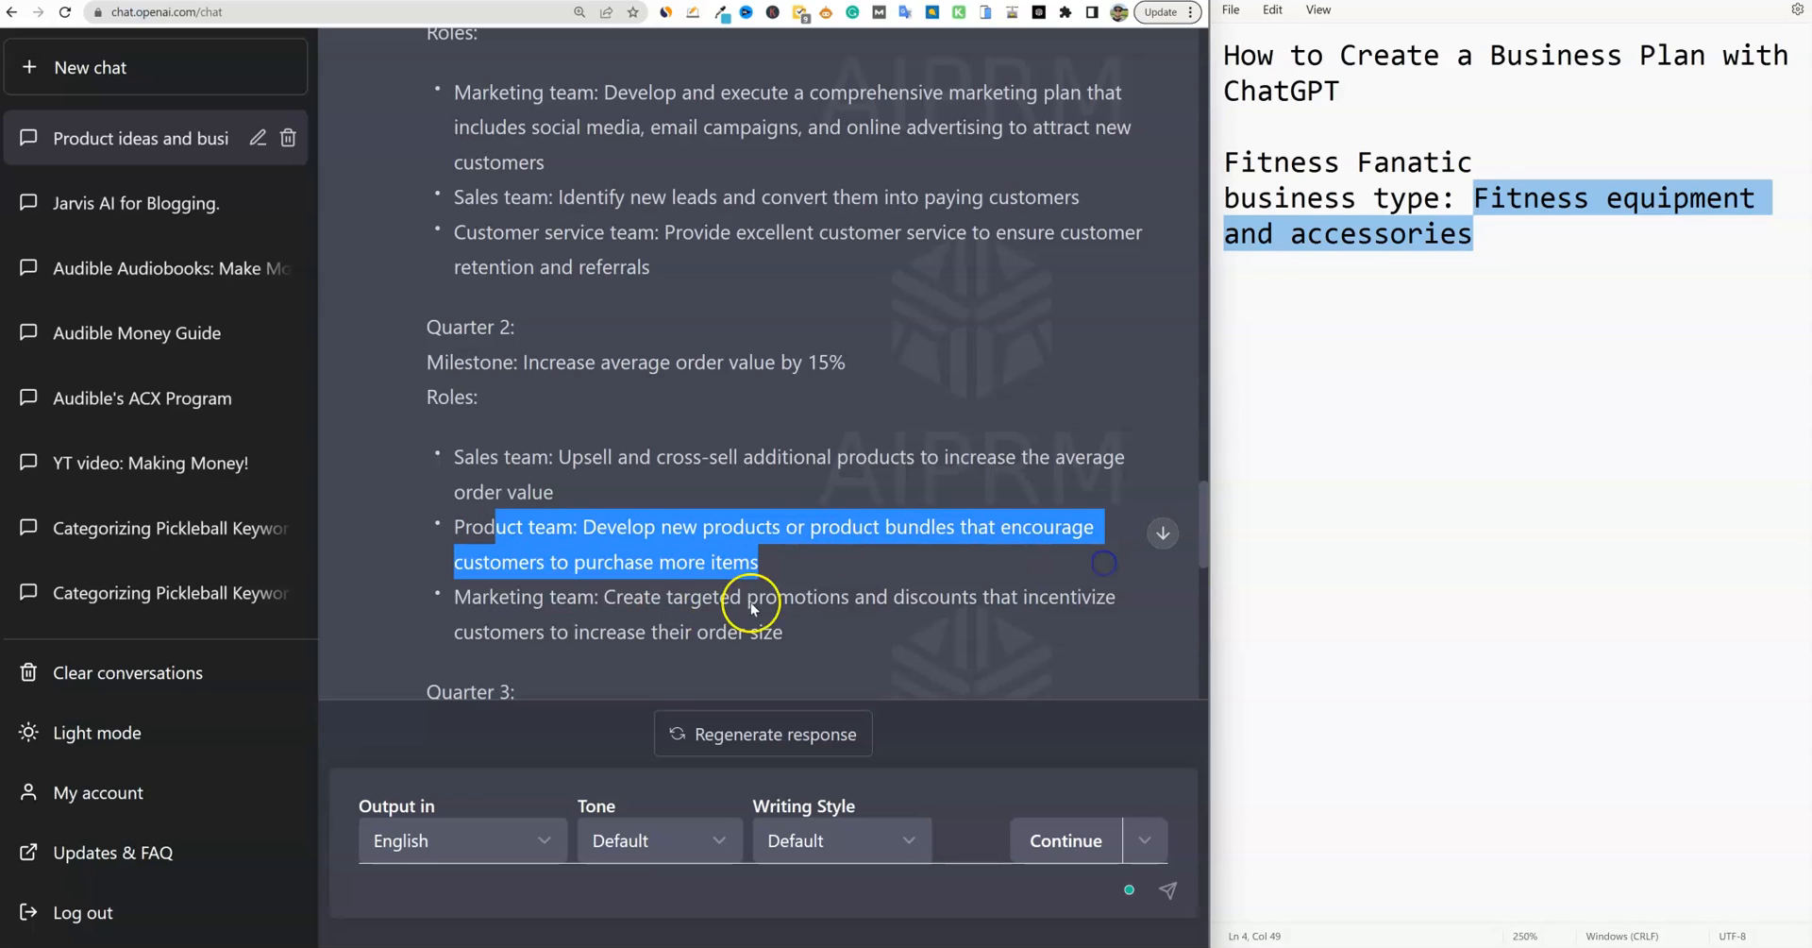
pyautogui.moveTo(609, 588)
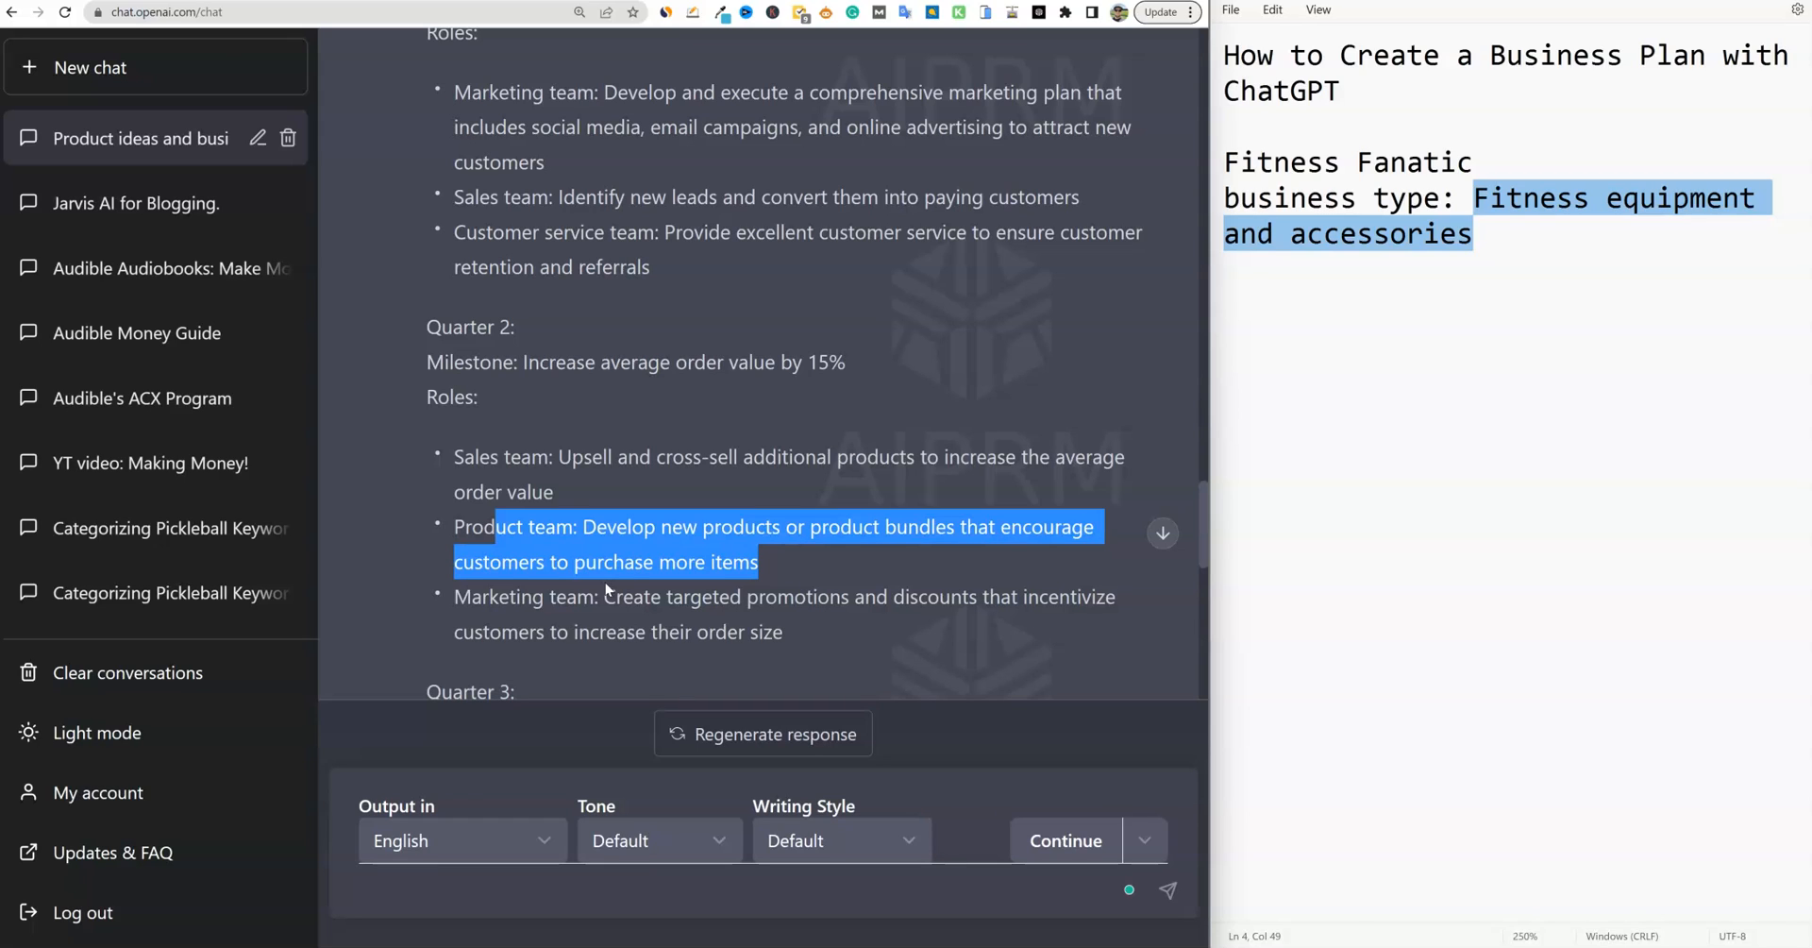
pyautogui.moveTo(774, 606)
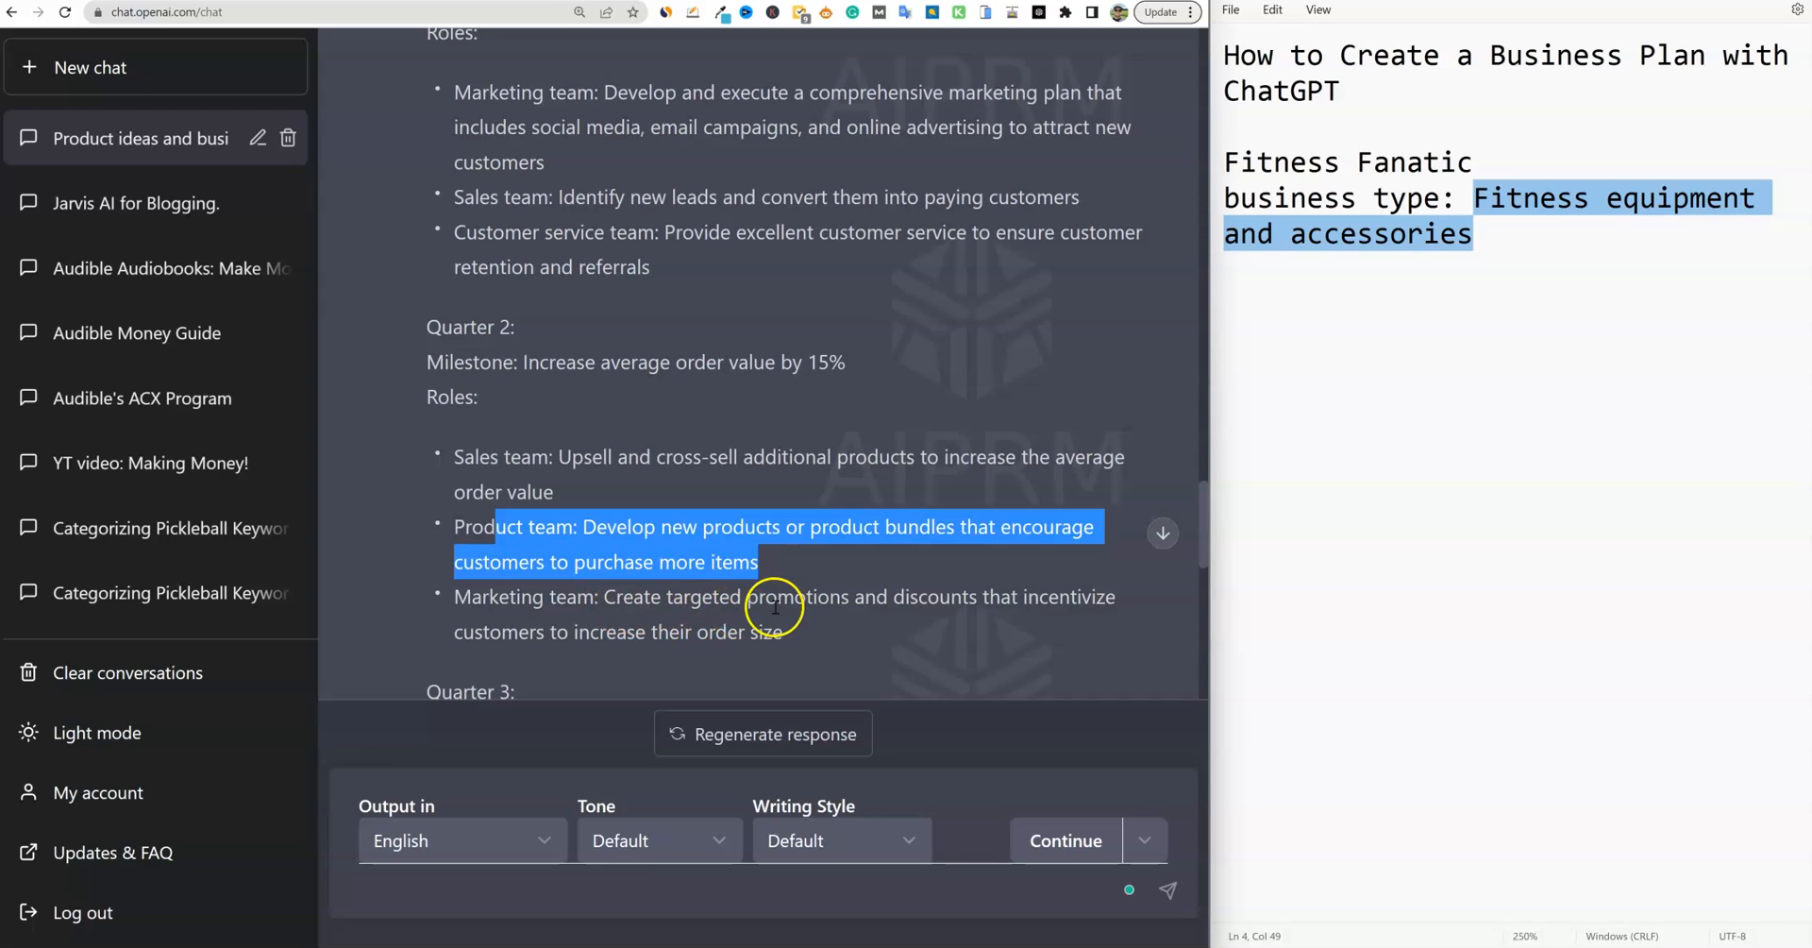
pyautogui.scroll(-3)
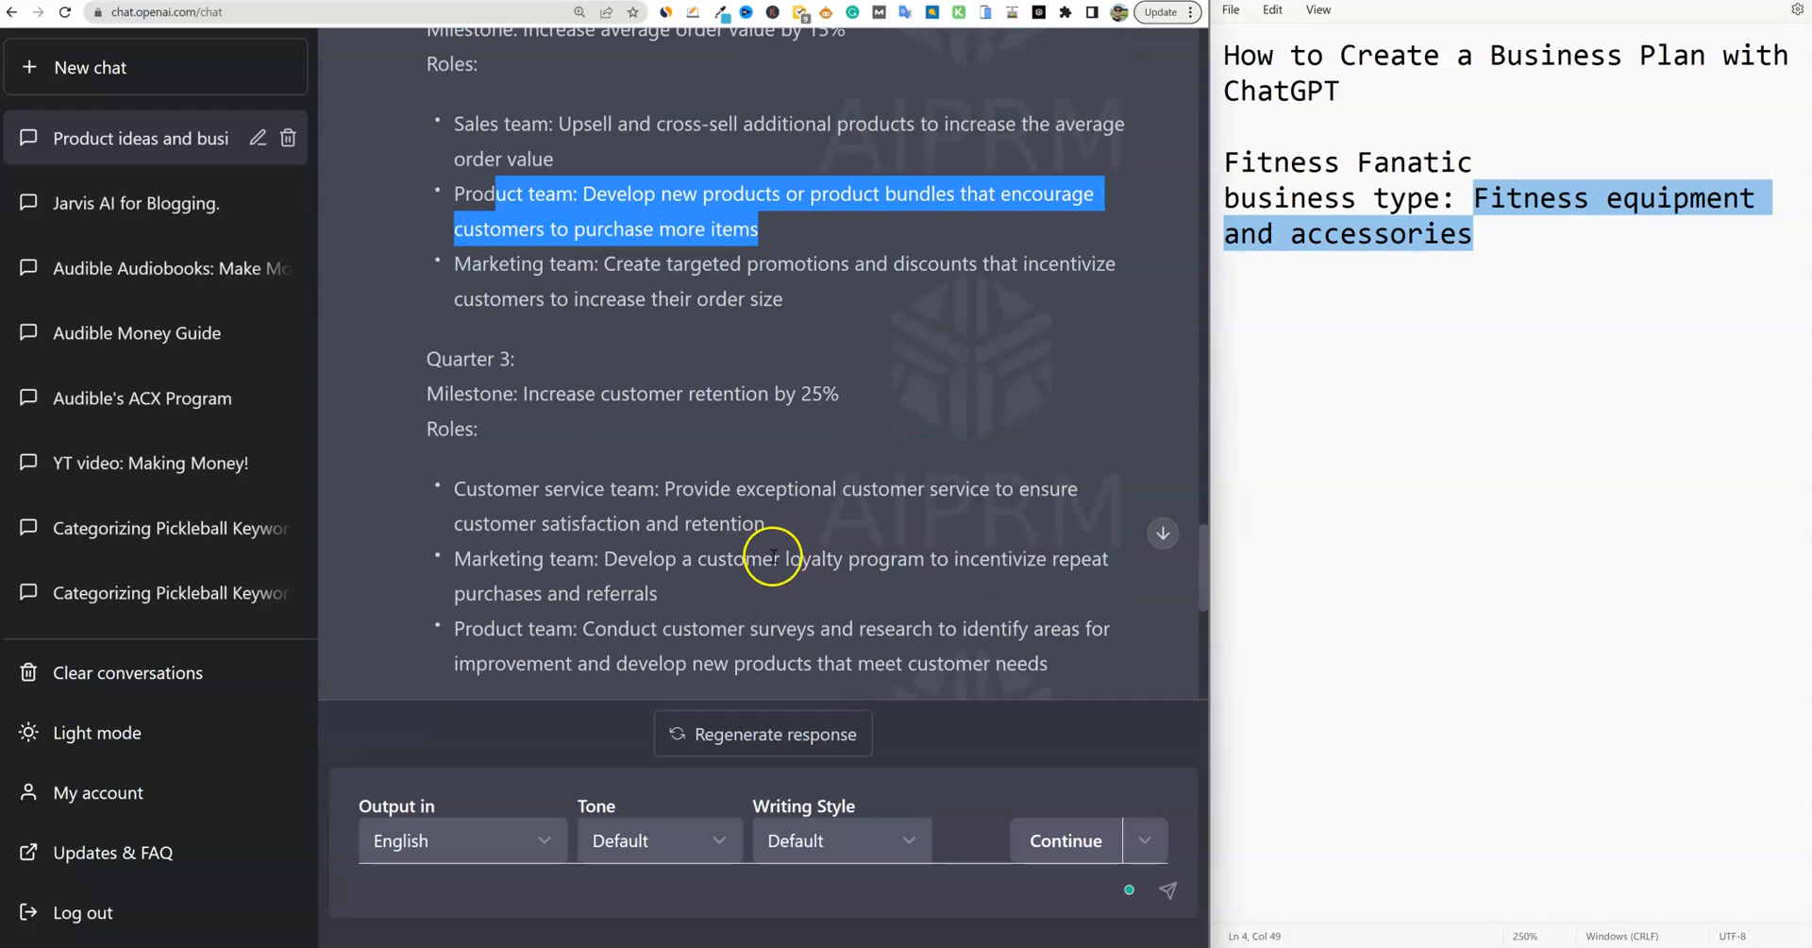
pyautogui.doubleClick(450, 393)
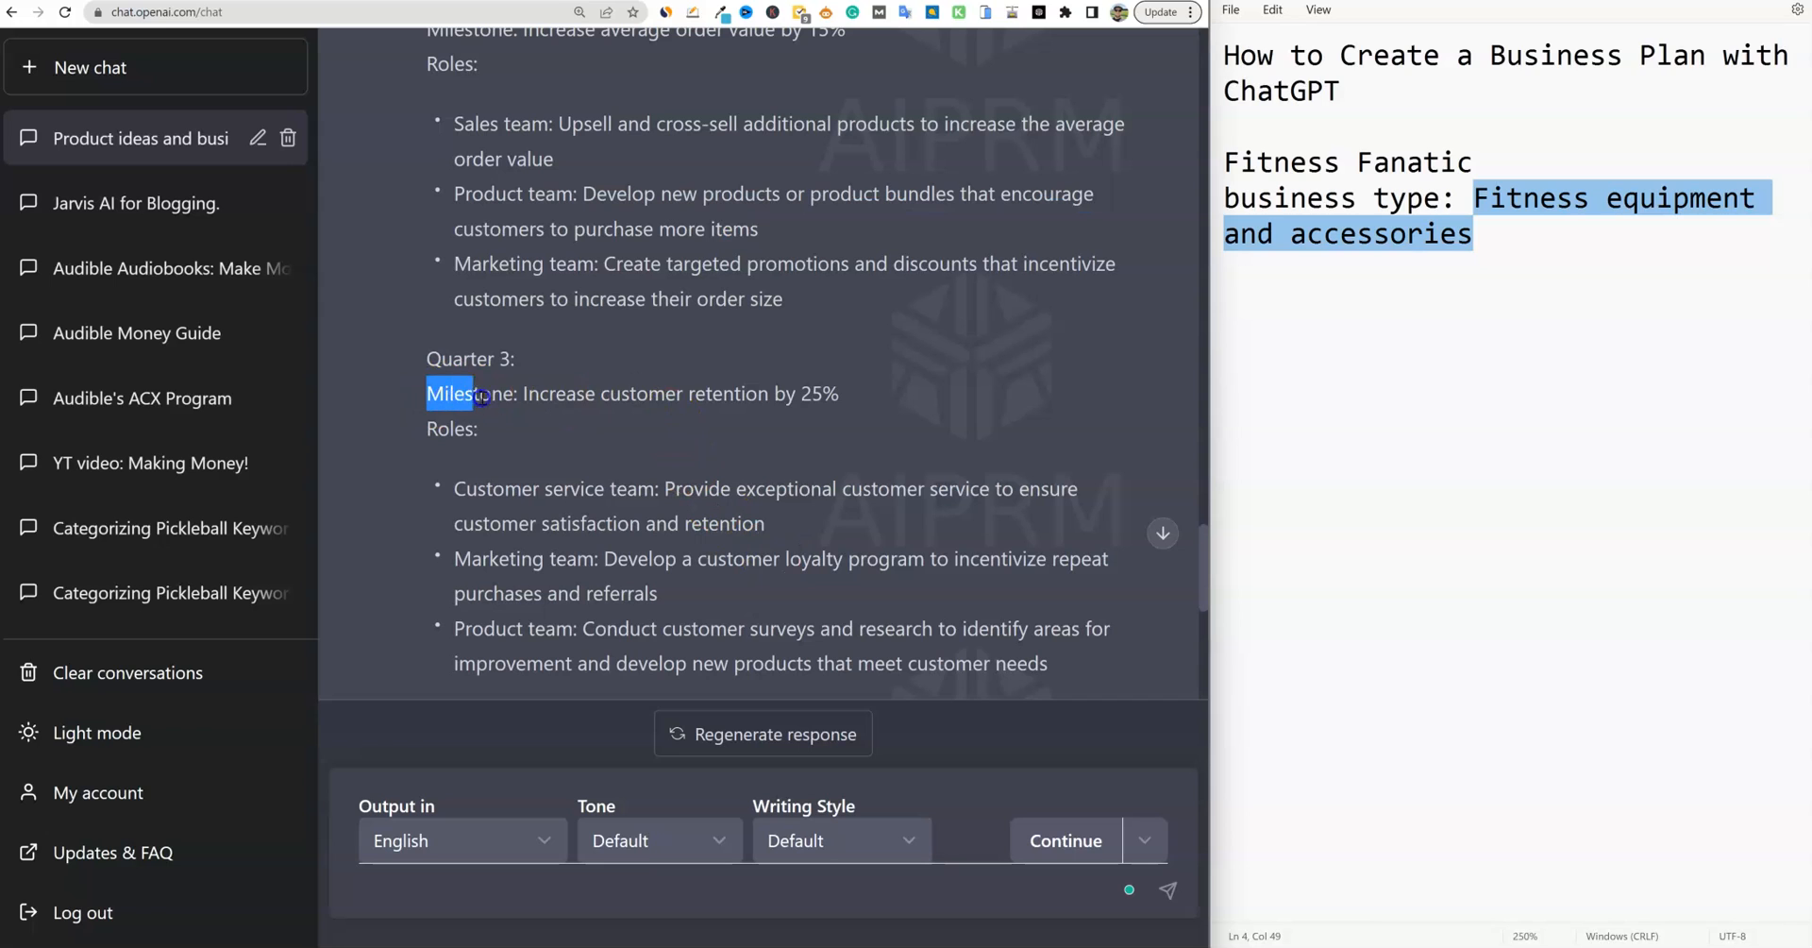
pyautogui.moveTo(449, 393); pyautogui.dragTo(478, 428)
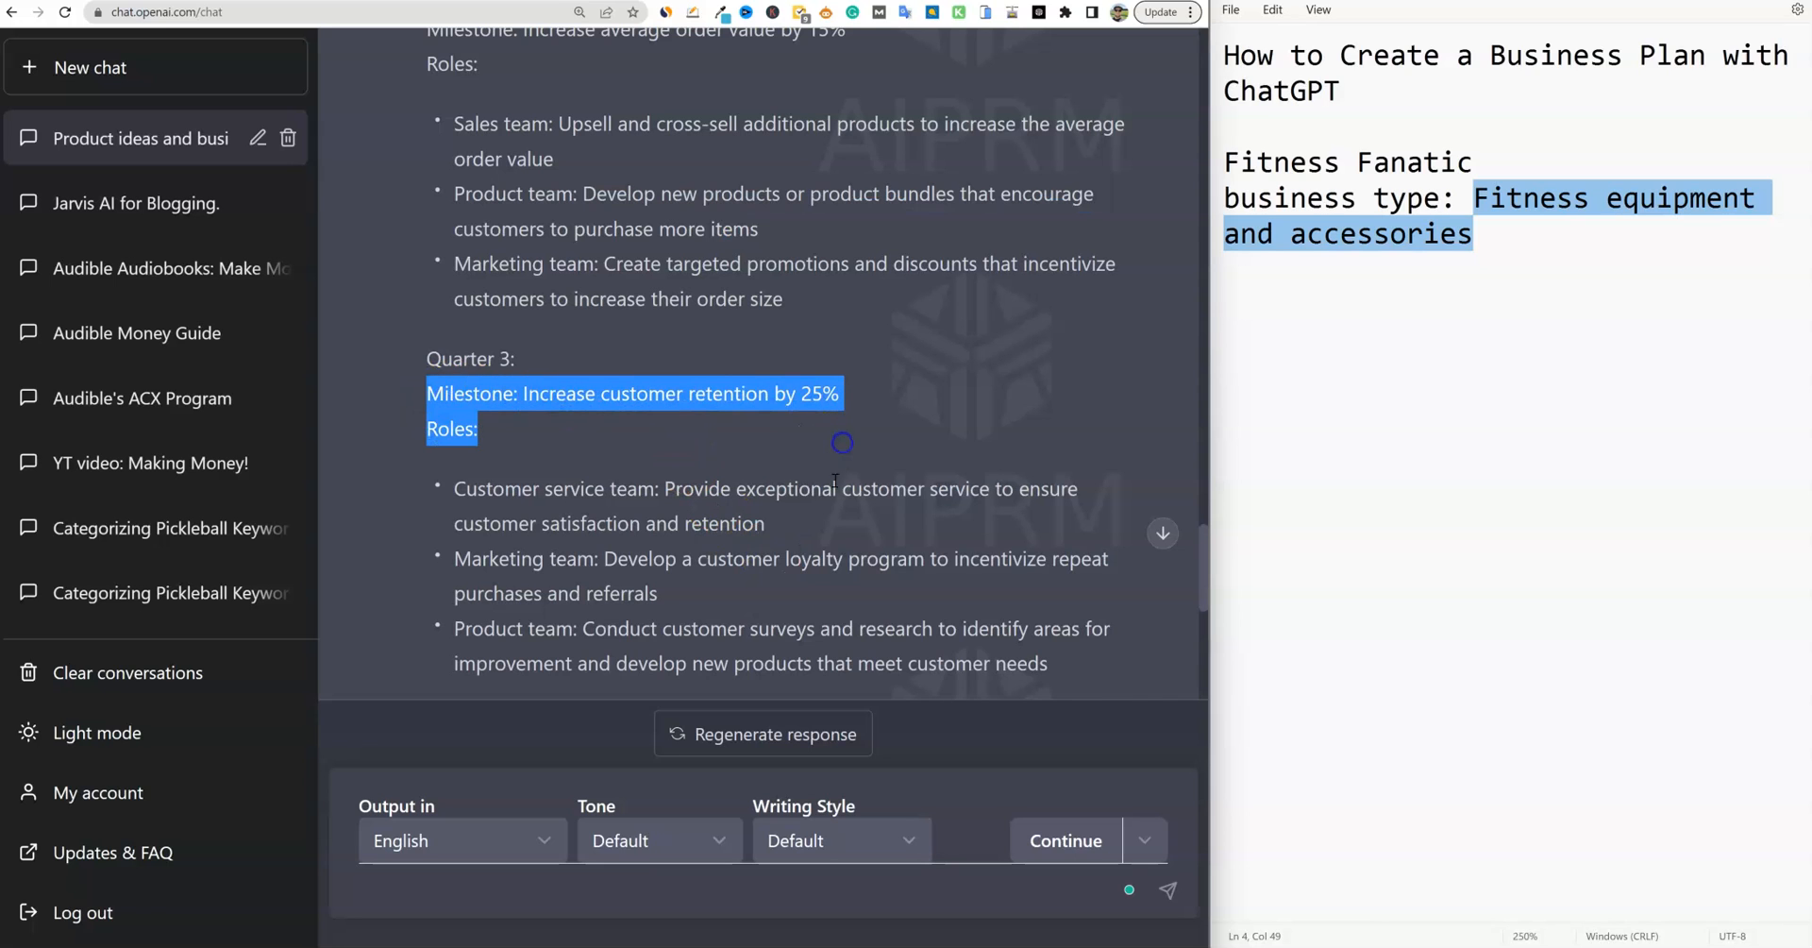
pyautogui.scroll(-3)
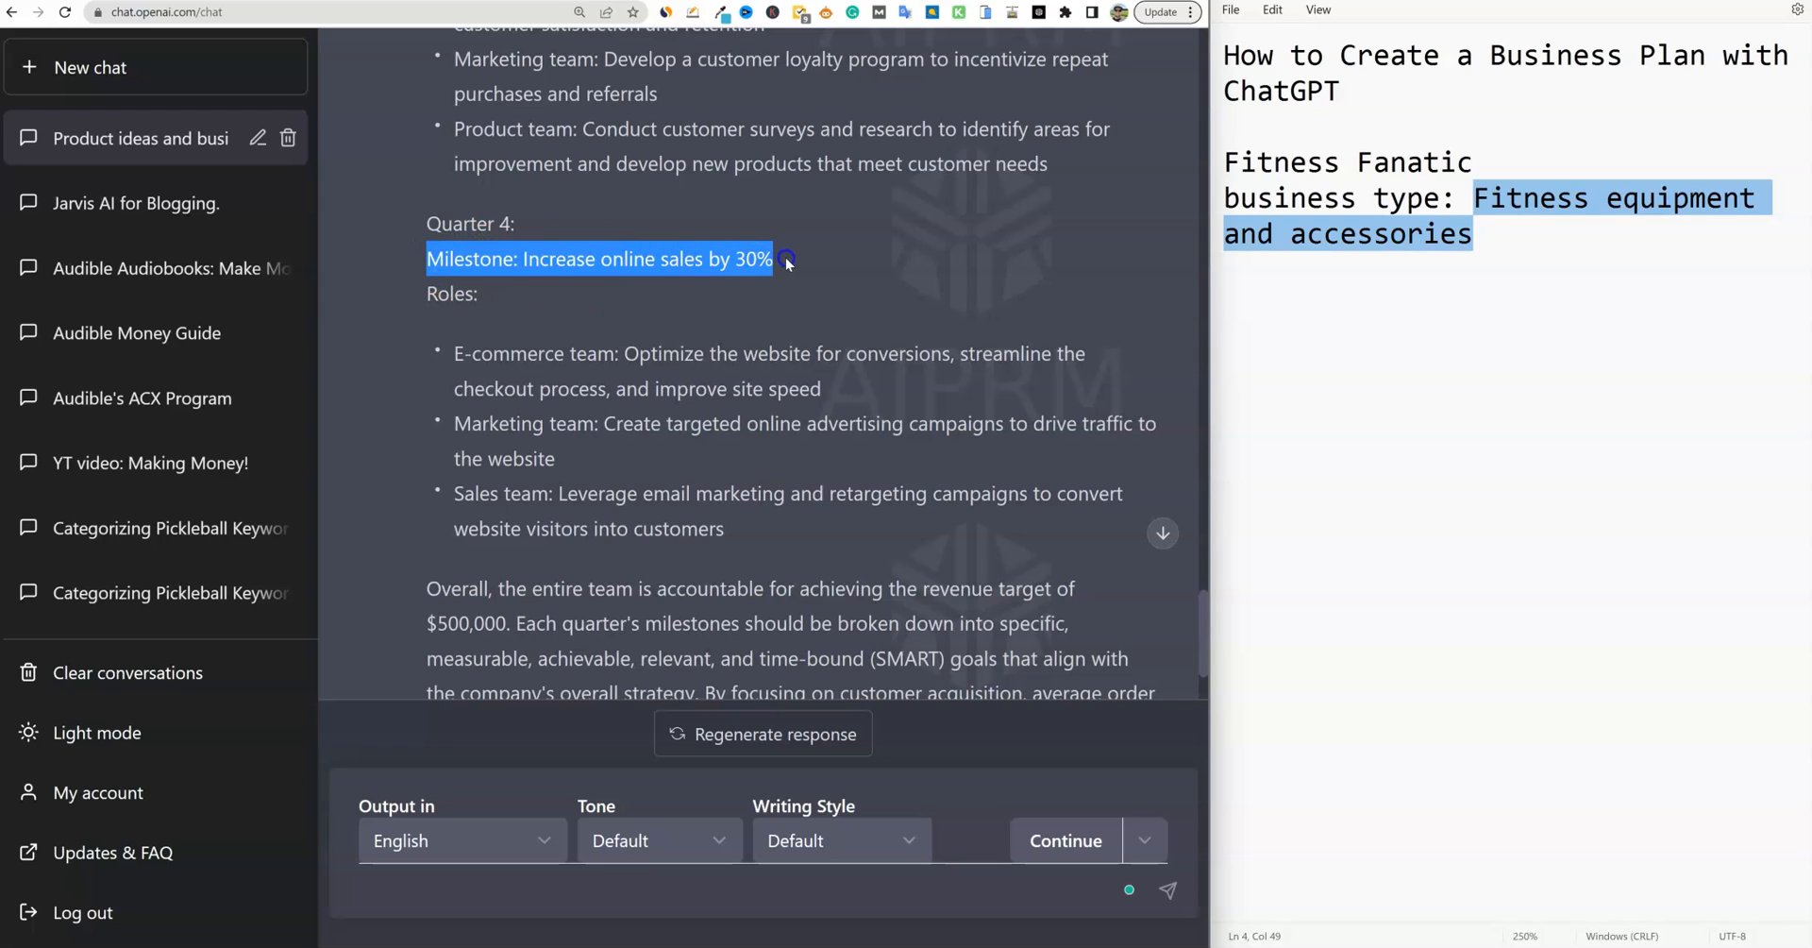
pyautogui.moveTo(787, 259); pyautogui.dragTo(866, 556)
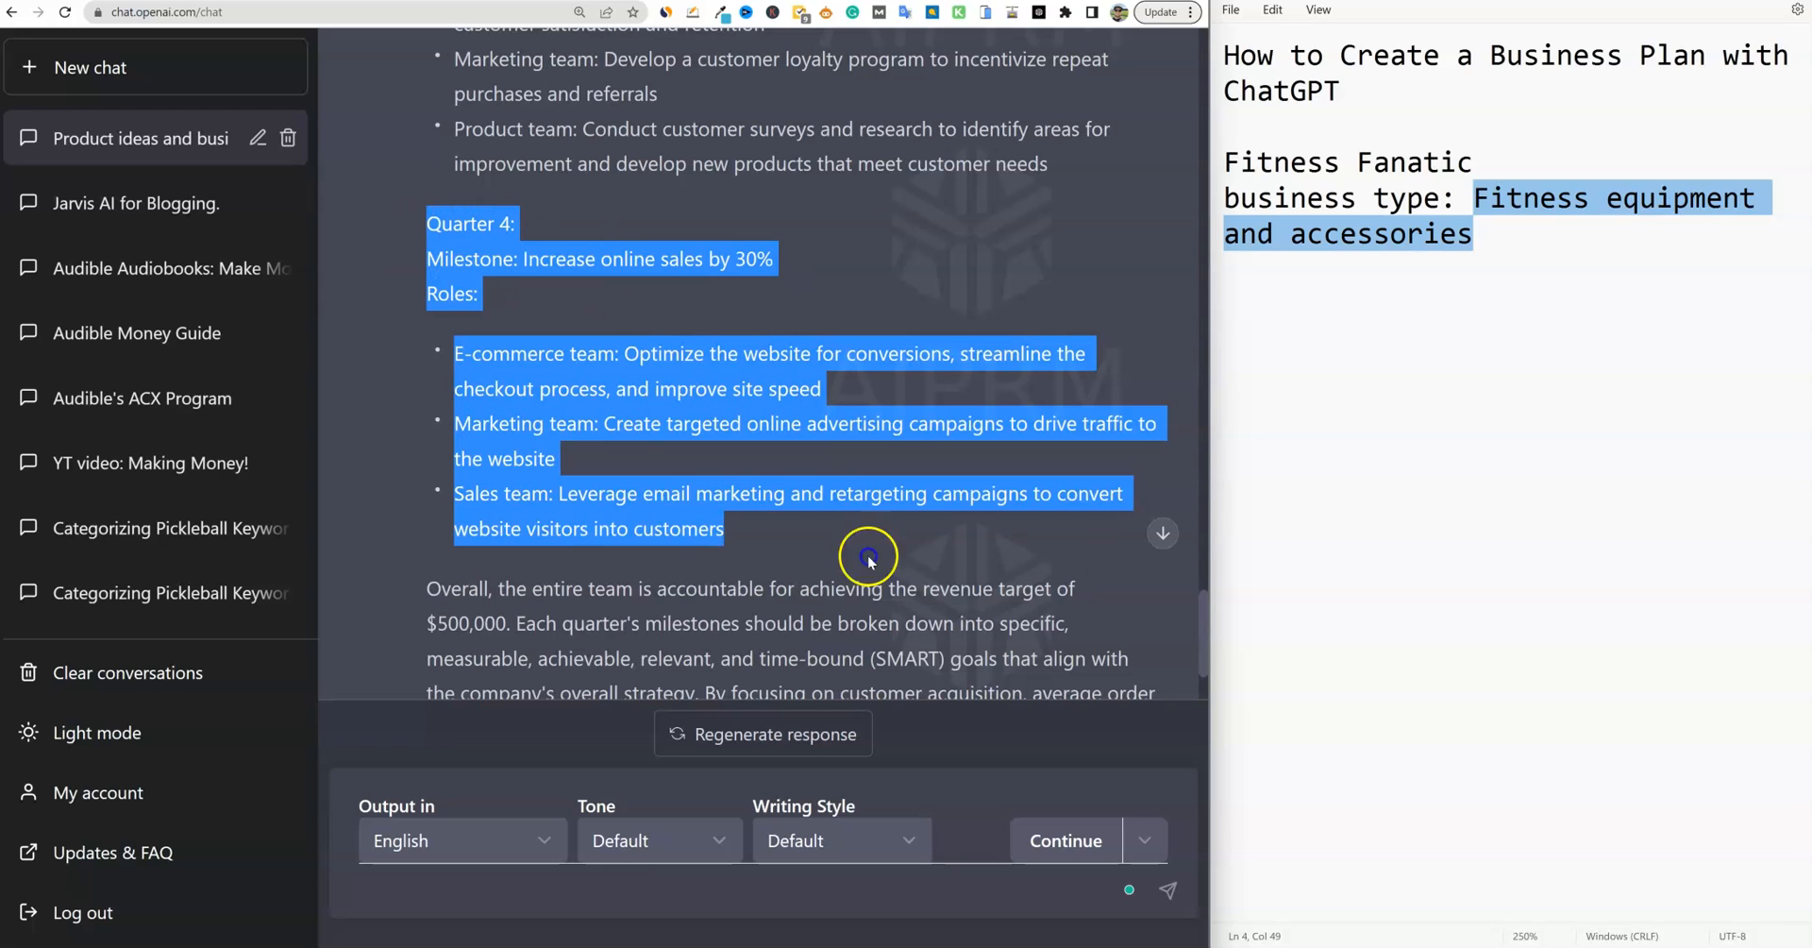
pyautogui.scroll(-3)
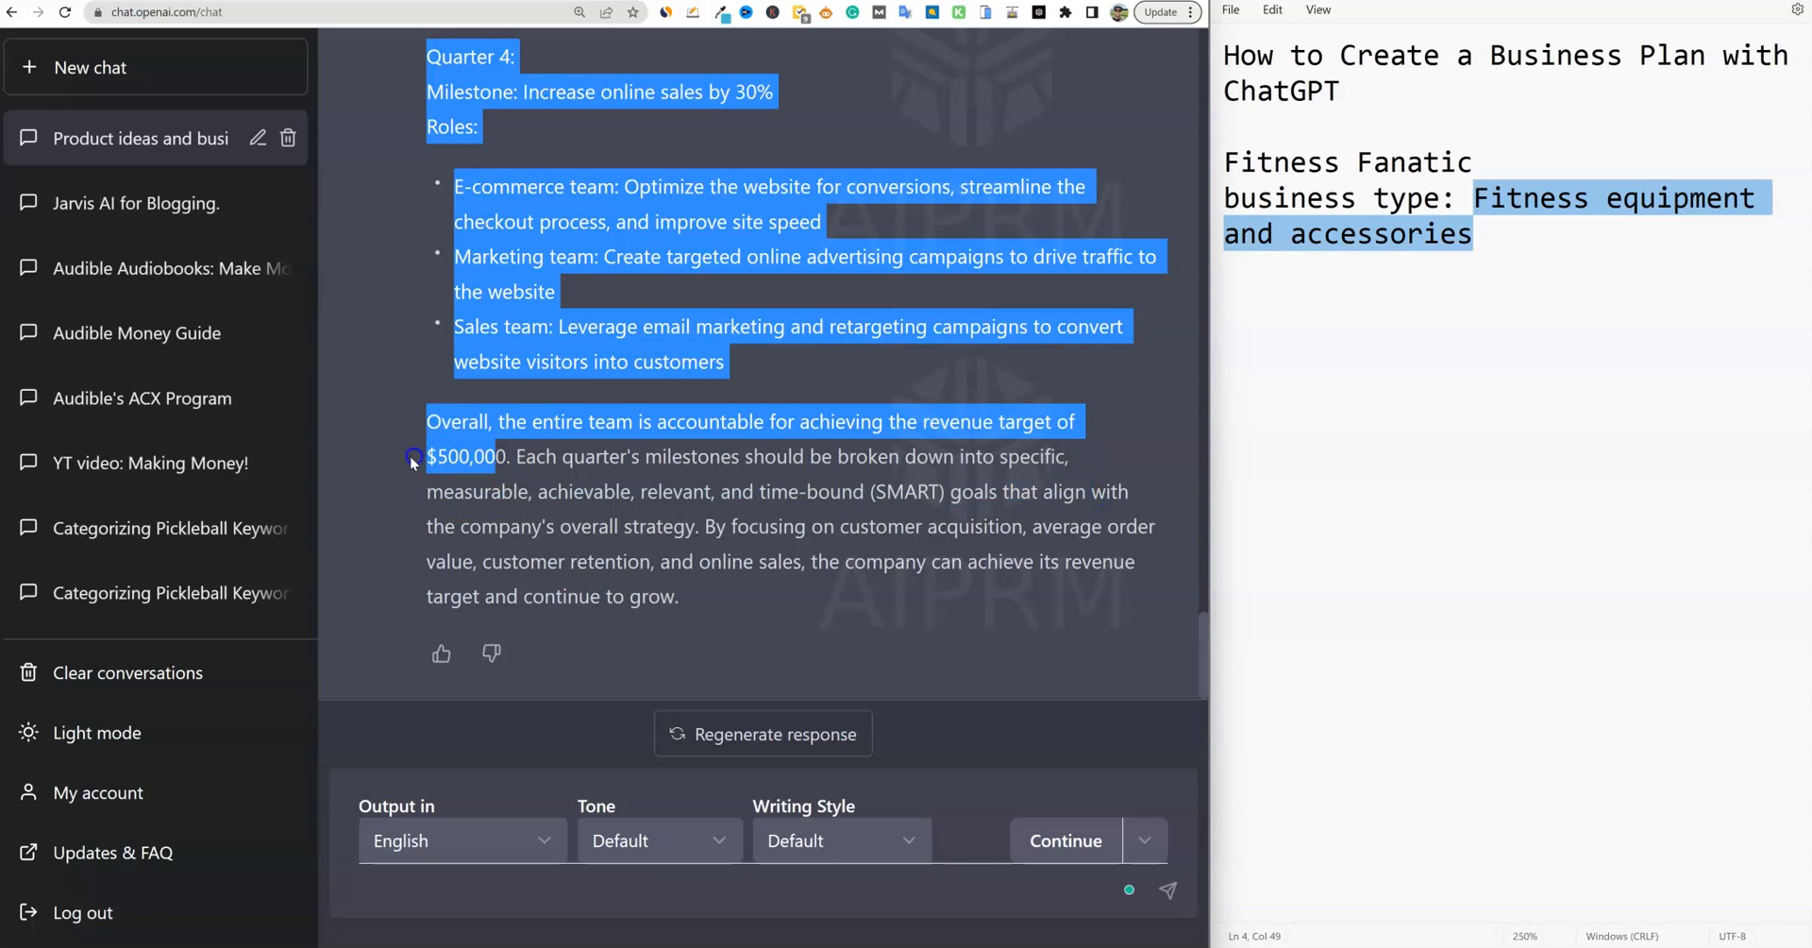
pyautogui.click(916, 635)
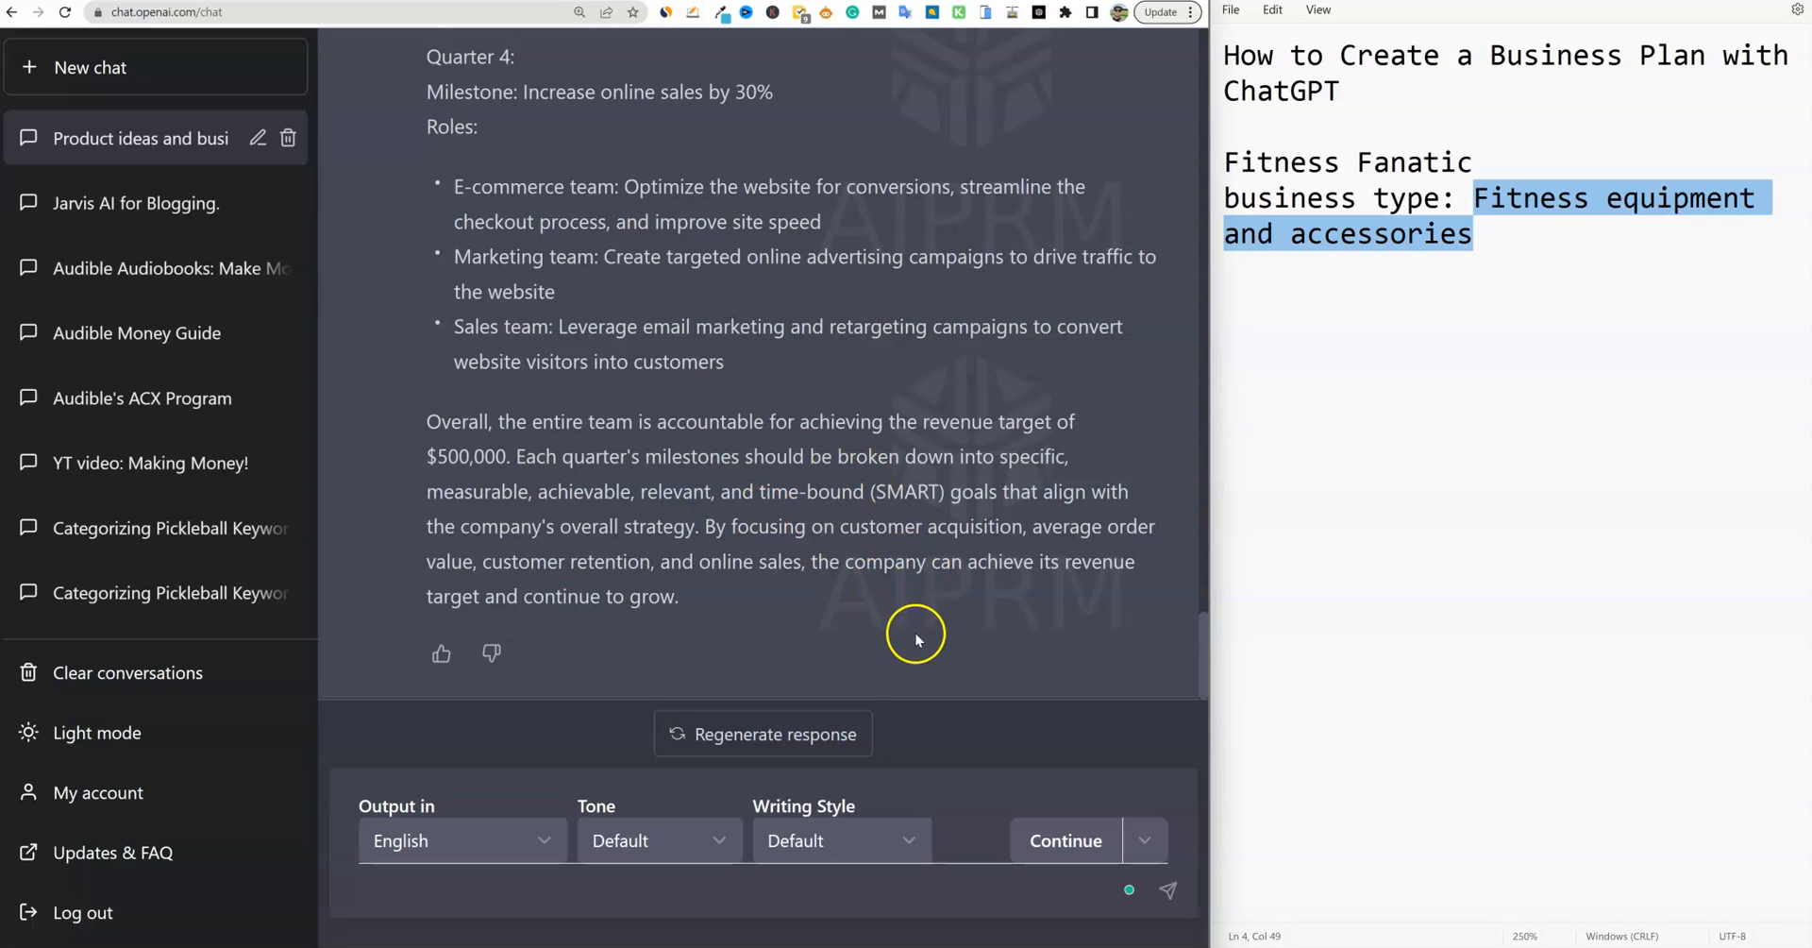
pyautogui.moveTo(972, 609)
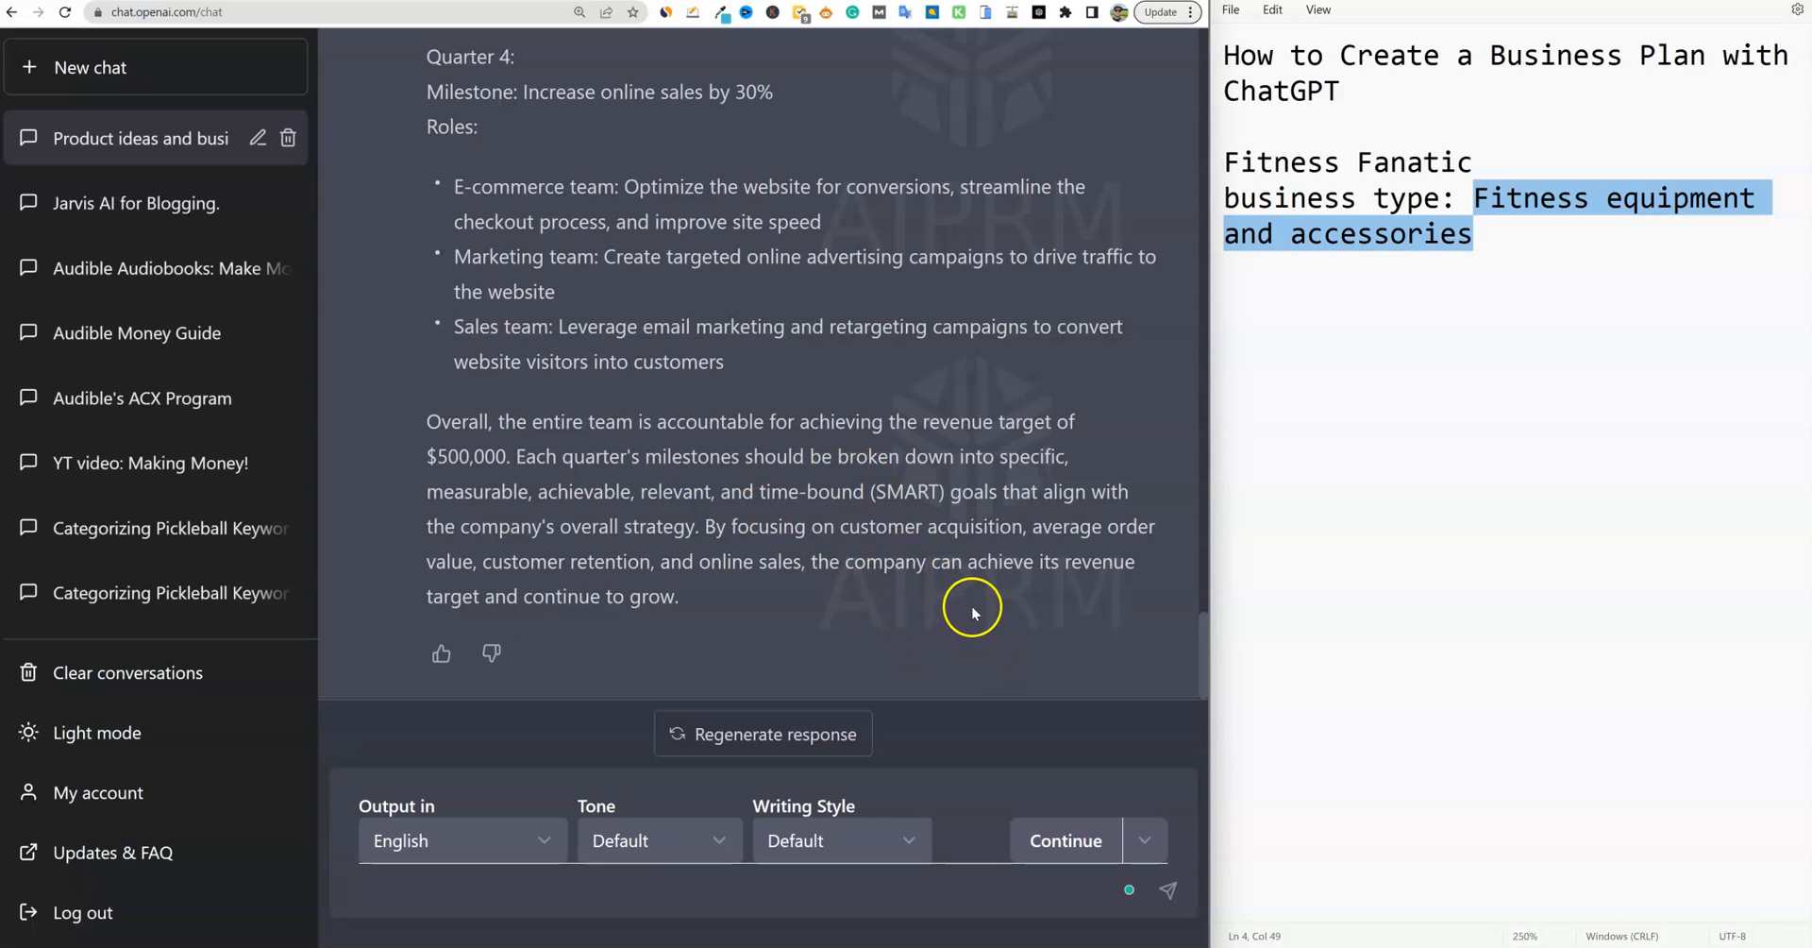
pyautogui.moveTo(973, 612)
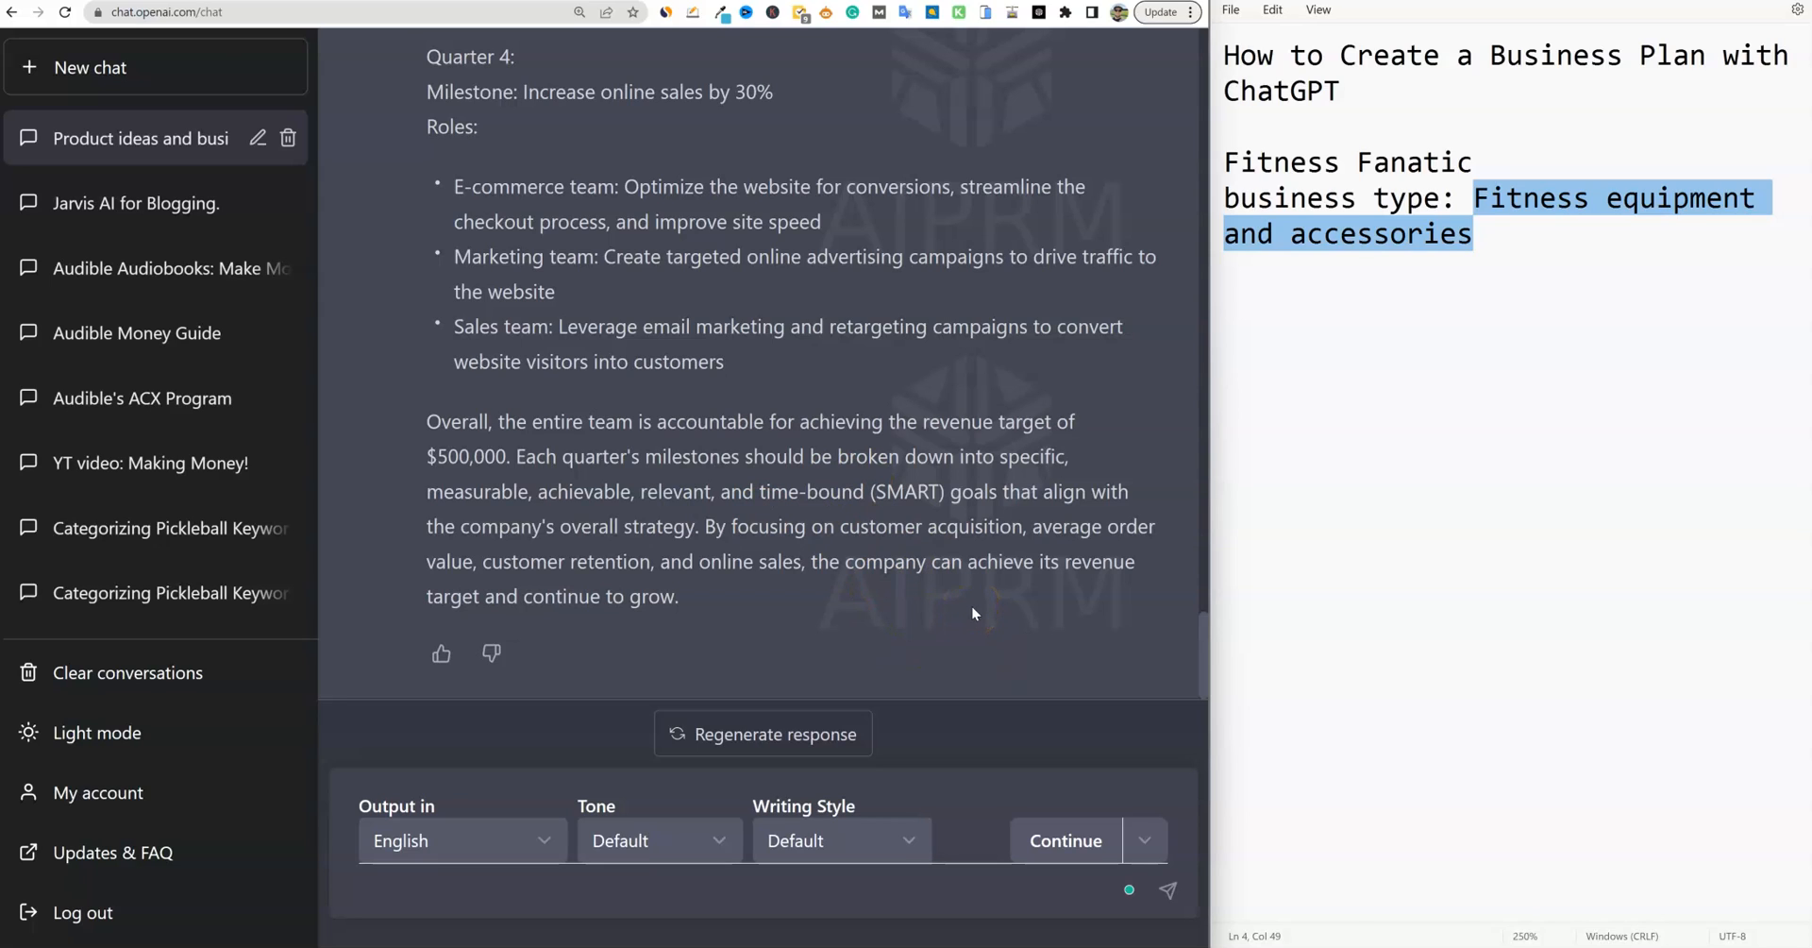
pyautogui.moveTo(974, 613)
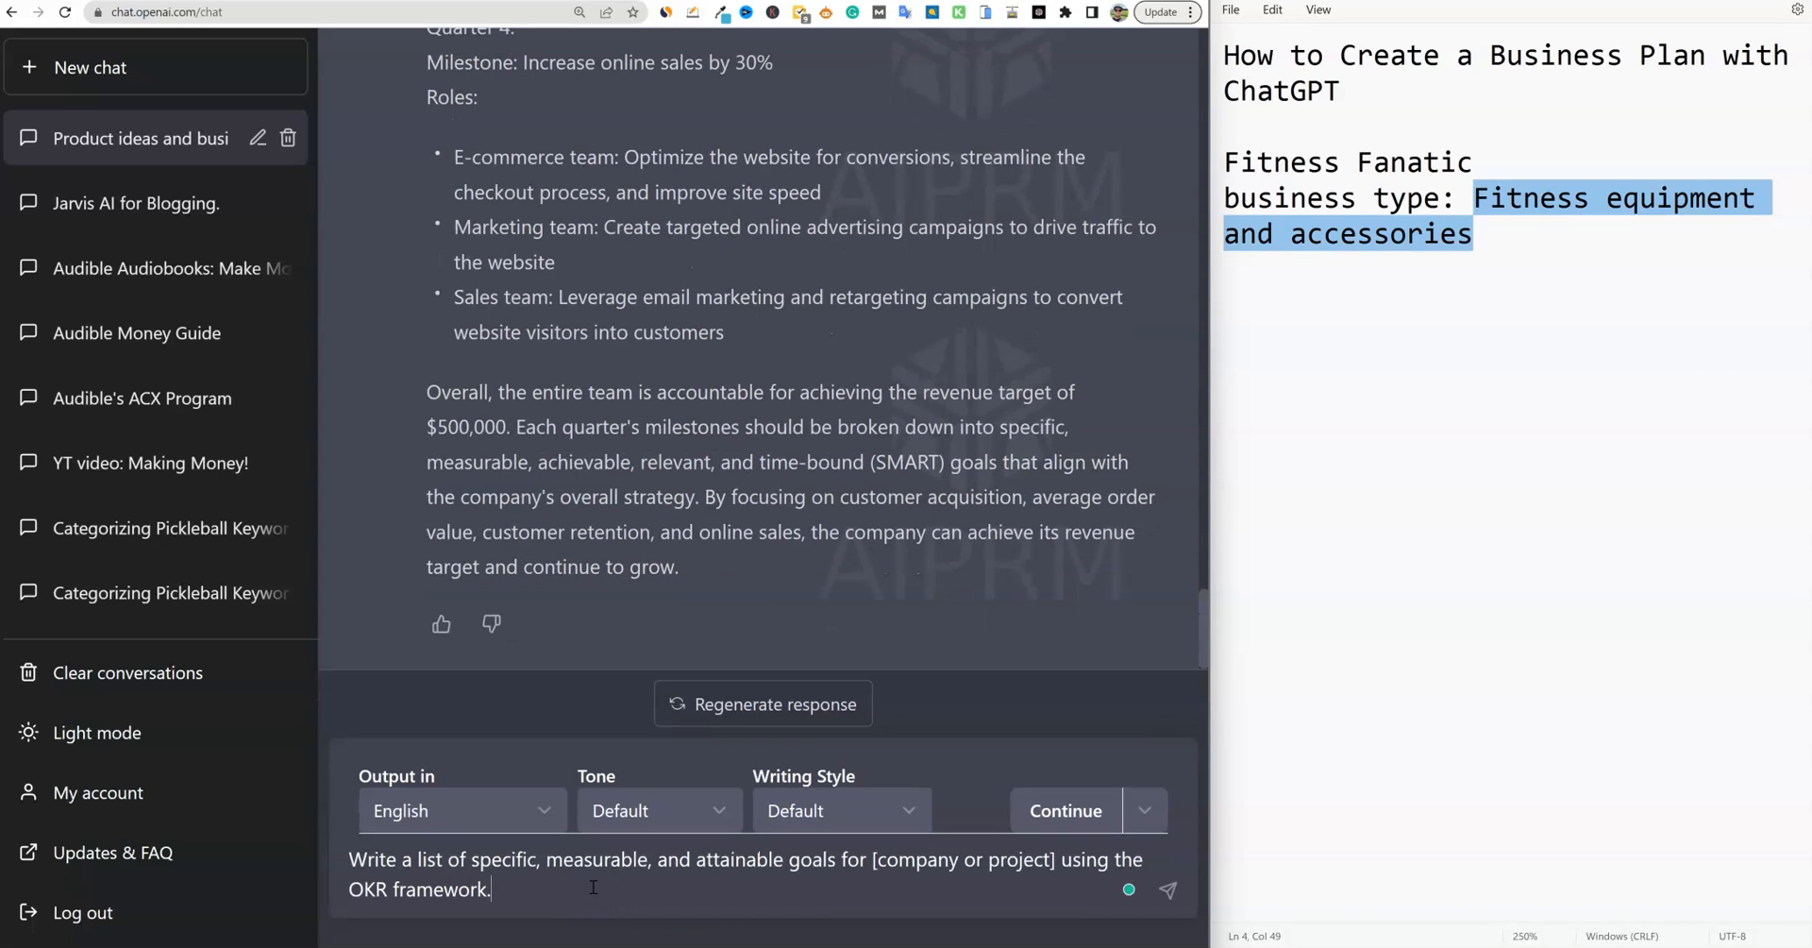
pyautogui.moveTo(722, 864)
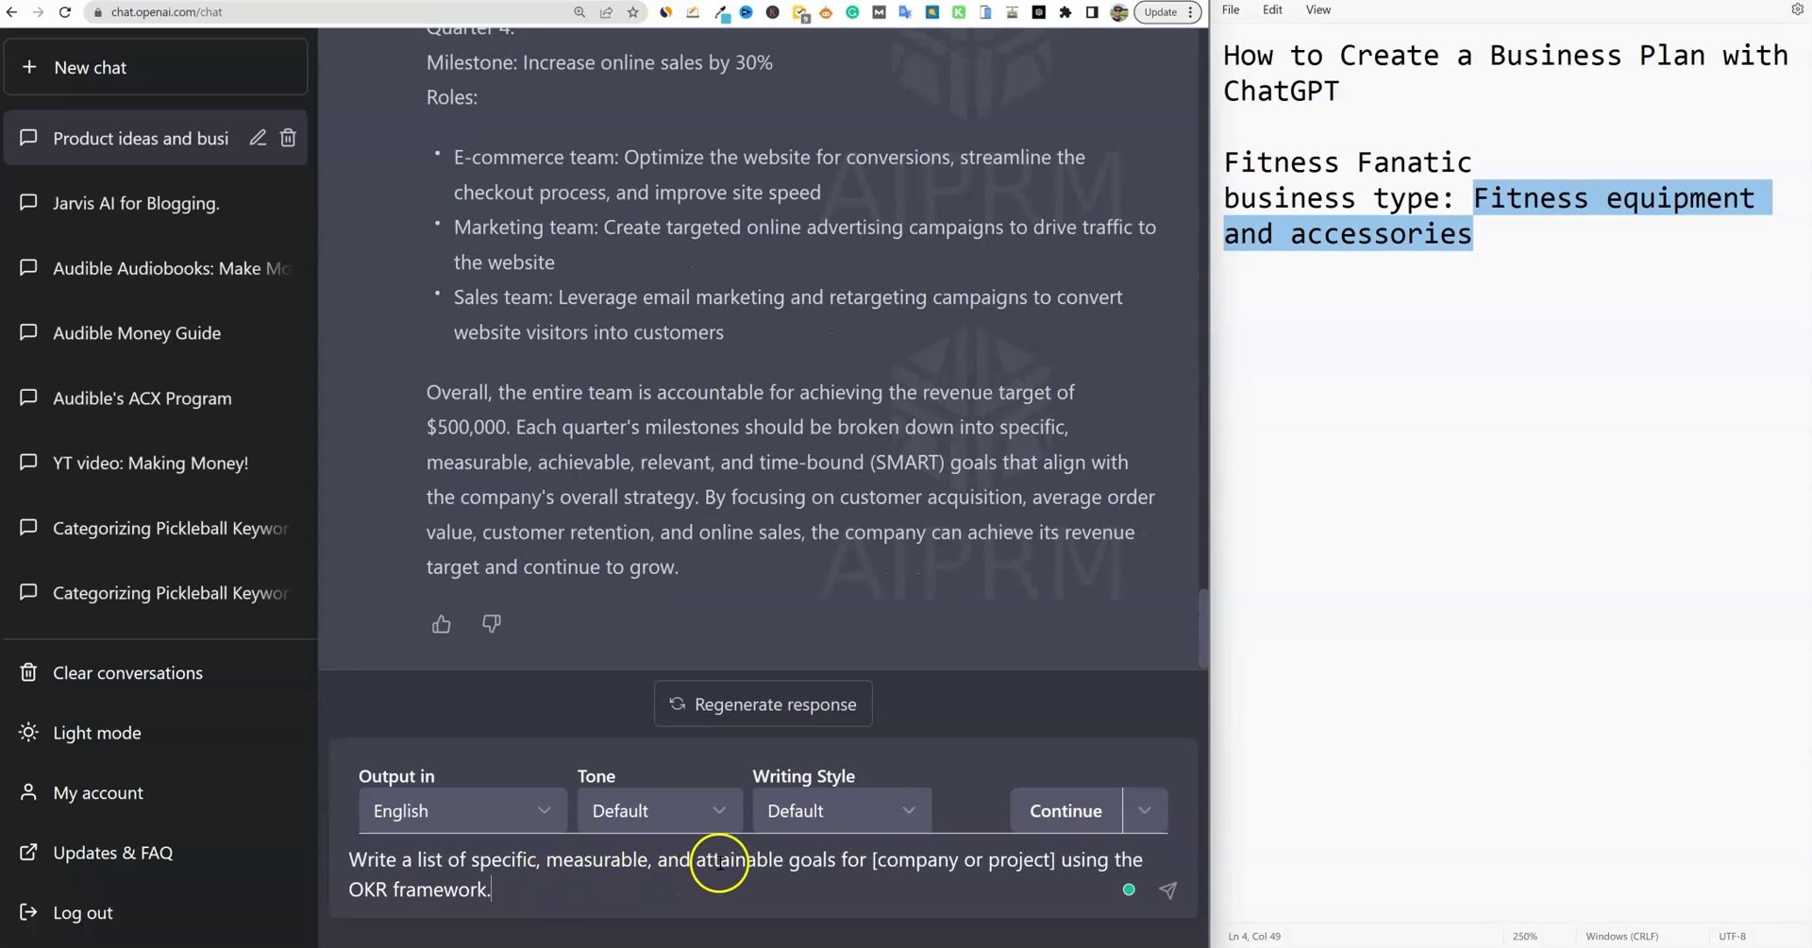
pyautogui.moveTo(1041, 861)
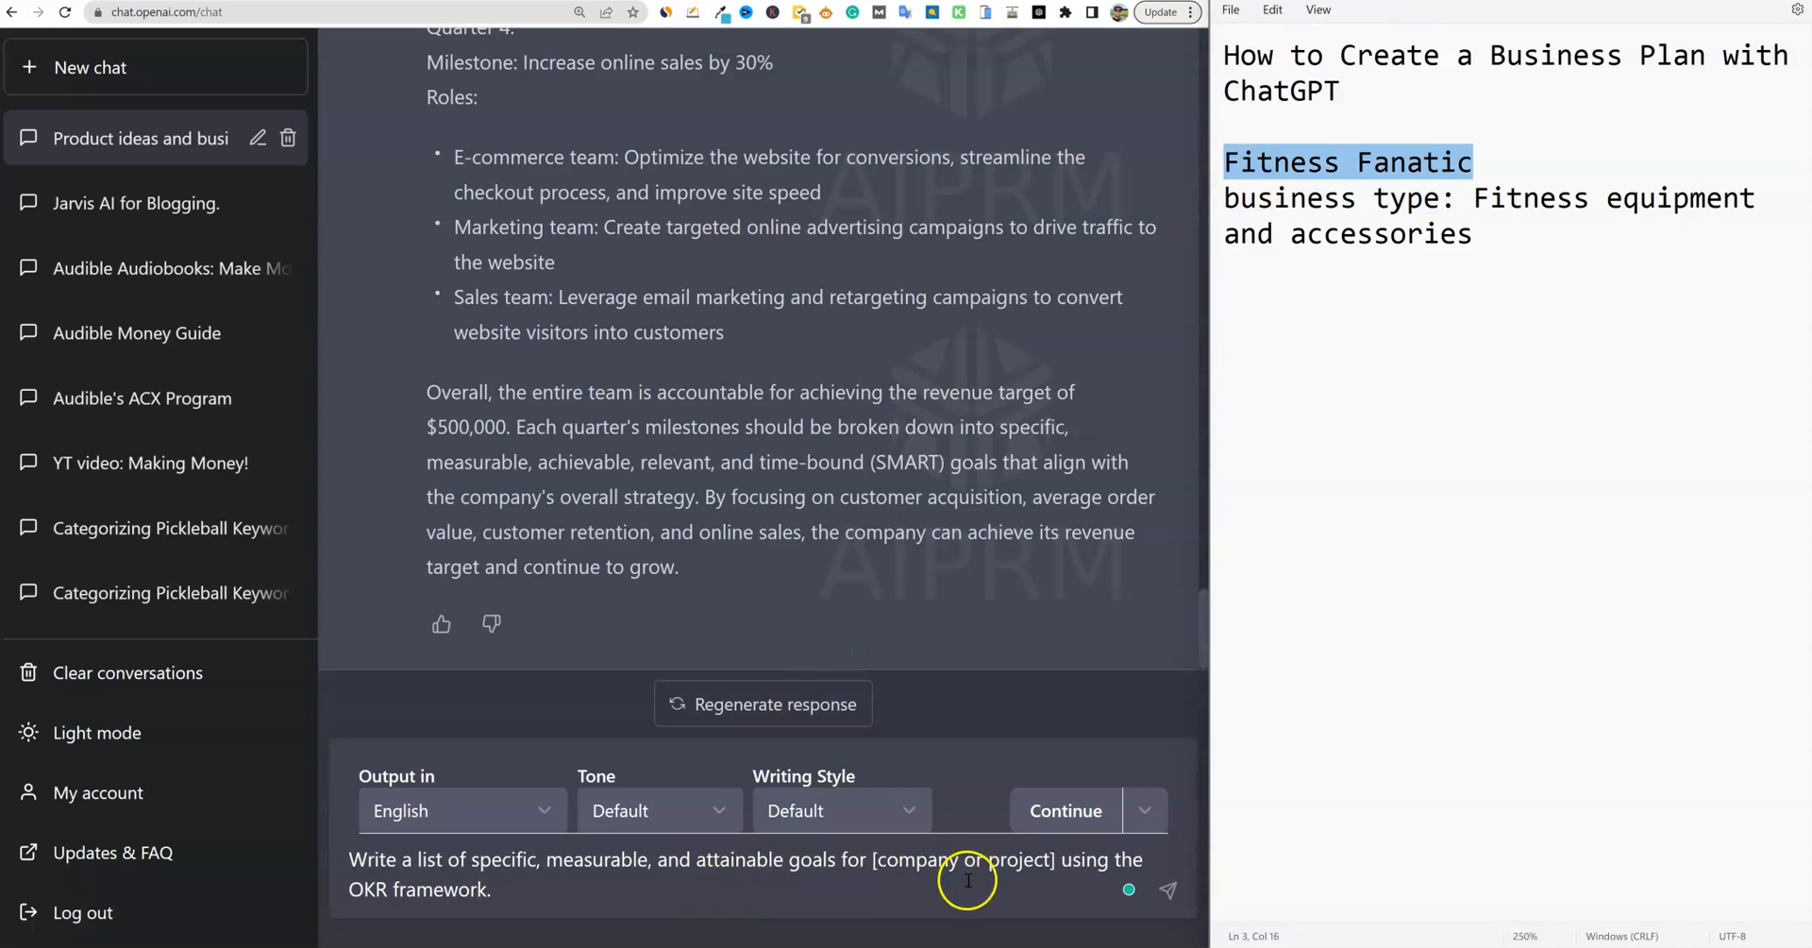
# Replace [company or project] with Fitness Fanatic and send the OKR request
pyautogui.doubleClick(963, 859)
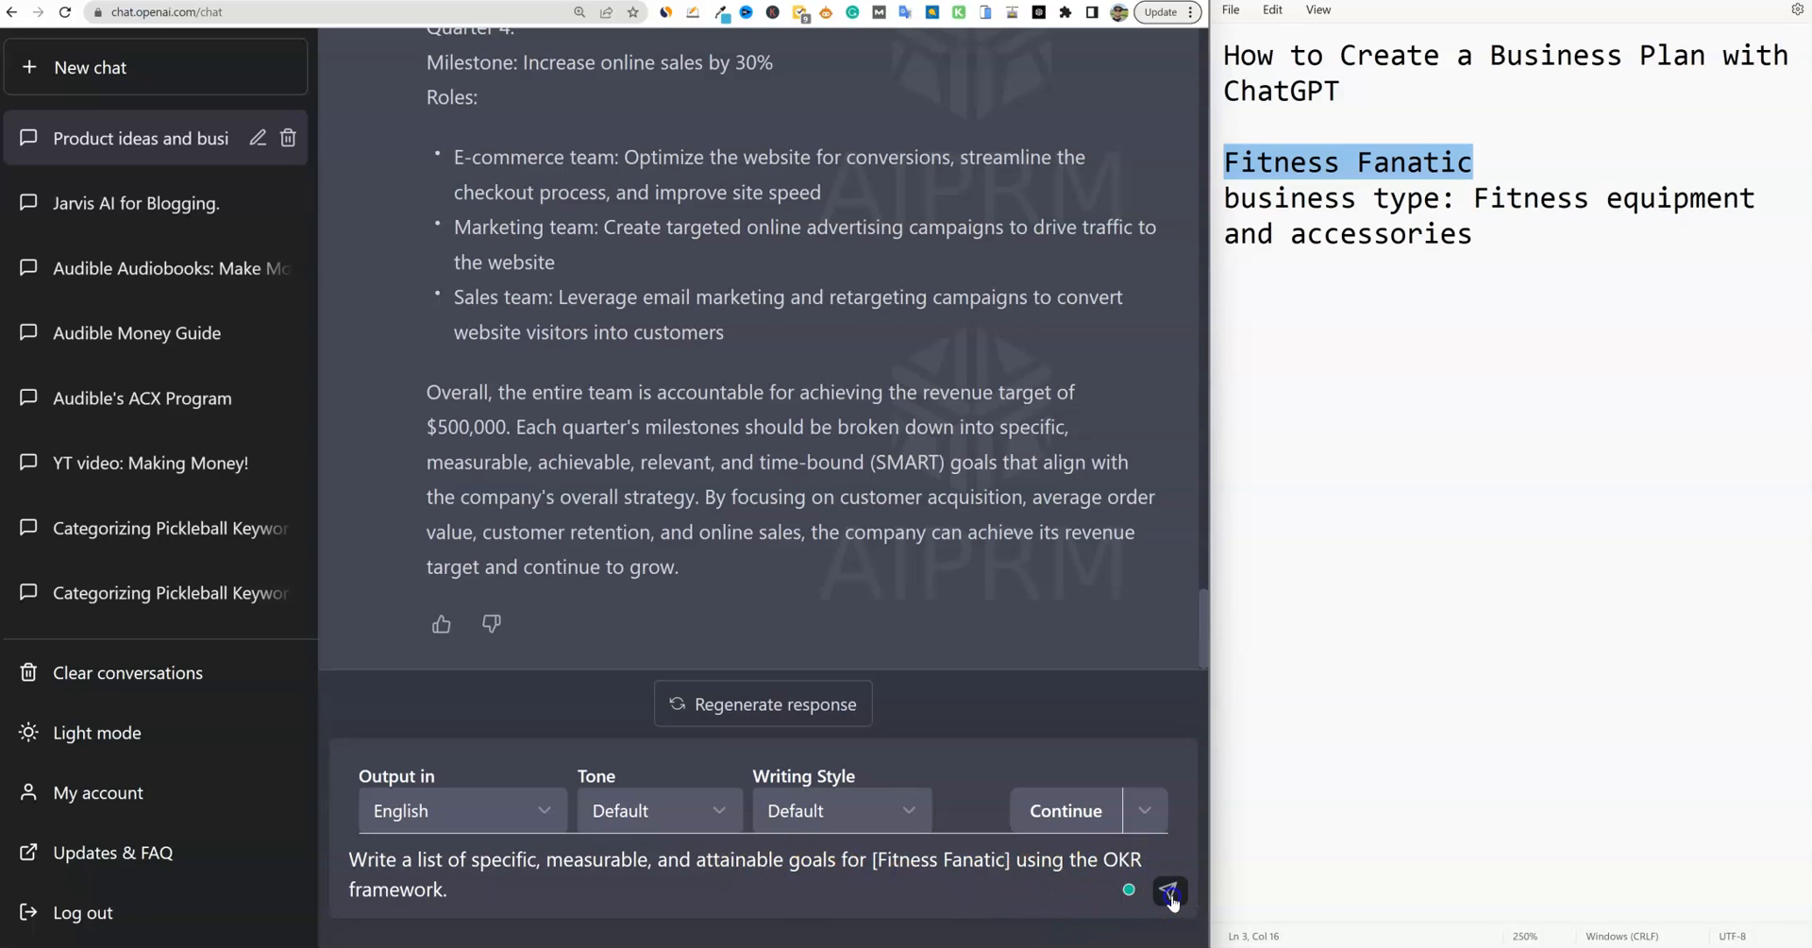
pyautogui.click(1169, 890)
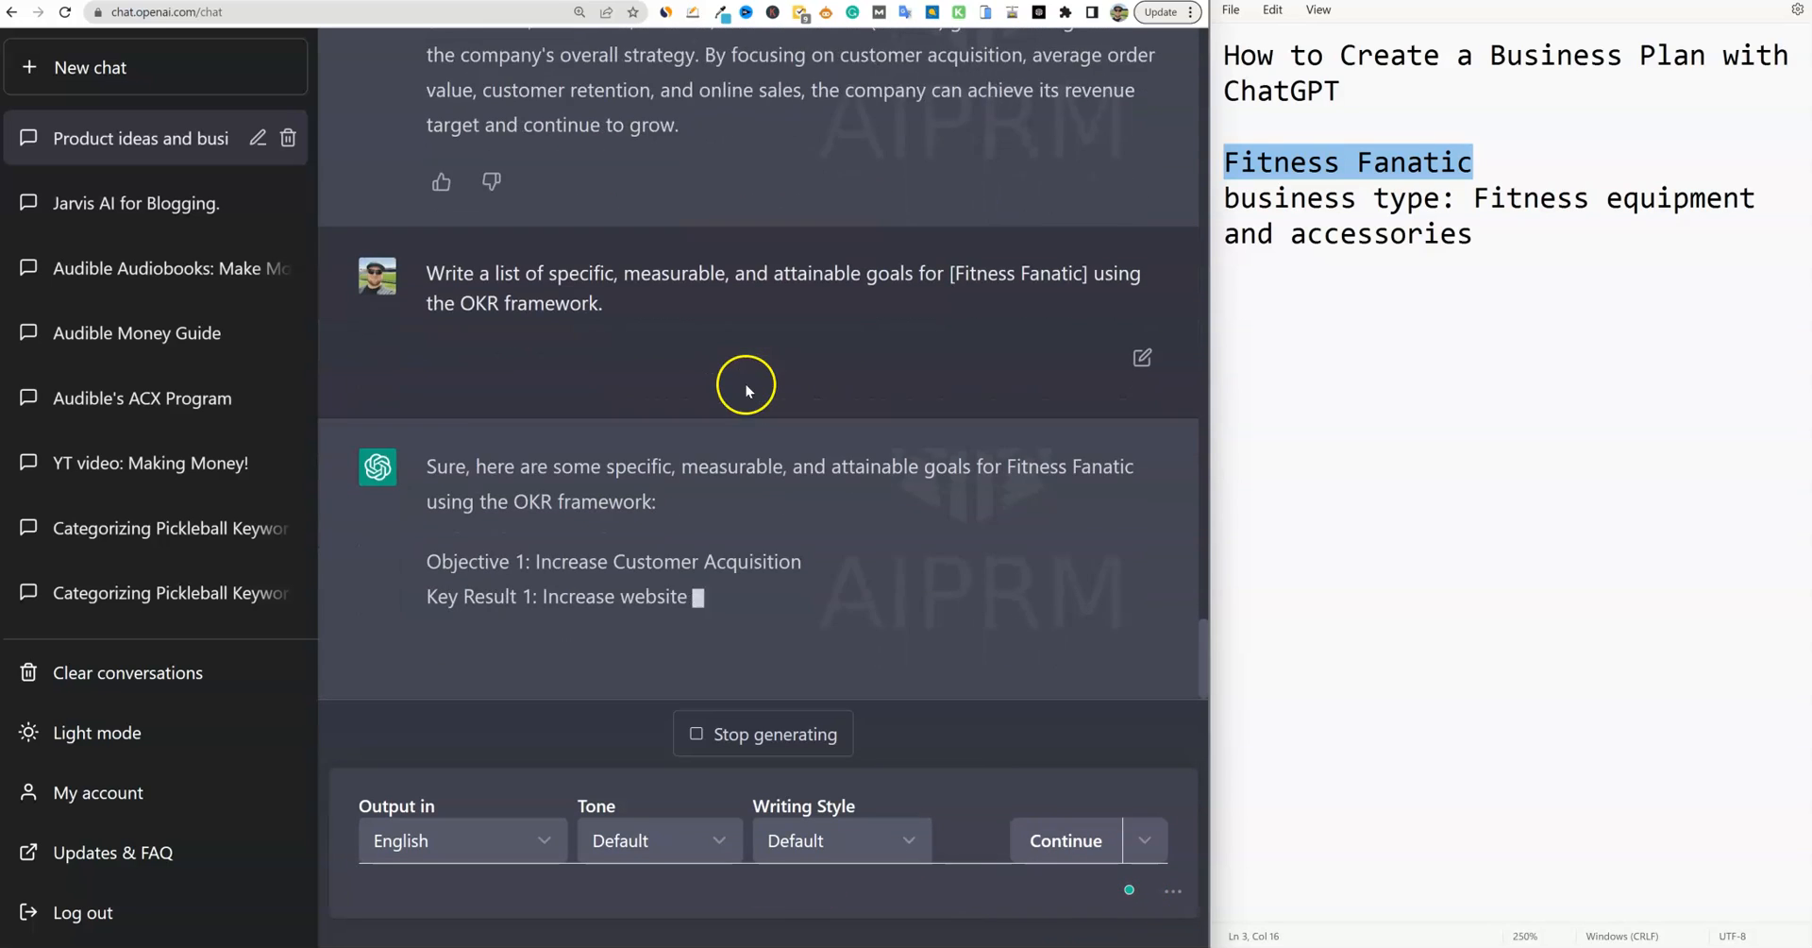
# Scroll down through the four OKR objectives, their key results and the summary
pyautogui.scroll(-3)
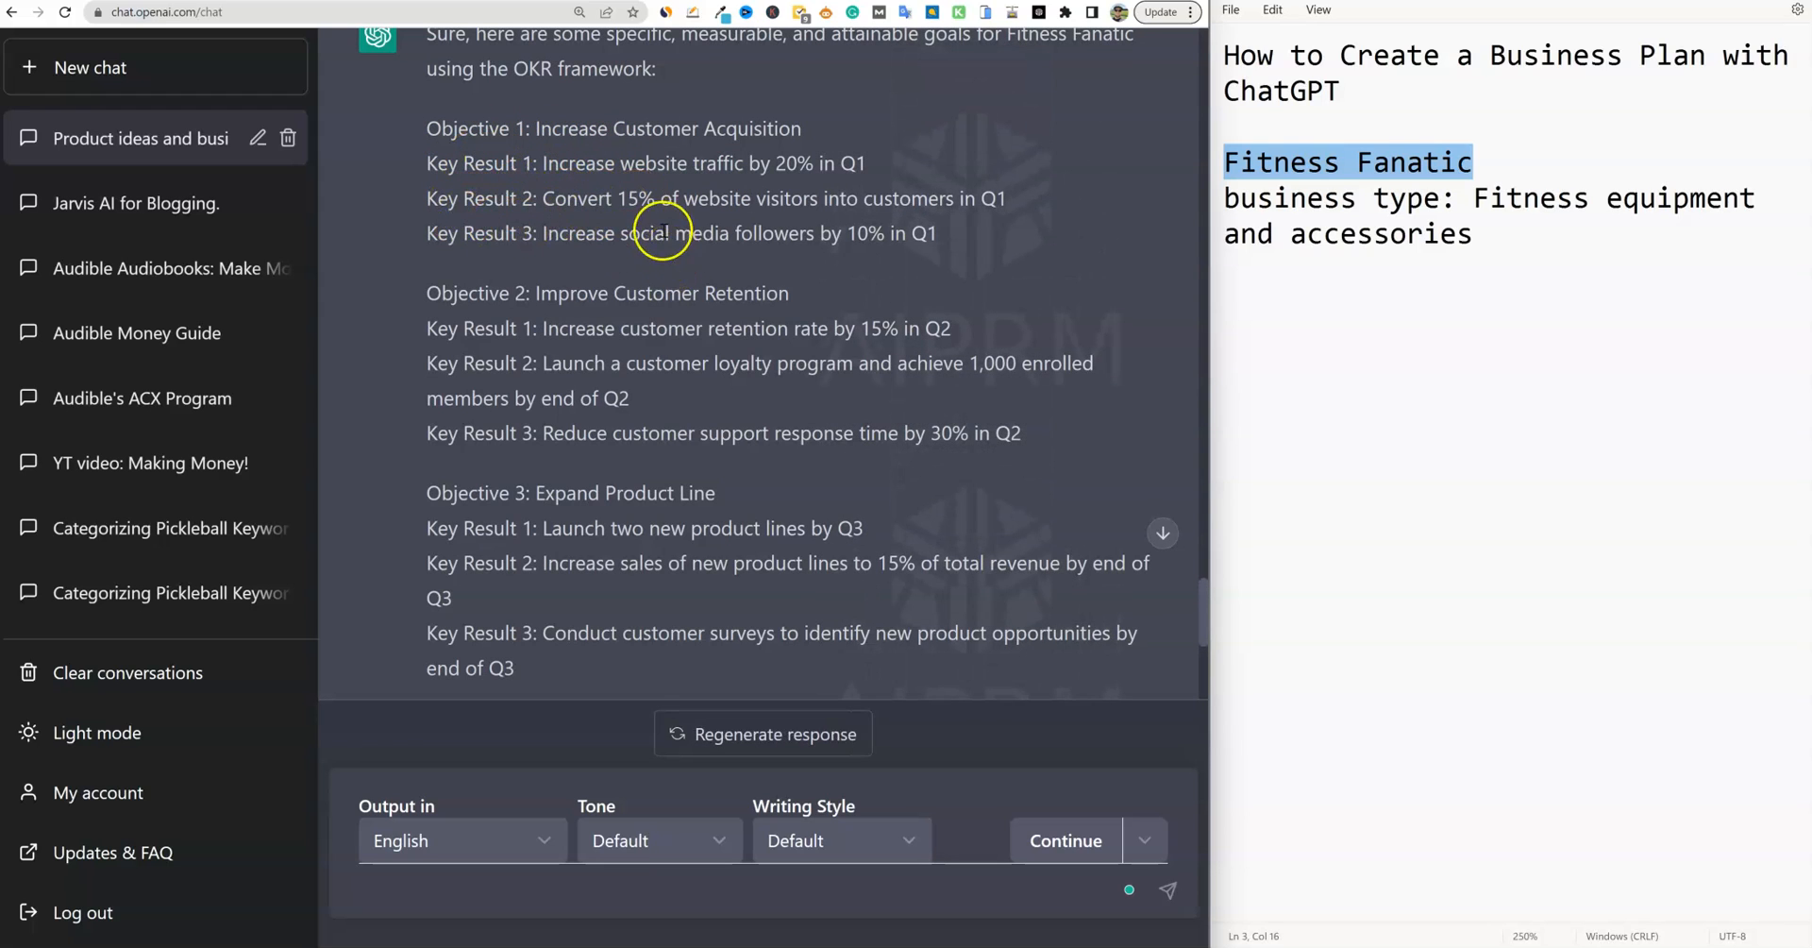
pyautogui.scroll(-3)
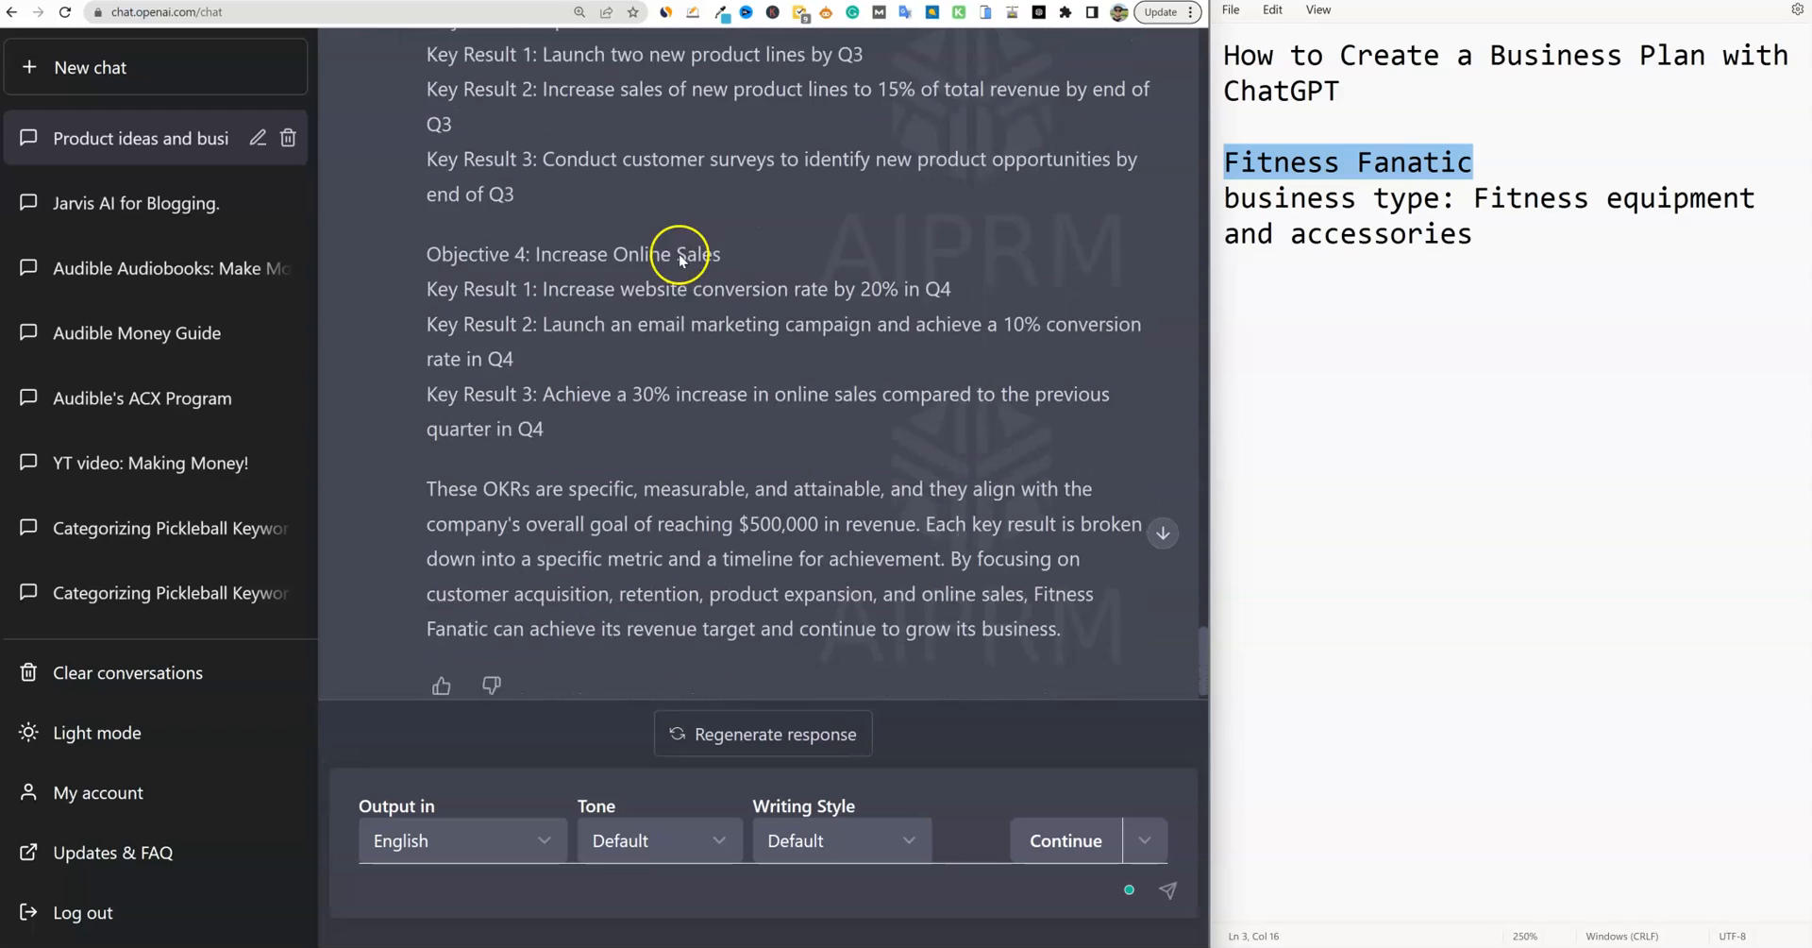
pyautogui.scroll(-3)
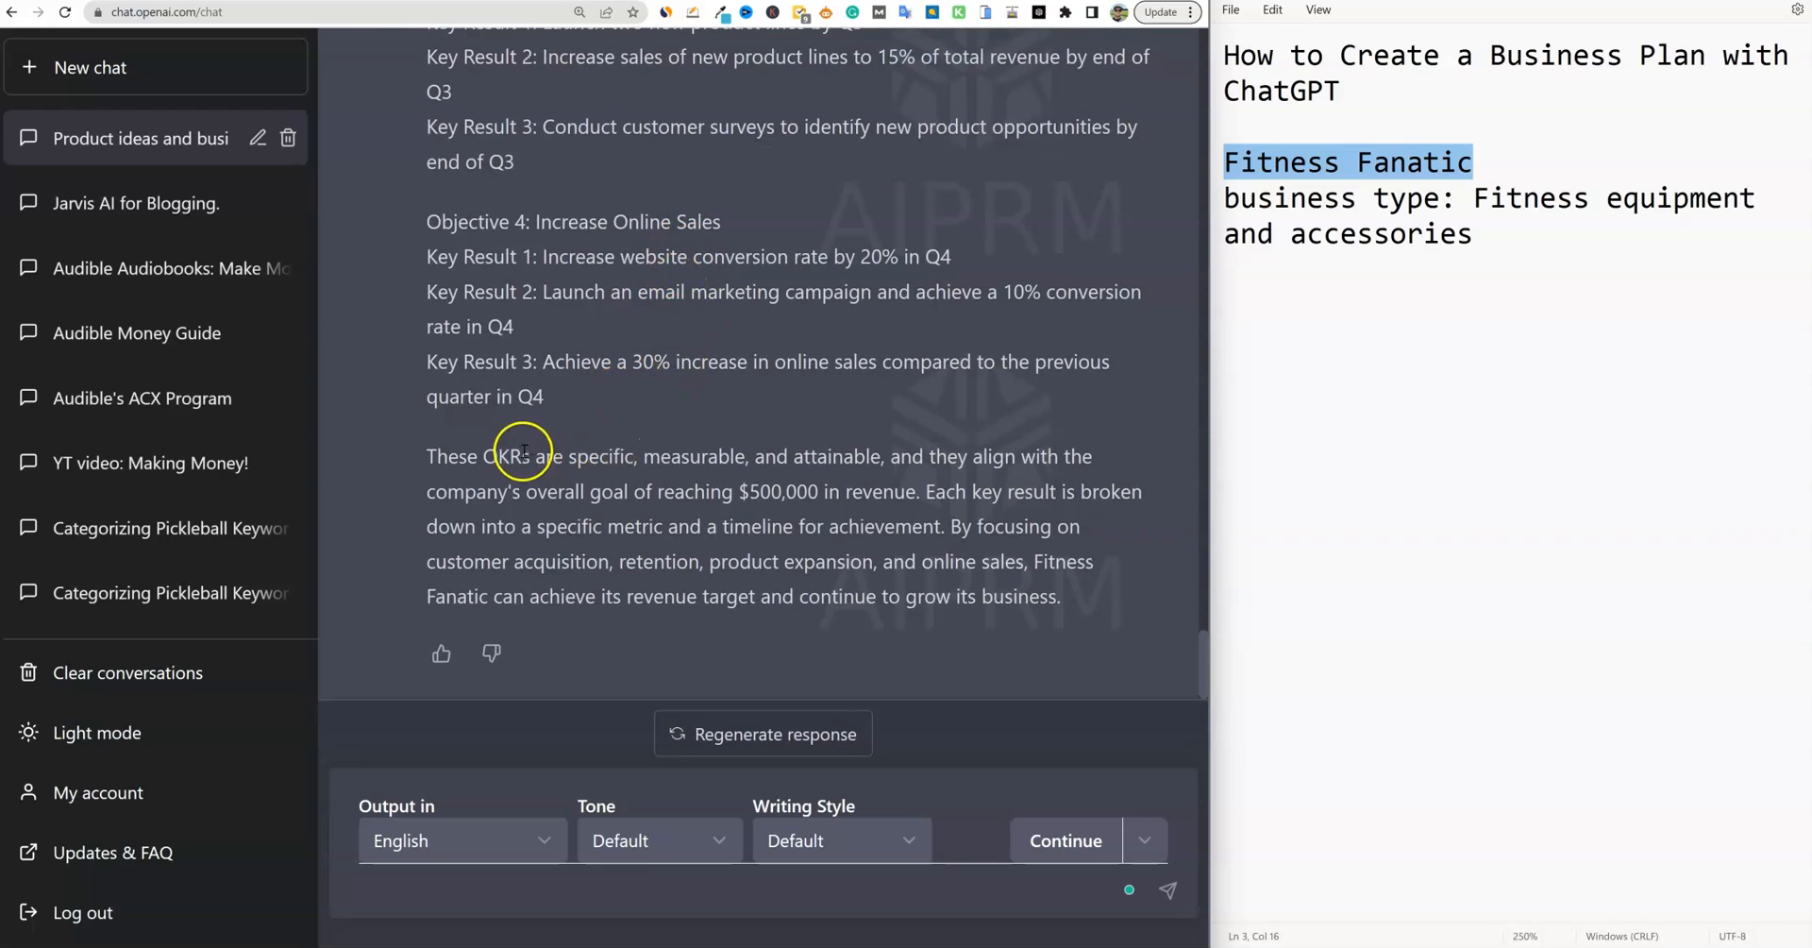
pyautogui.moveTo(642, 413)
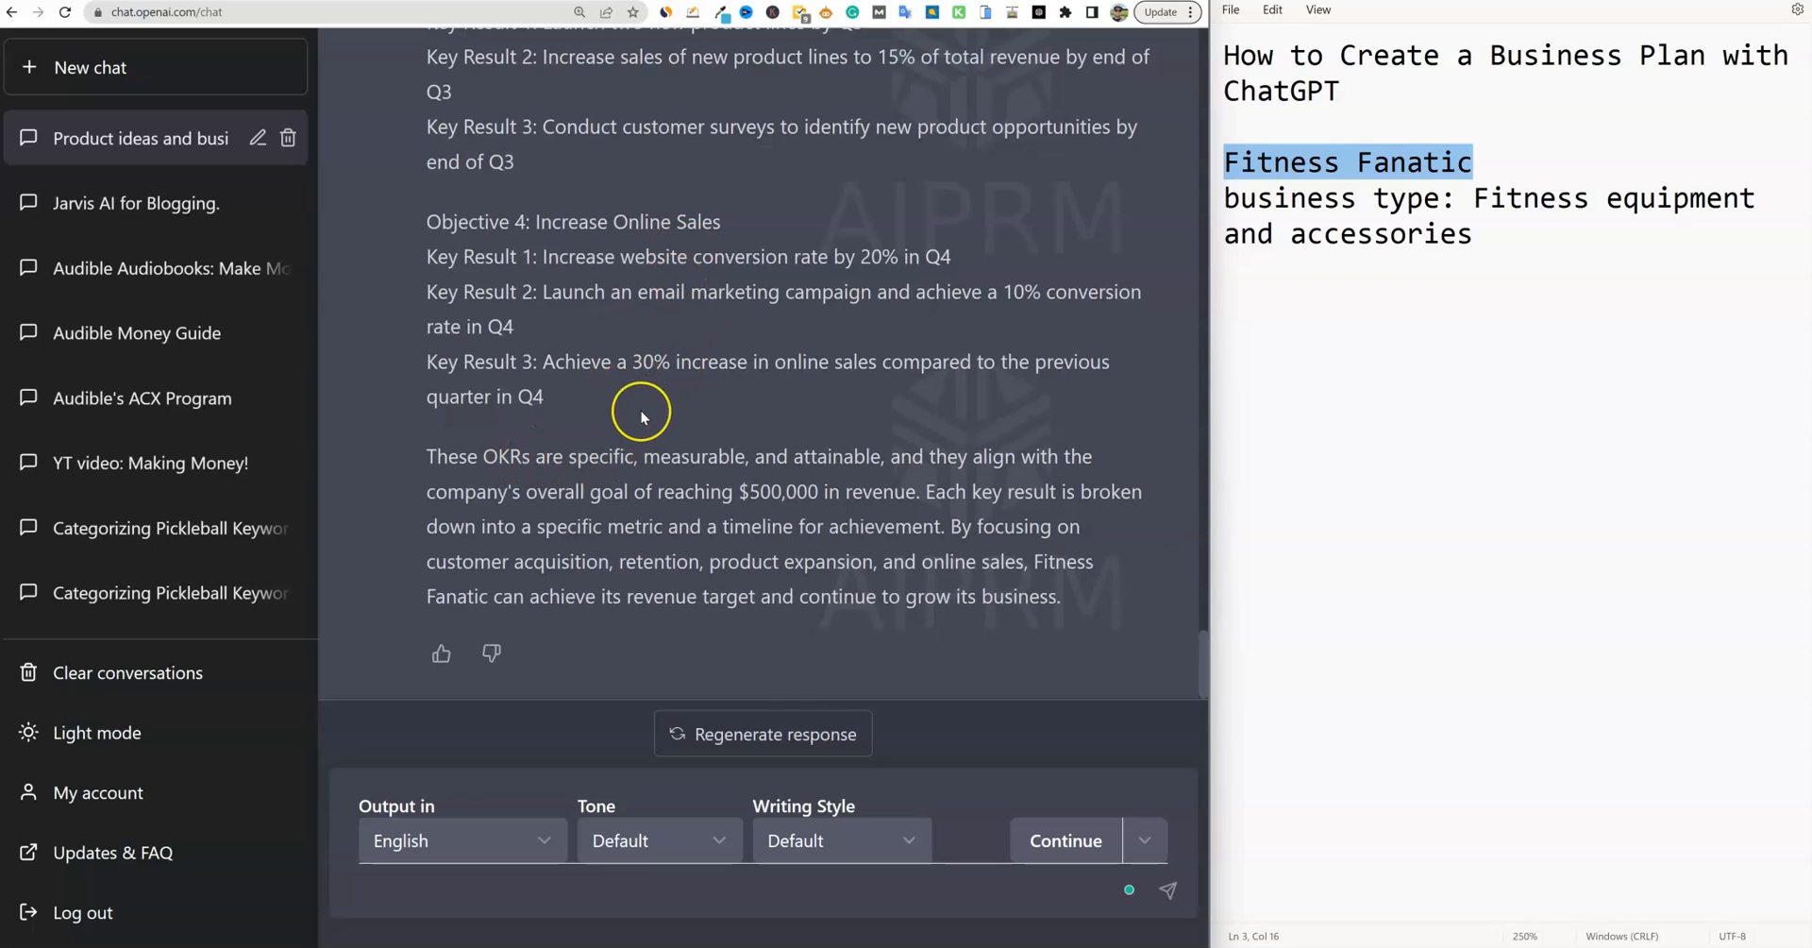
pyautogui.moveTo(642, 414)
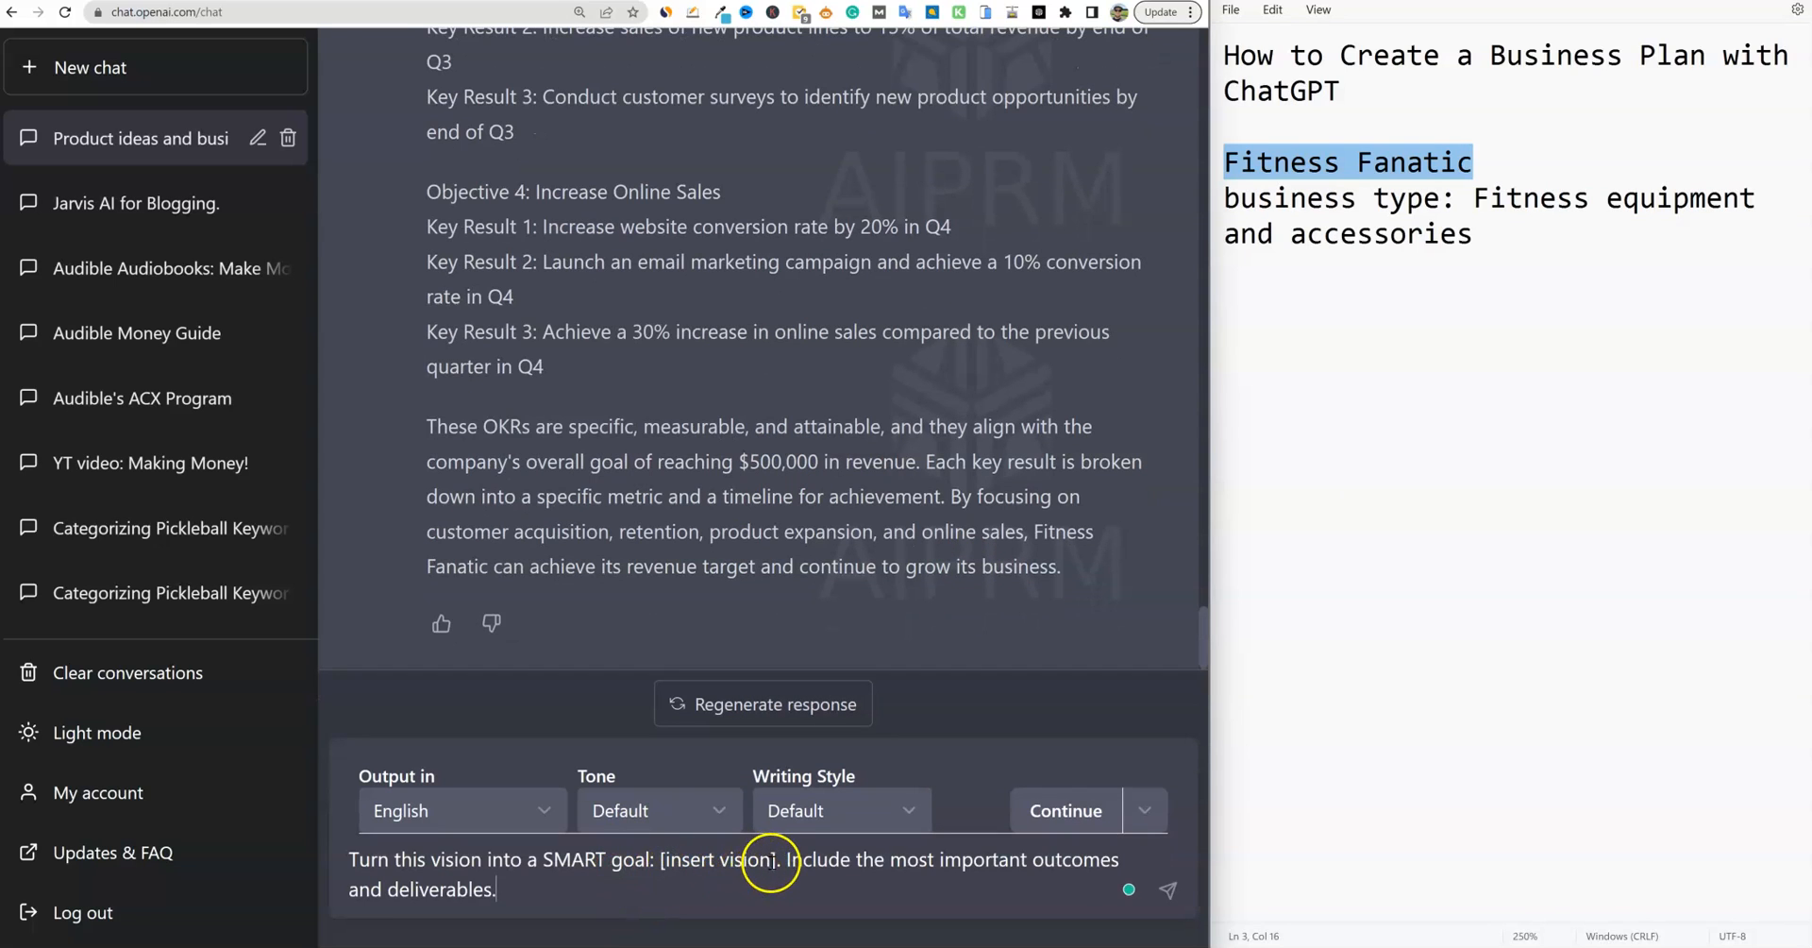
# Send 'give me 3 vision statements based on all the above'
pyautogui.scroll(3)
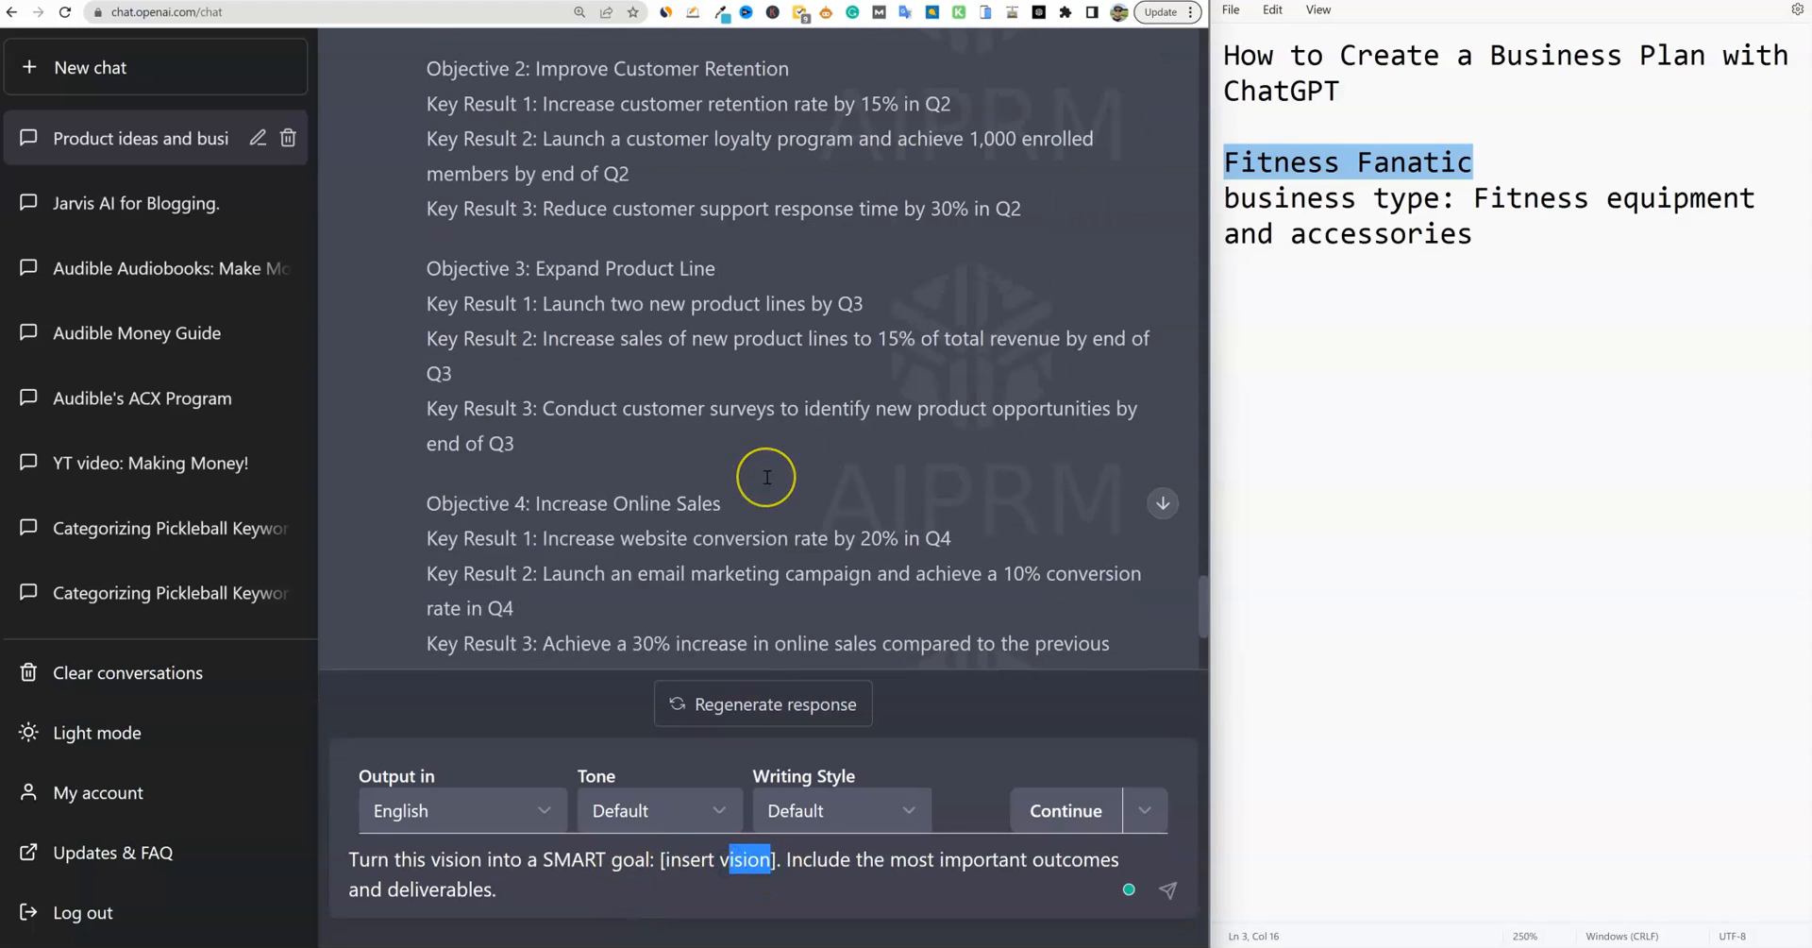
pyautogui.scroll(-3)
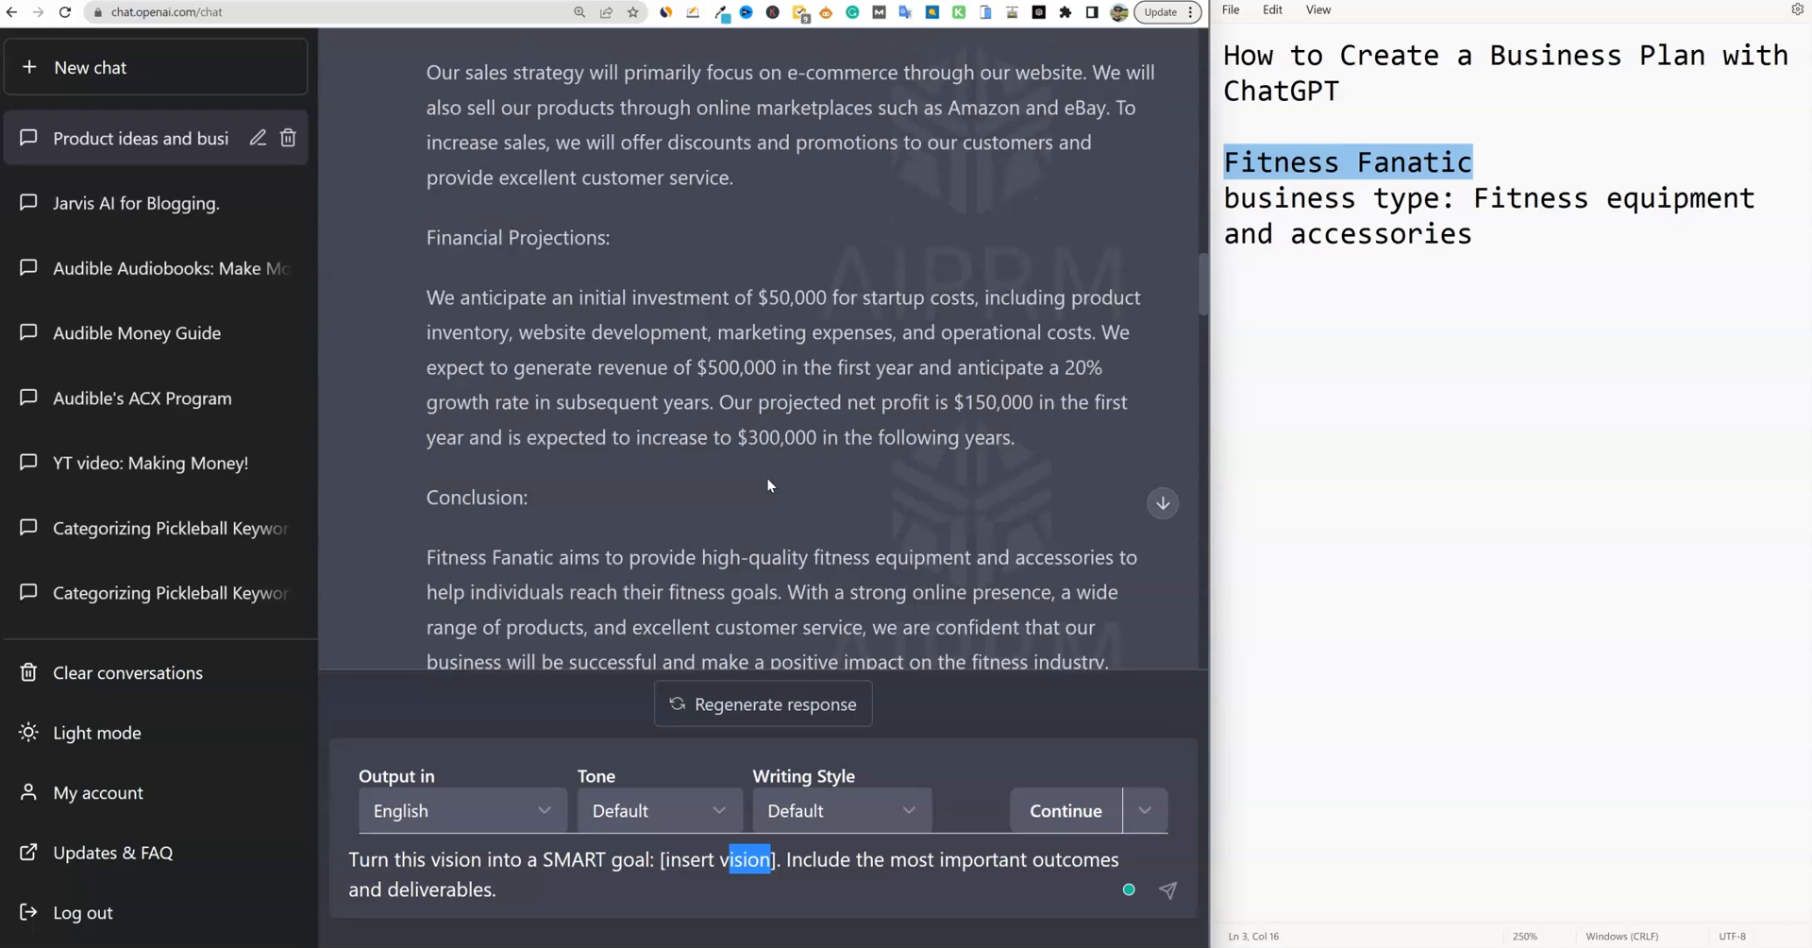
pyautogui.scroll(3)
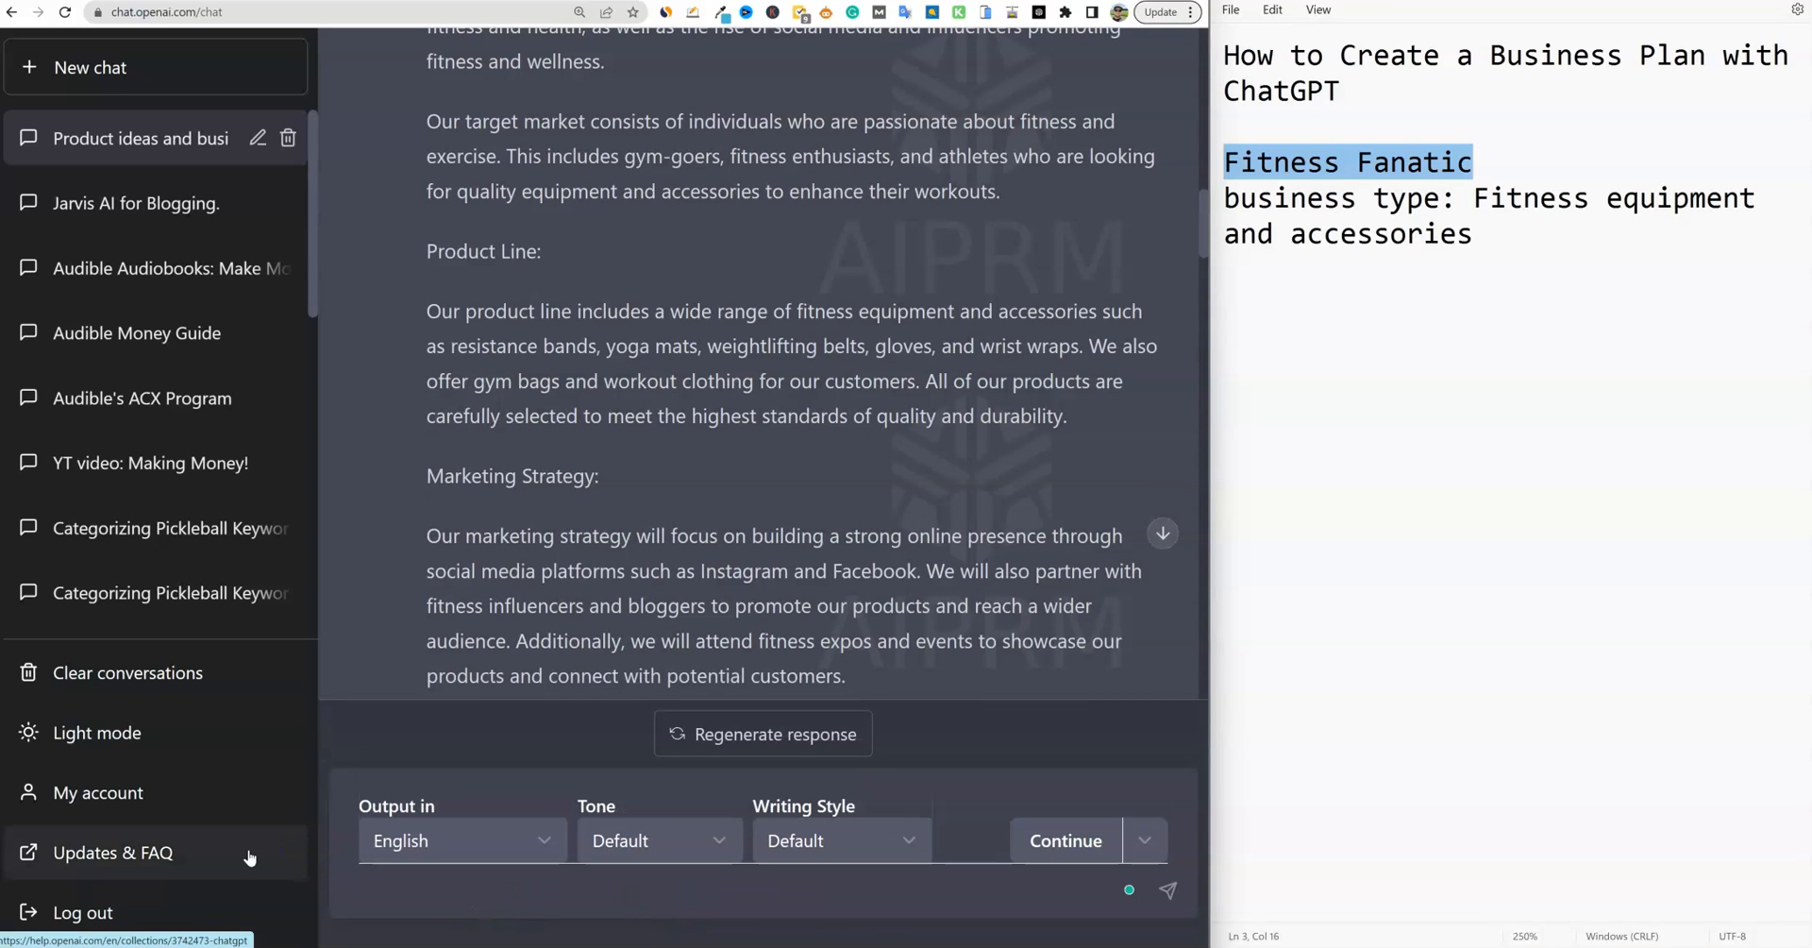
pyautogui.write('give me')
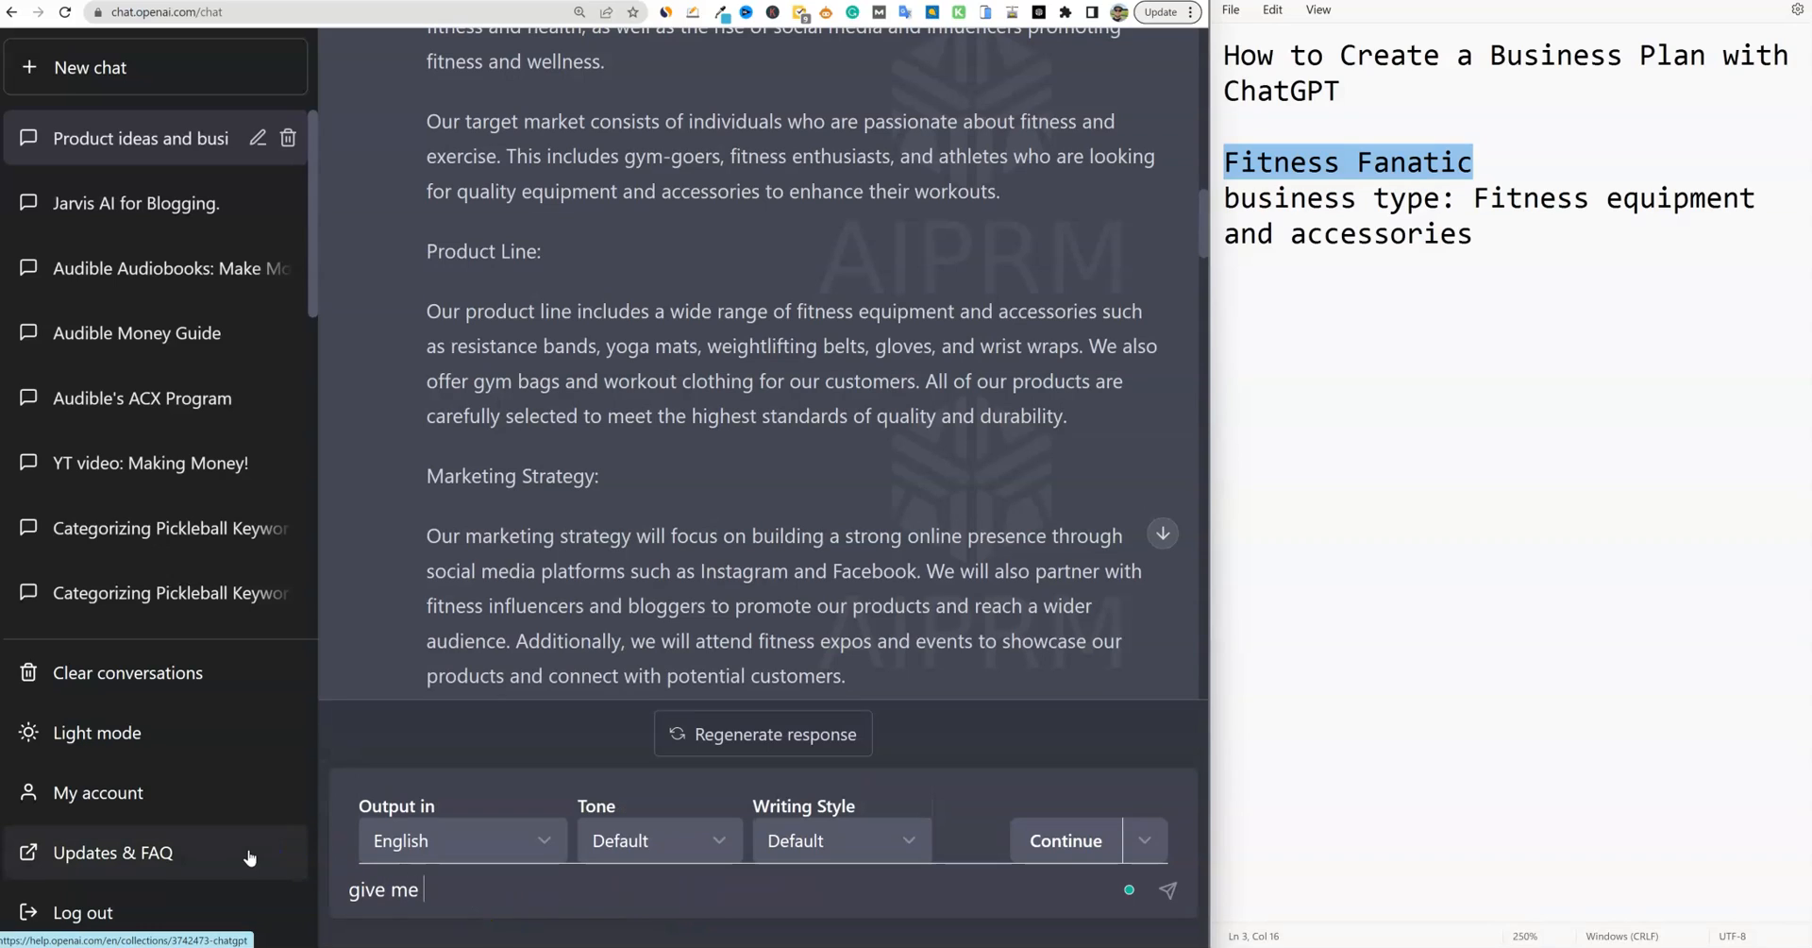
pyautogui.write('3 vision')
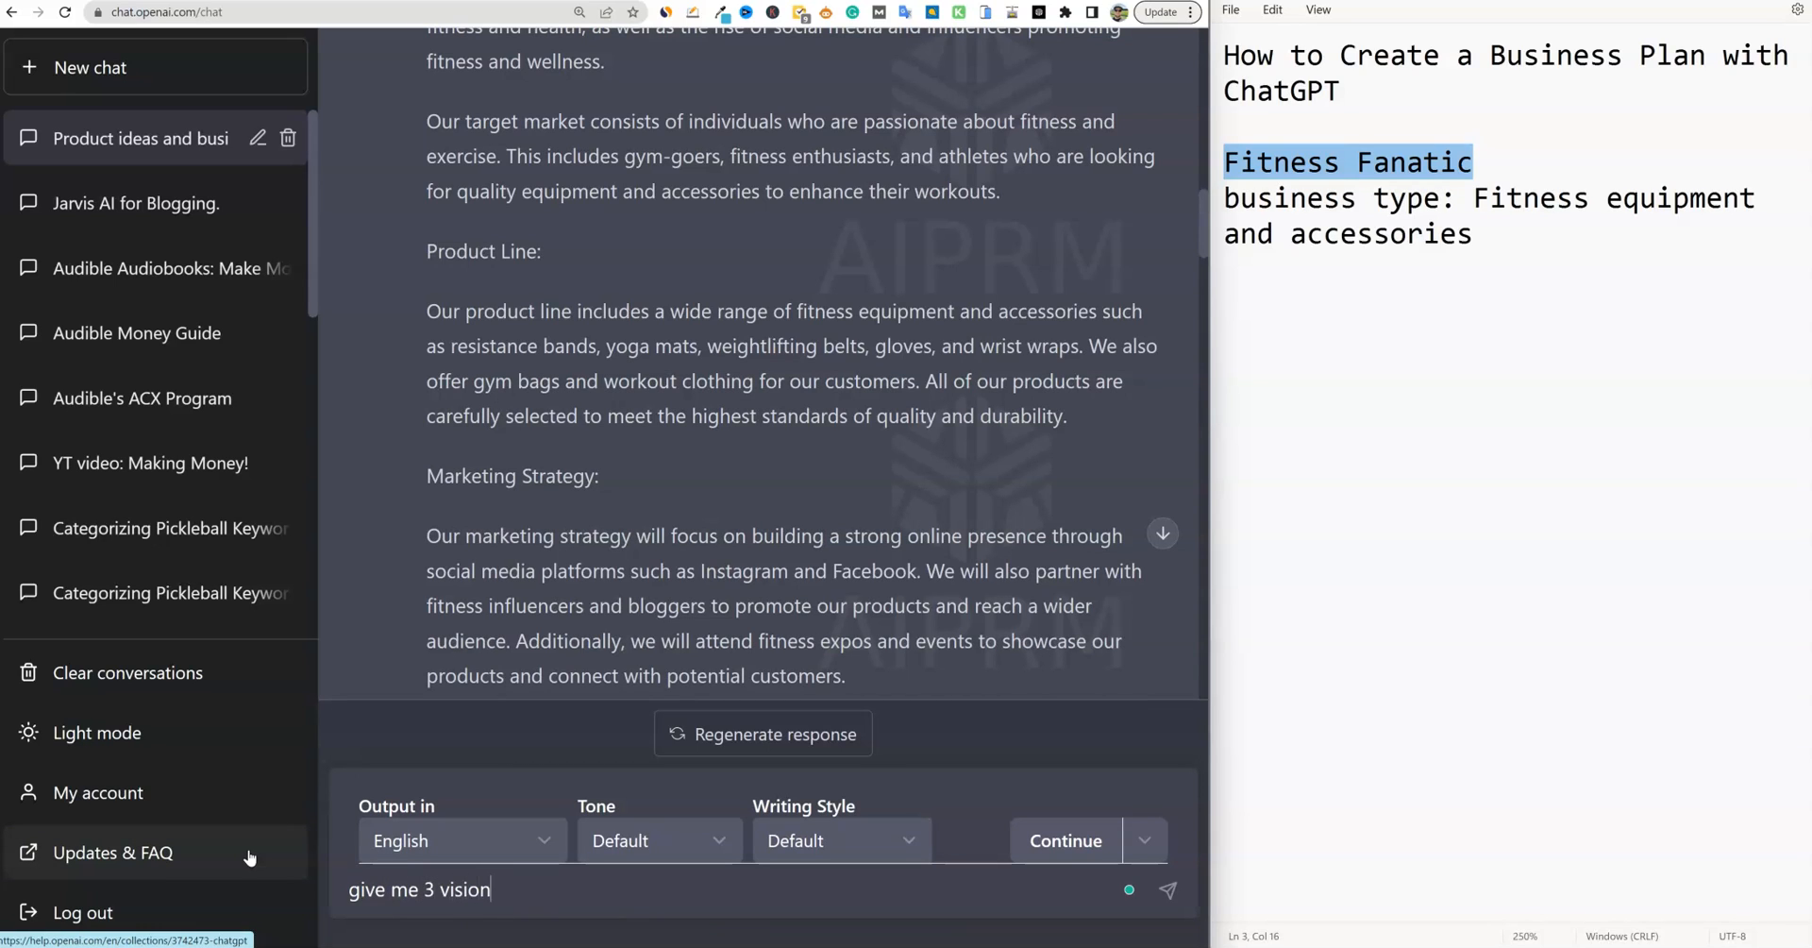
pyautogui.write('statemes')
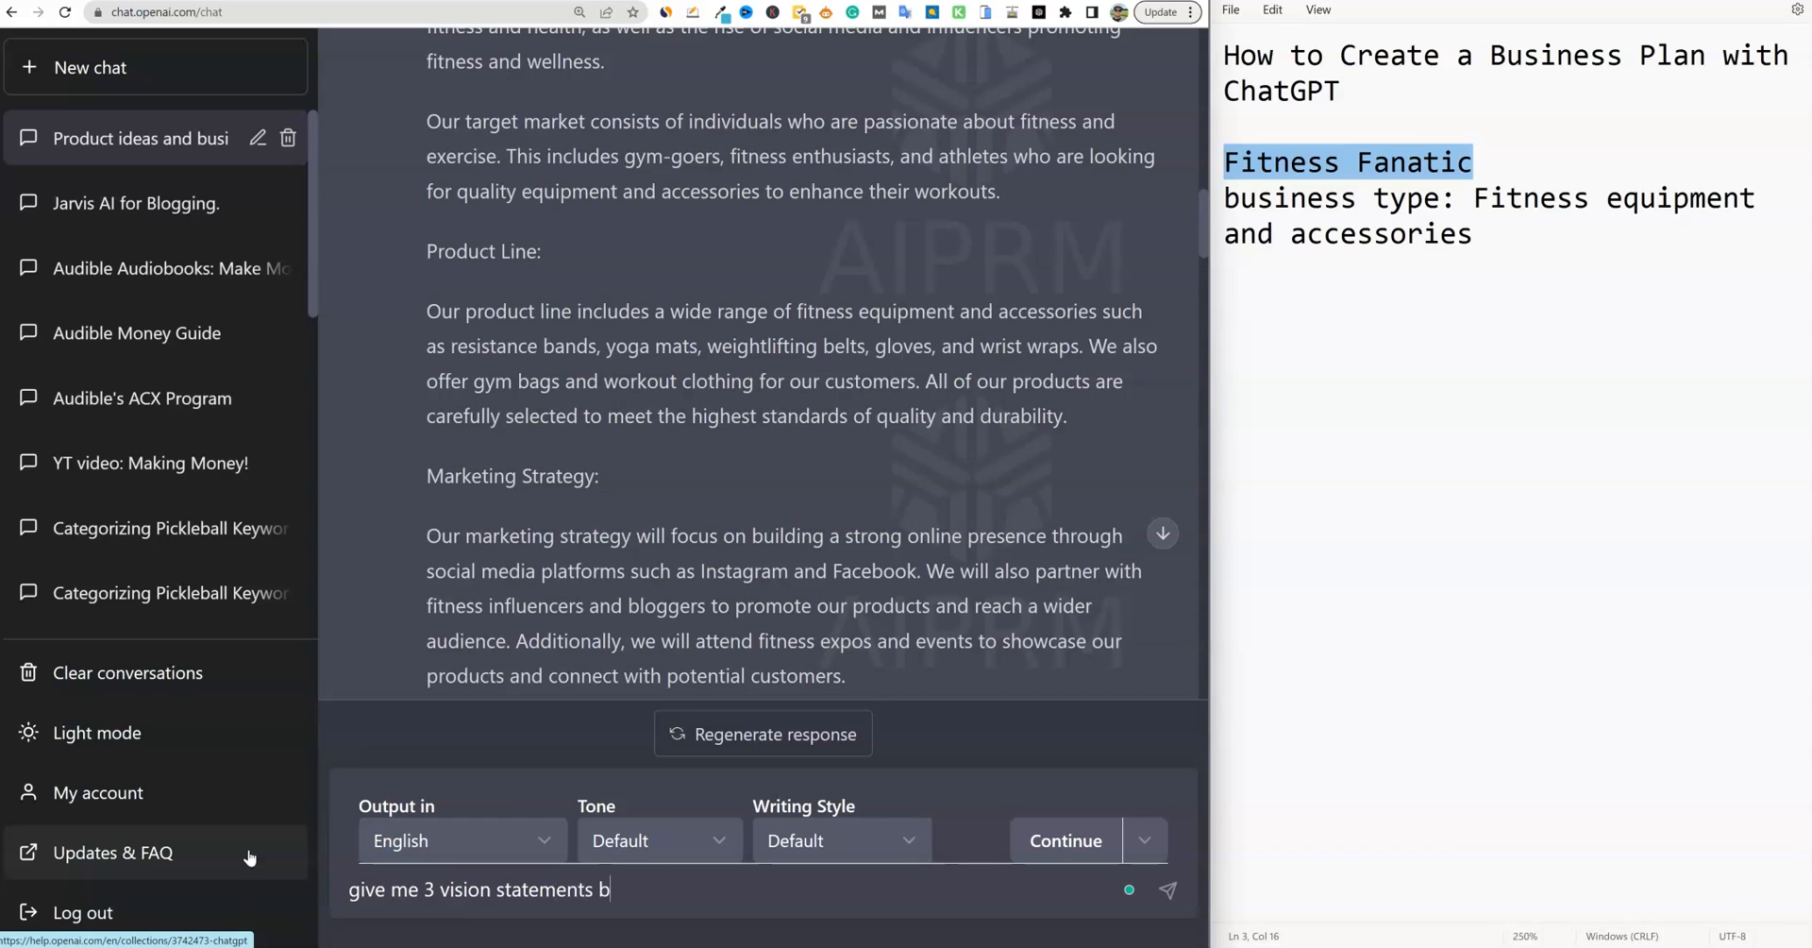
pyautogui.write('ased on all the a')
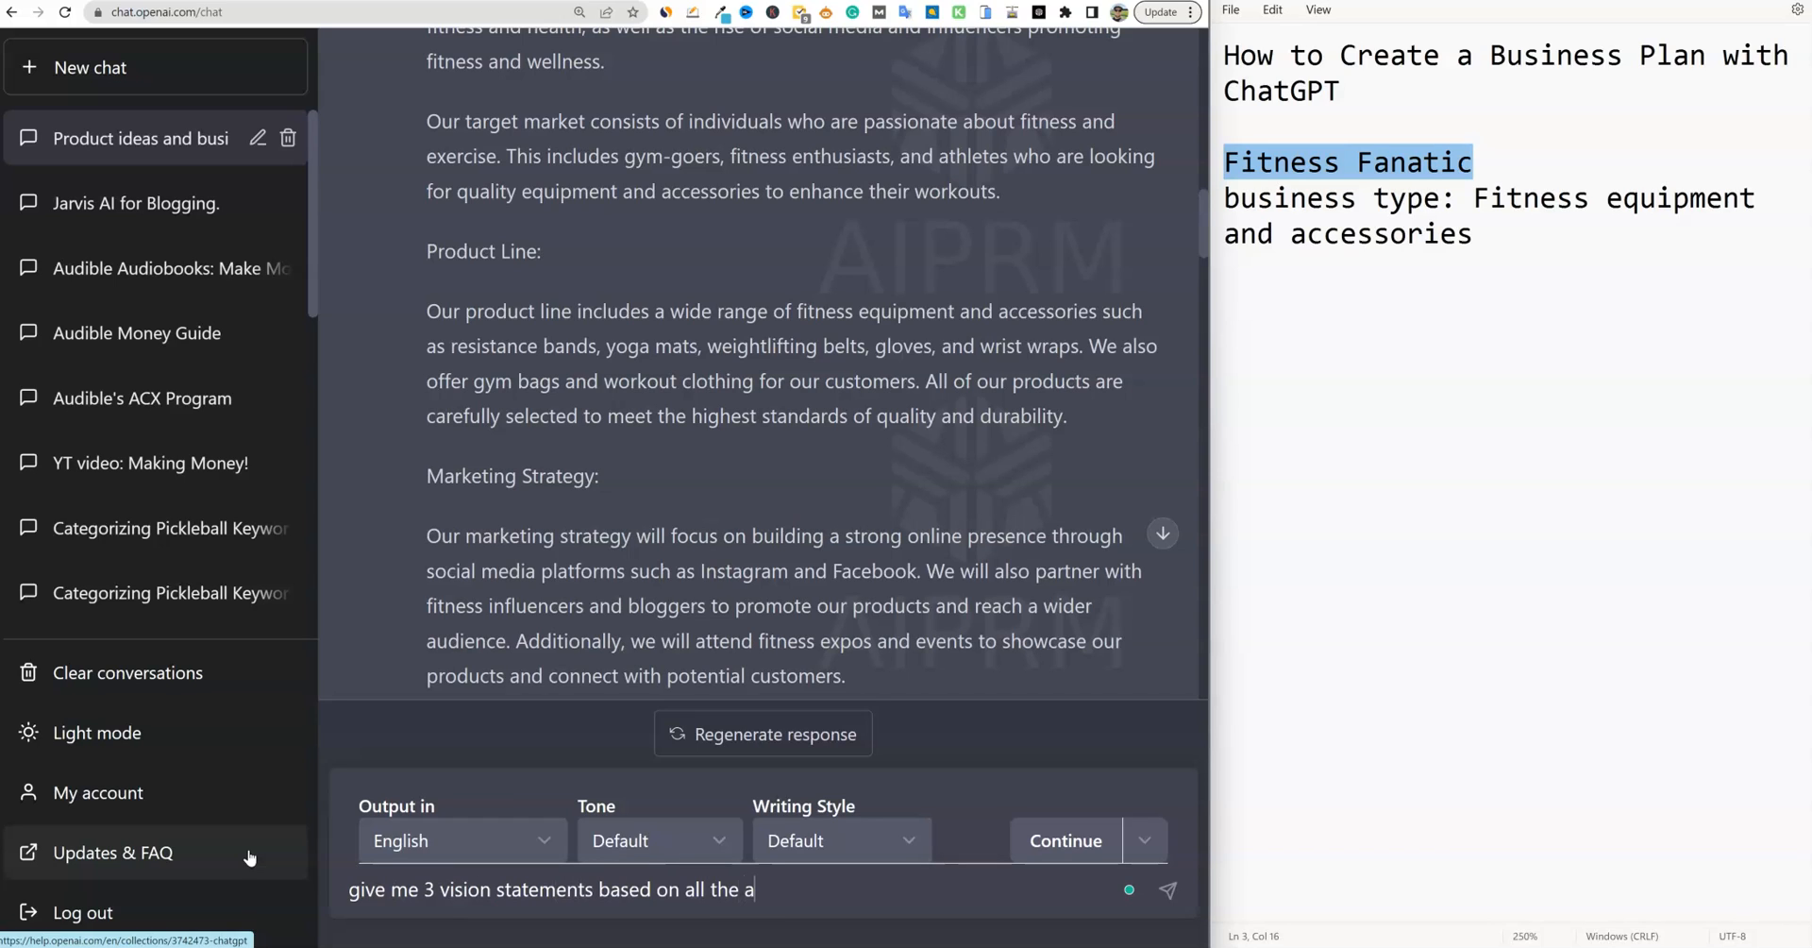
pyautogui.write('bove')
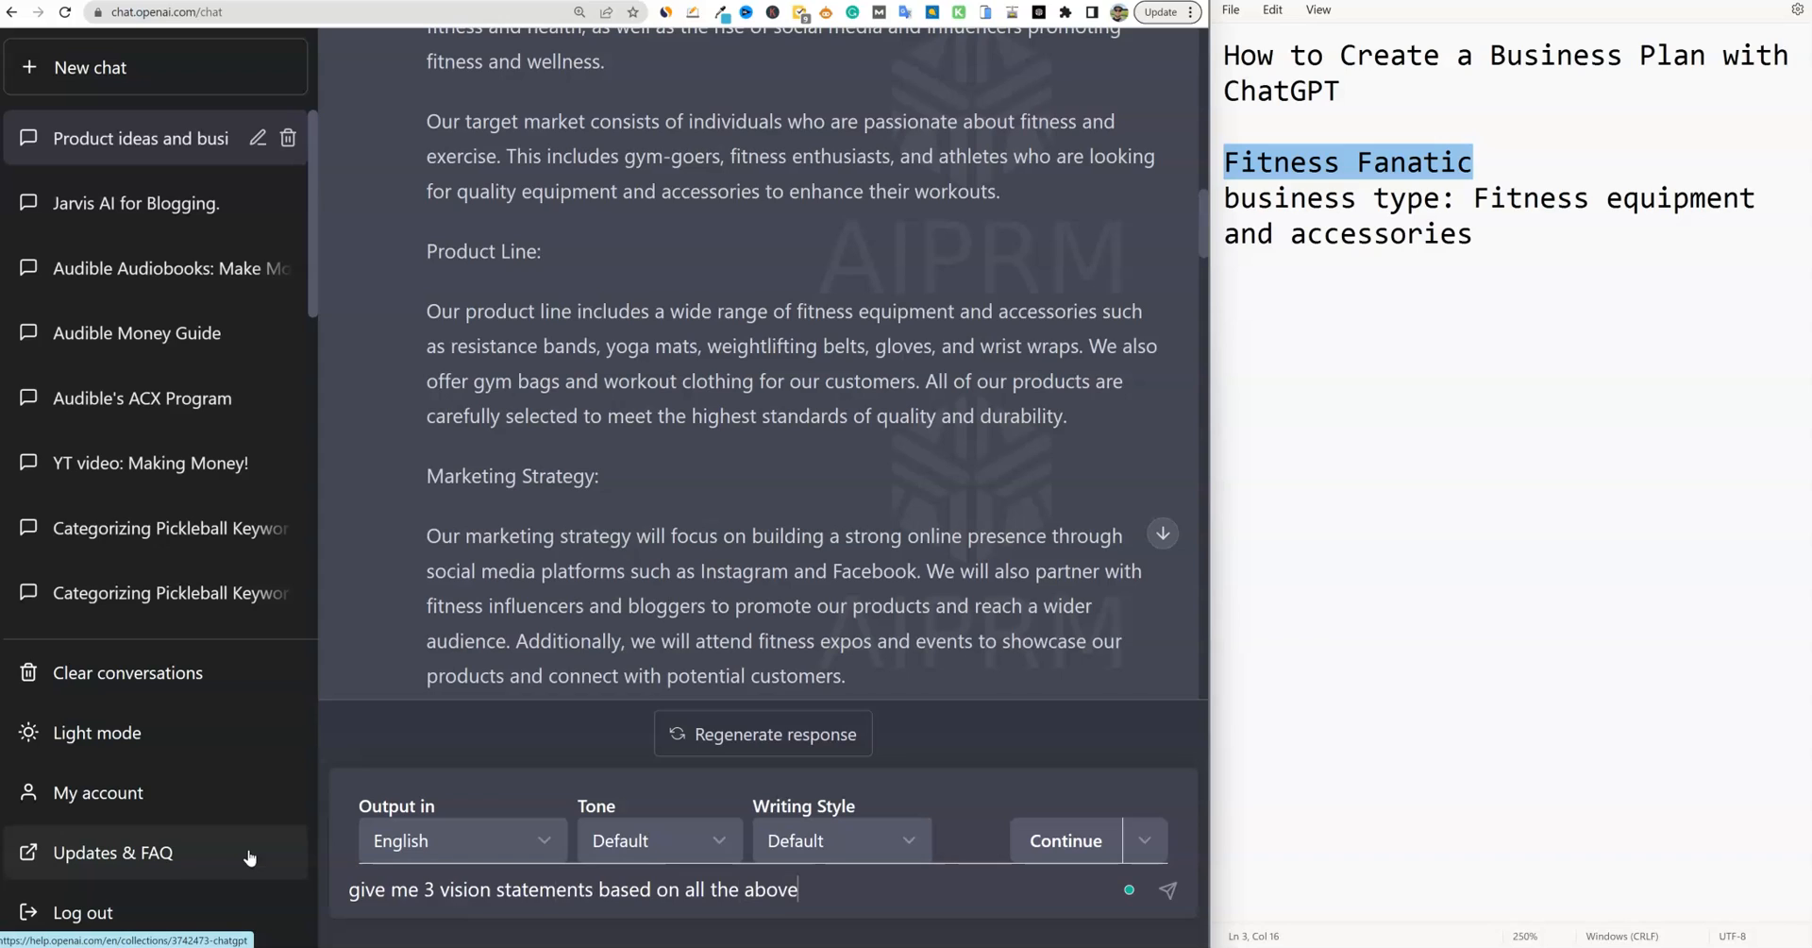
pyautogui.click(1168, 889)
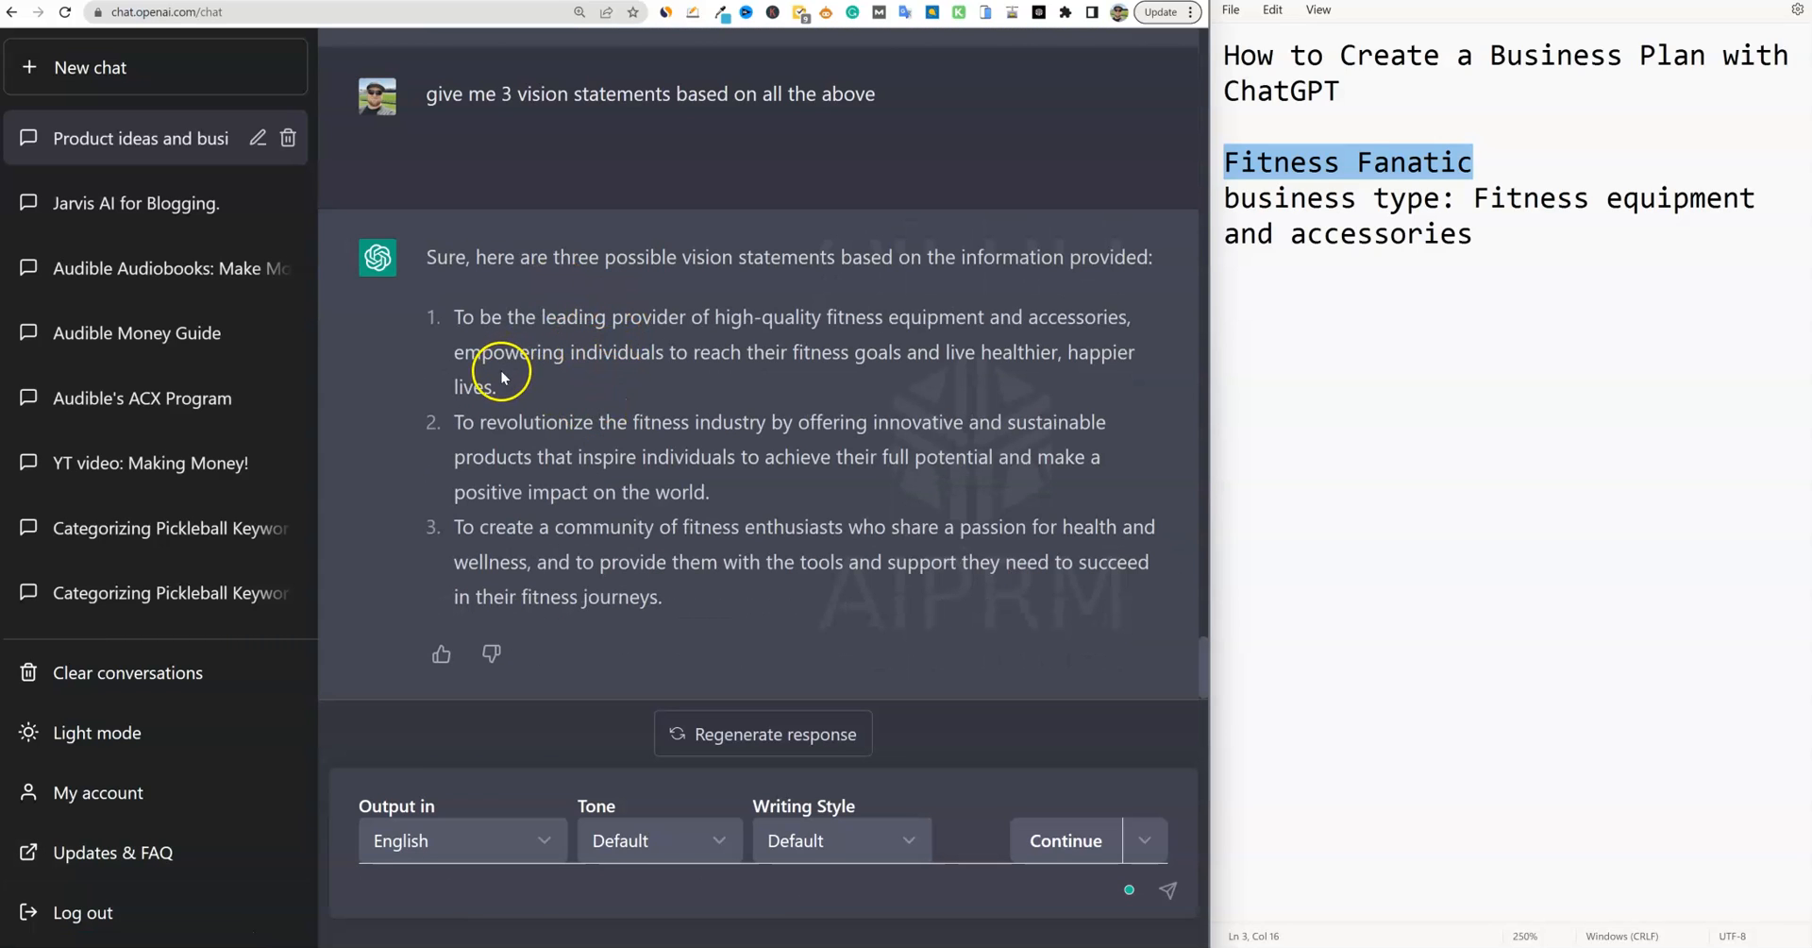
pyautogui.moveTo(503, 375)
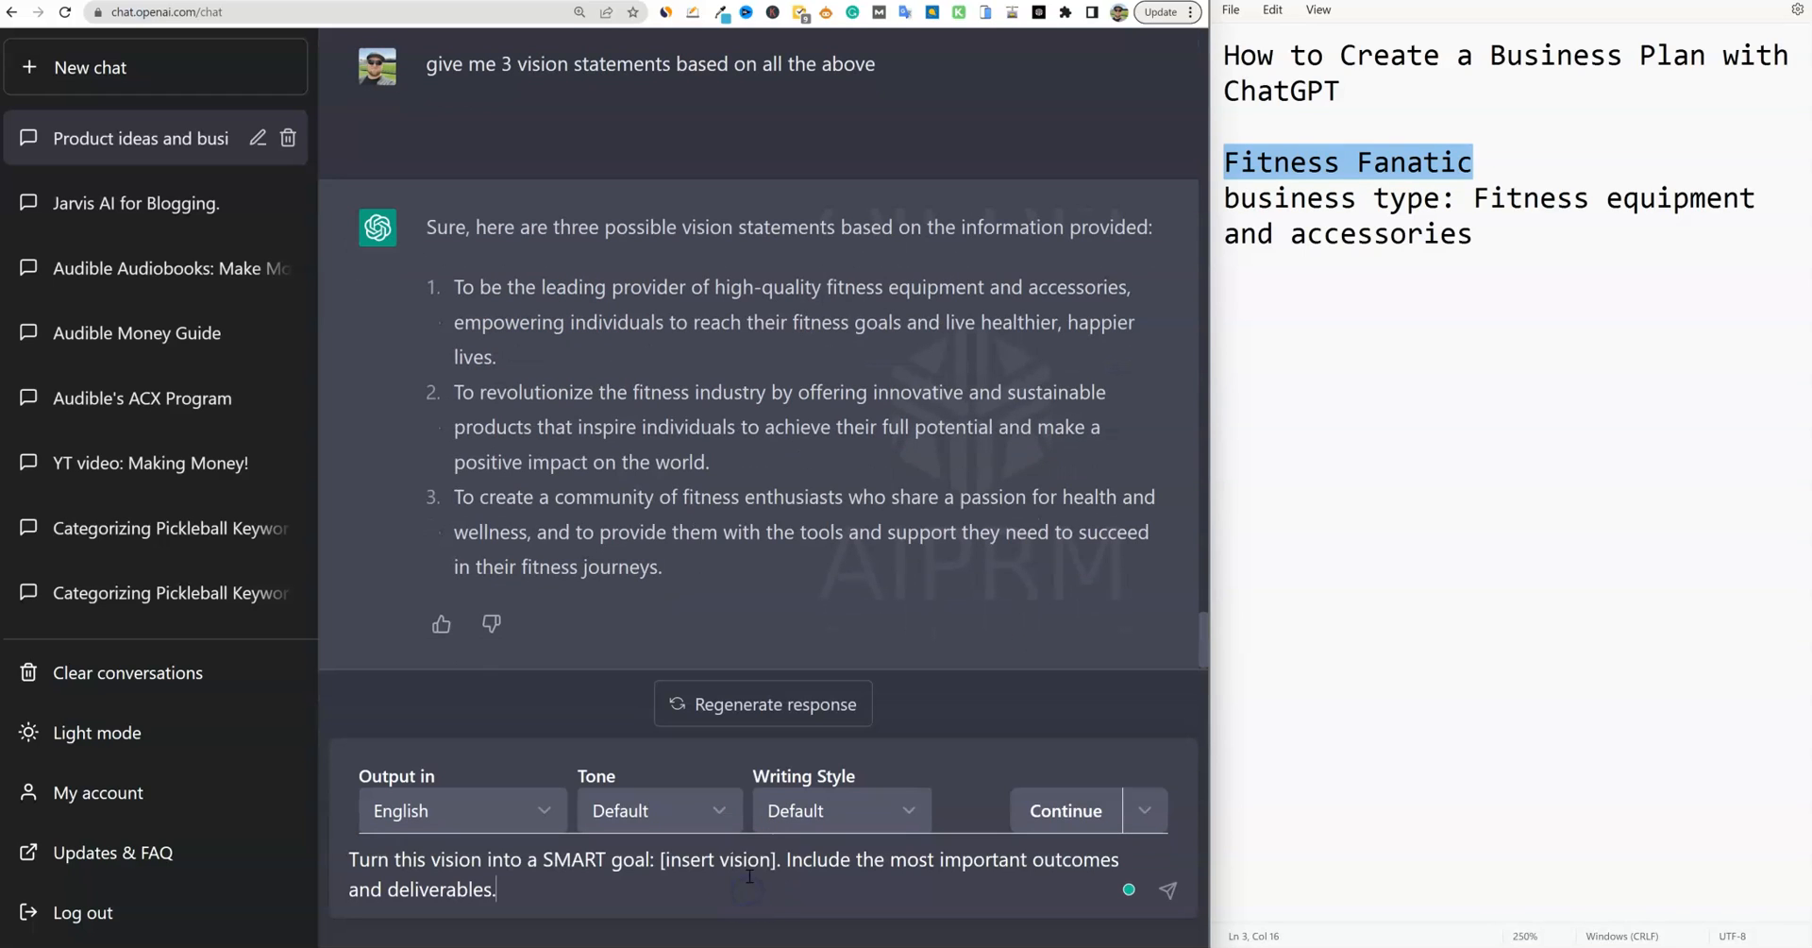
pyautogui.moveTo(512, 309)
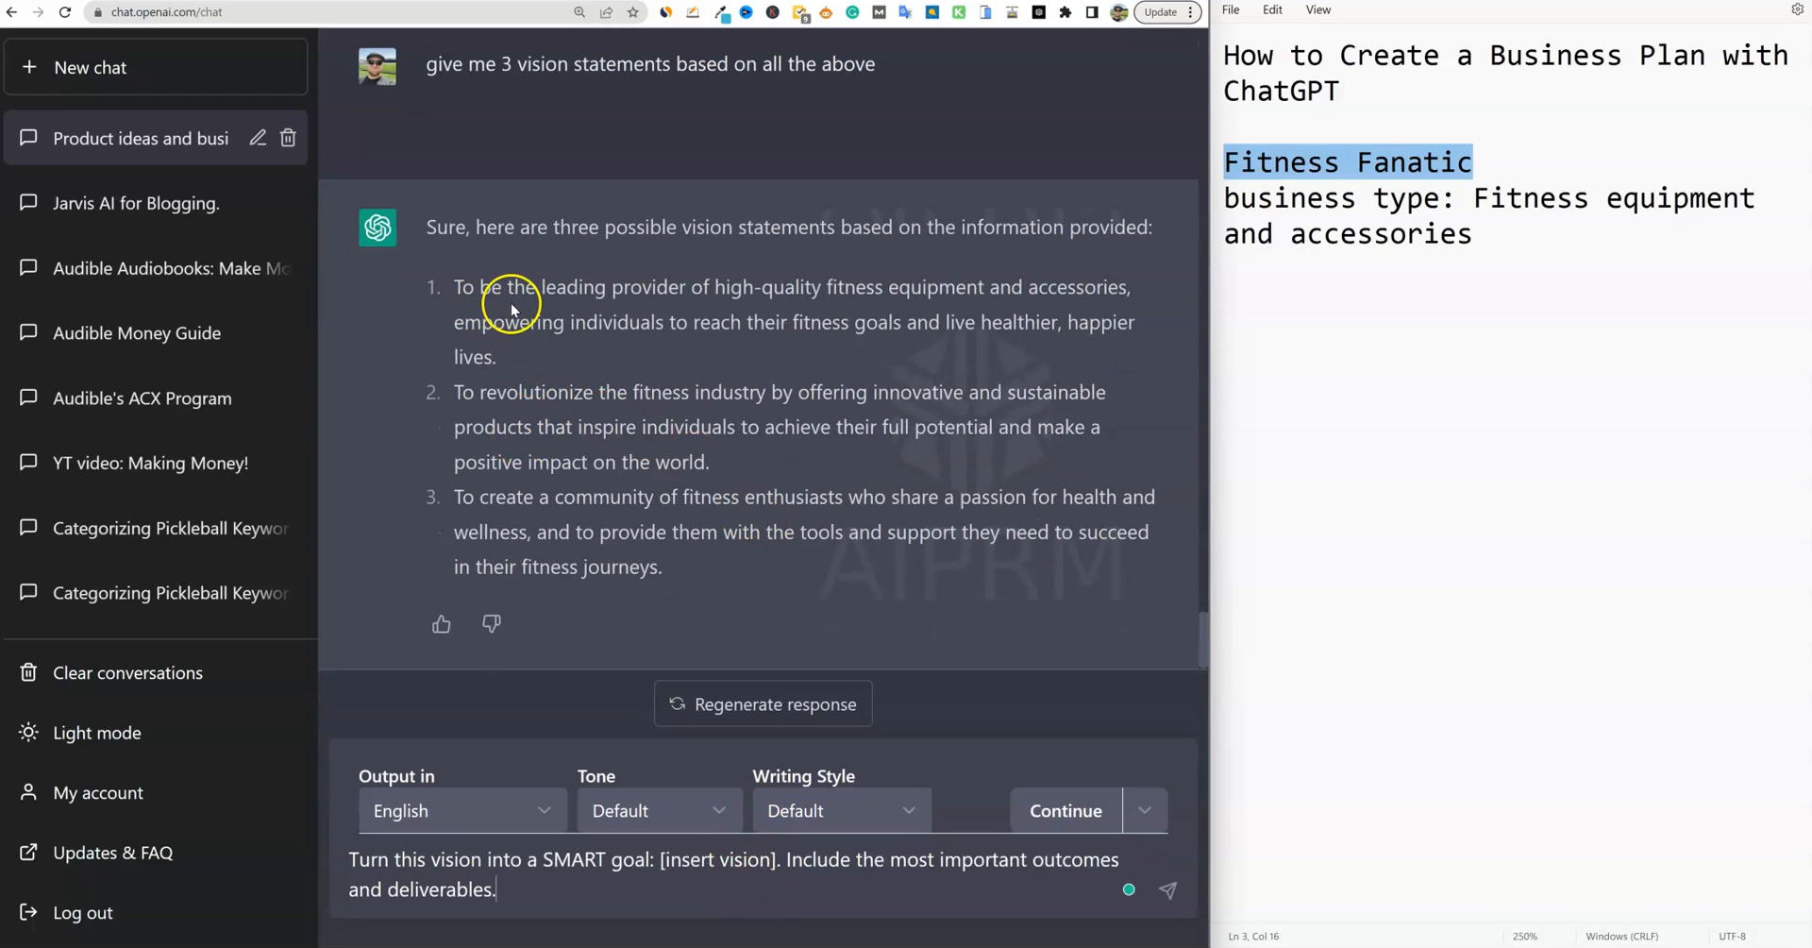
pyautogui.moveTo(730, 291)
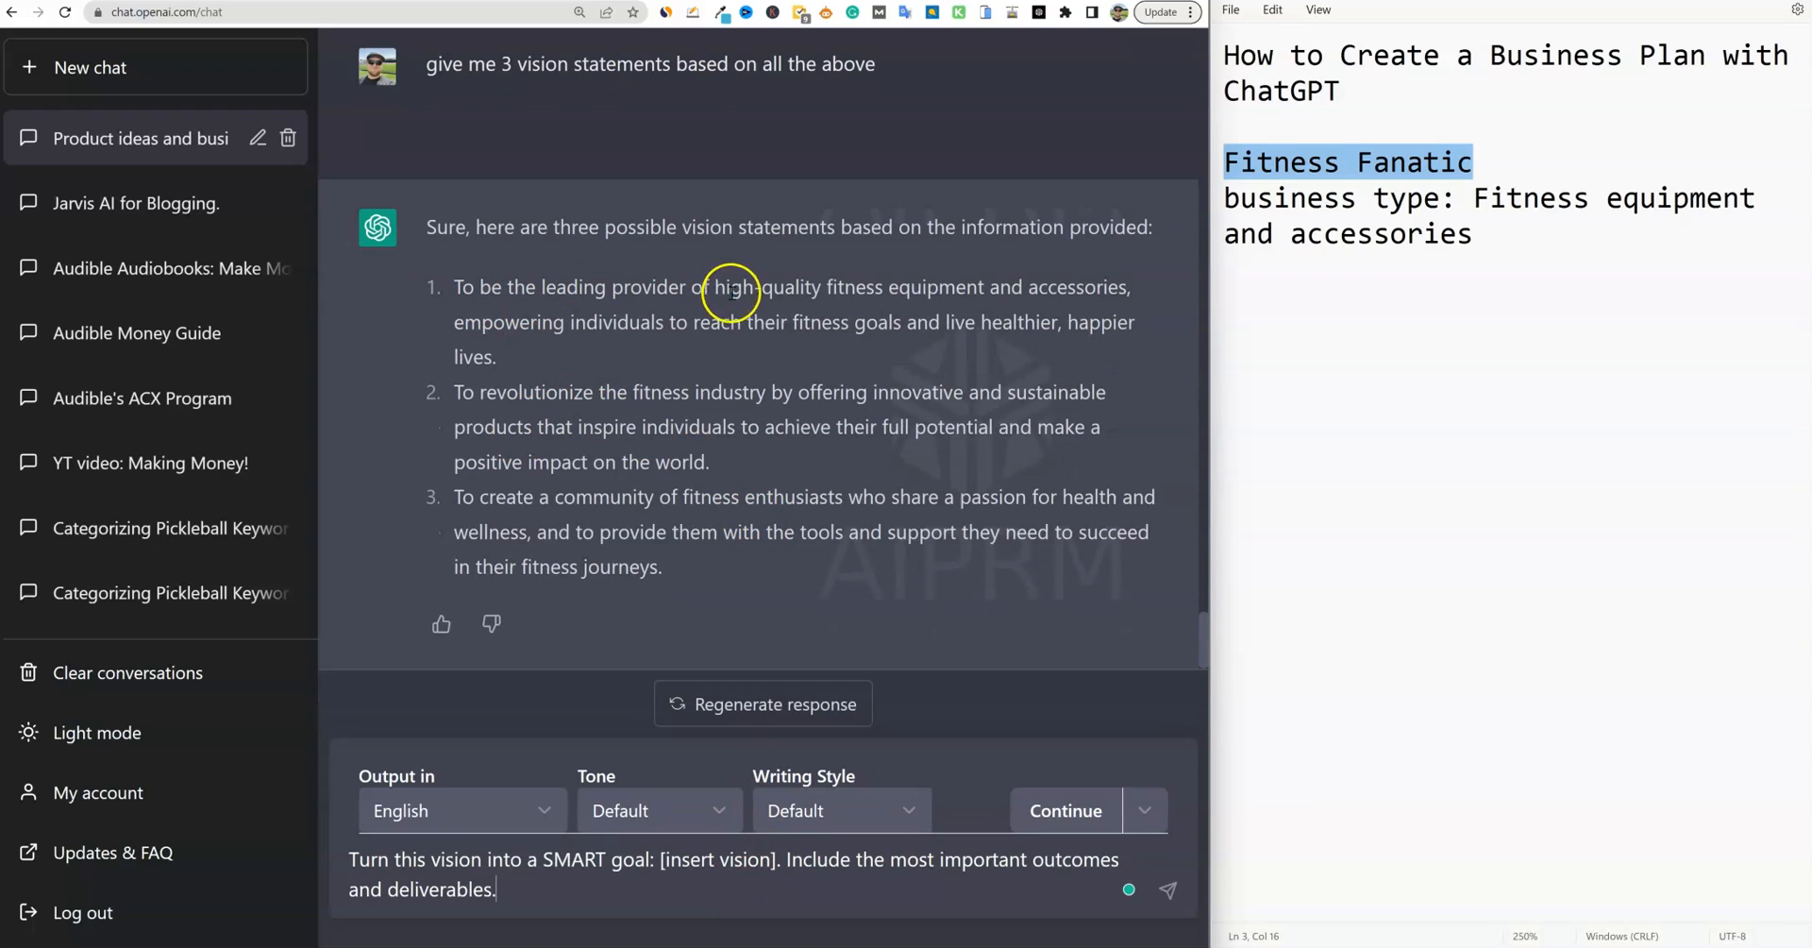
pyautogui.moveTo(609, 330)
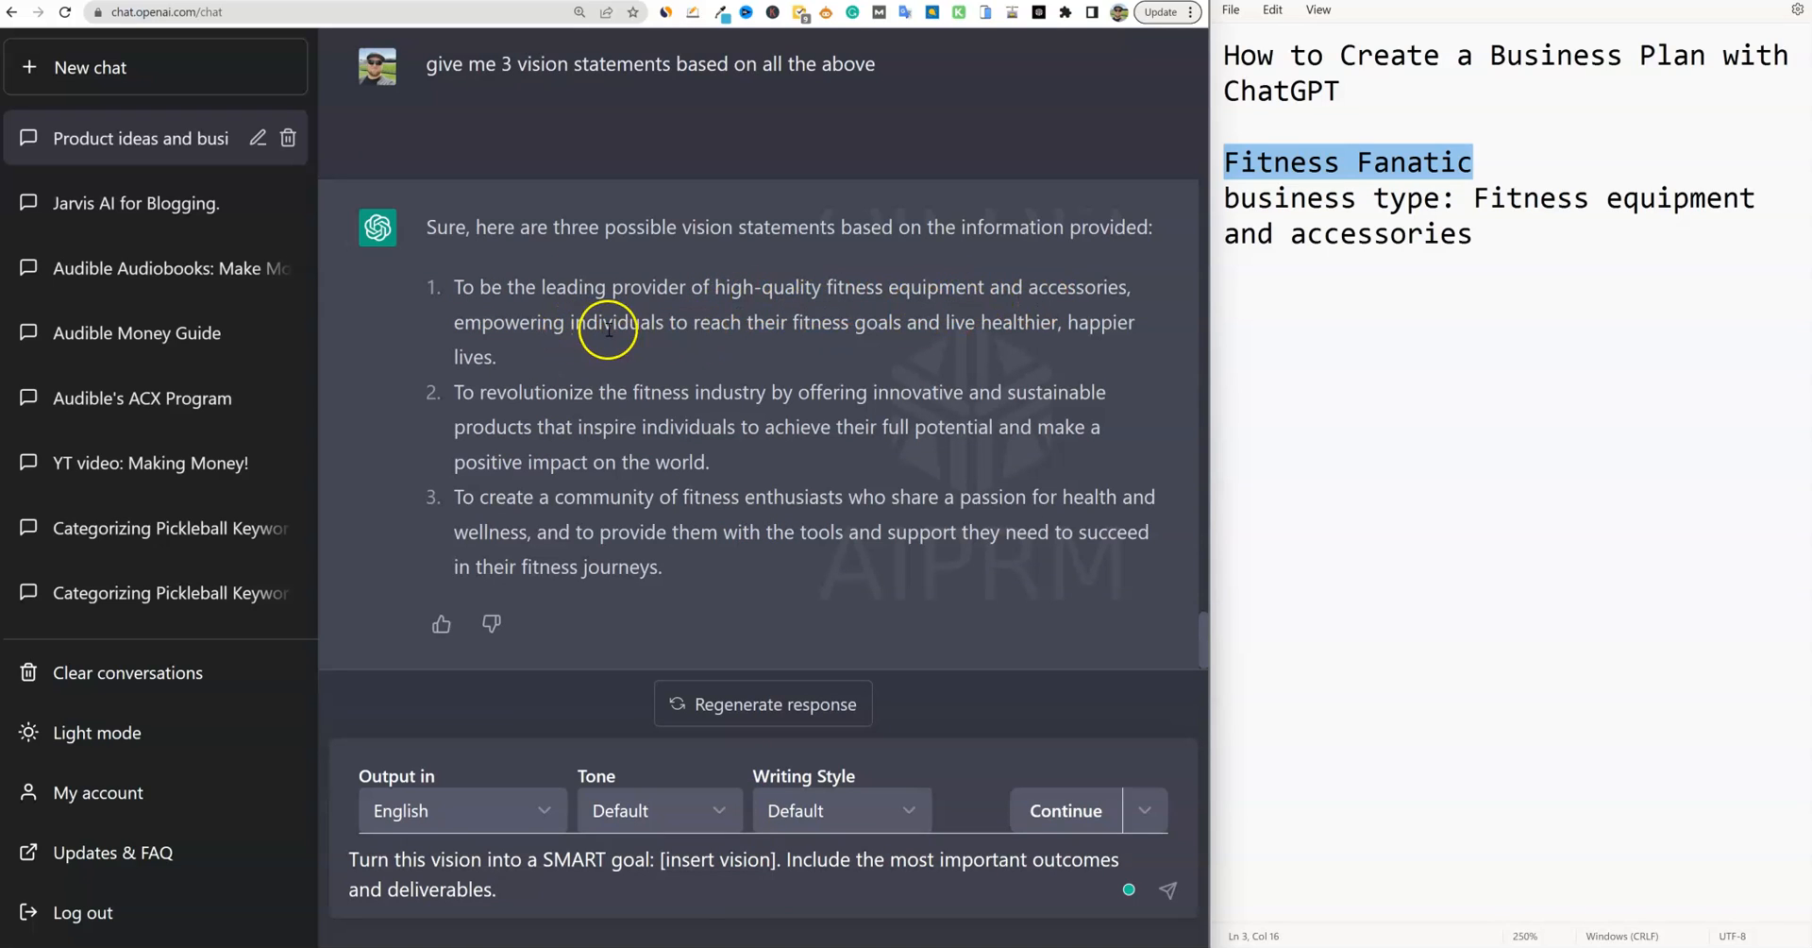
pyautogui.moveTo(494, 360)
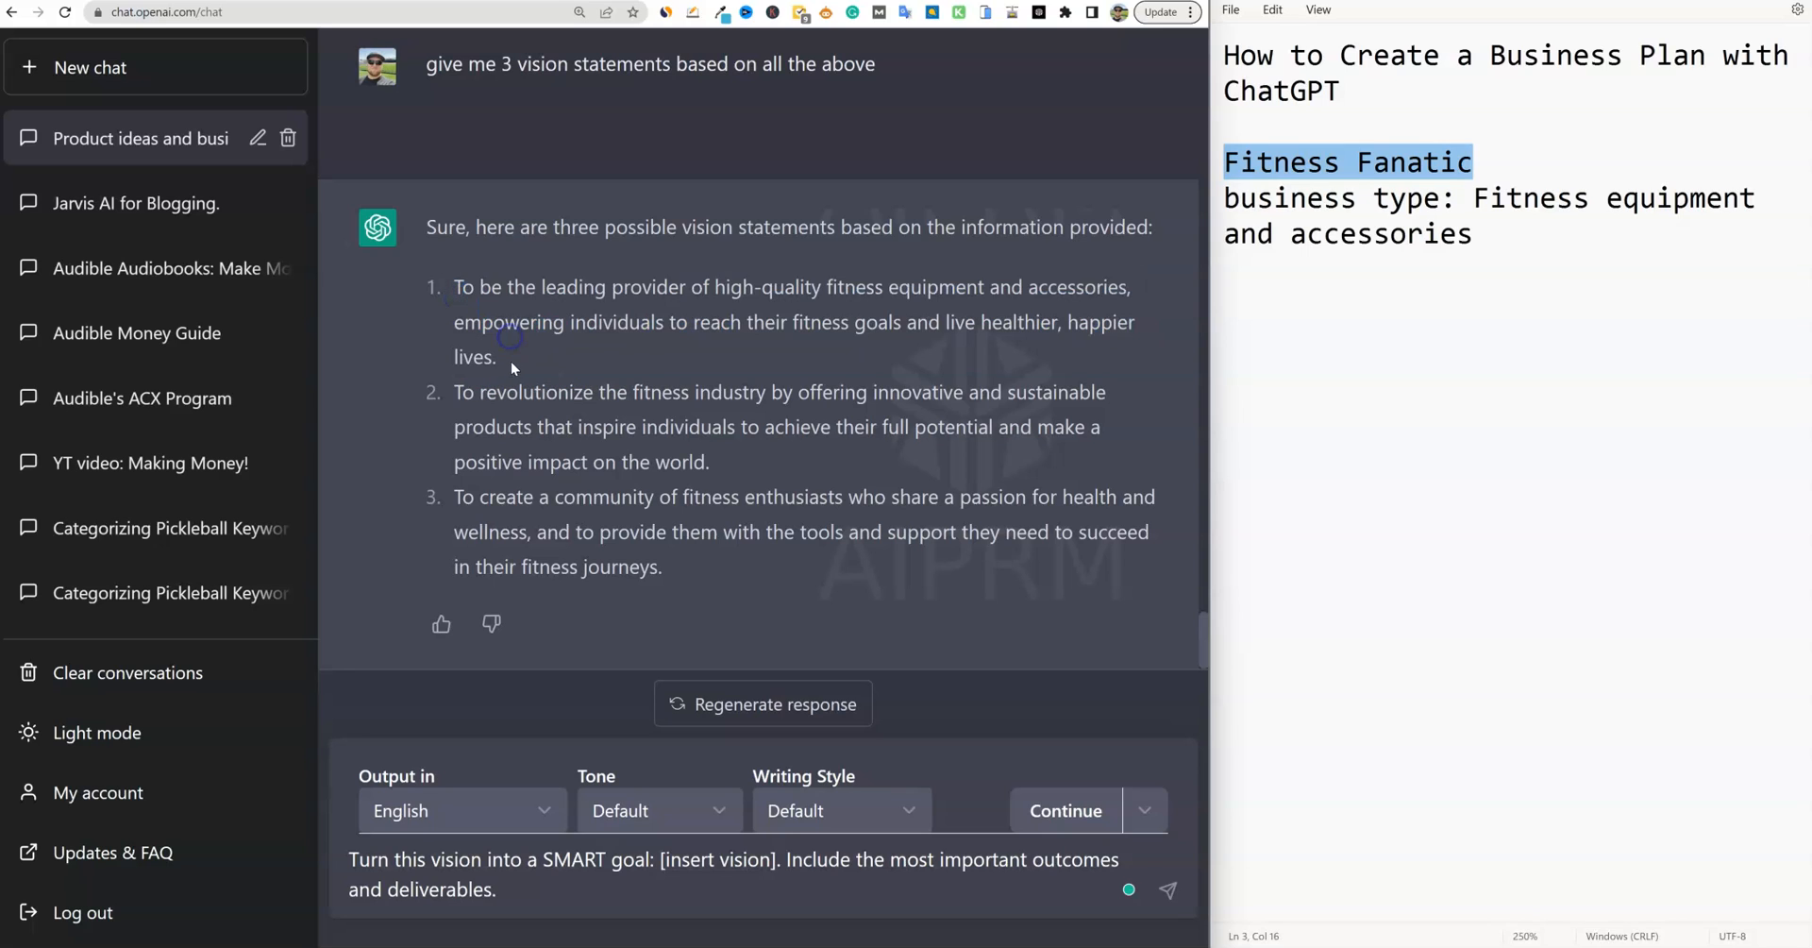
# Put the first vision statement in place of [insert vision] and send the SMART-goal prompt
pyautogui.moveTo(455, 287); pyautogui.dragTo(495, 356)
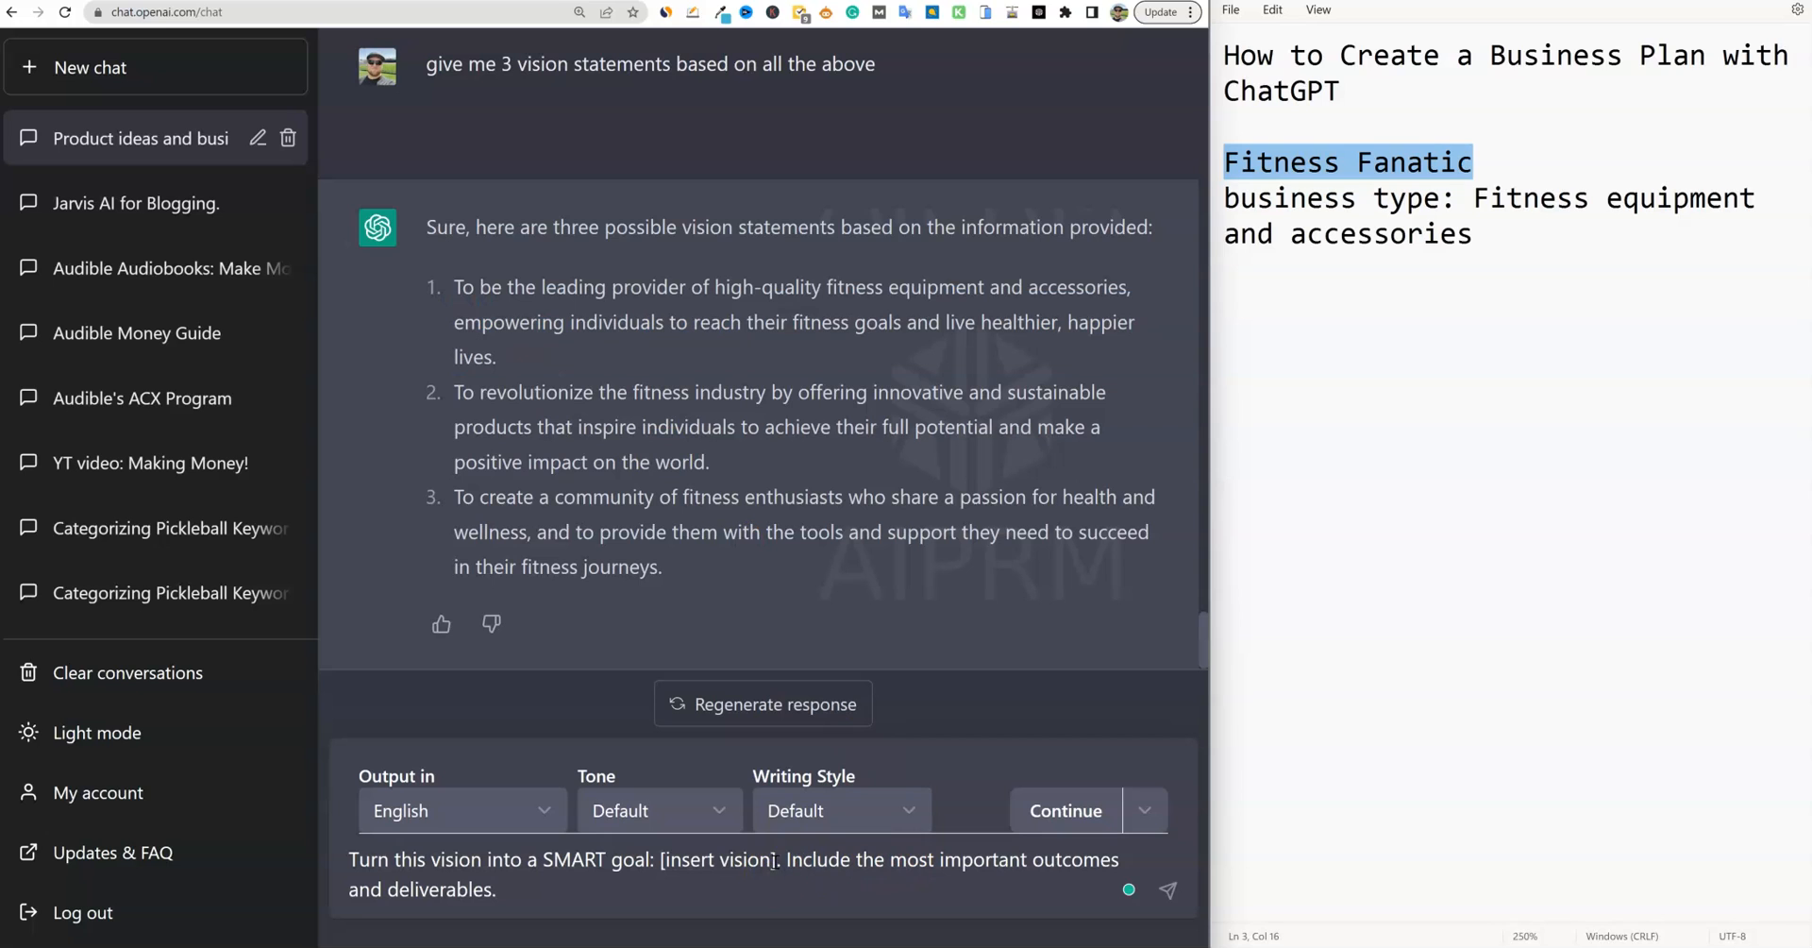
pyautogui.doubleClick(716, 859)
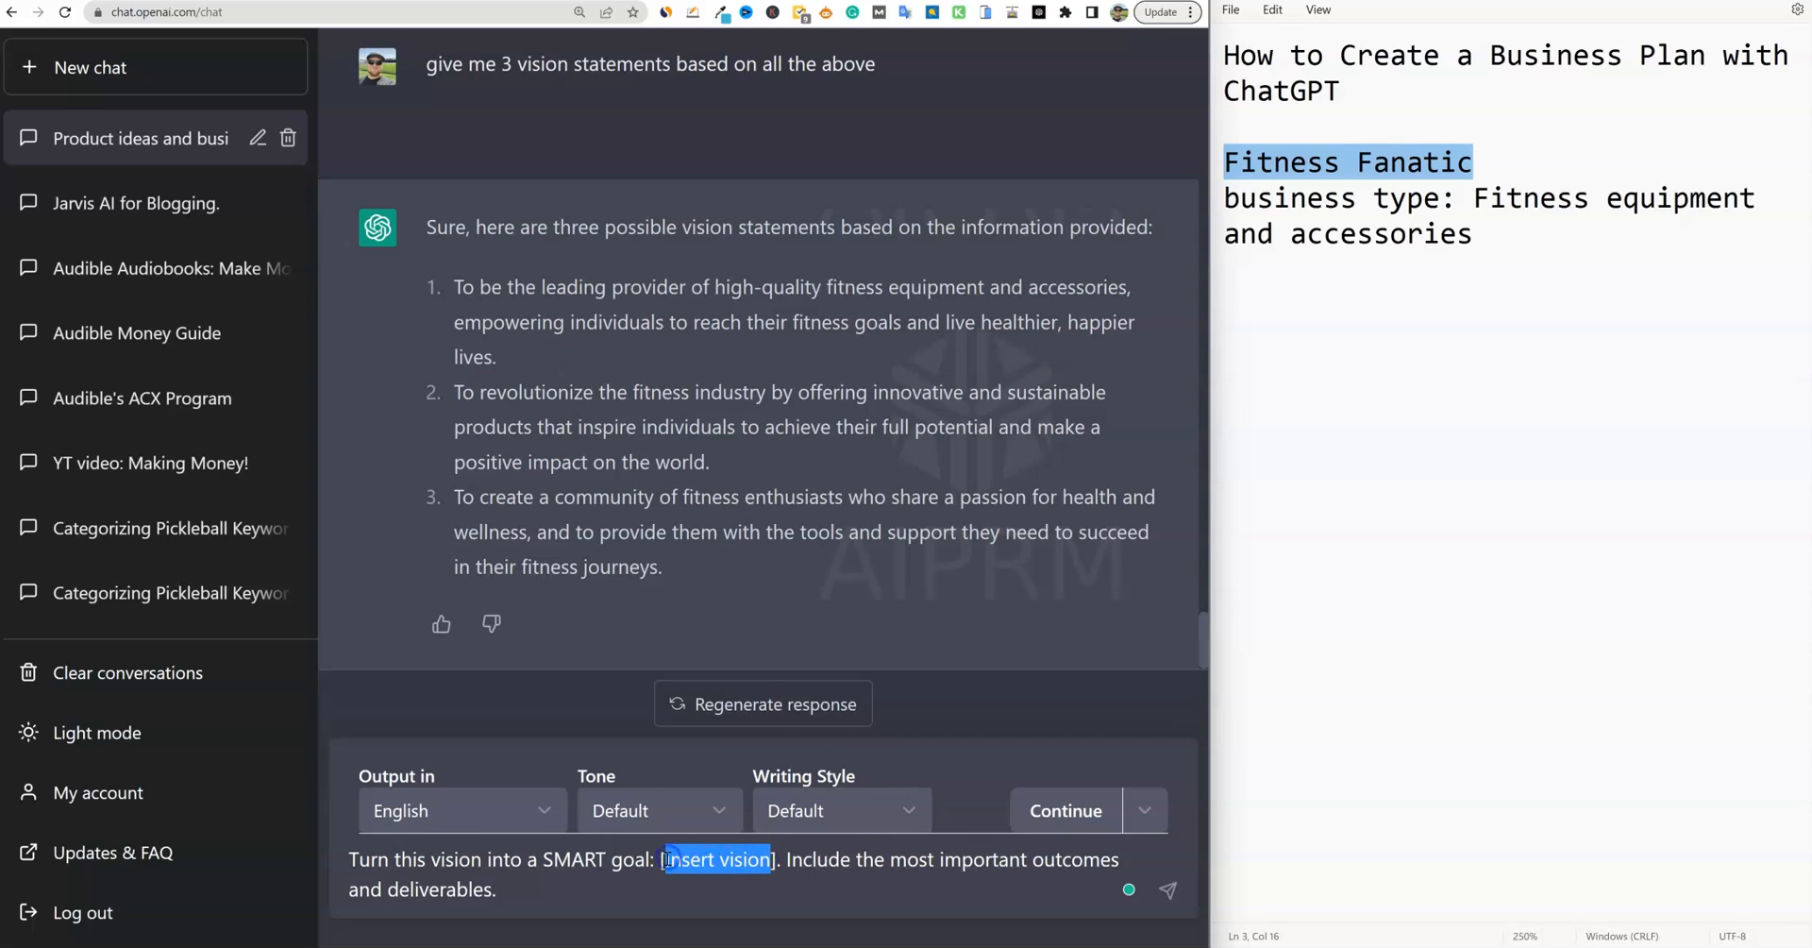
pyautogui.click(1167, 889)
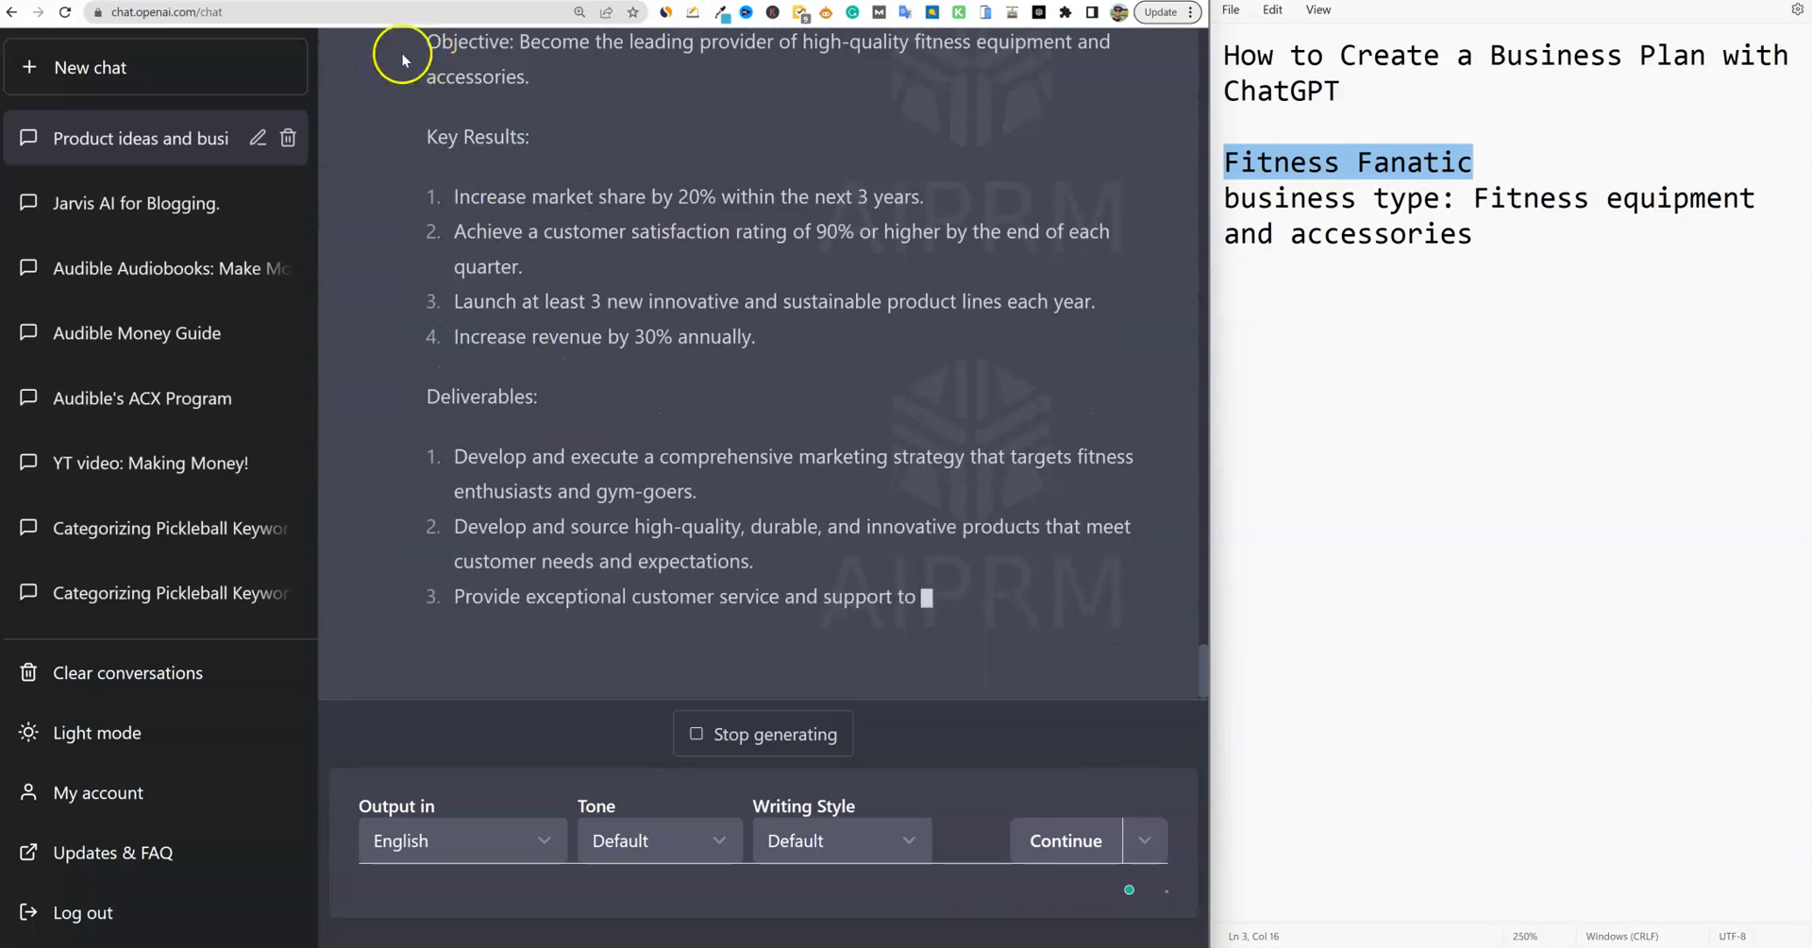
# Read the SMART goal's objective, key results and deliverables, highlighting the summary on achieving the vision
pyautogui.scroll(3)
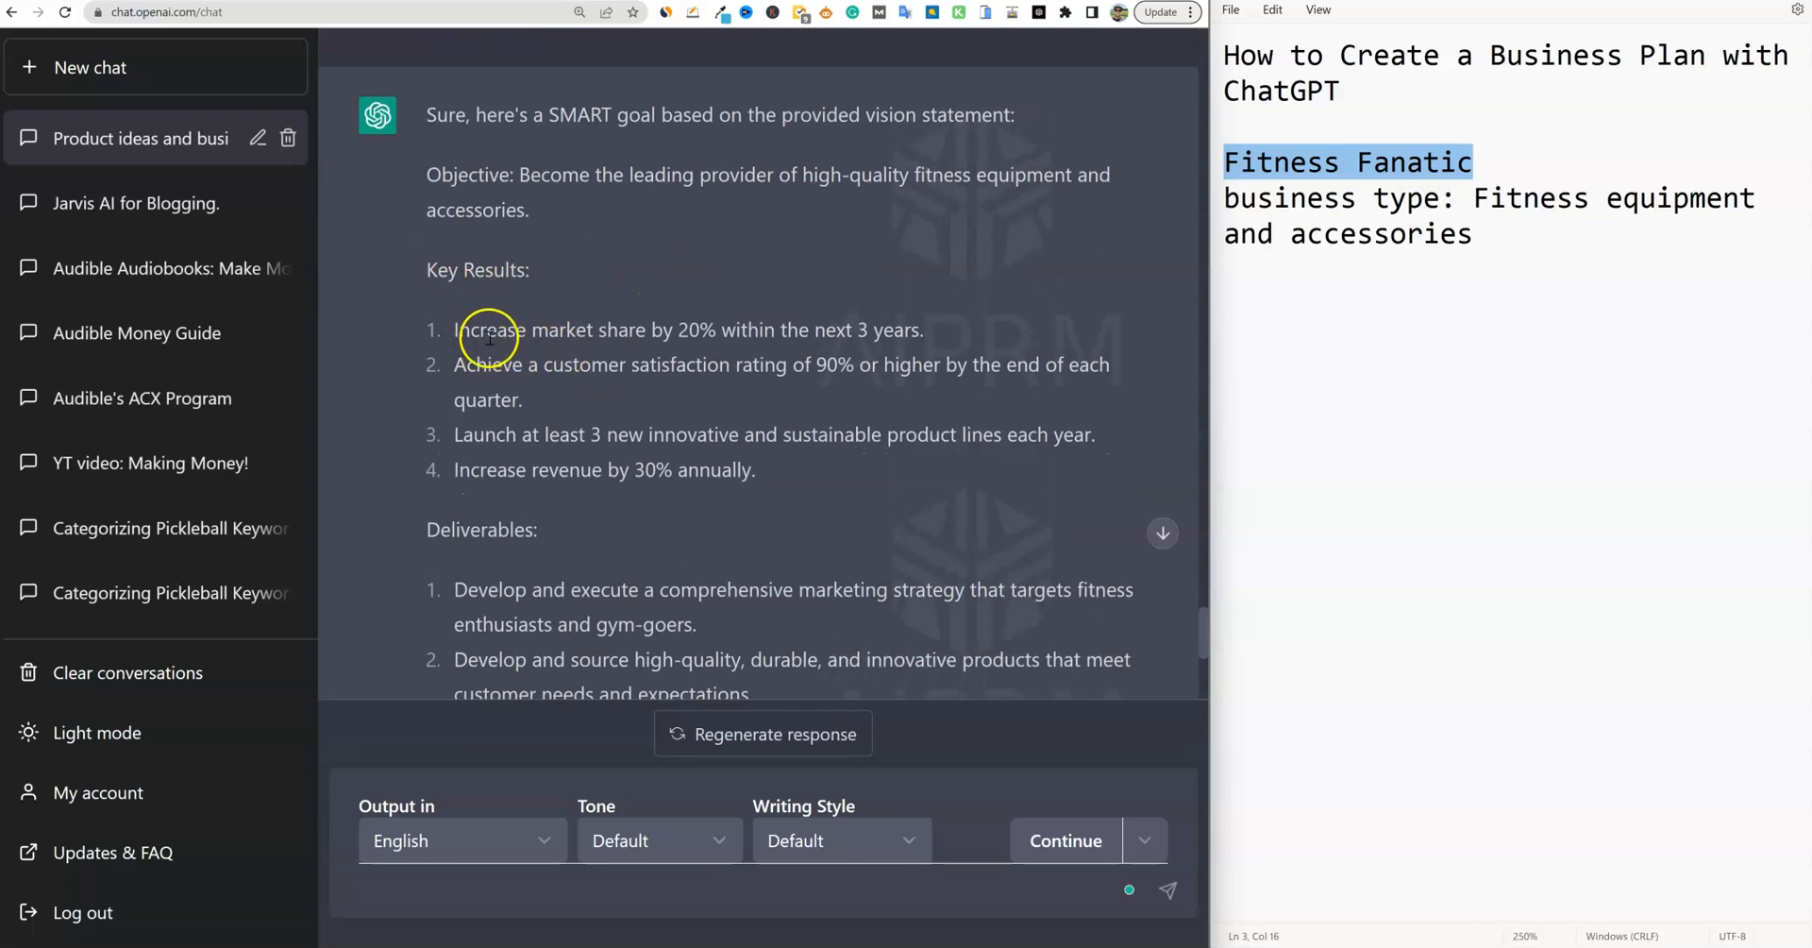
pyautogui.moveTo(761, 354)
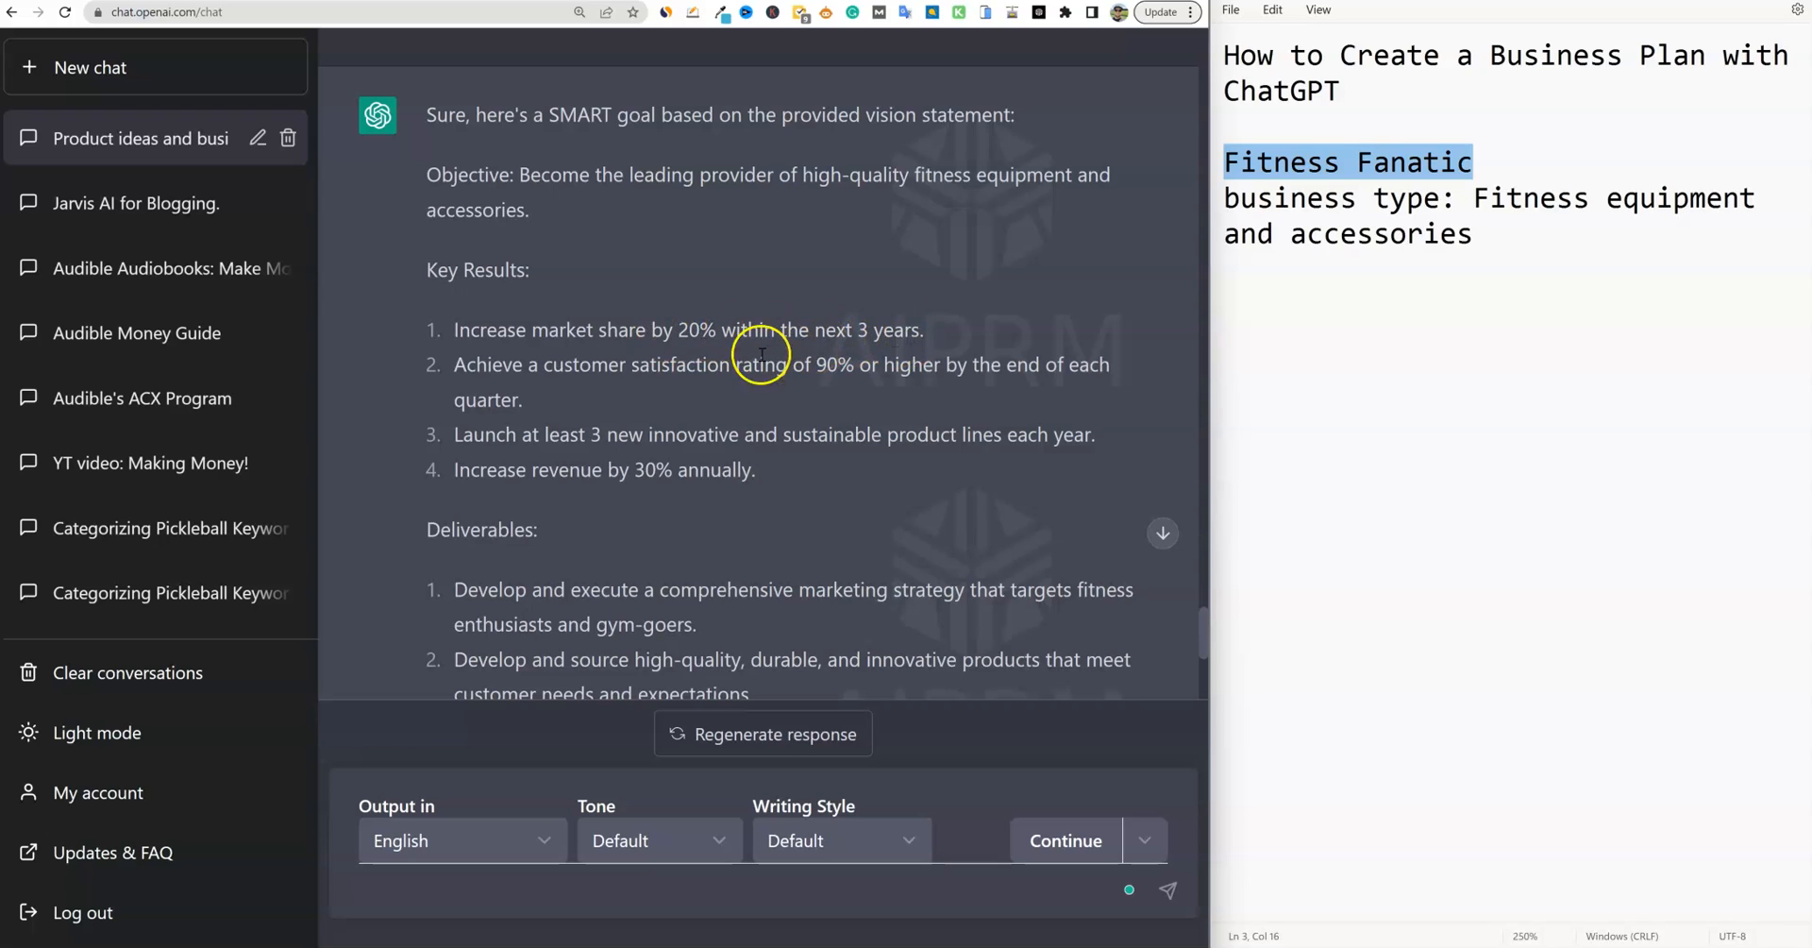
pyautogui.moveTo(636, 373)
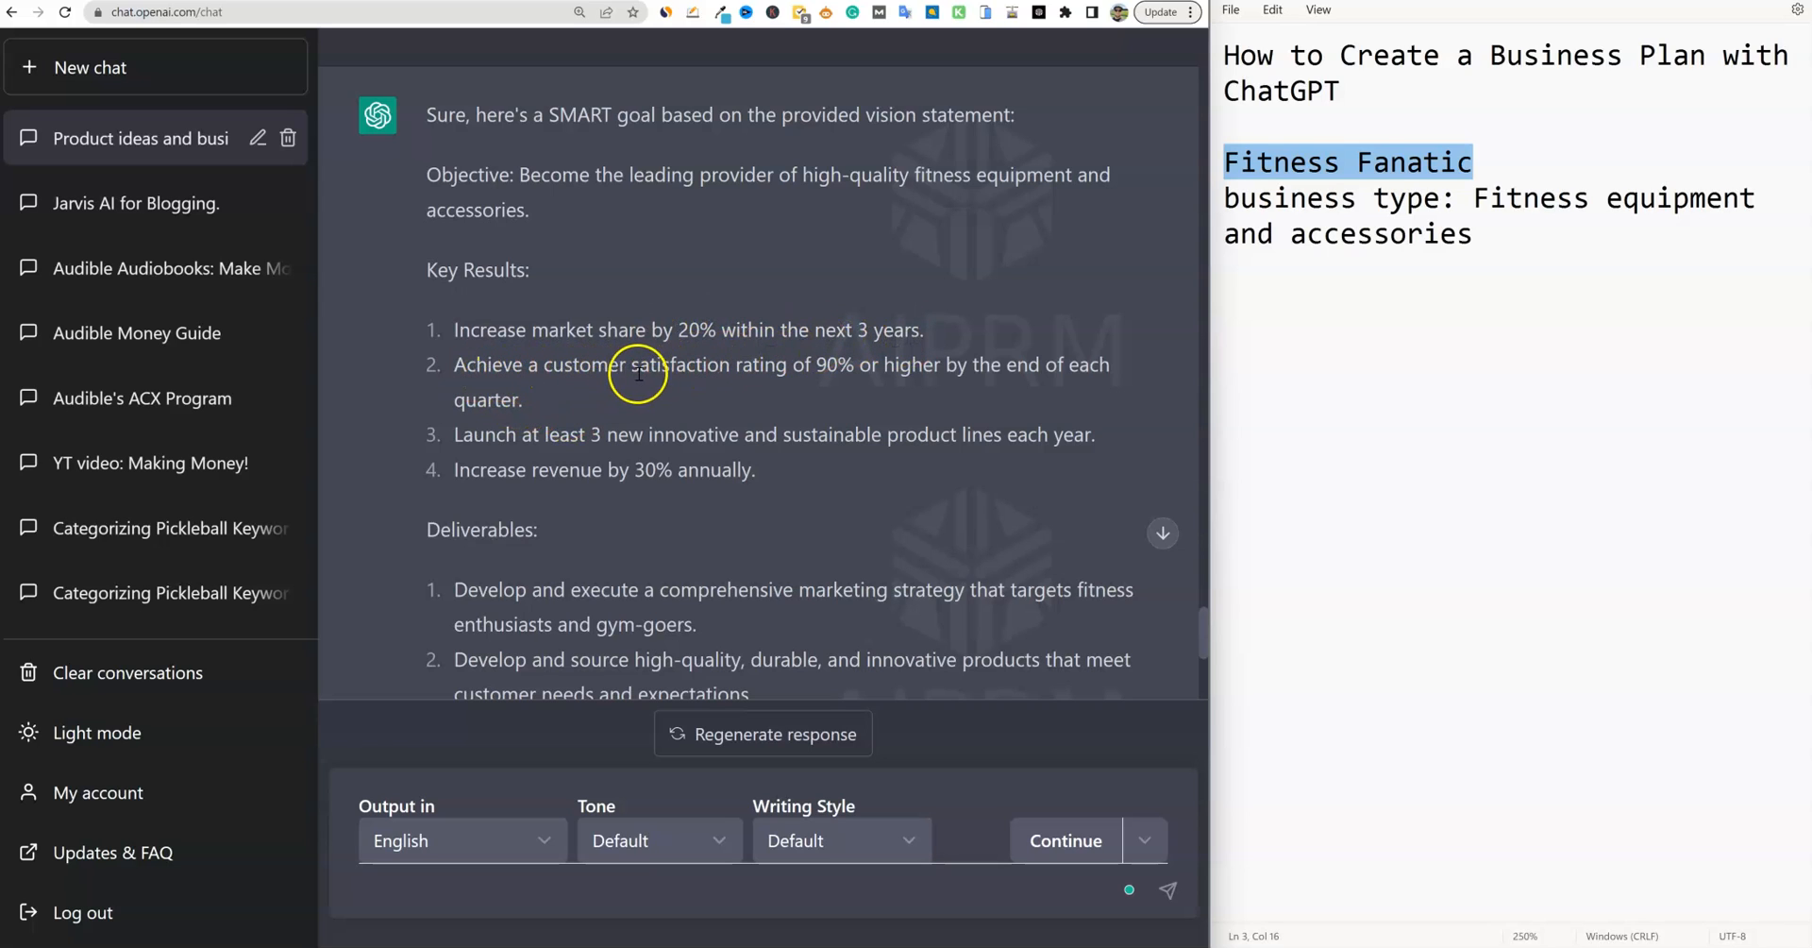
pyautogui.moveTo(714, 481)
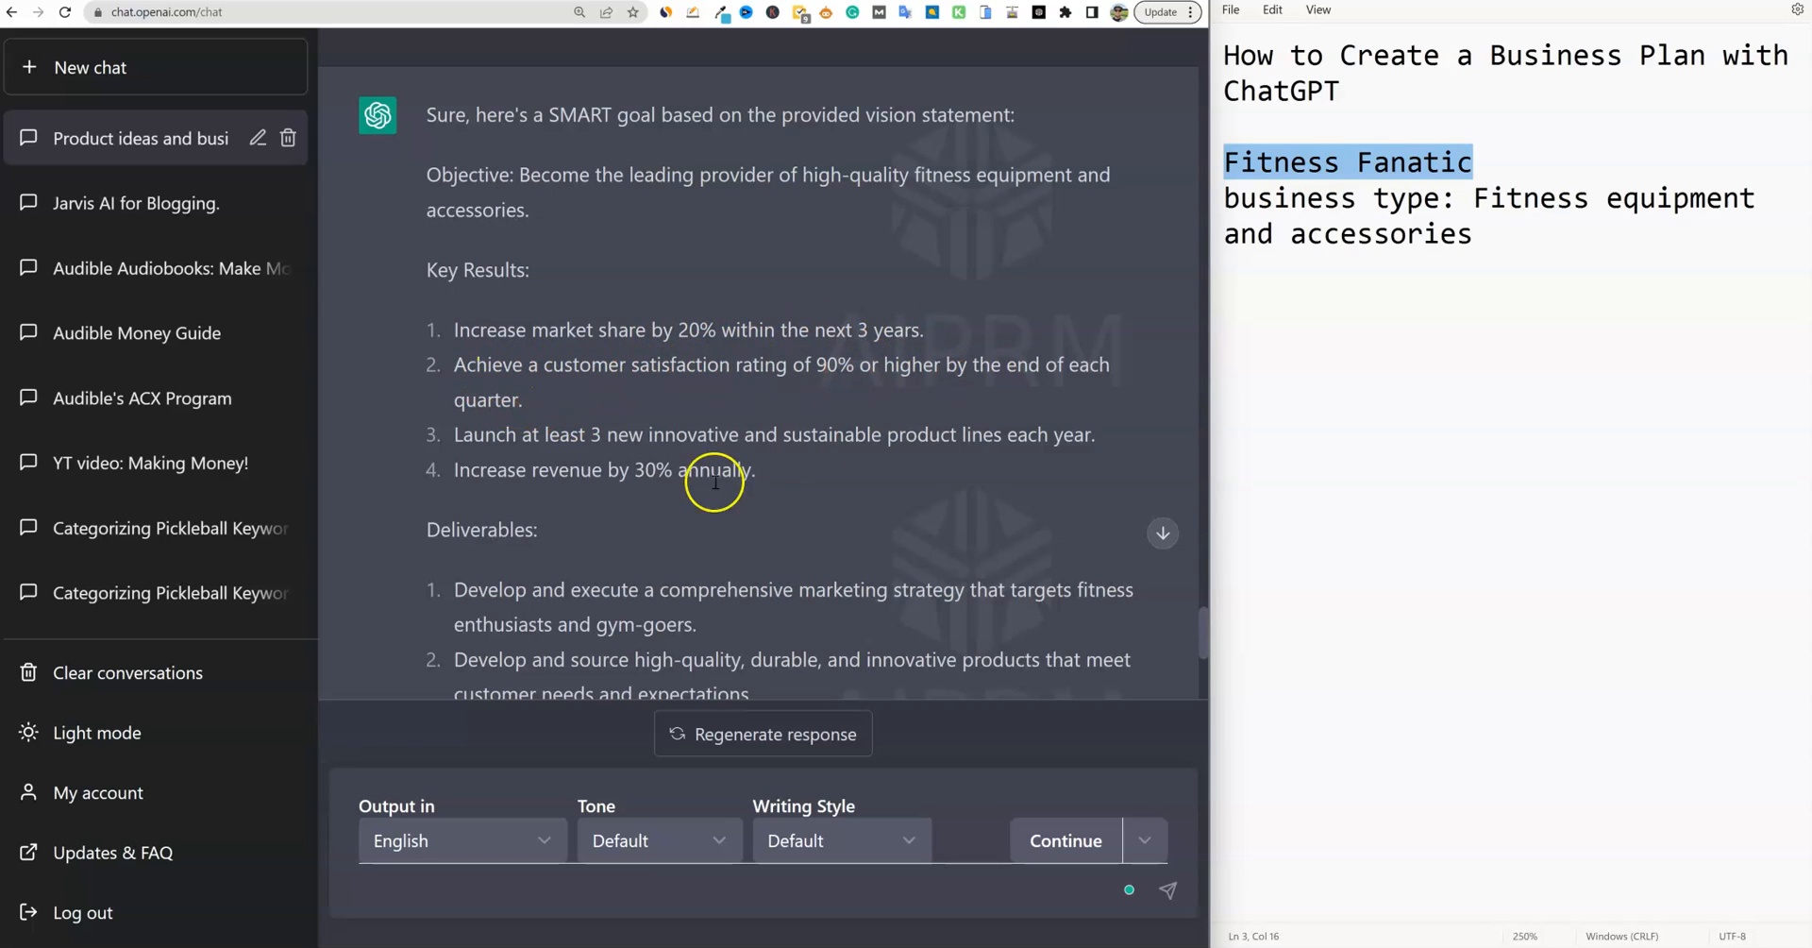
pyautogui.moveTo(688, 439)
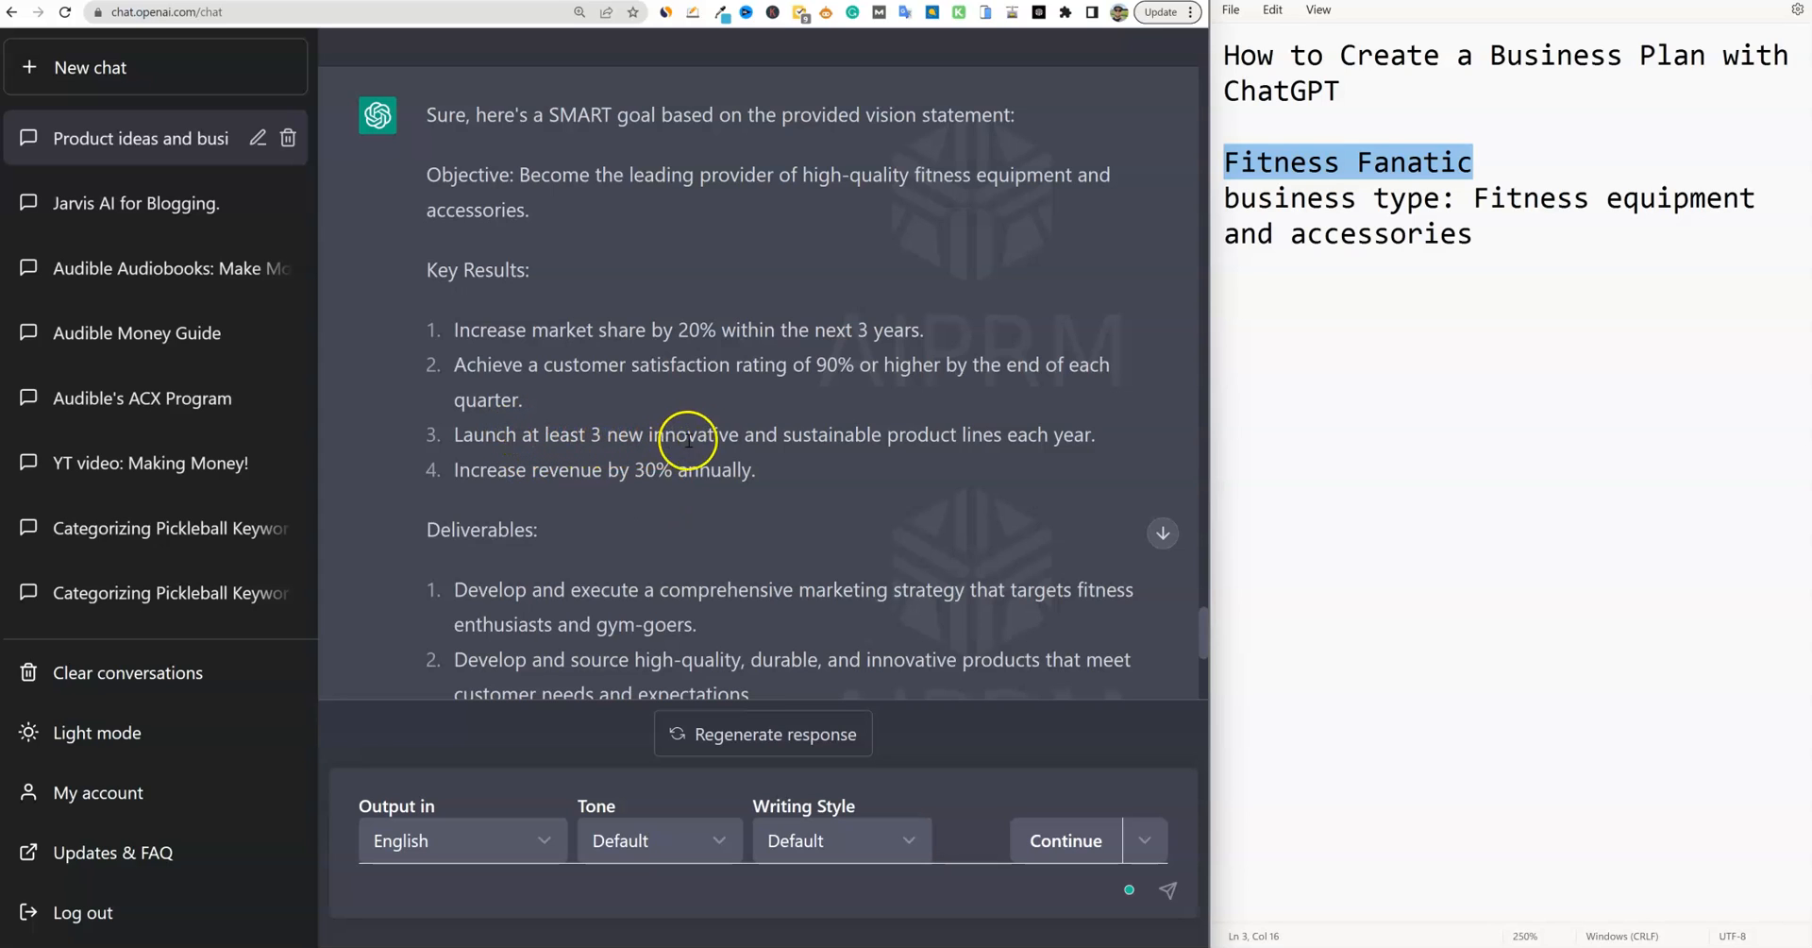
pyautogui.moveTo(913, 442)
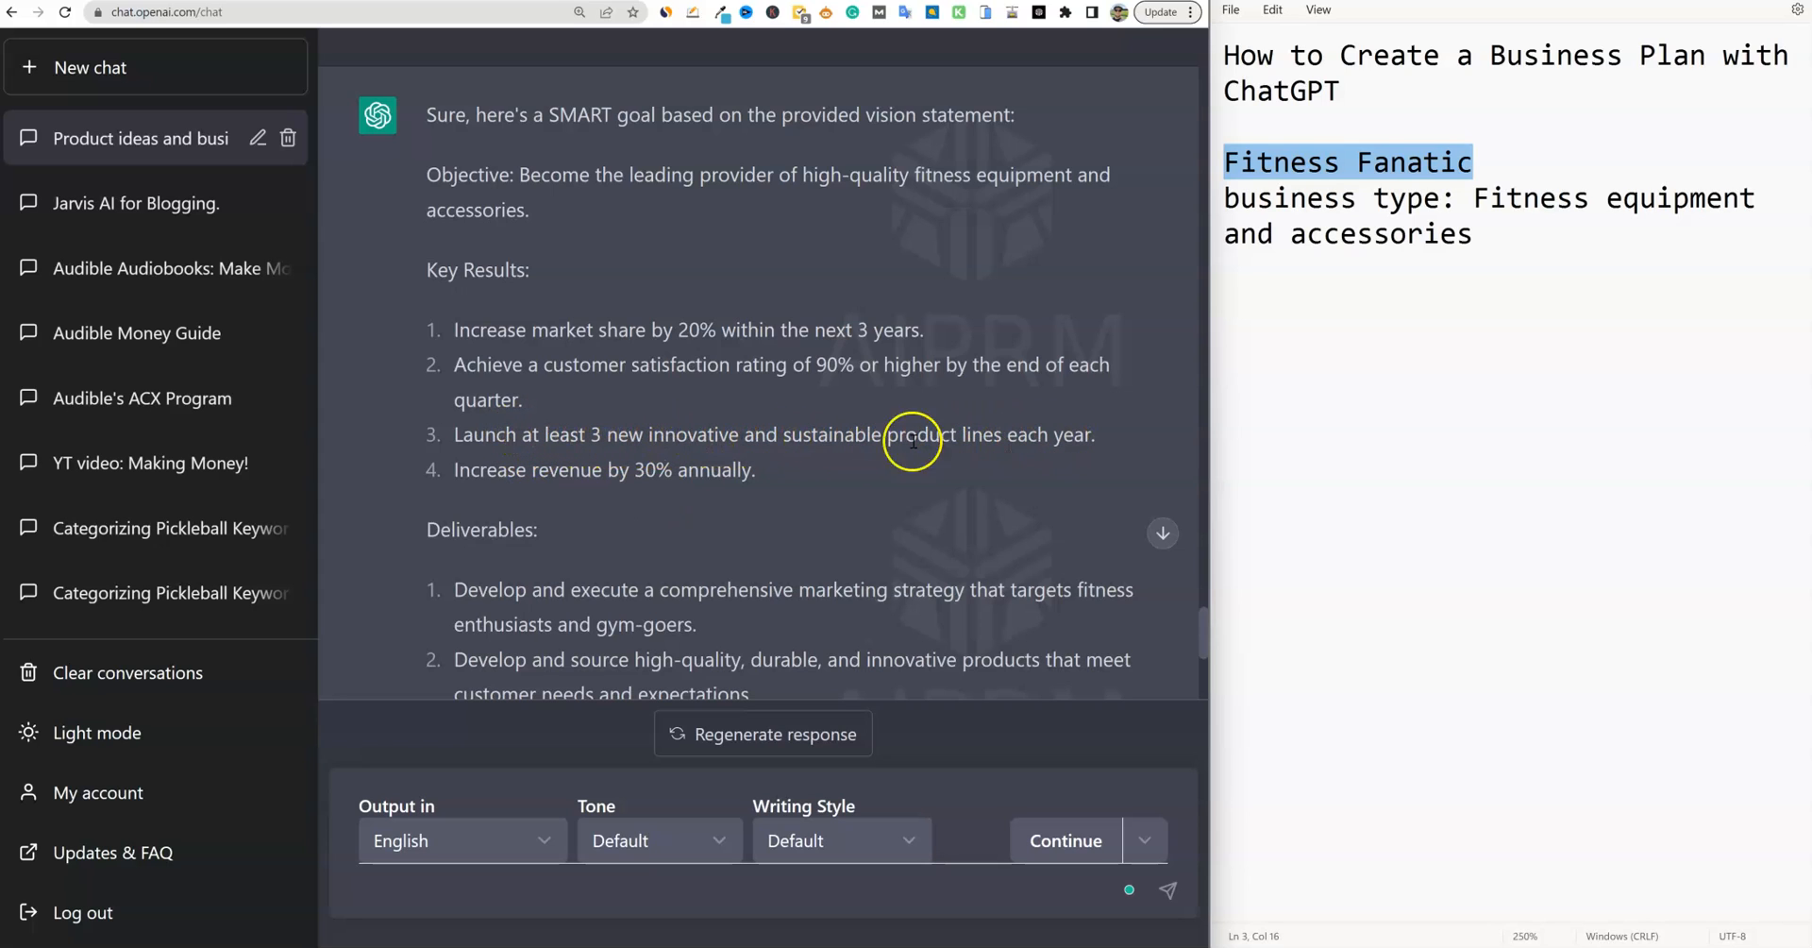
pyautogui.moveTo(673, 499)
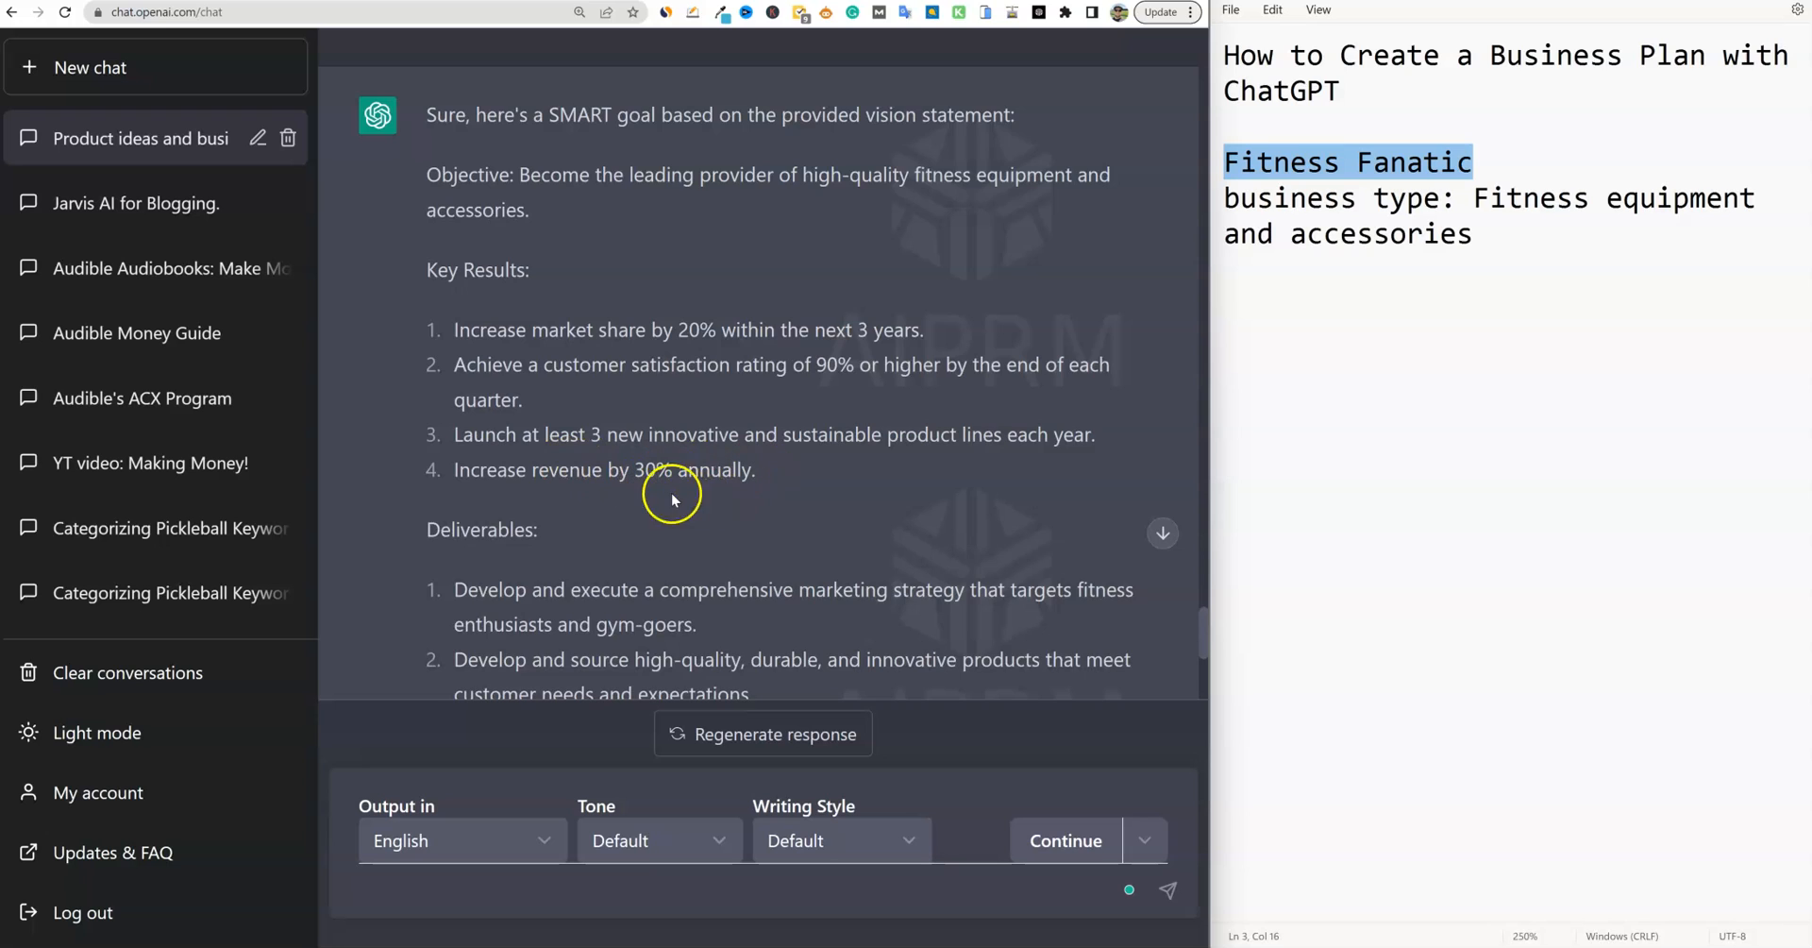
pyautogui.scroll(-3)
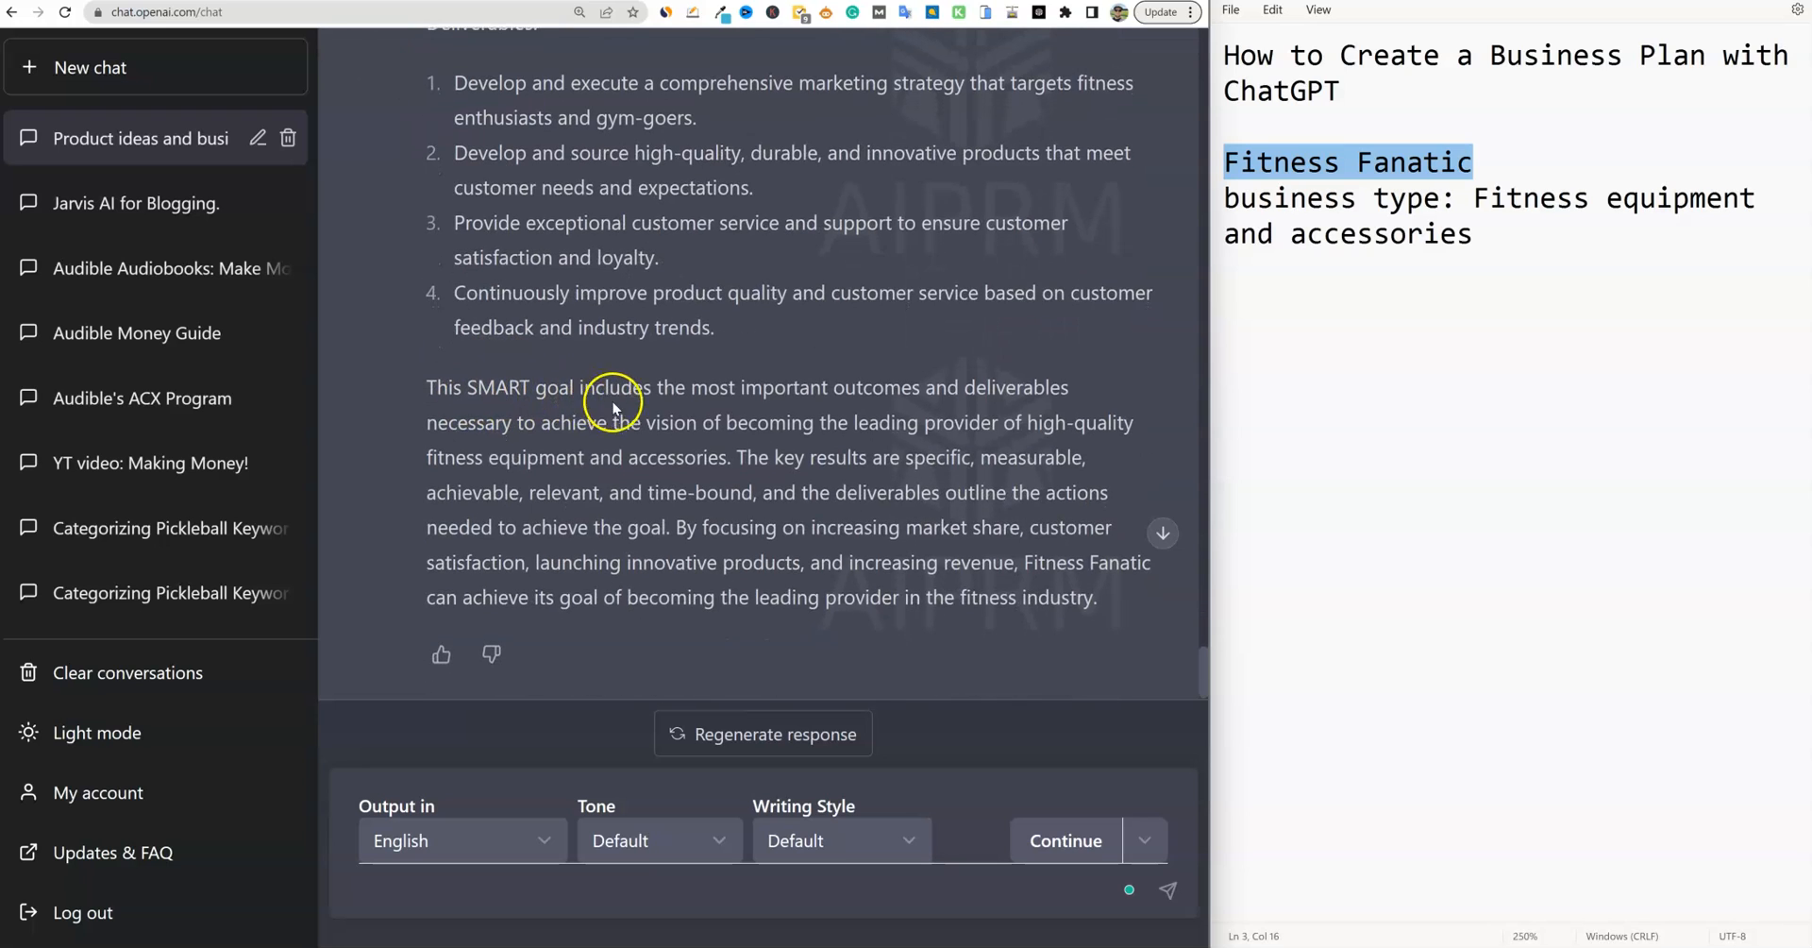
pyautogui.moveTo(944, 400)
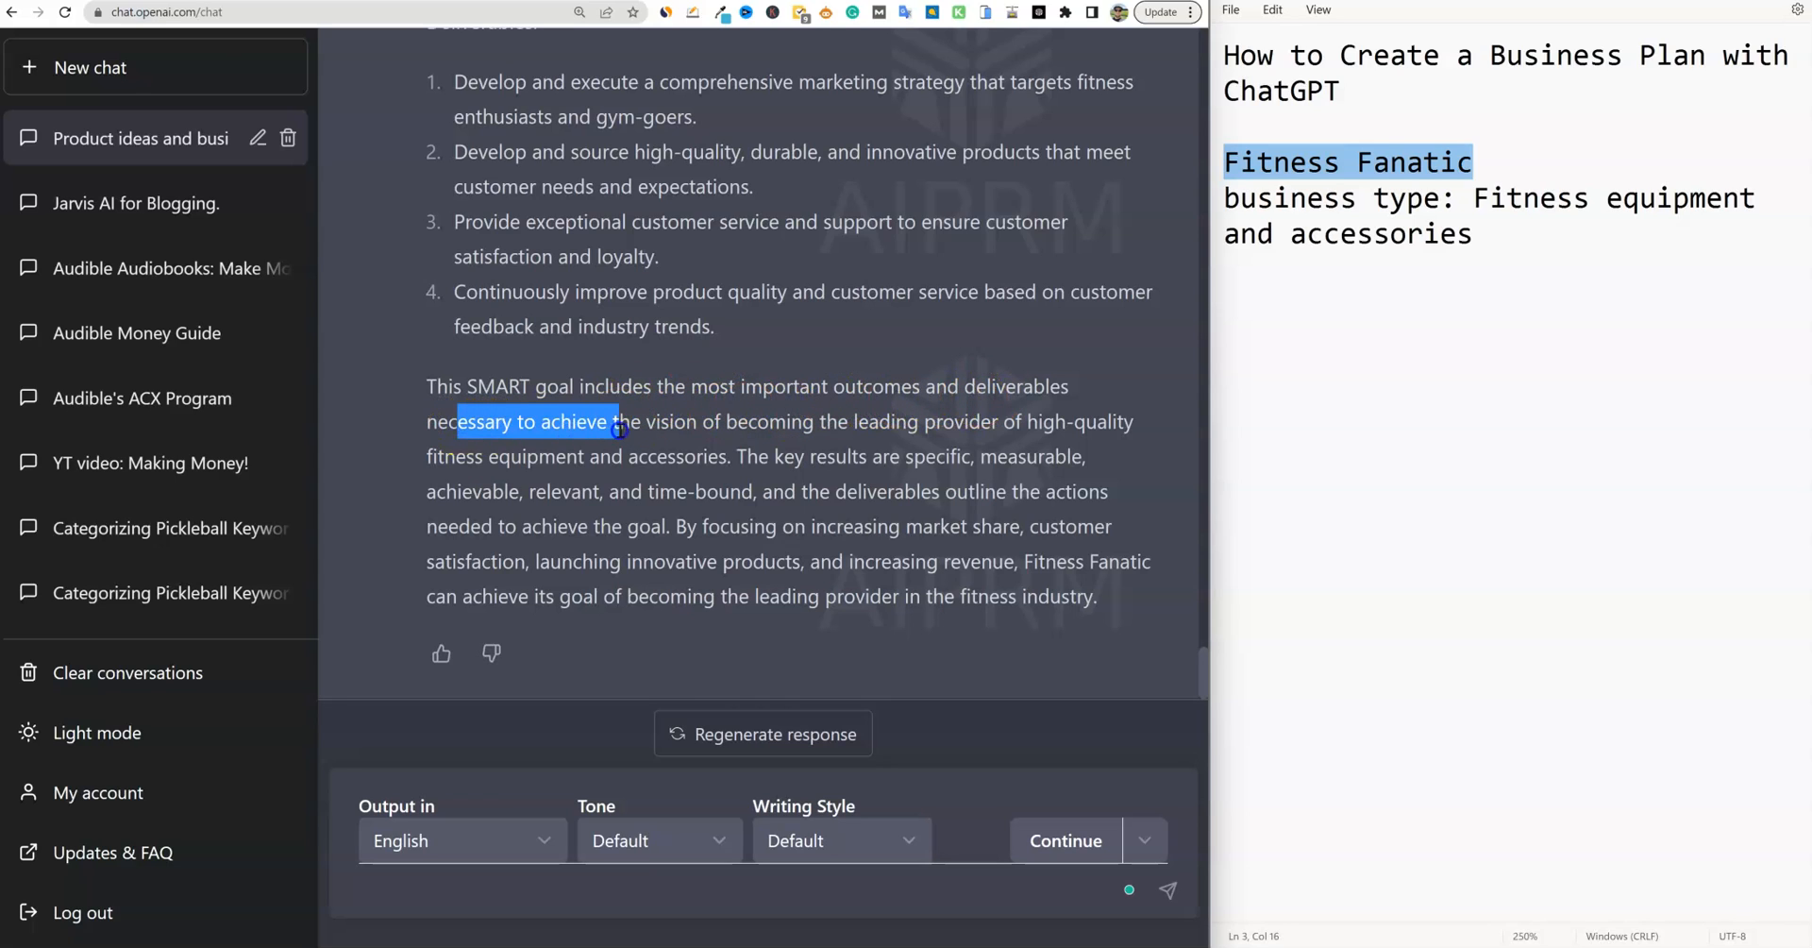
pyautogui.moveTo(618, 421); pyautogui.dragTo(1072, 421)
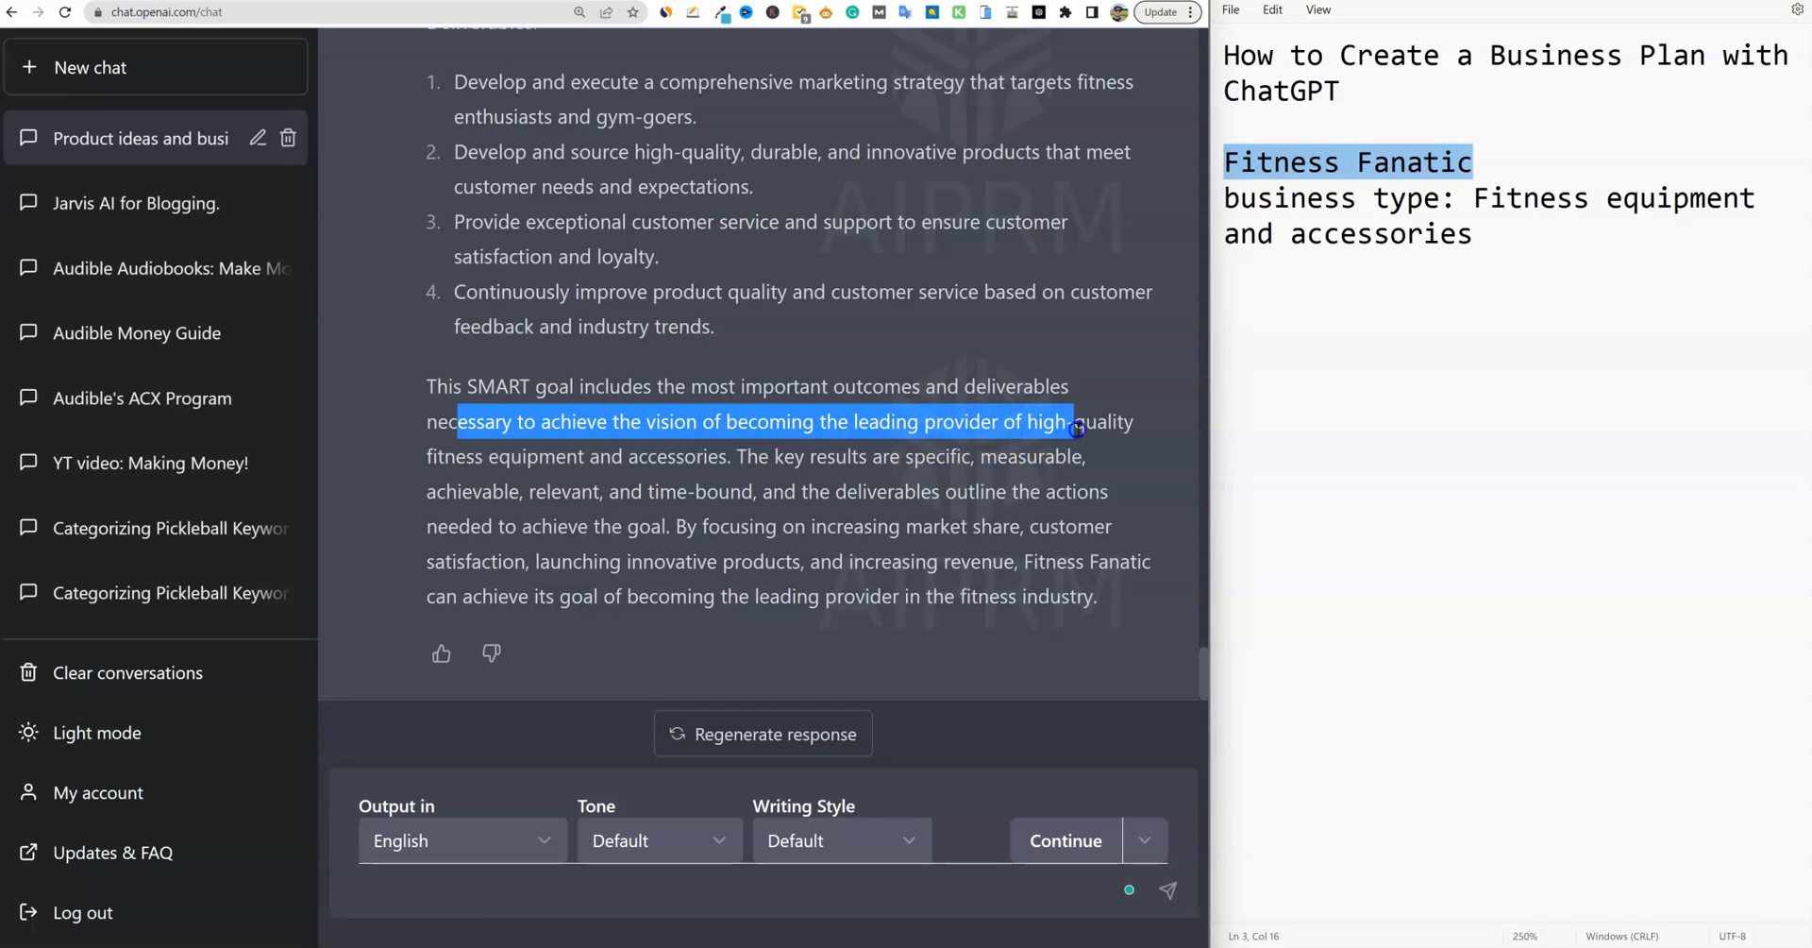
pyautogui.moveTo(1075, 429); pyautogui.dragTo(1035, 468)
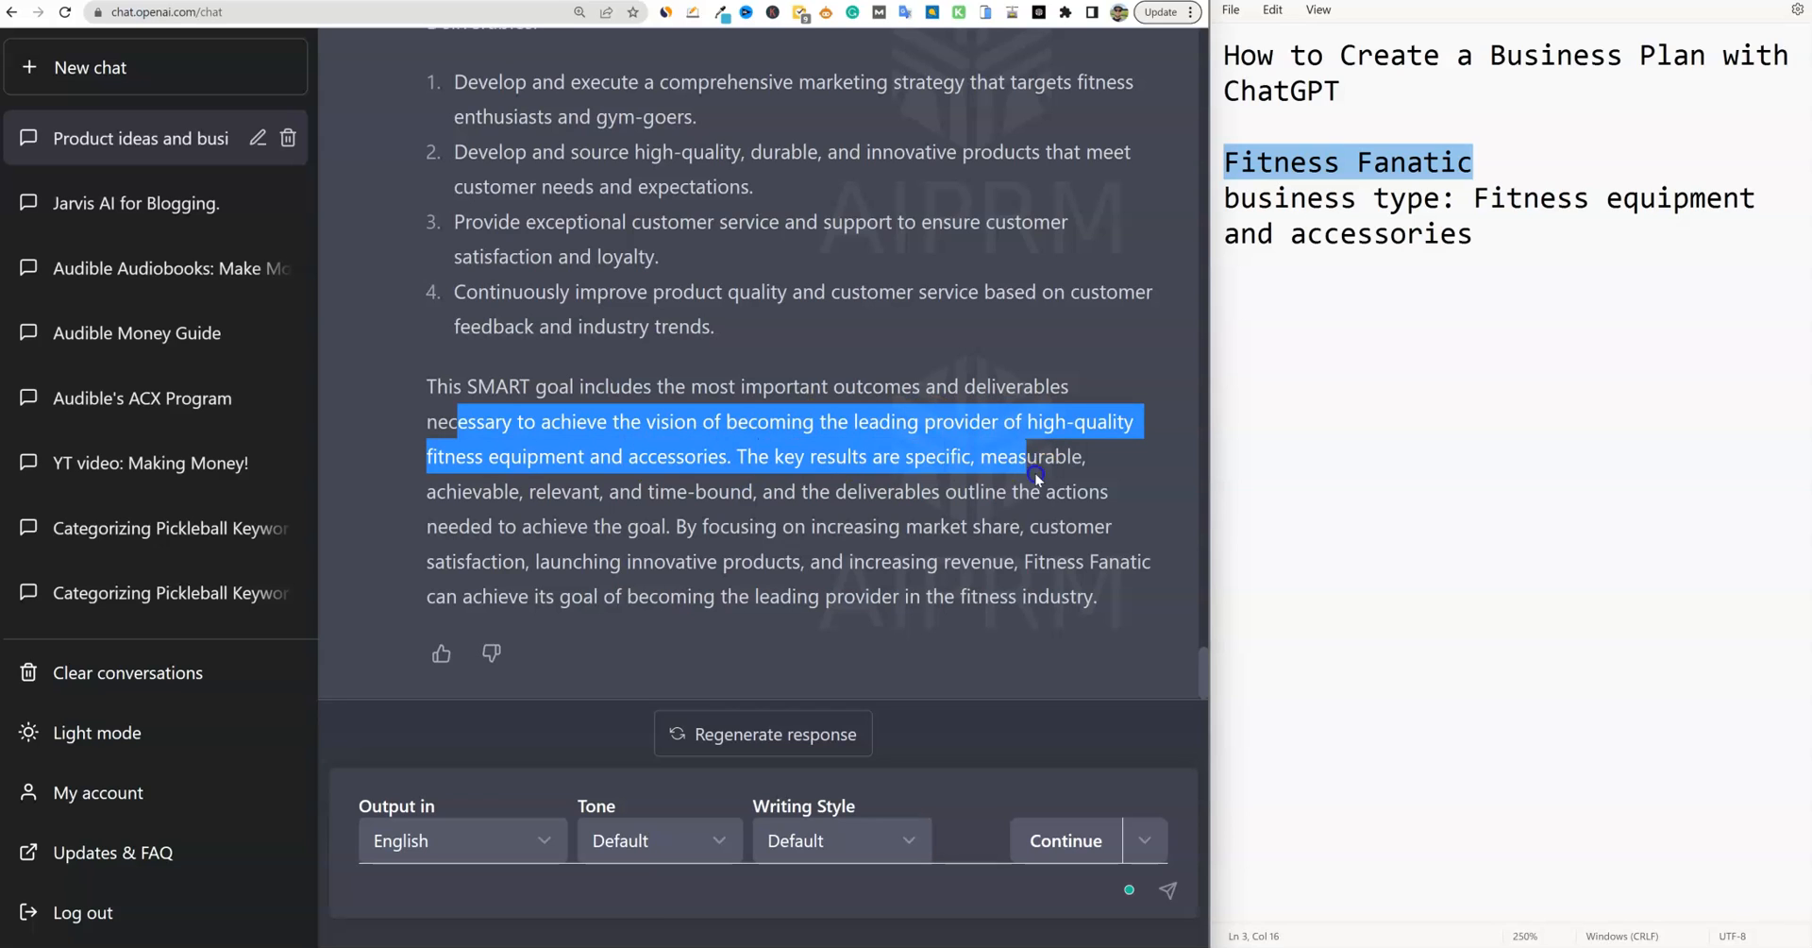
pyautogui.scroll(-3)
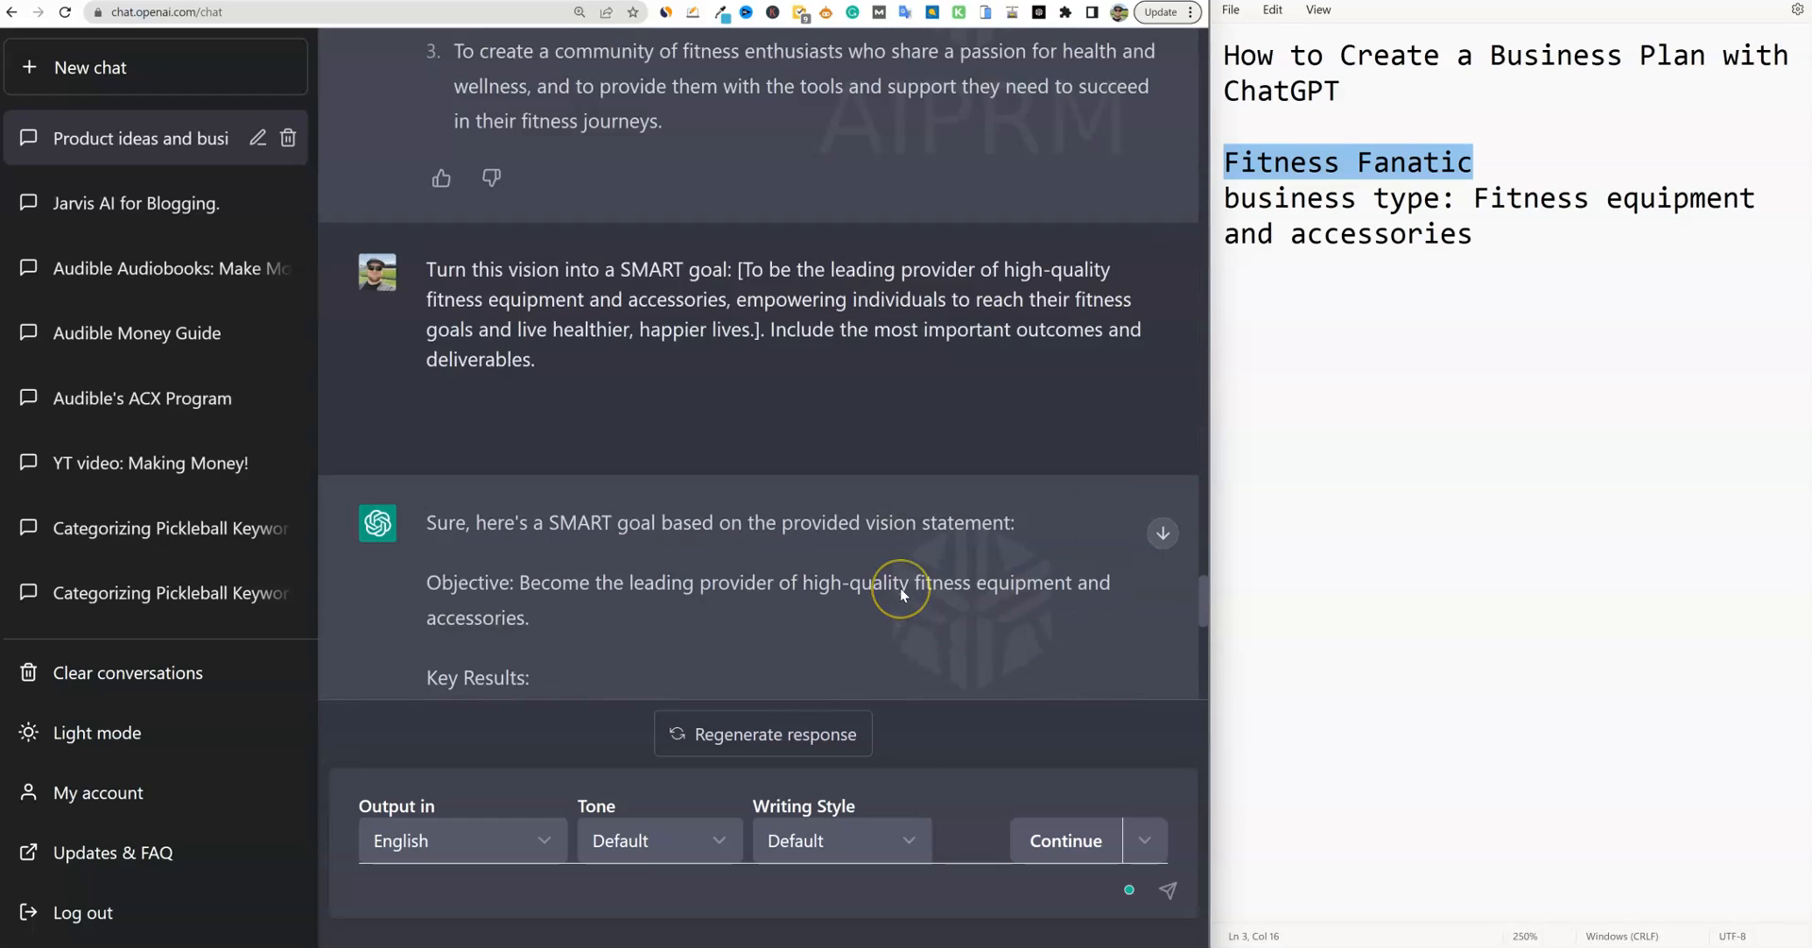
pyautogui.scroll(-3)
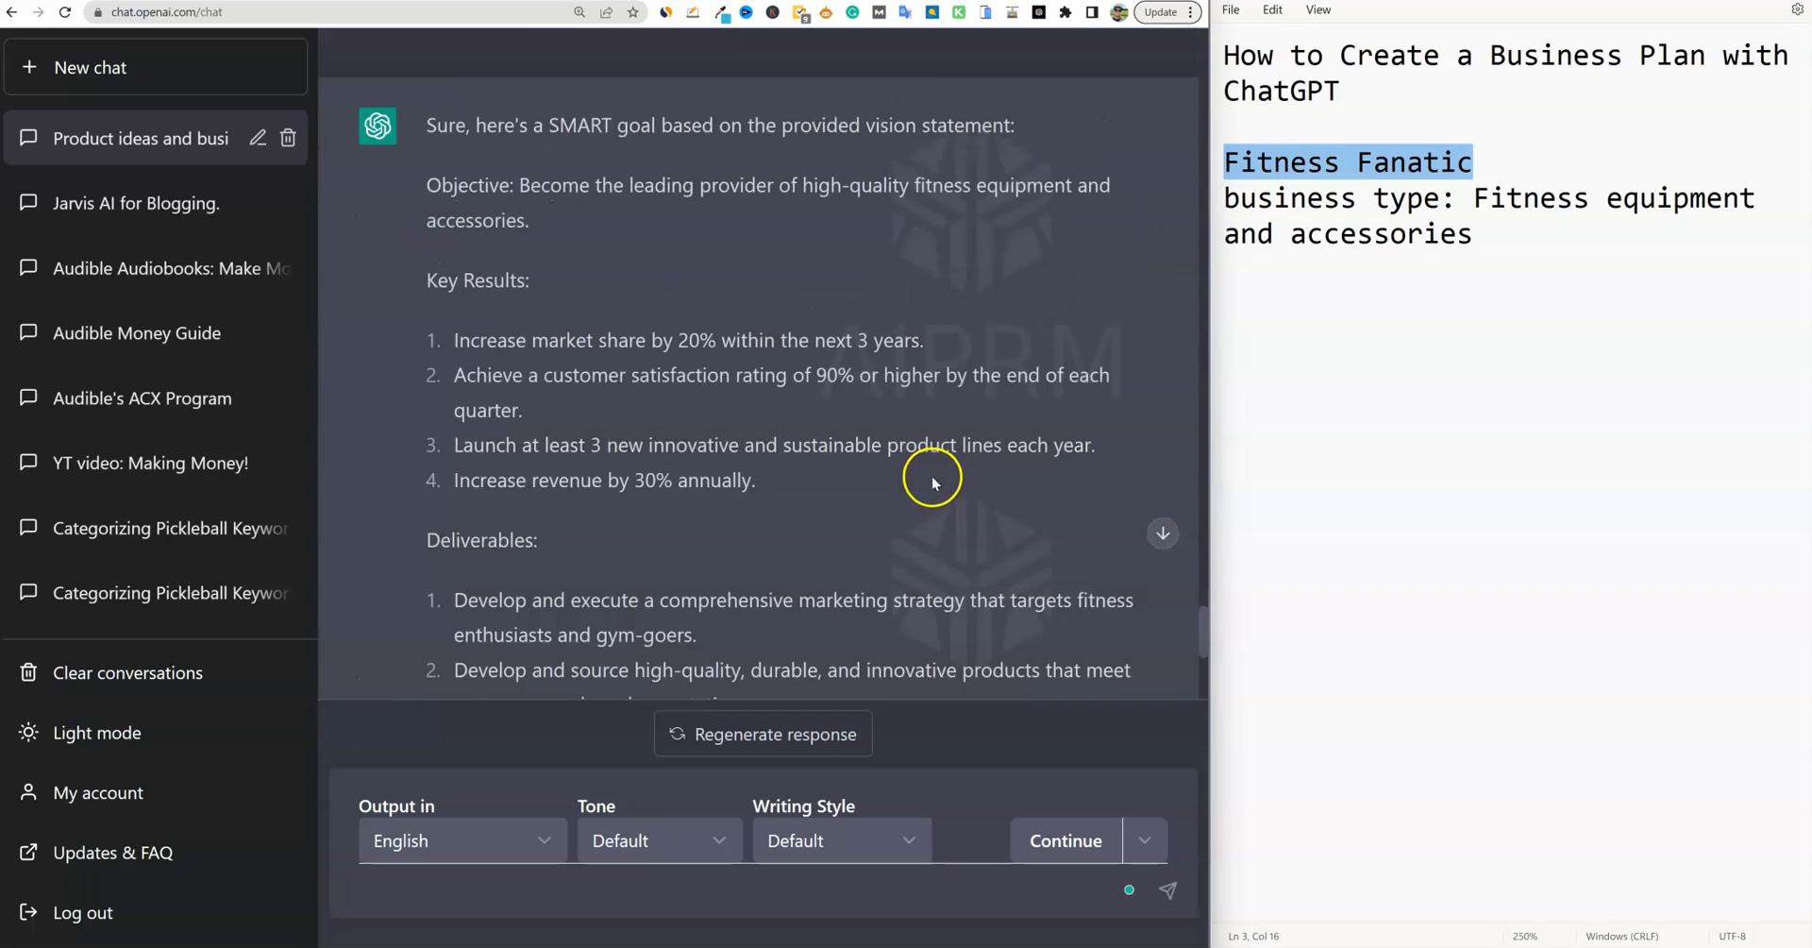
pyautogui.scroll(-3)
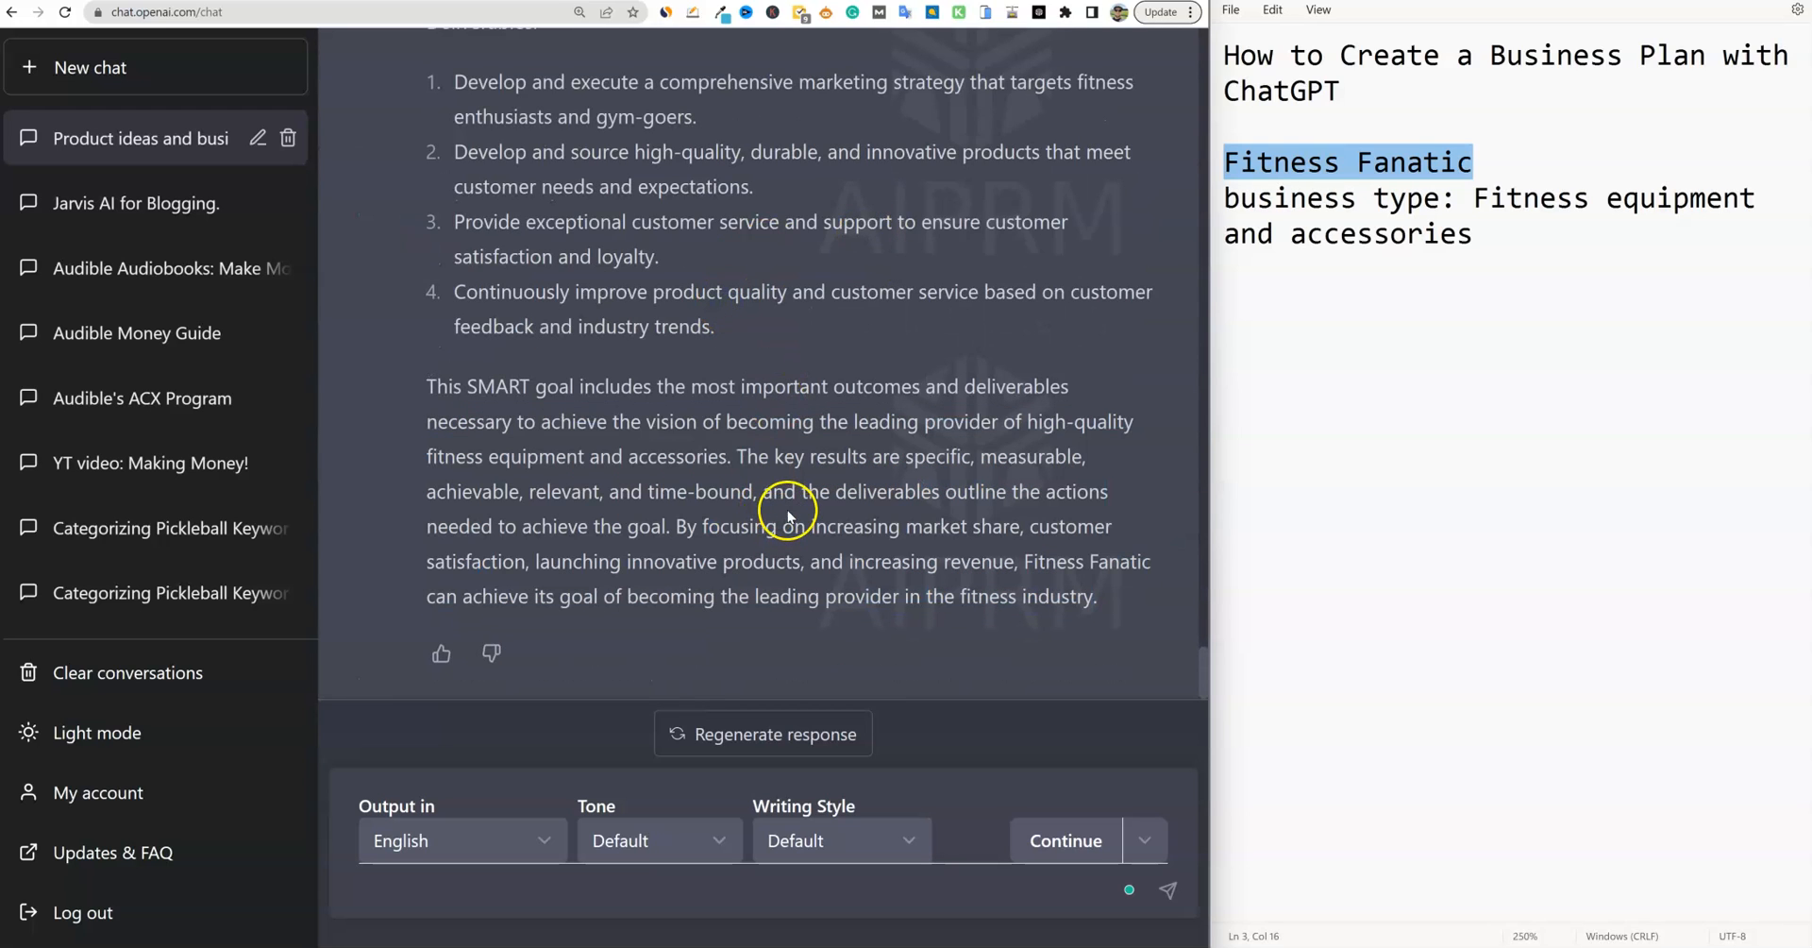
pyautogui.moveTo(1353, 91)
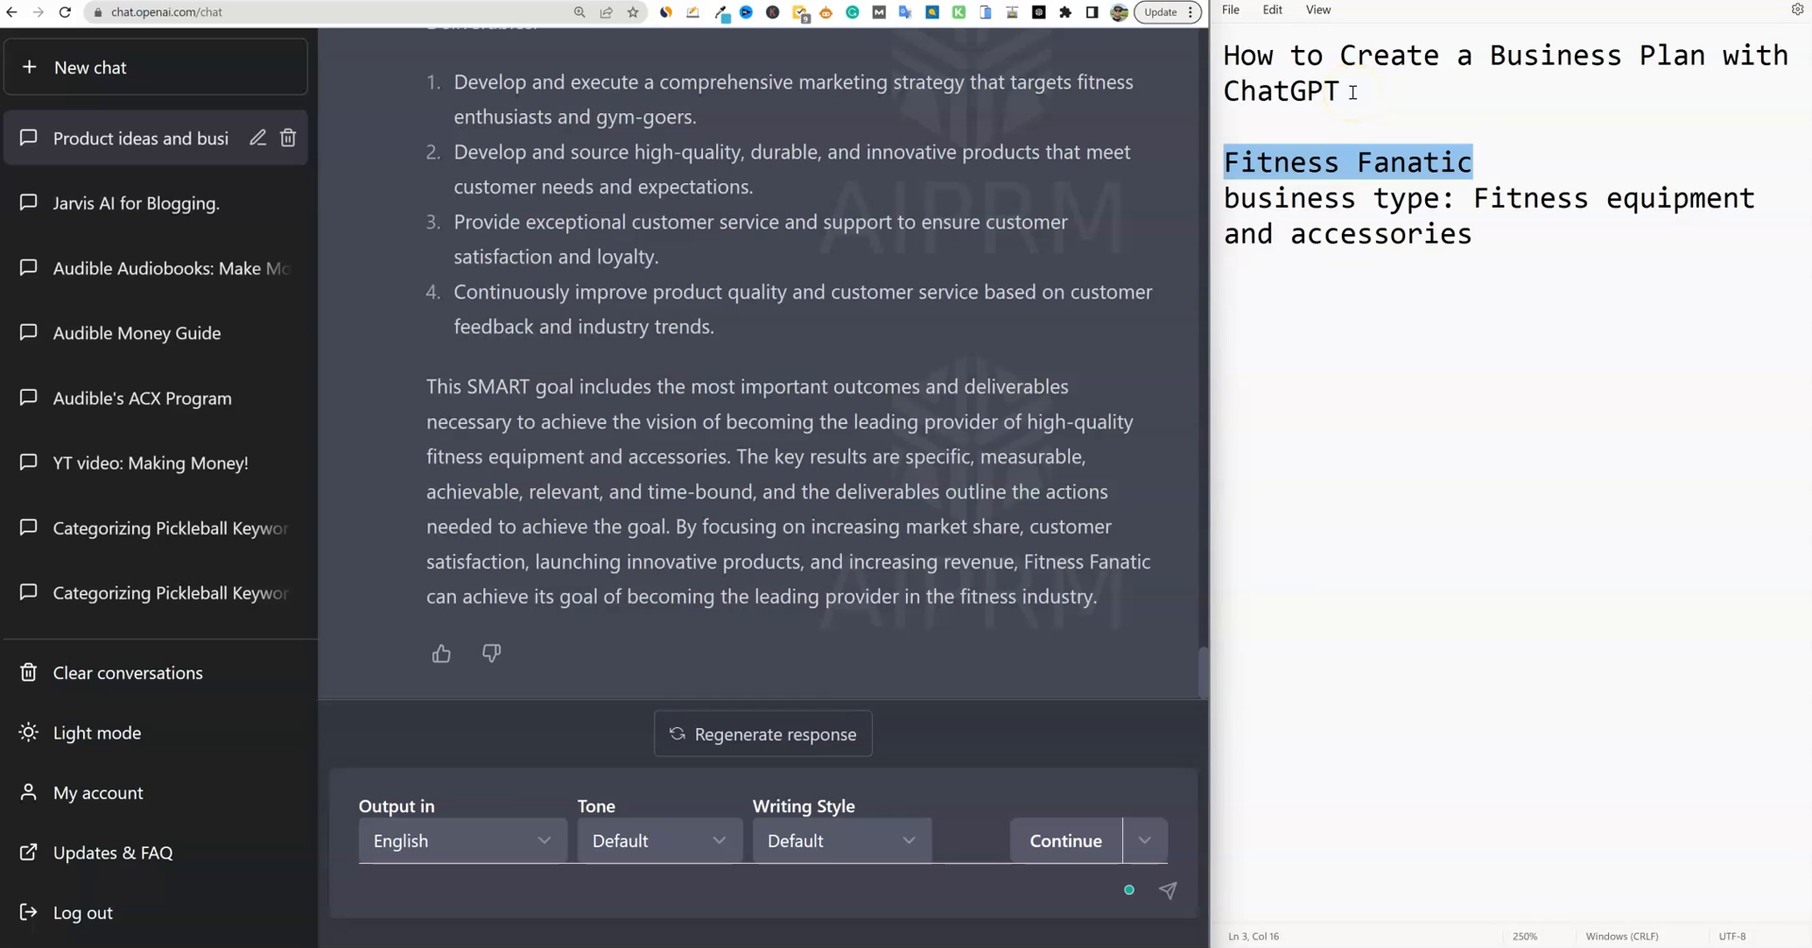
pyautogui.moveTo(891, 512)
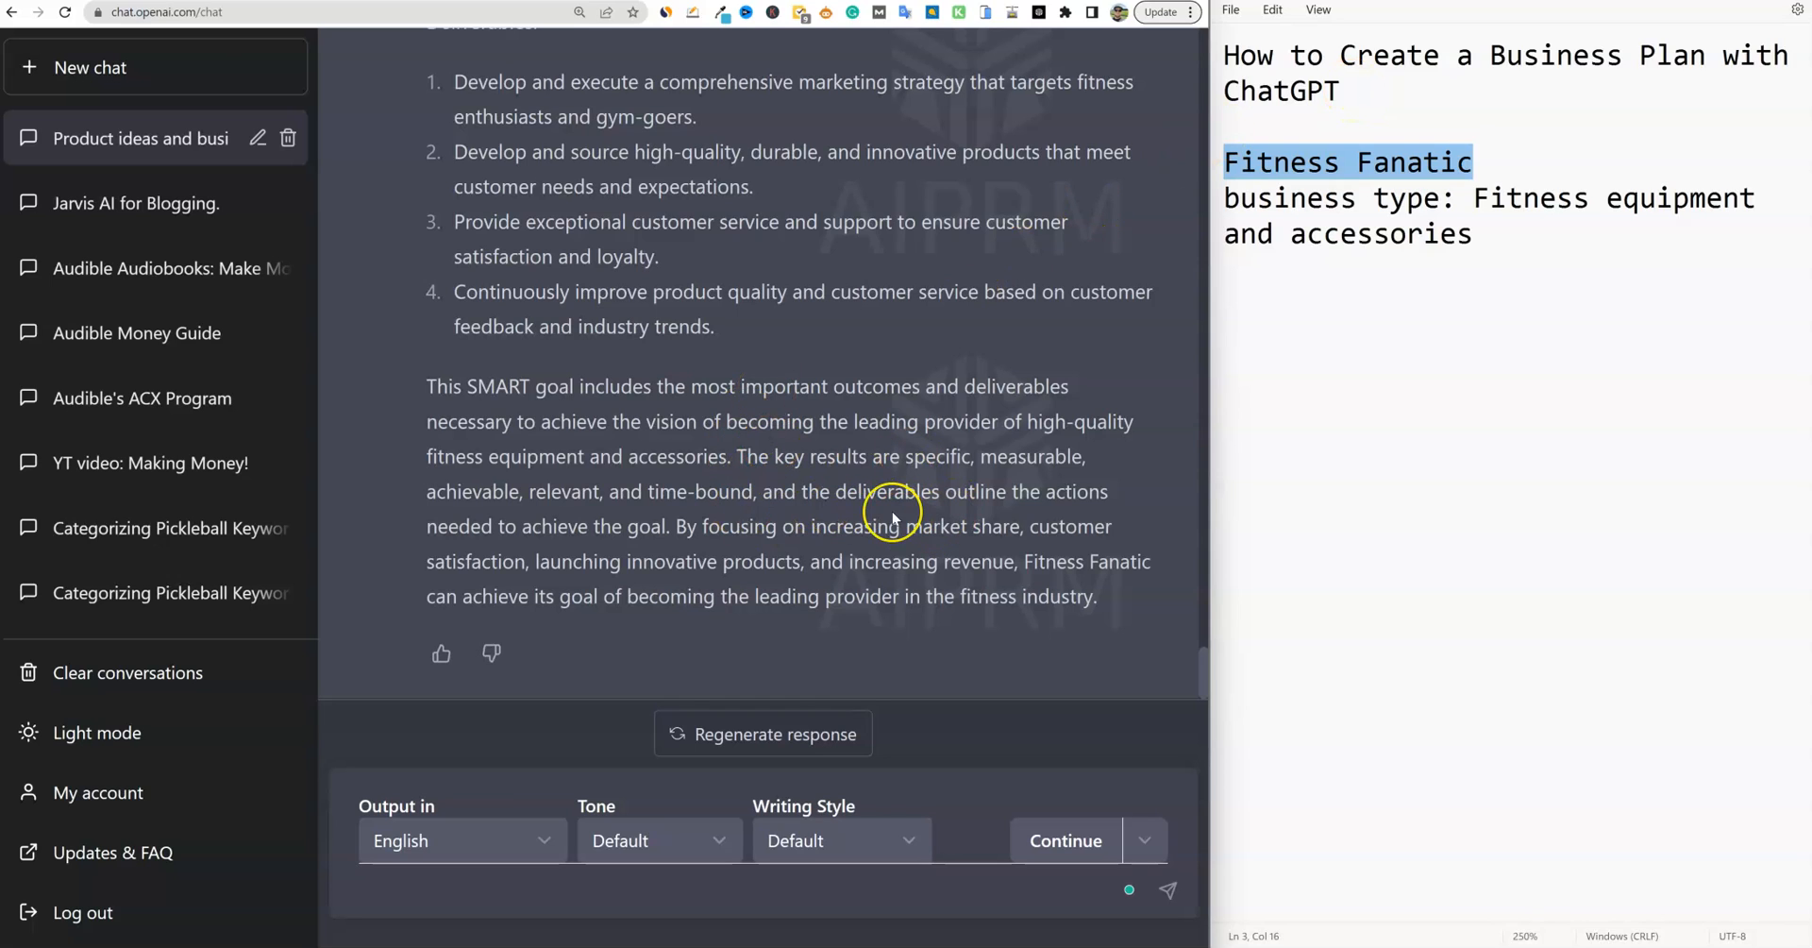
pyautogui.moveTo(891, 512)
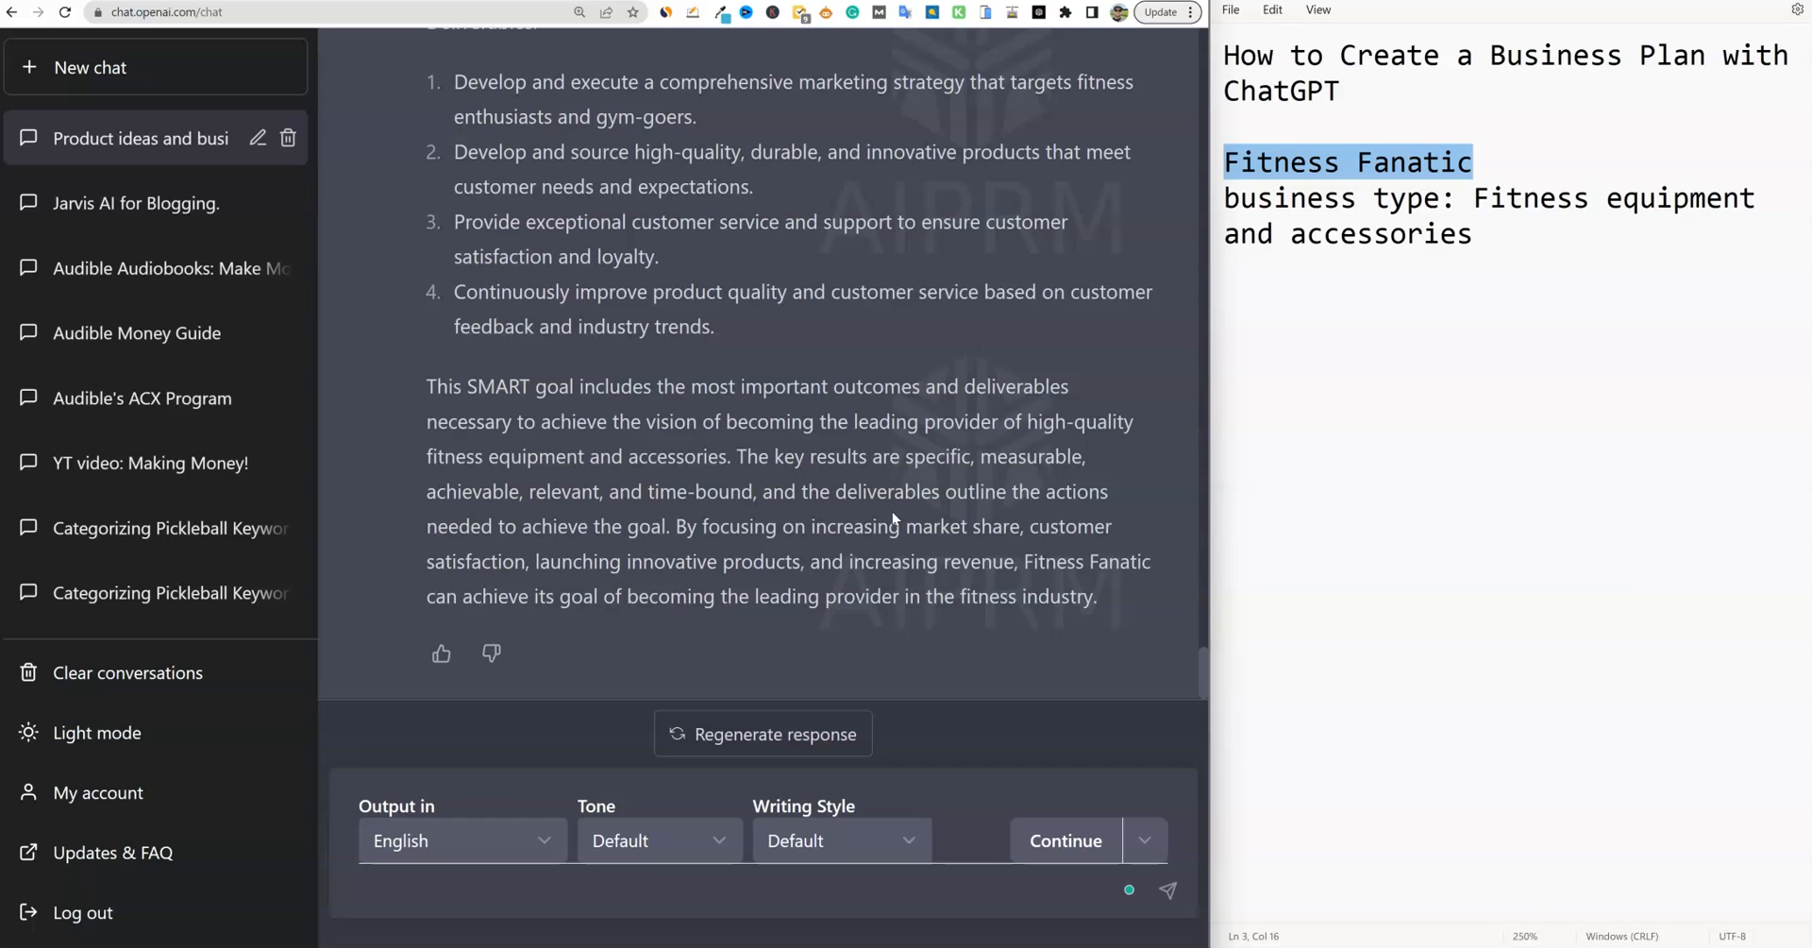
pyautogui.moveTo(125, 852)
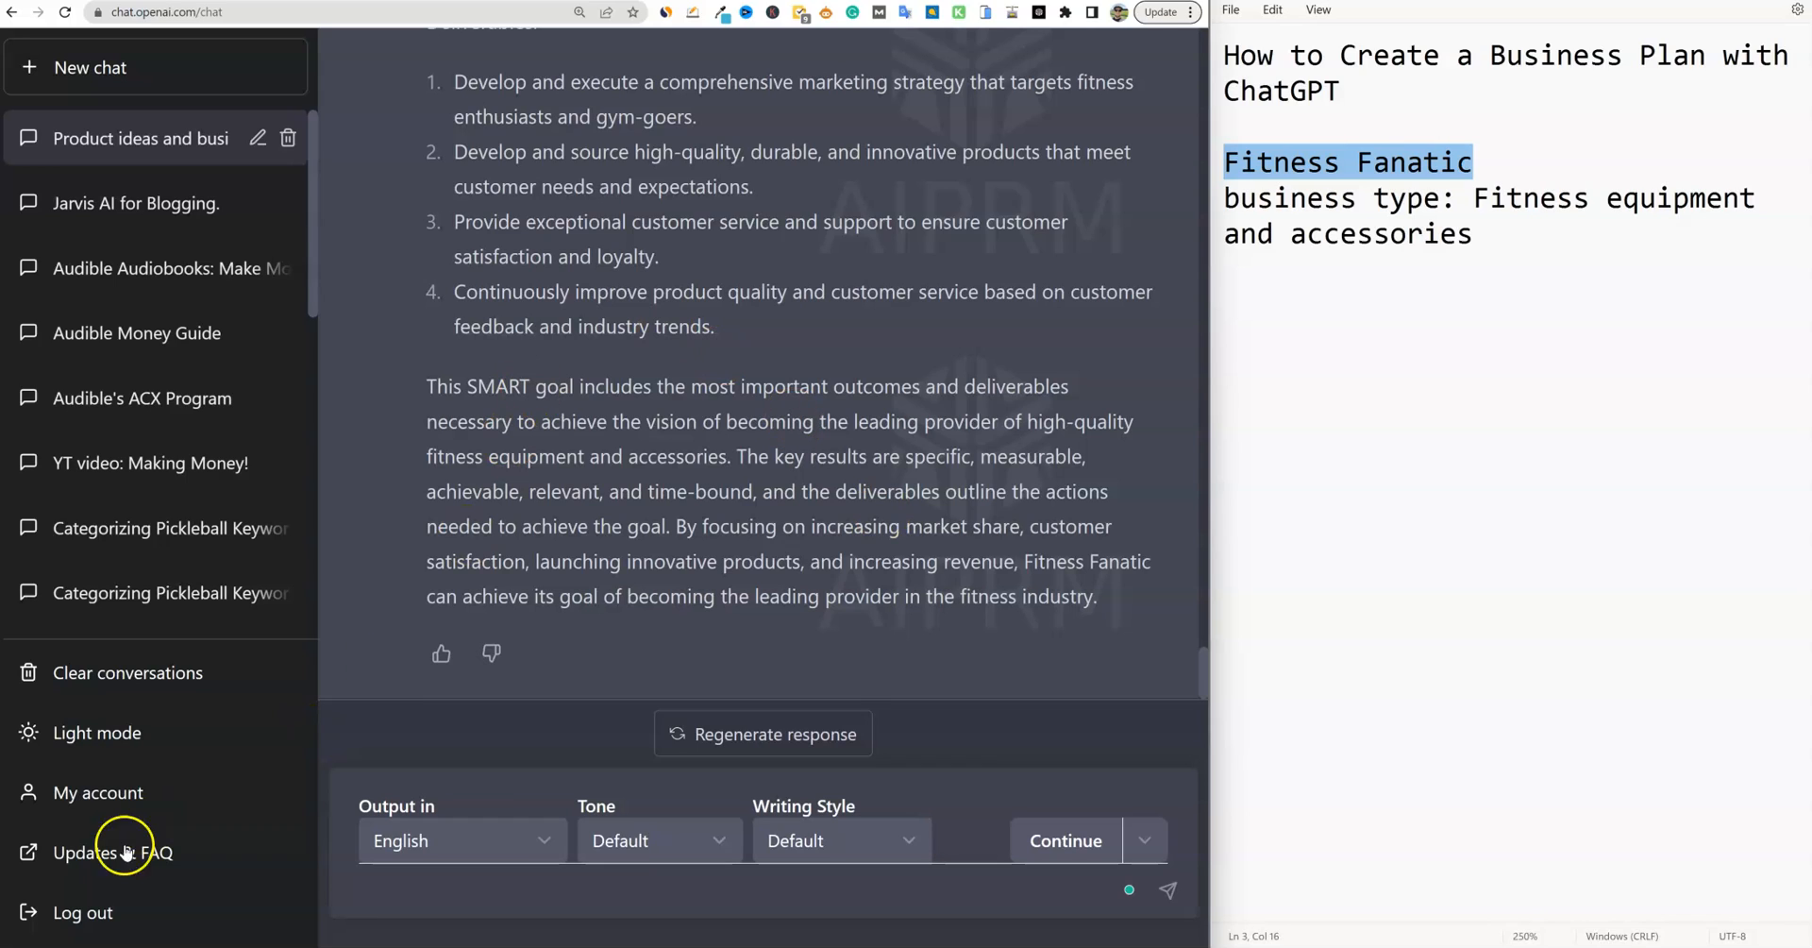